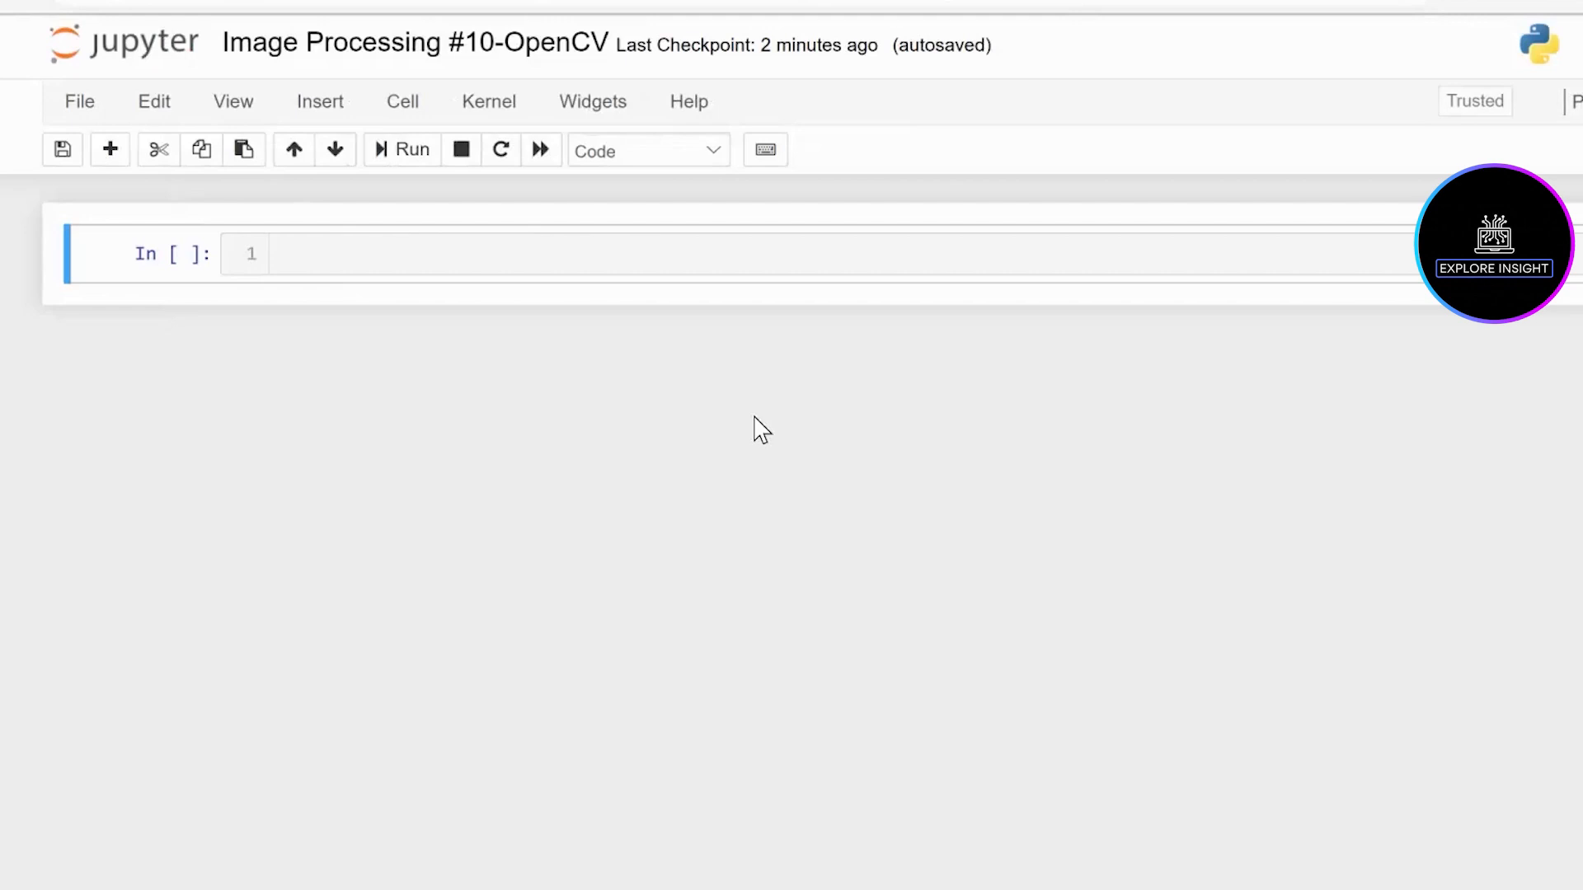
# Write "# Convert RGB image to HSV (Hue Saturation Value) image" in the first cell
pyautogui.write('# Convert RGB image')
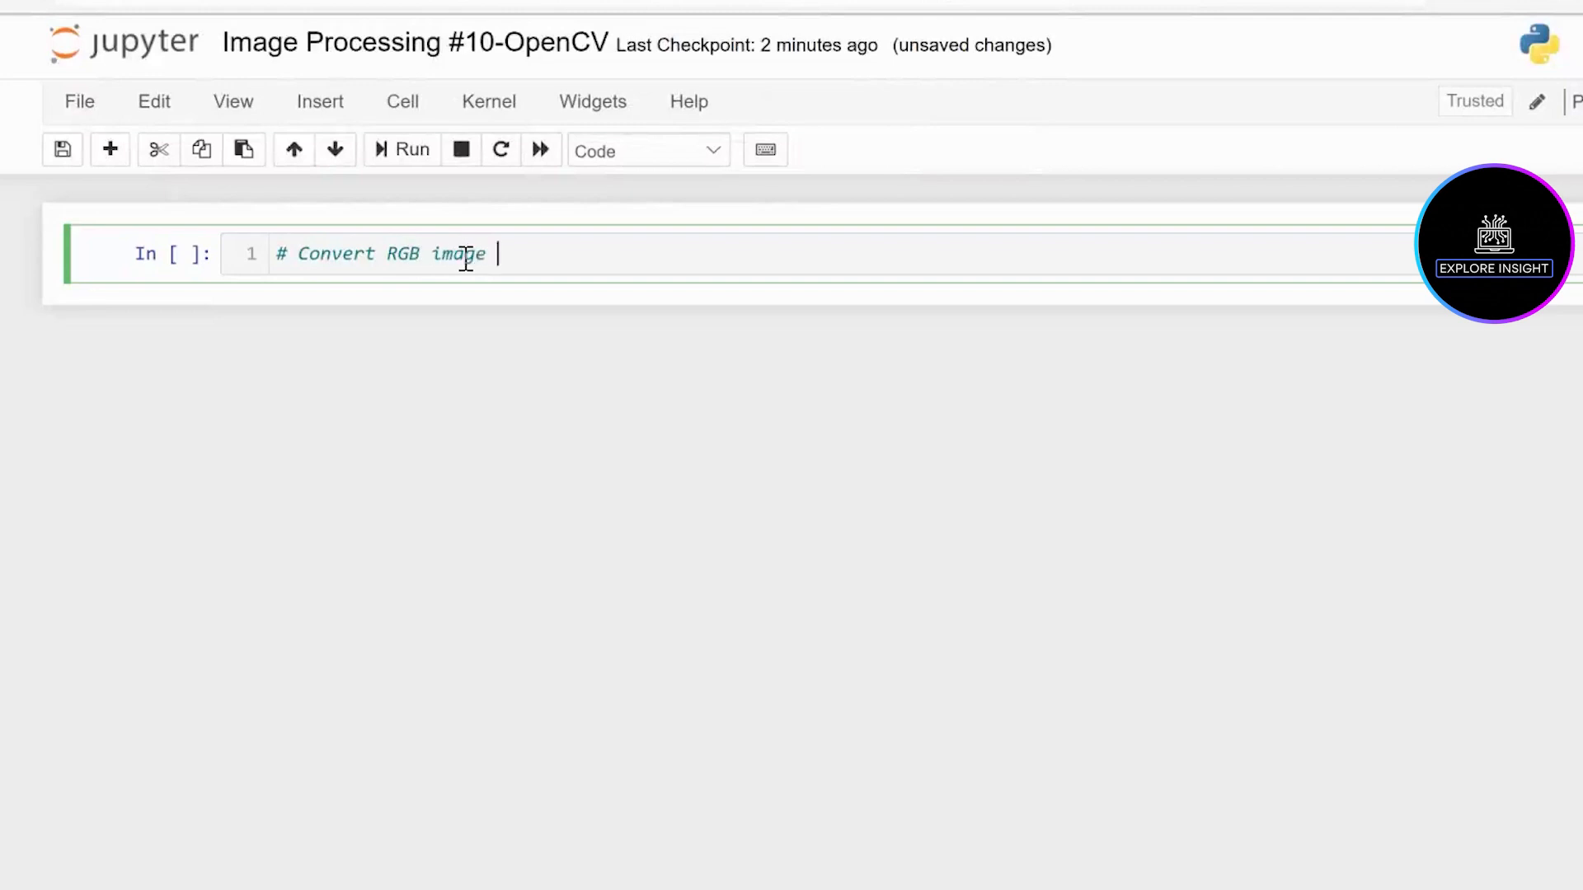
pyautogui.write('to HSV')
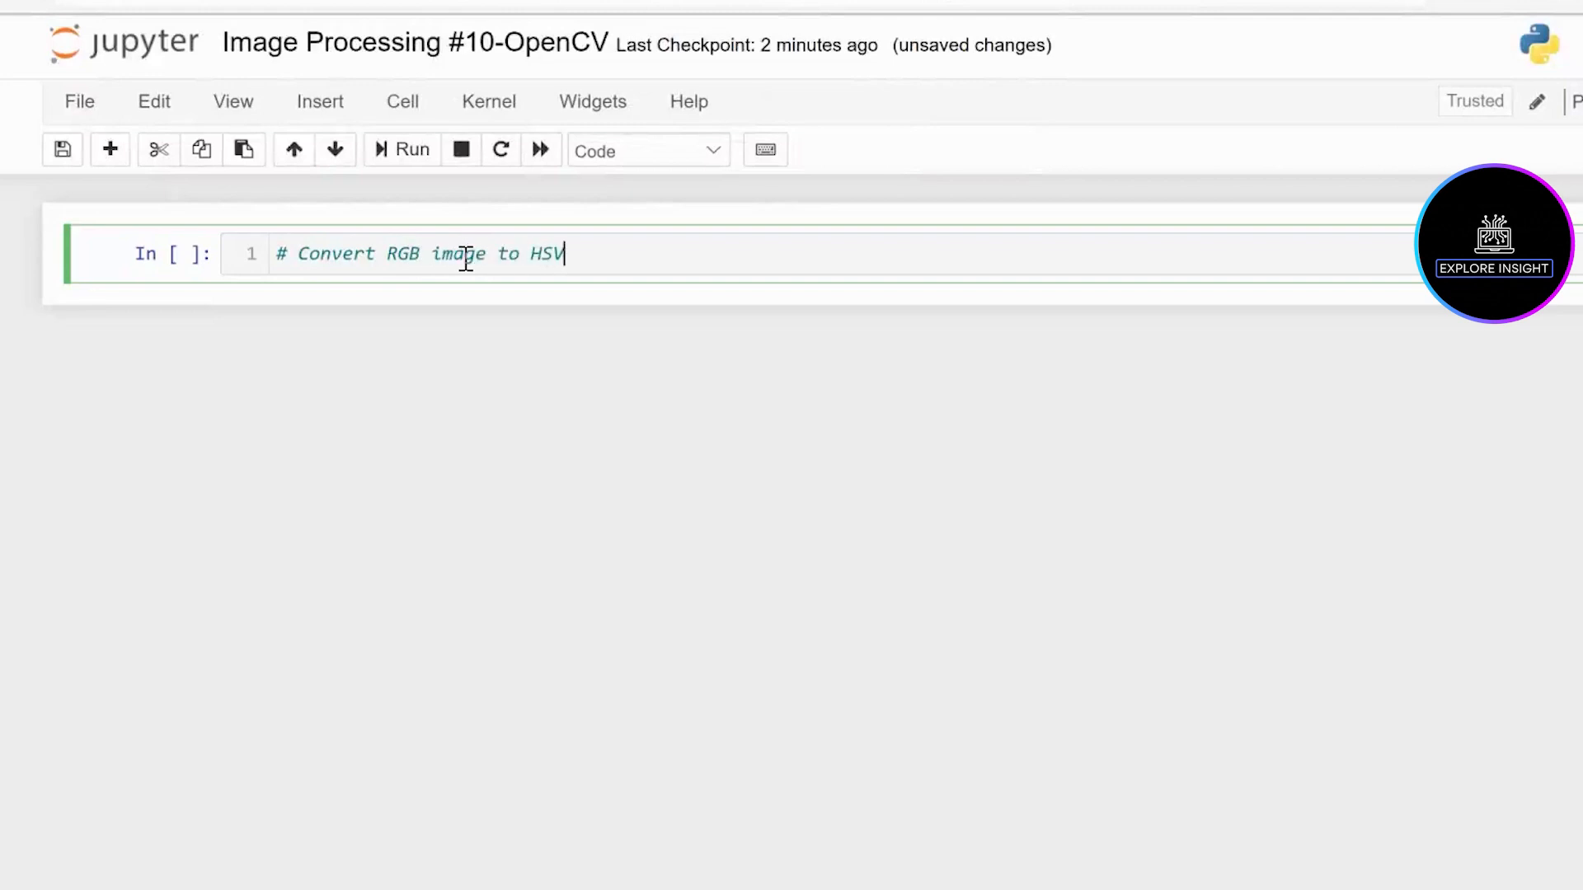
pyautogui.write('imag')
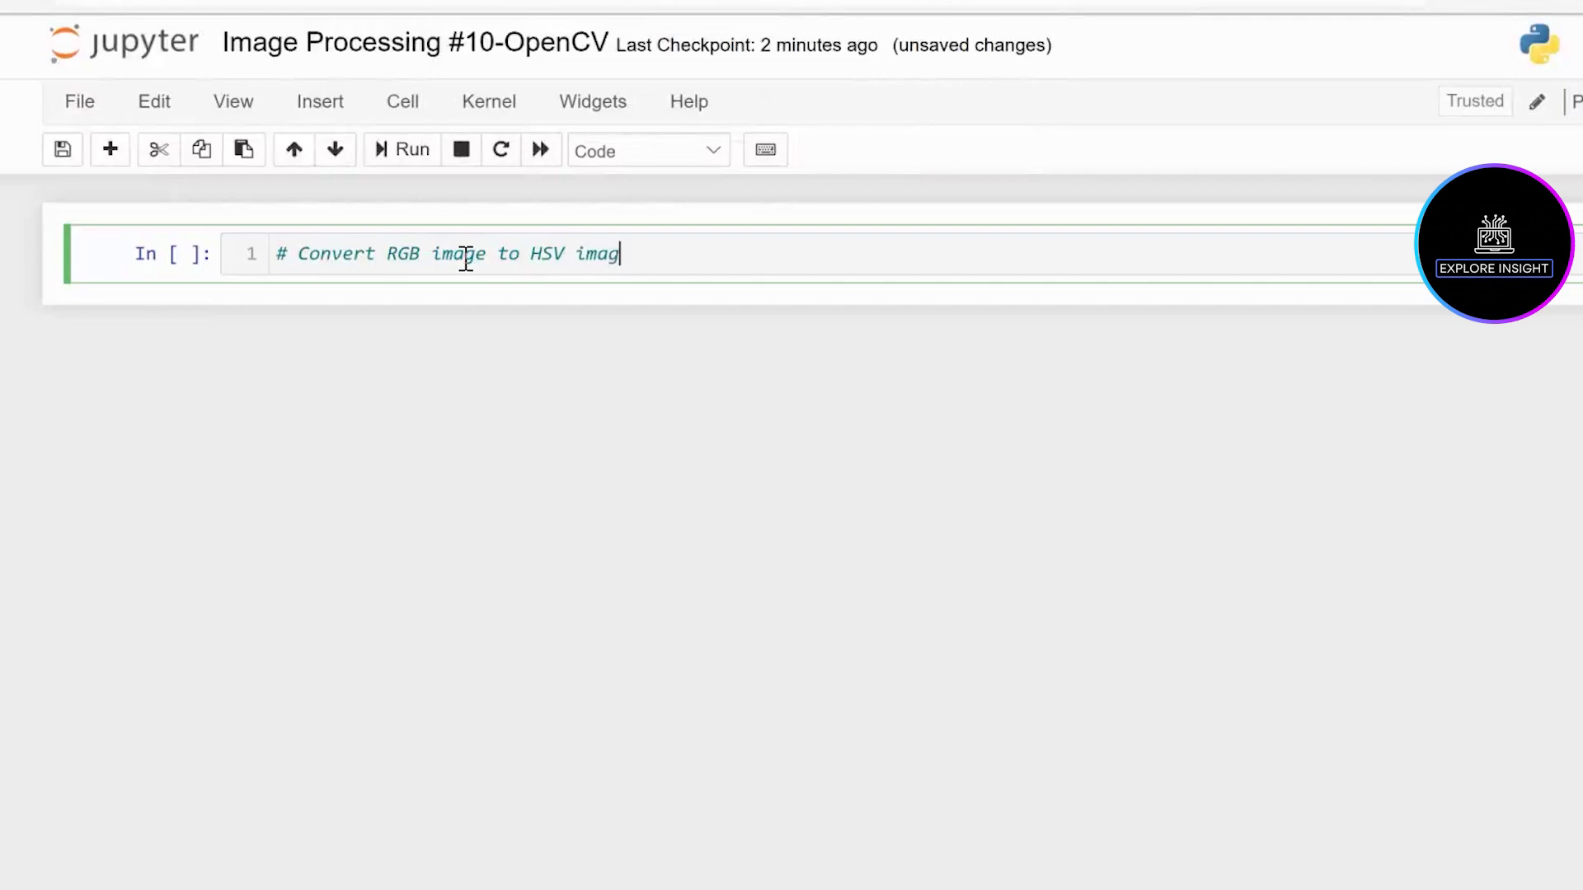
pyautogui.write('e')
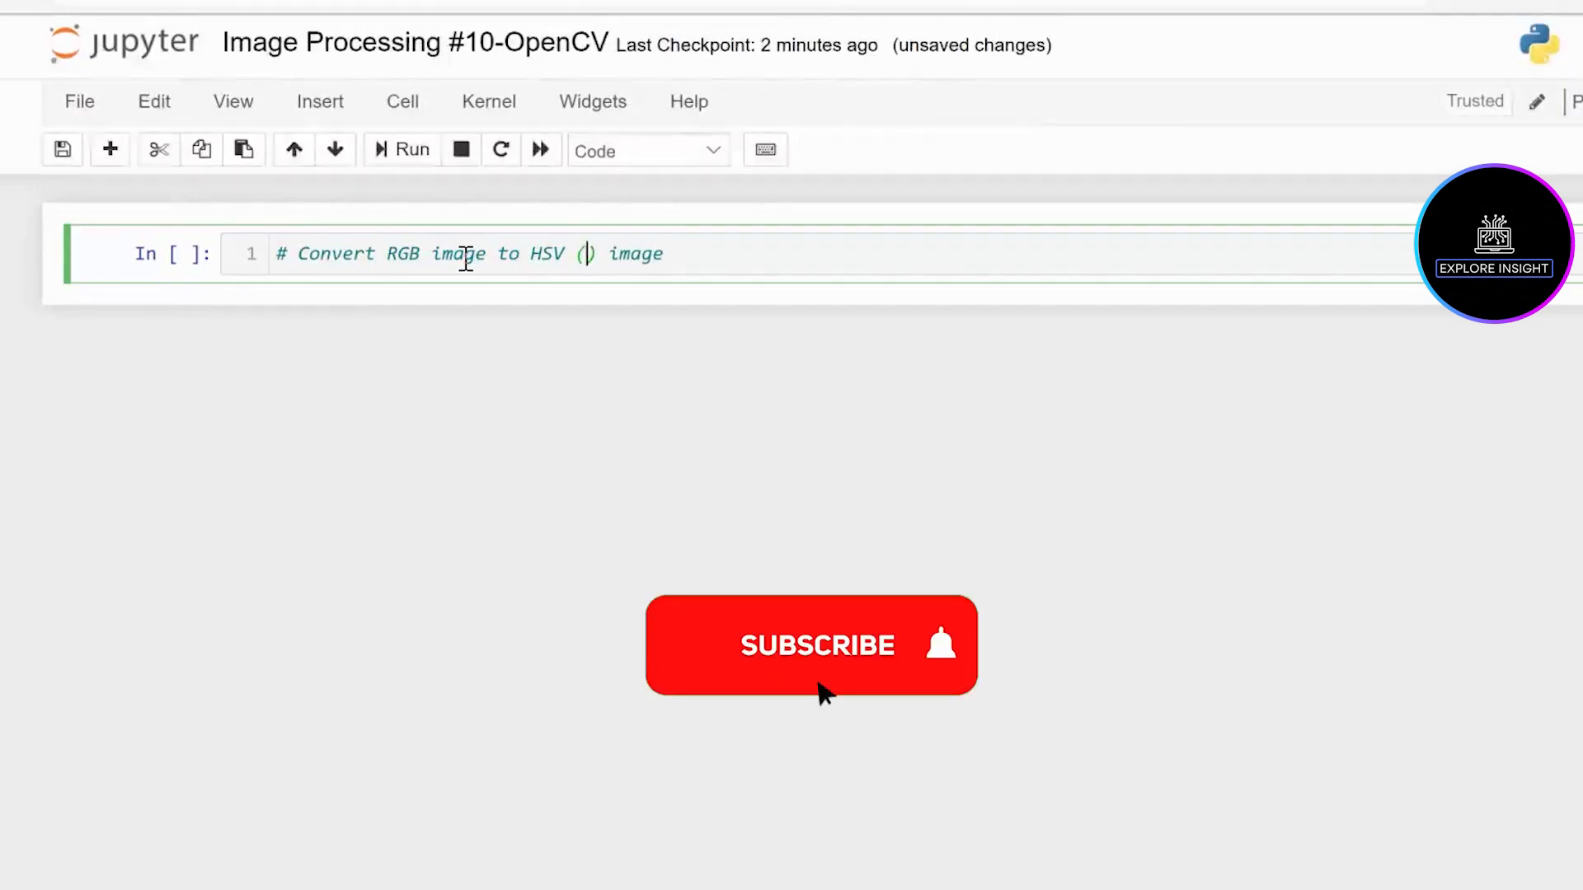
pyautogui.write('Hue Sat')
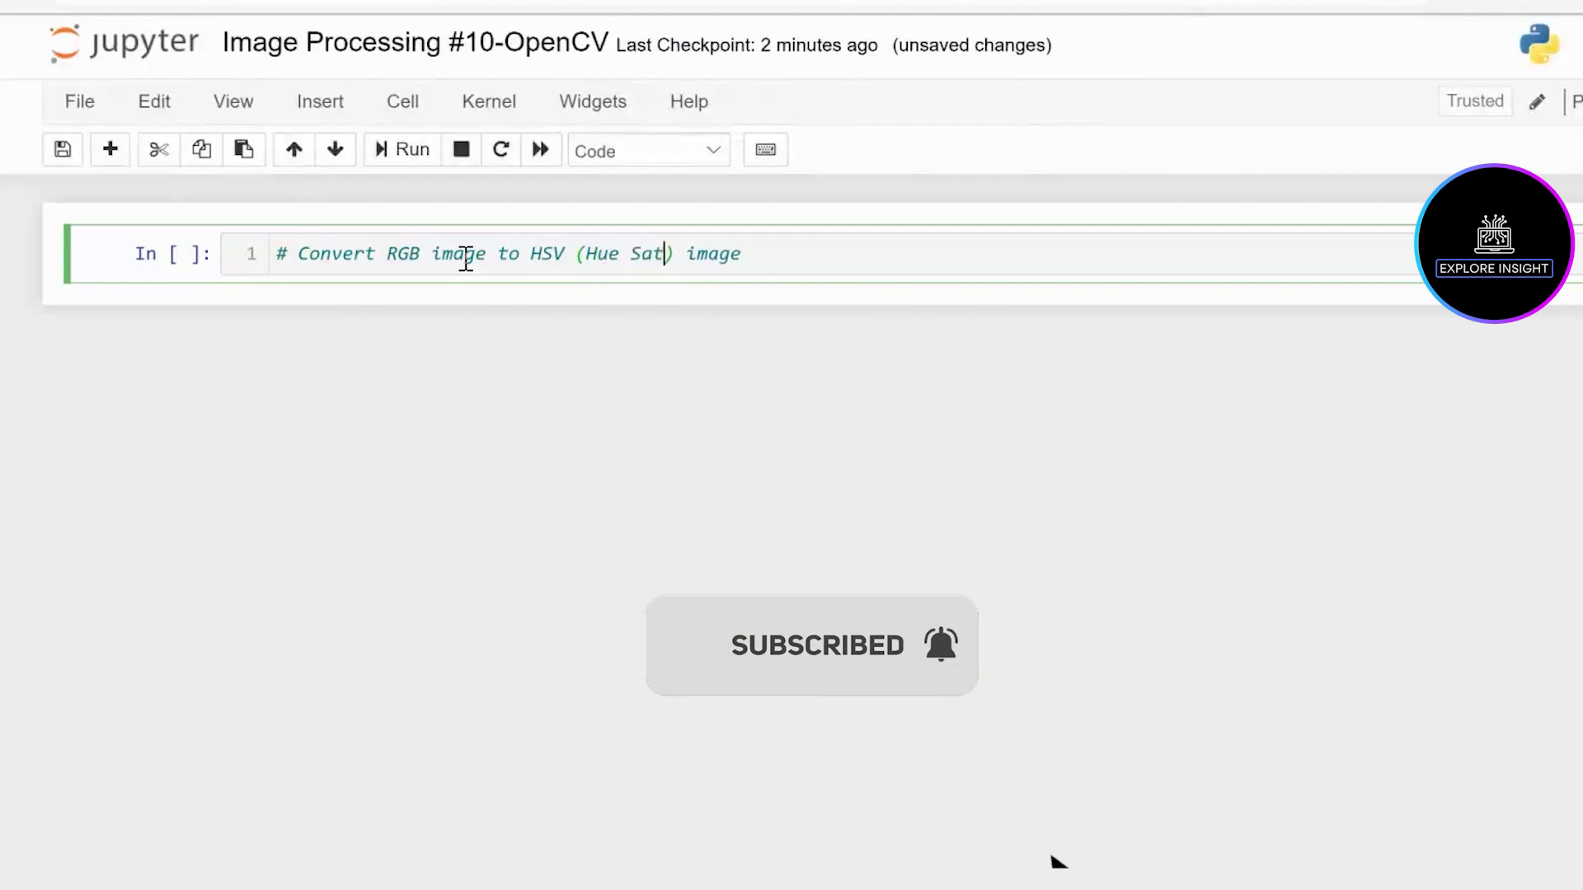
pyautogui.write('uration')
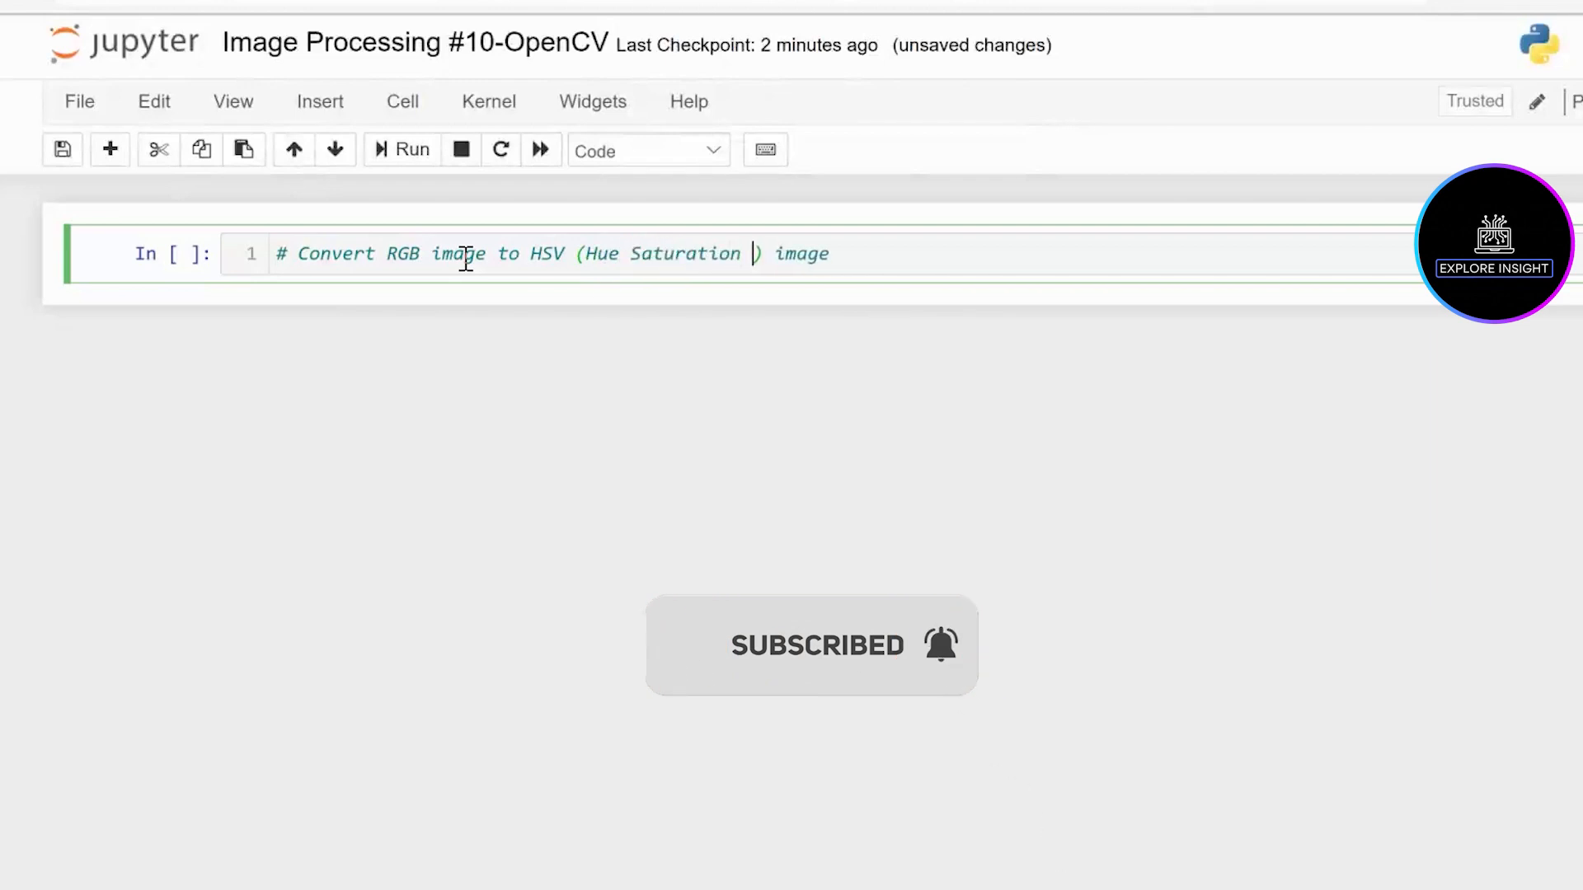
pyautogui.write('Valu')
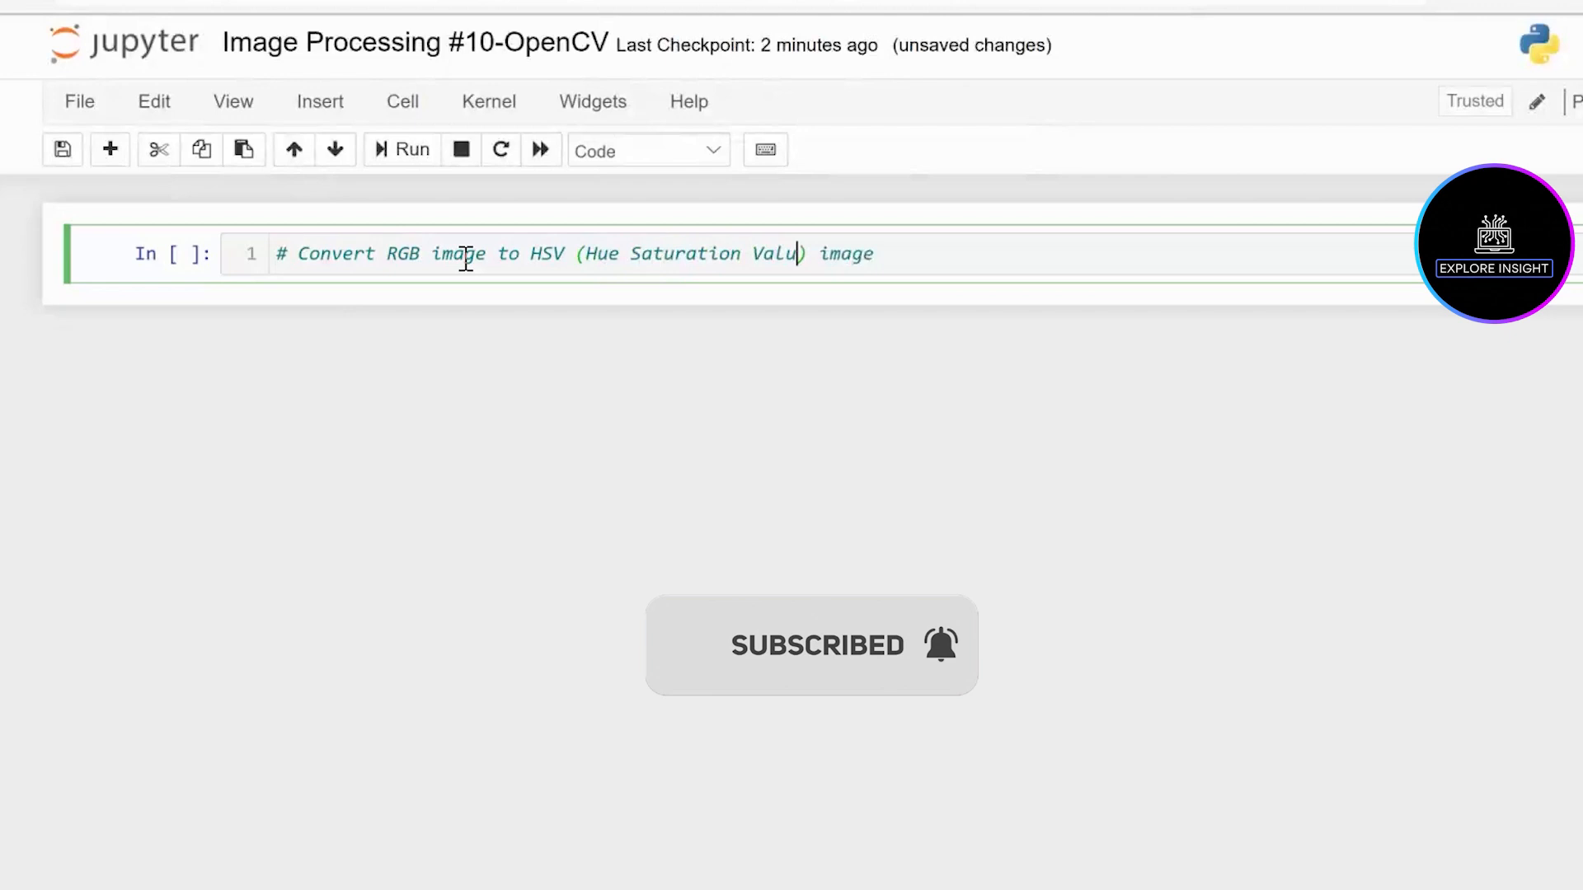
pyautogui.write('e')
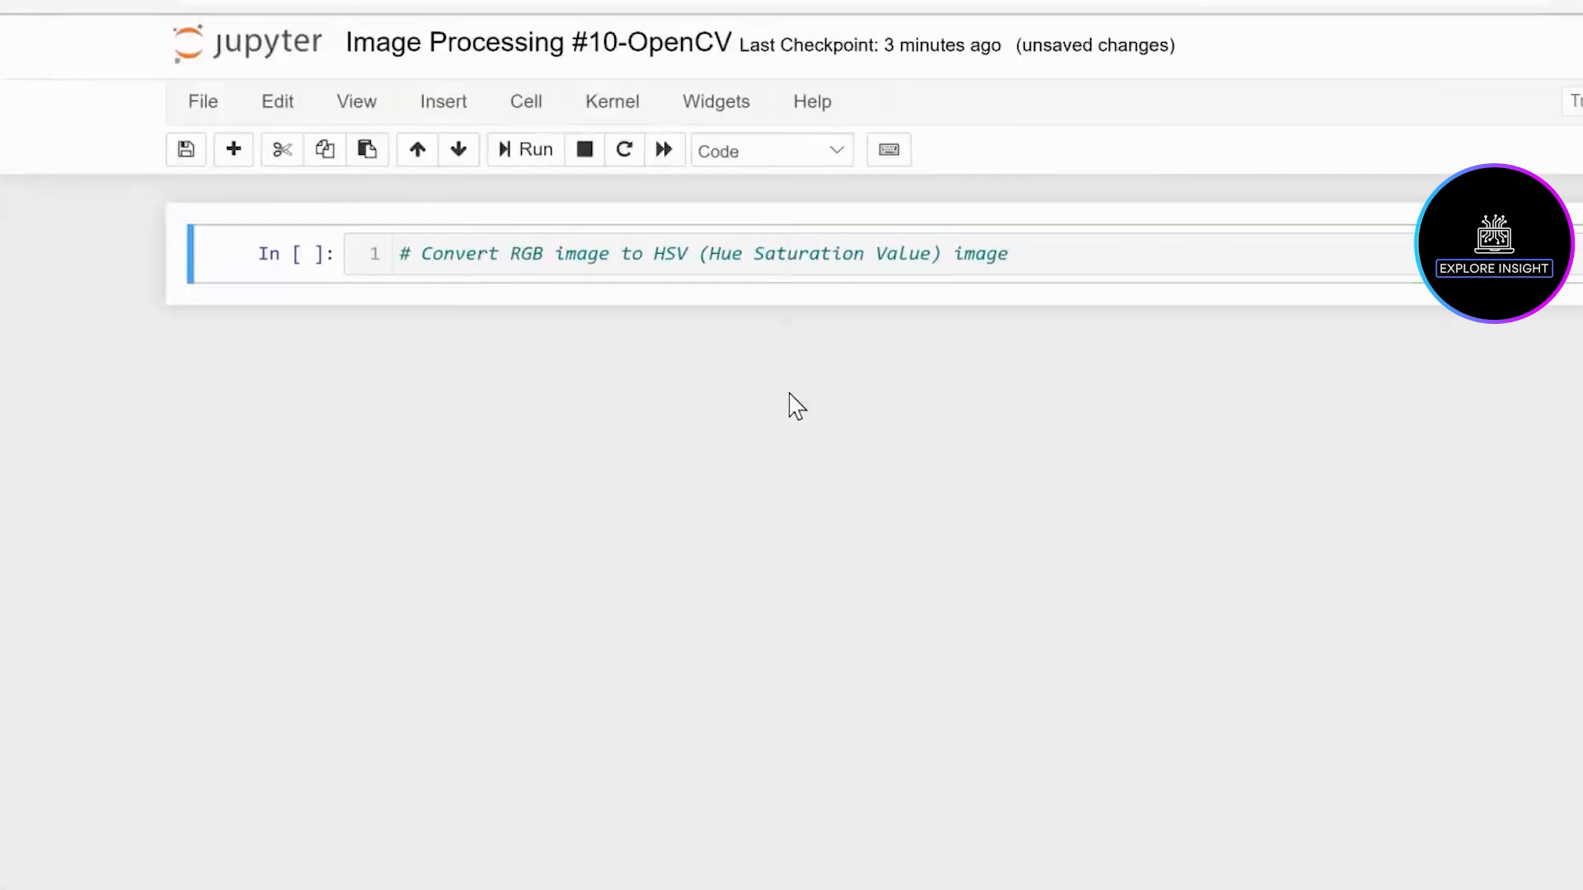
# Change the comment cell's type to Markdown via the Cell menu so it renders as a heading
pyautogui.click(526, 102)
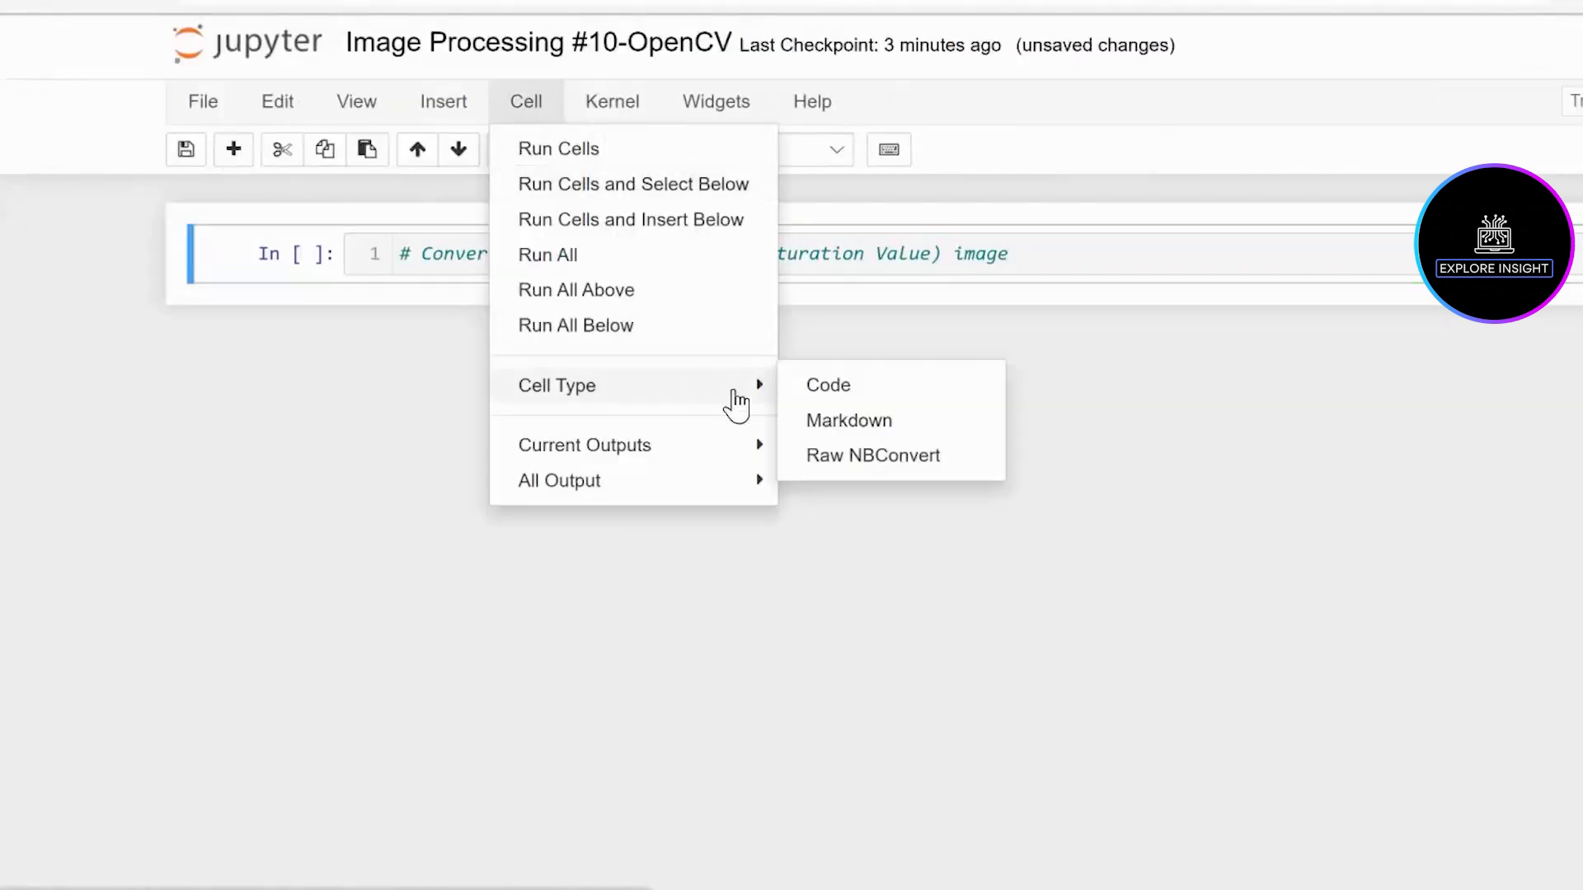
pyautogui.click(849, 420)
pyautogui.write('#')
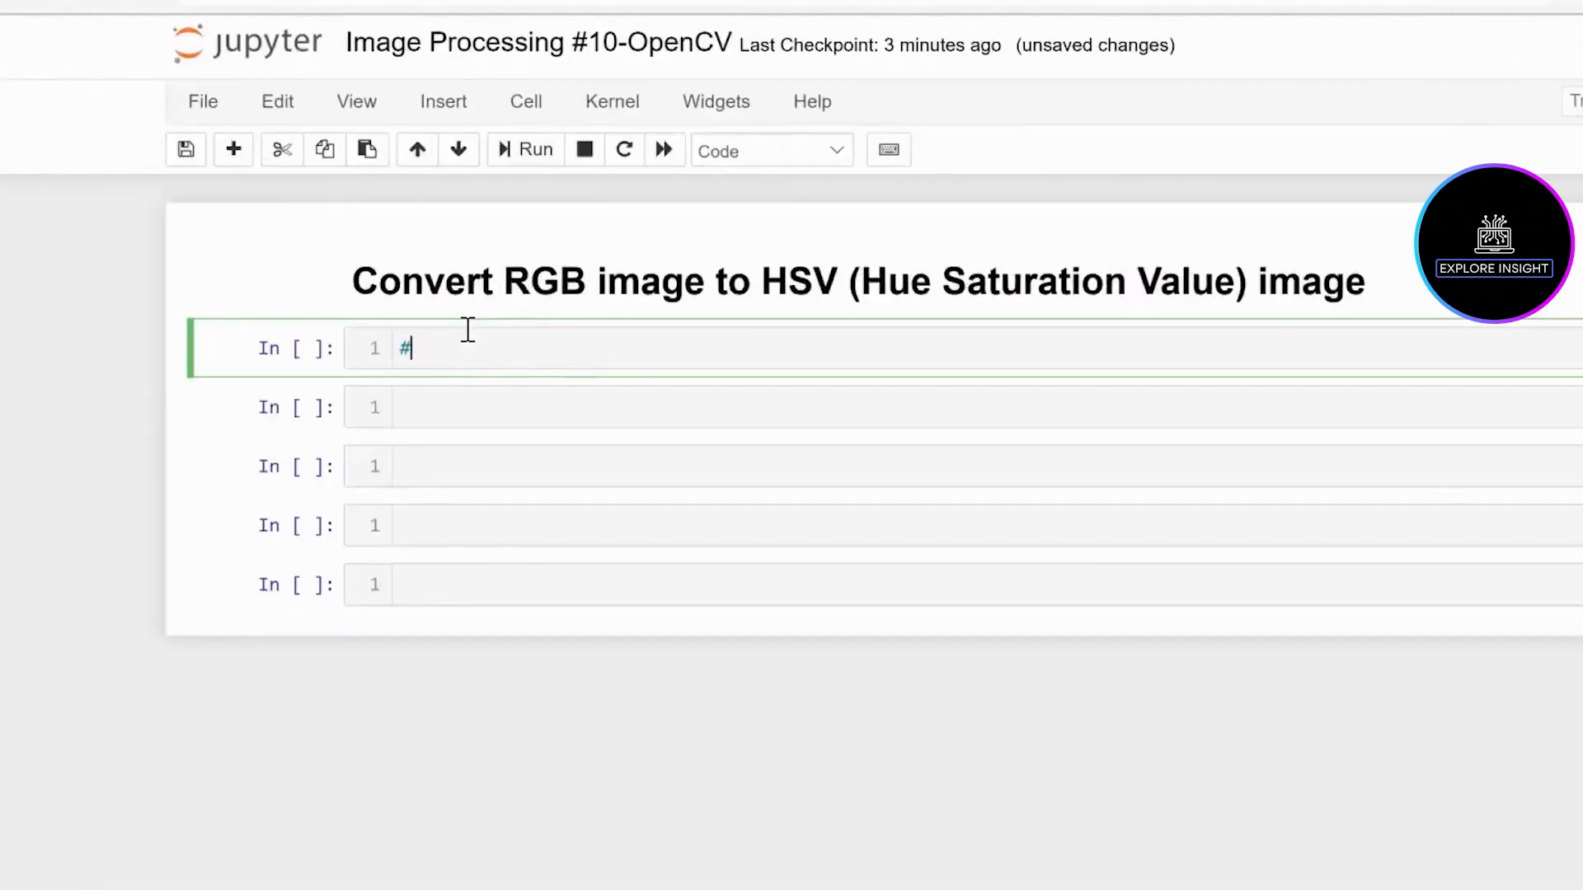
# Write a cell commented '#import library' containing 'import cv2'
pyautogui.write('import l')
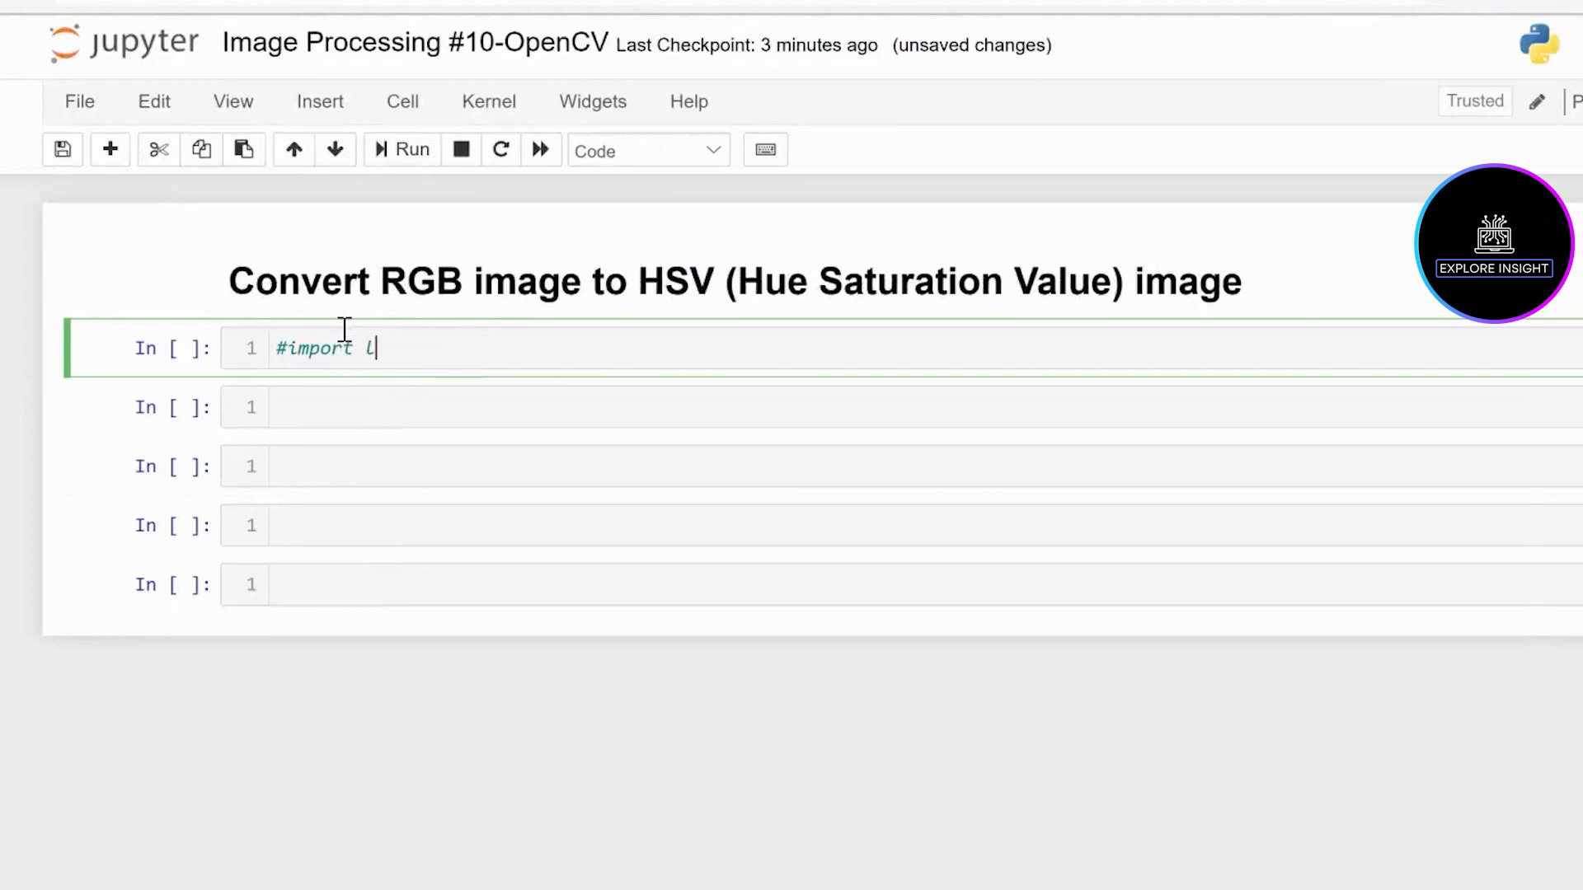
pyautogui.write('ibrary')
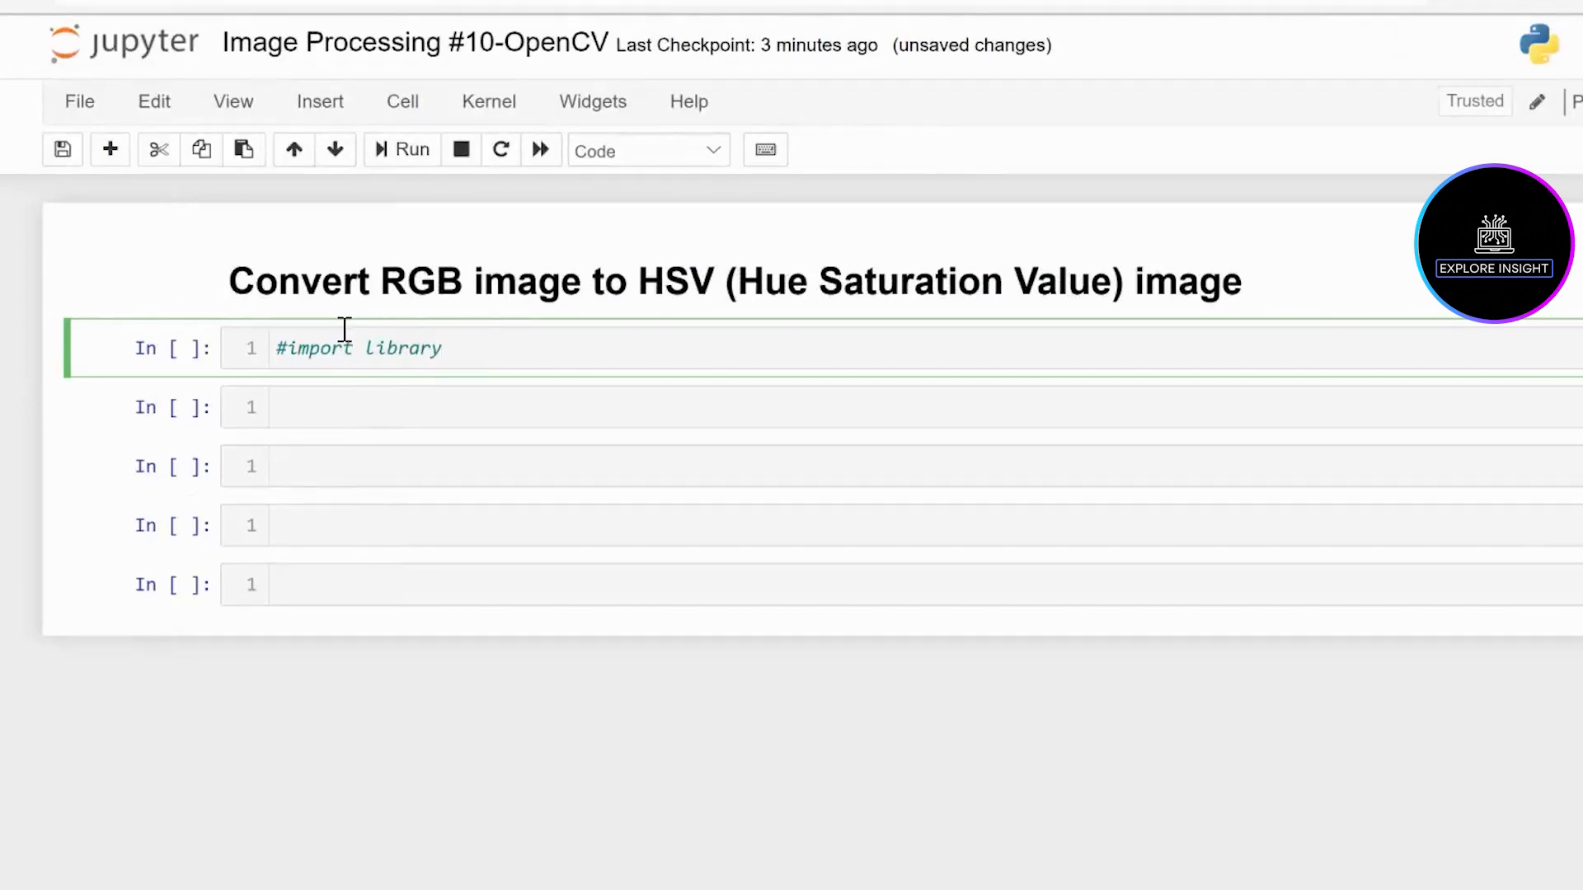
pyautogui.write('impo')
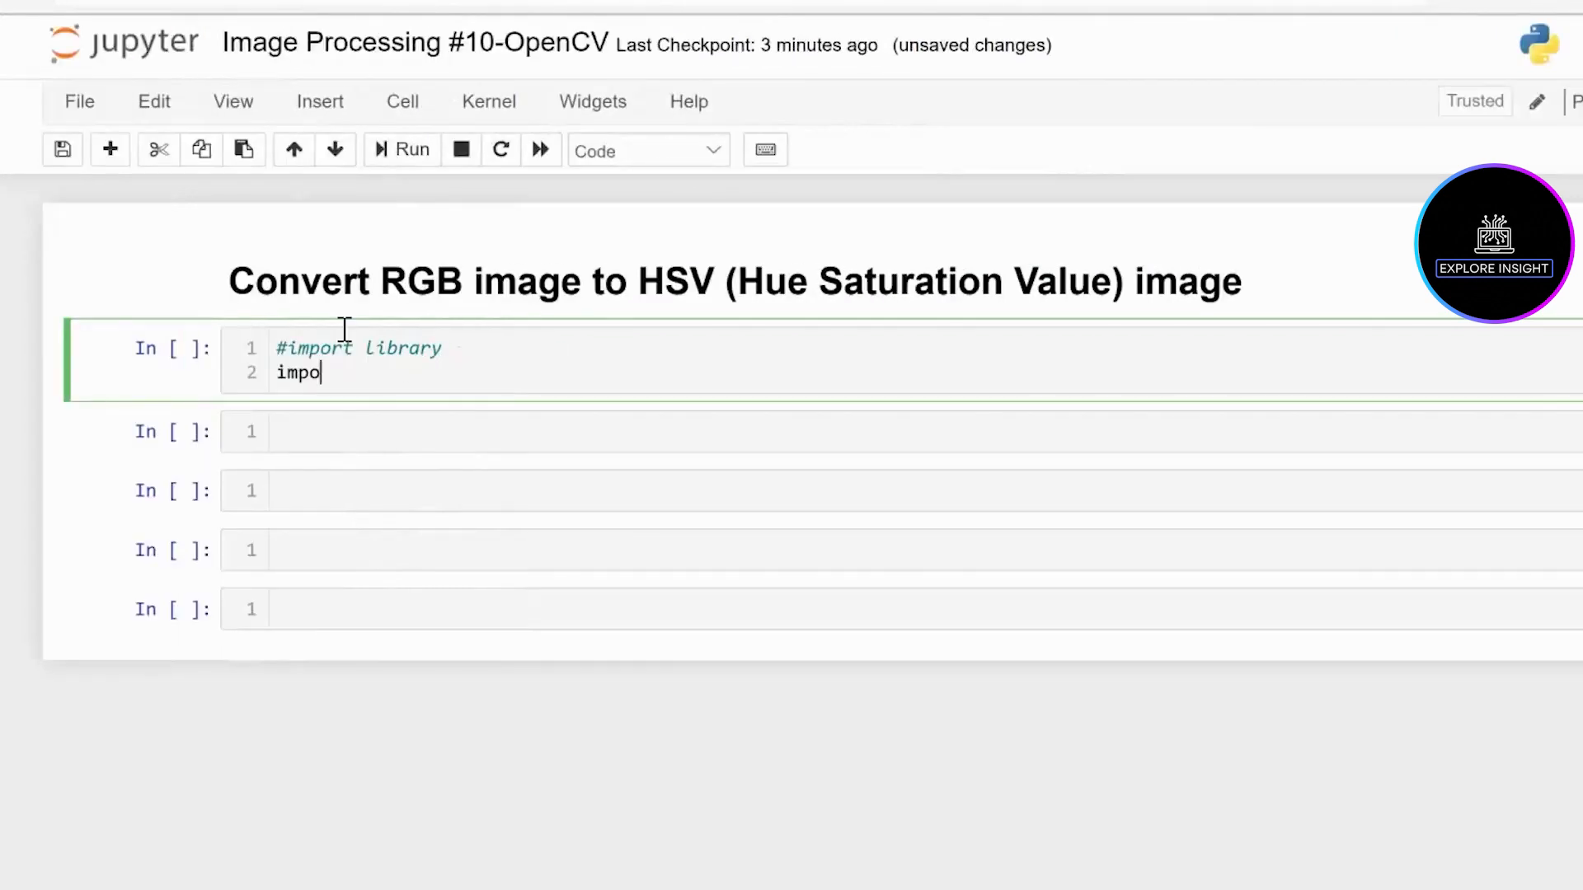
pyautogui.write('rt cv2')
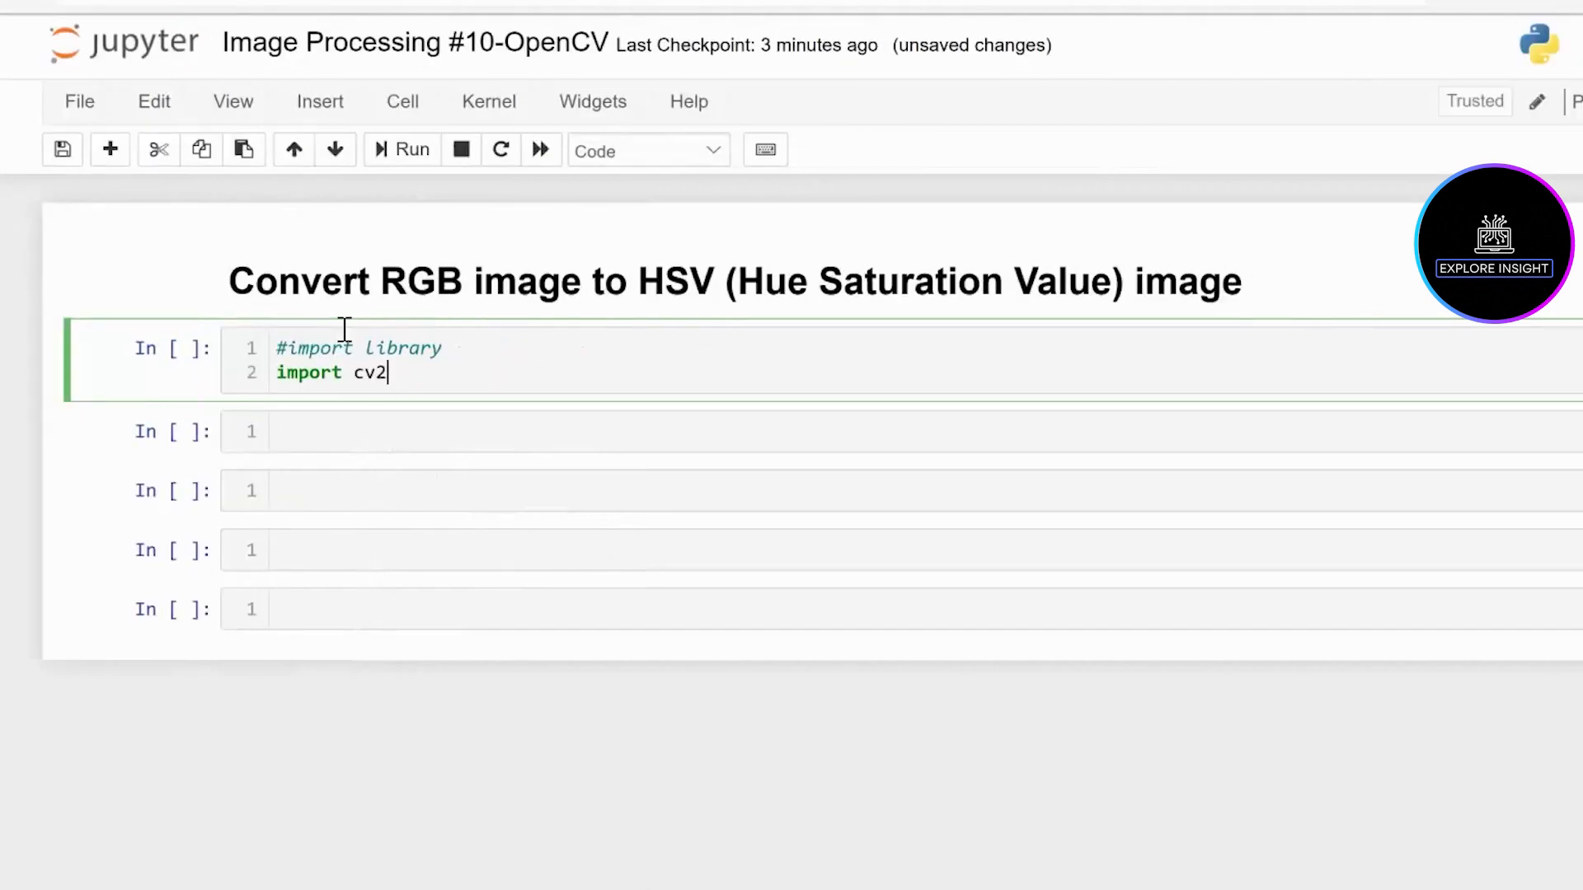
# Start the next cell with '#read the image' and 'image = cv2.imread(r'')'
pyautogui.write('#read')
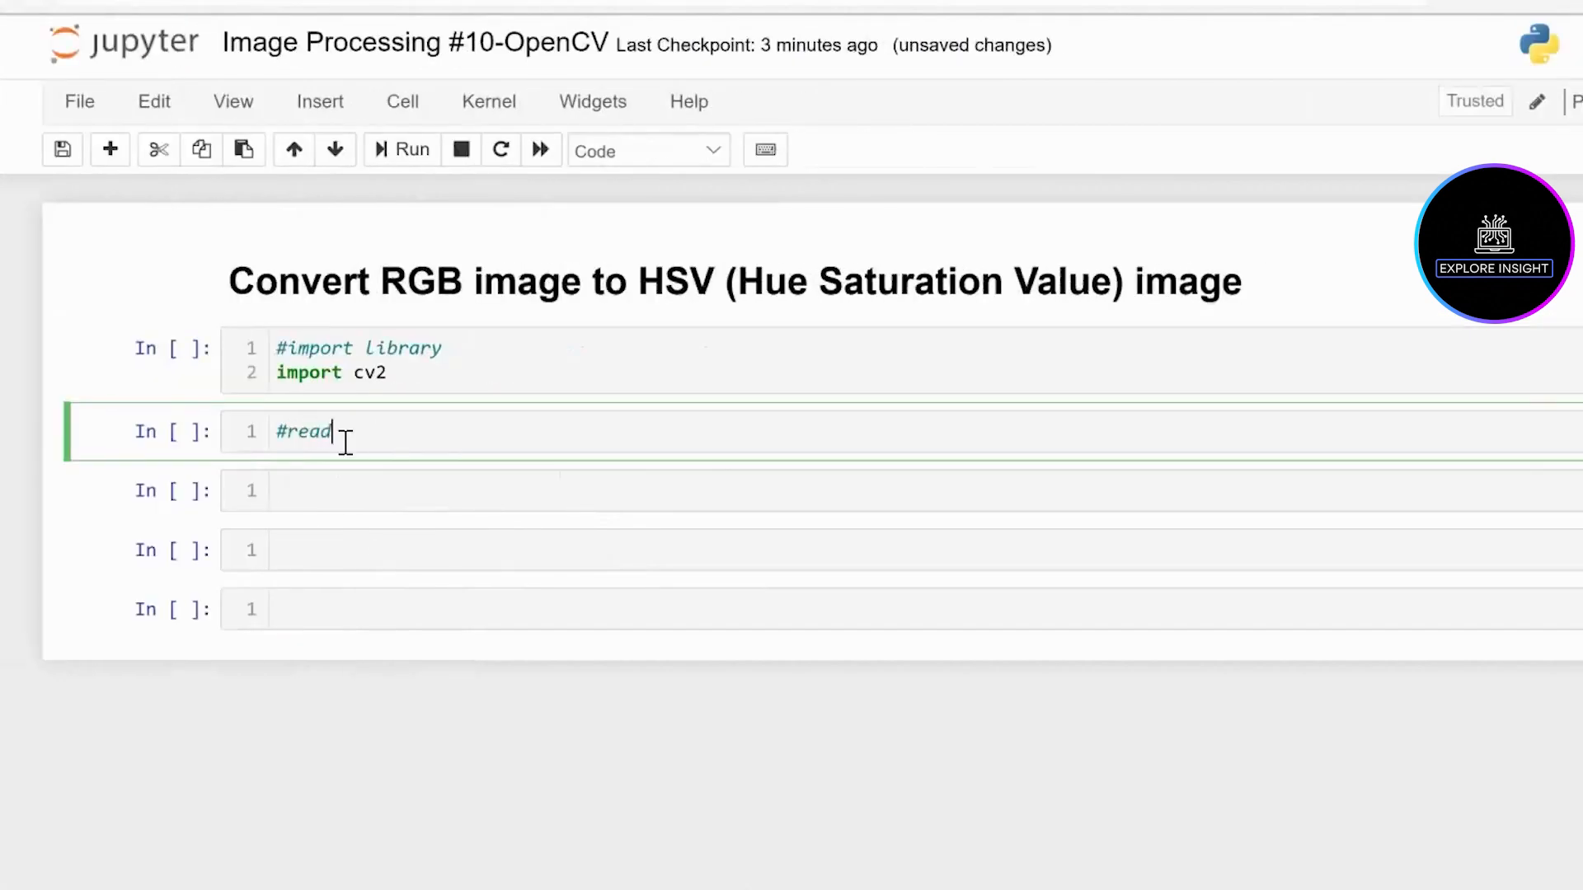
pyautogui.write('the image')
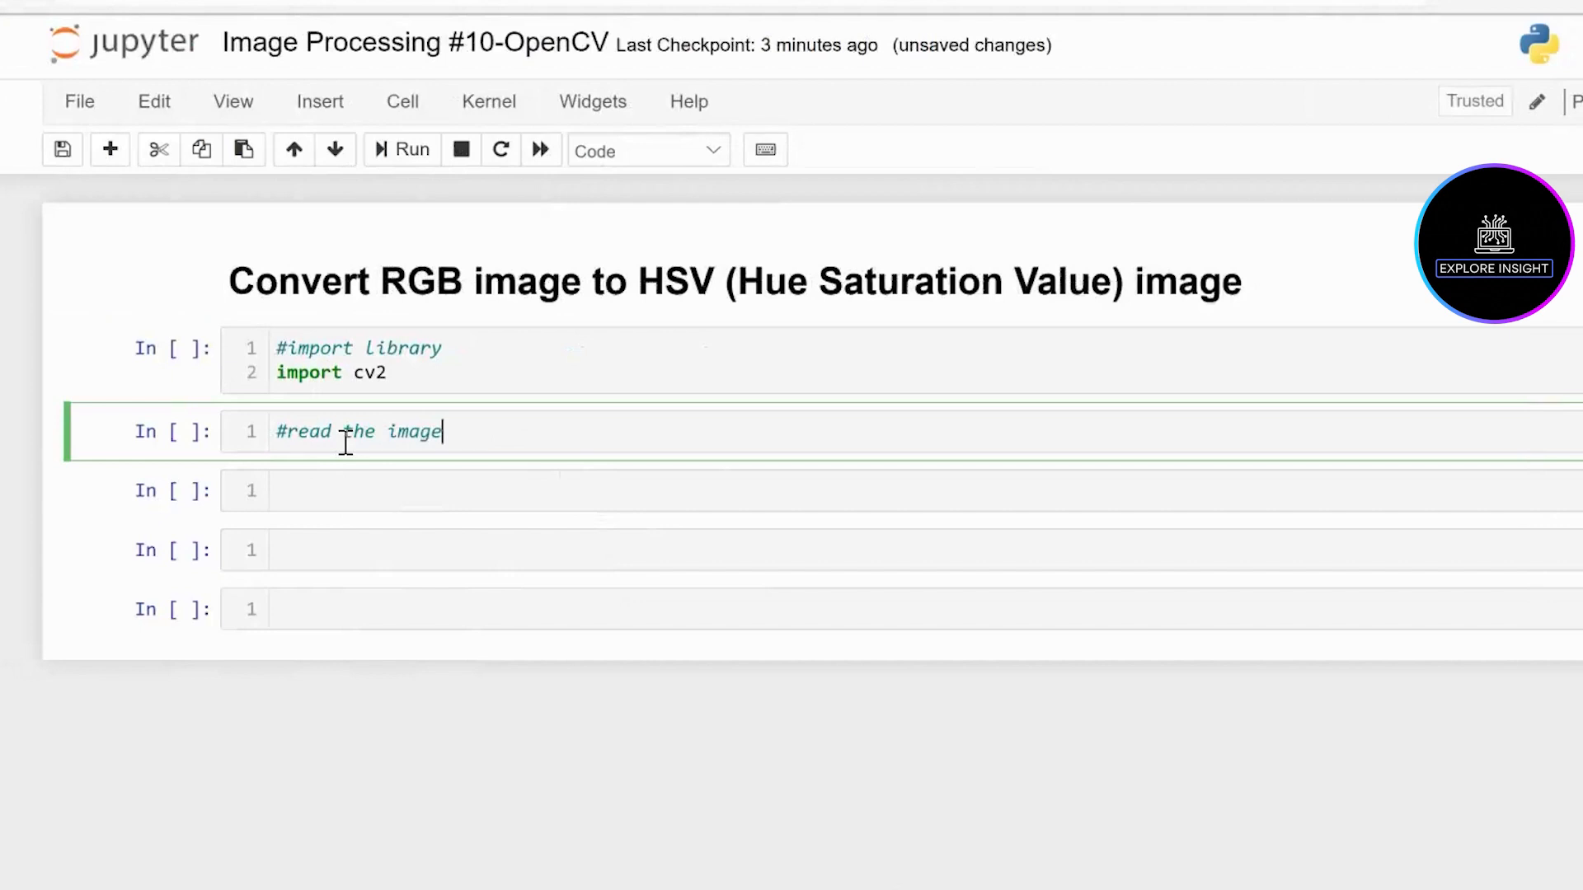
pyautogui.press('Enter')
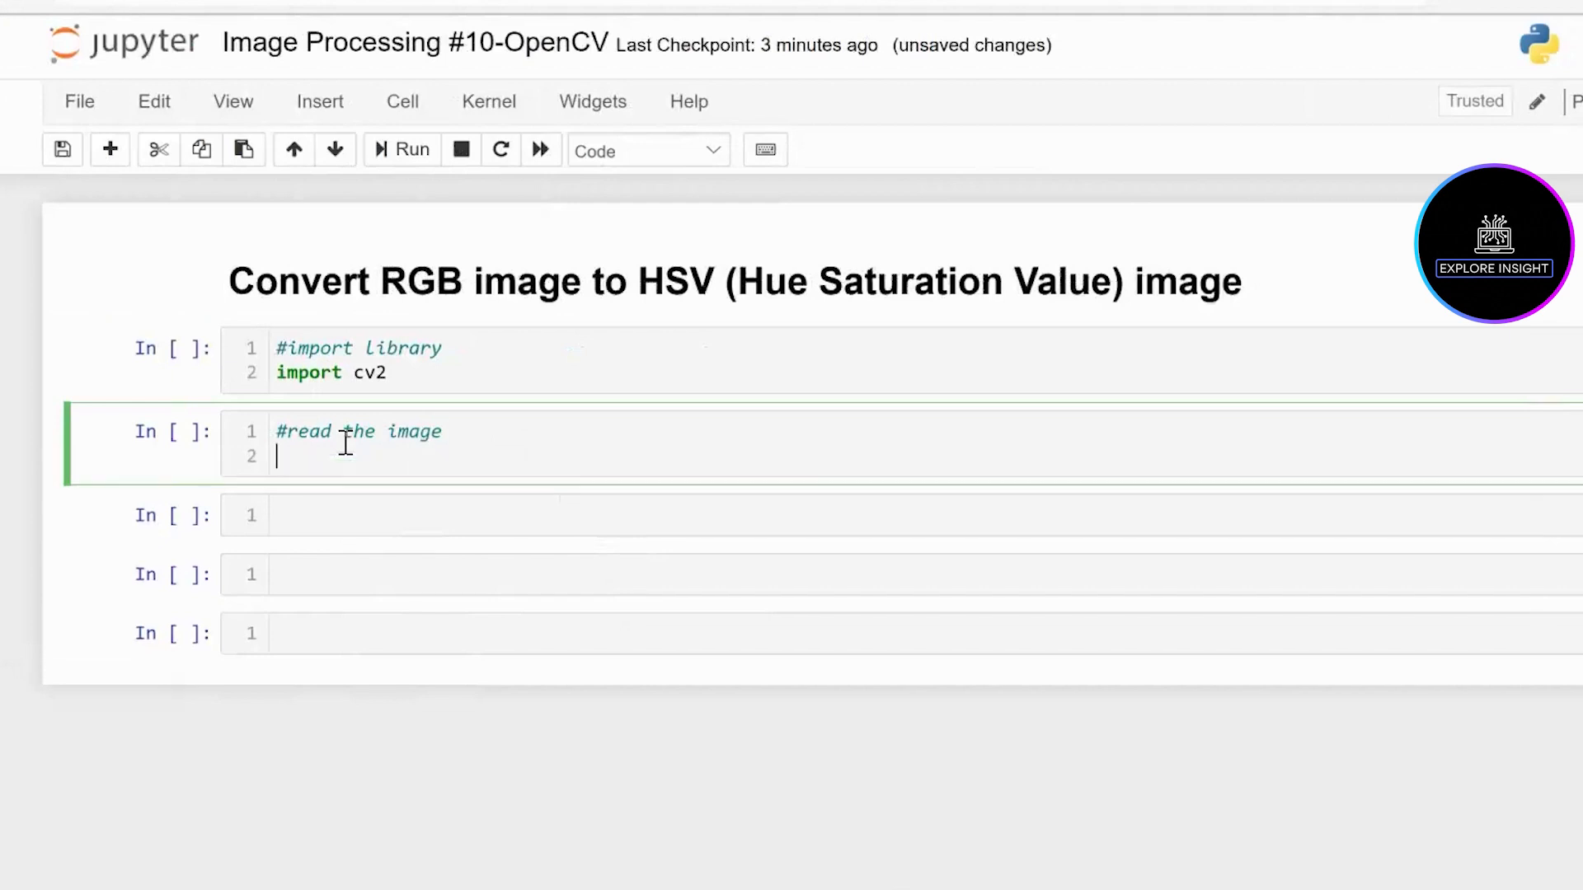
pyautogui.write('i')
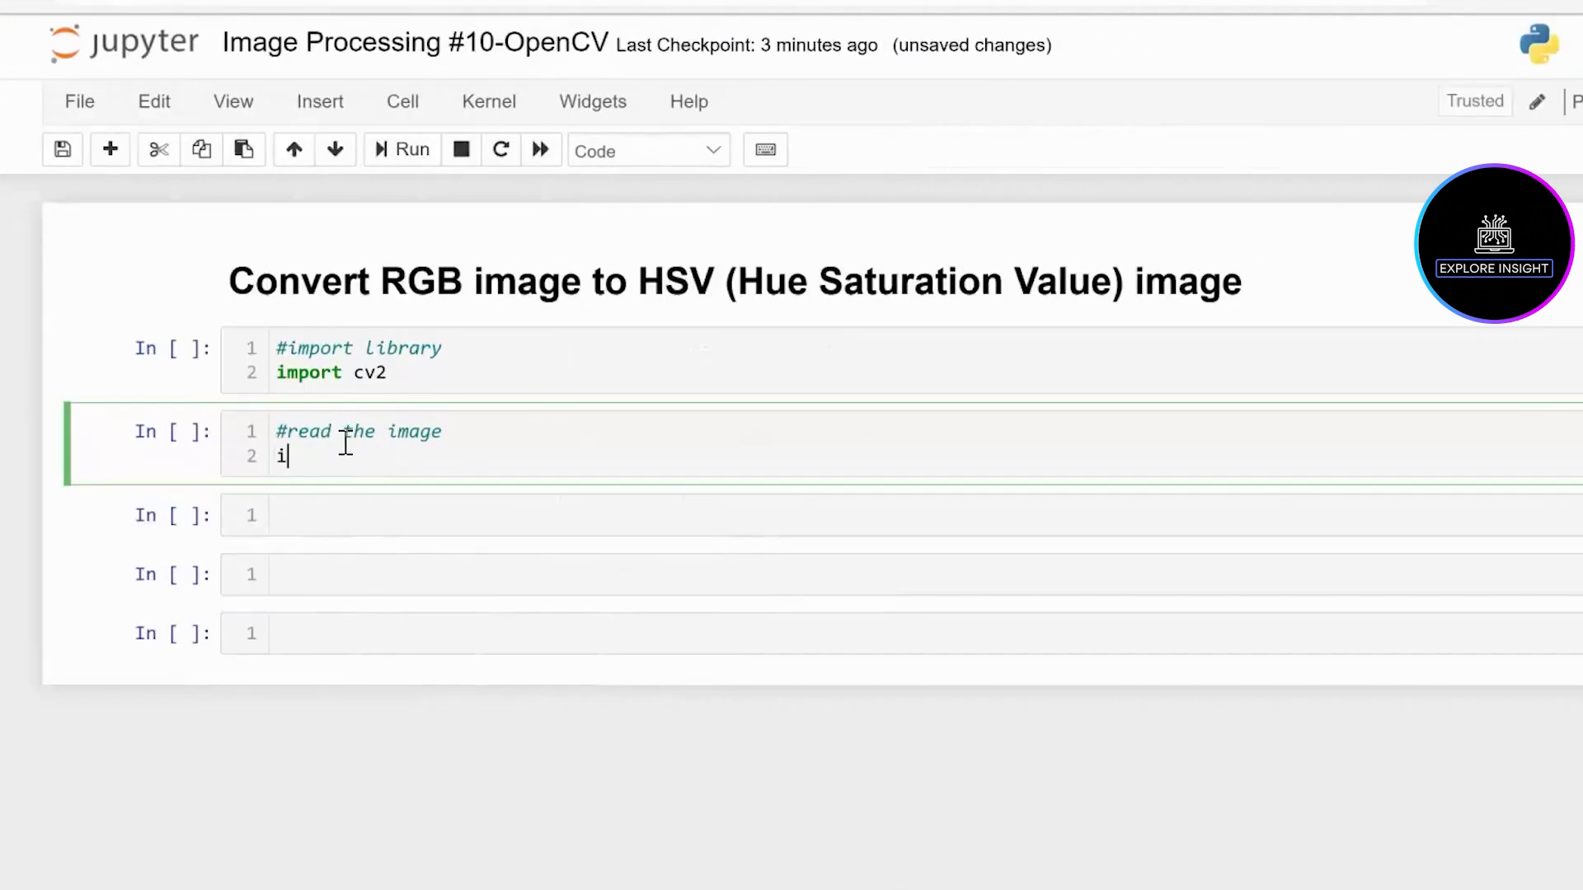
pyautogui.write('mage')
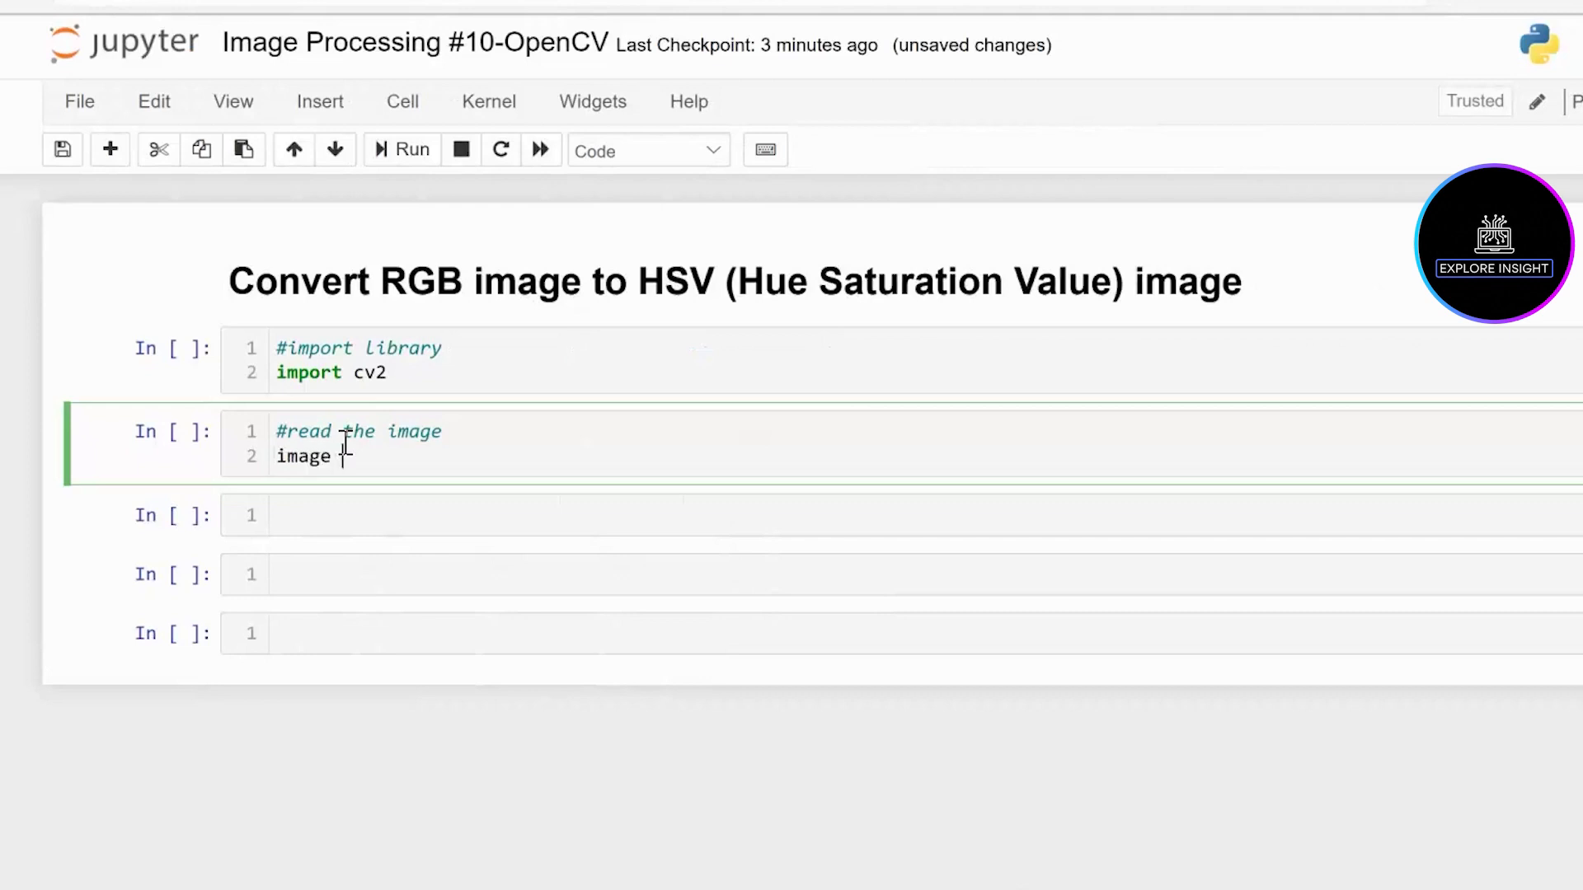
pyautogui.write('=')
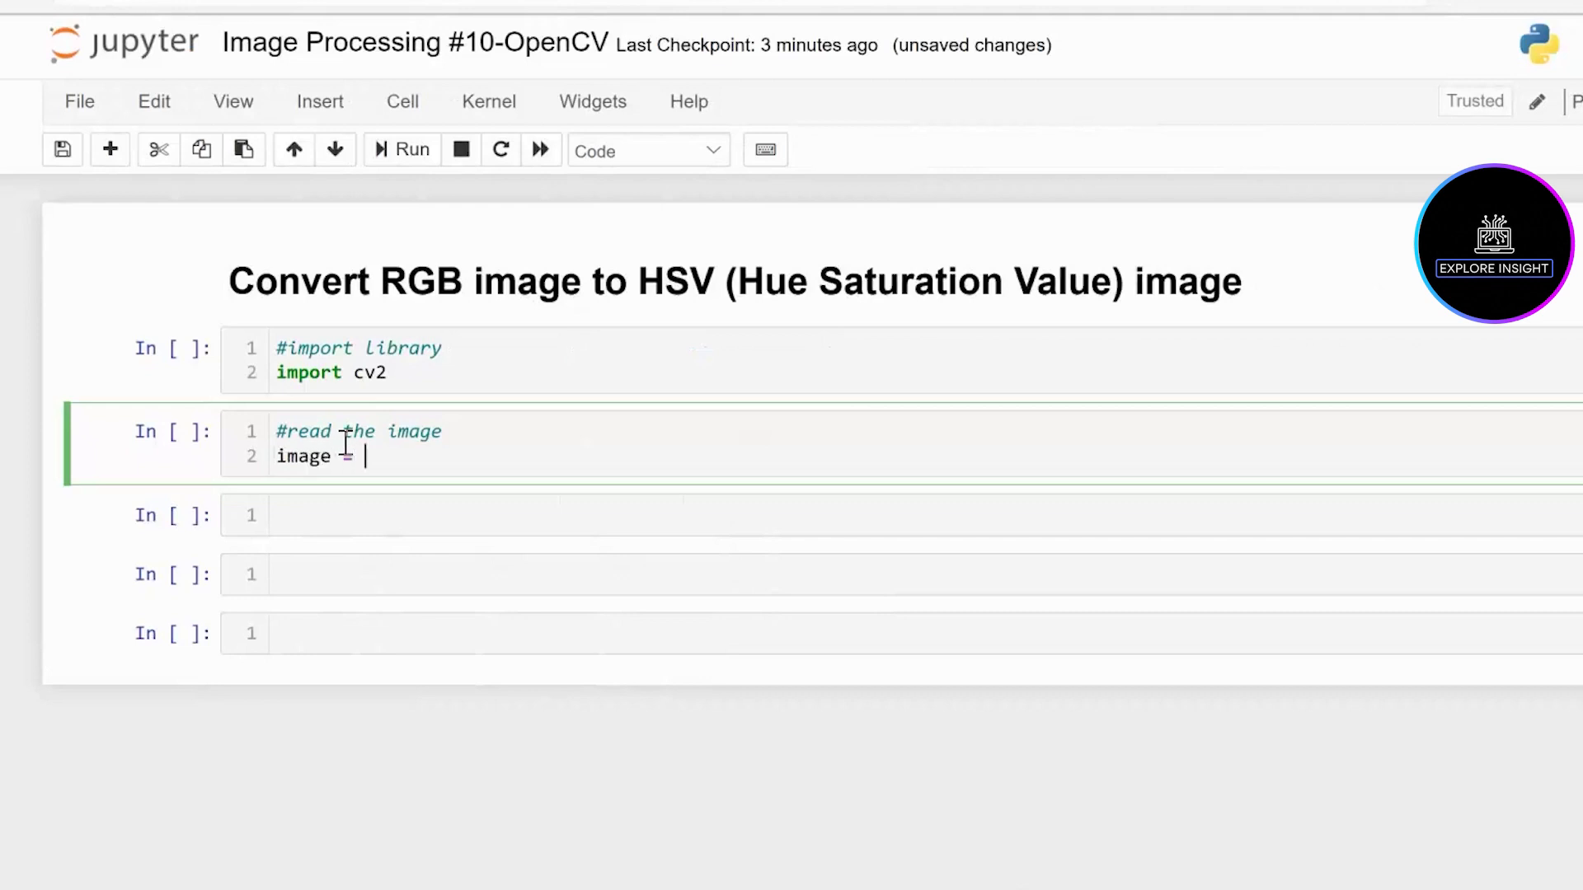
pyautogui.write('cv2.imr')
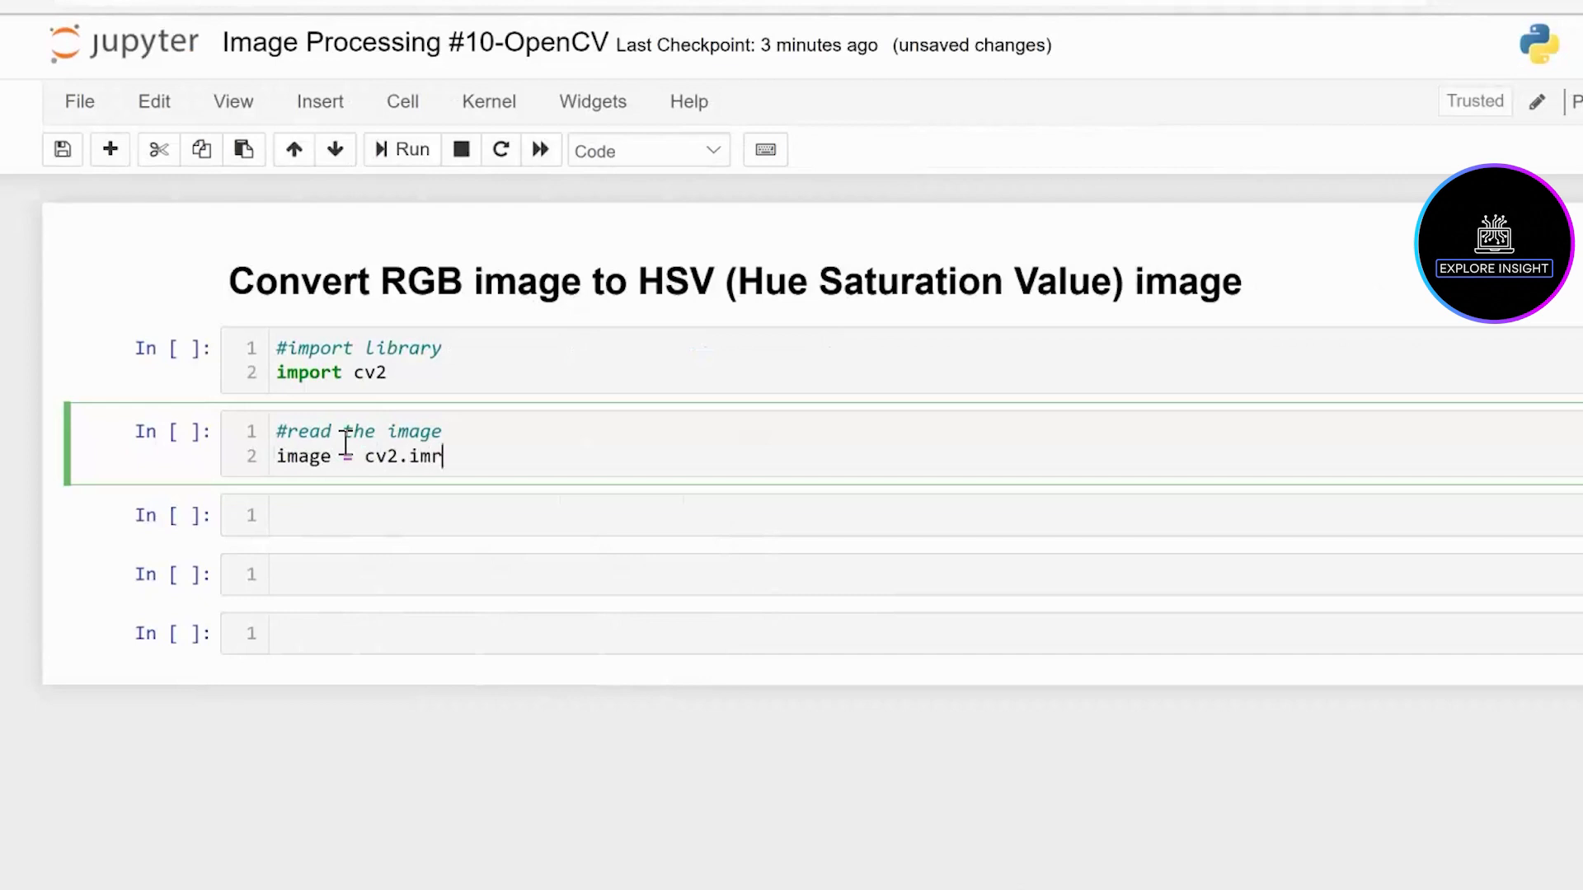
pyautogui.write('ead()')
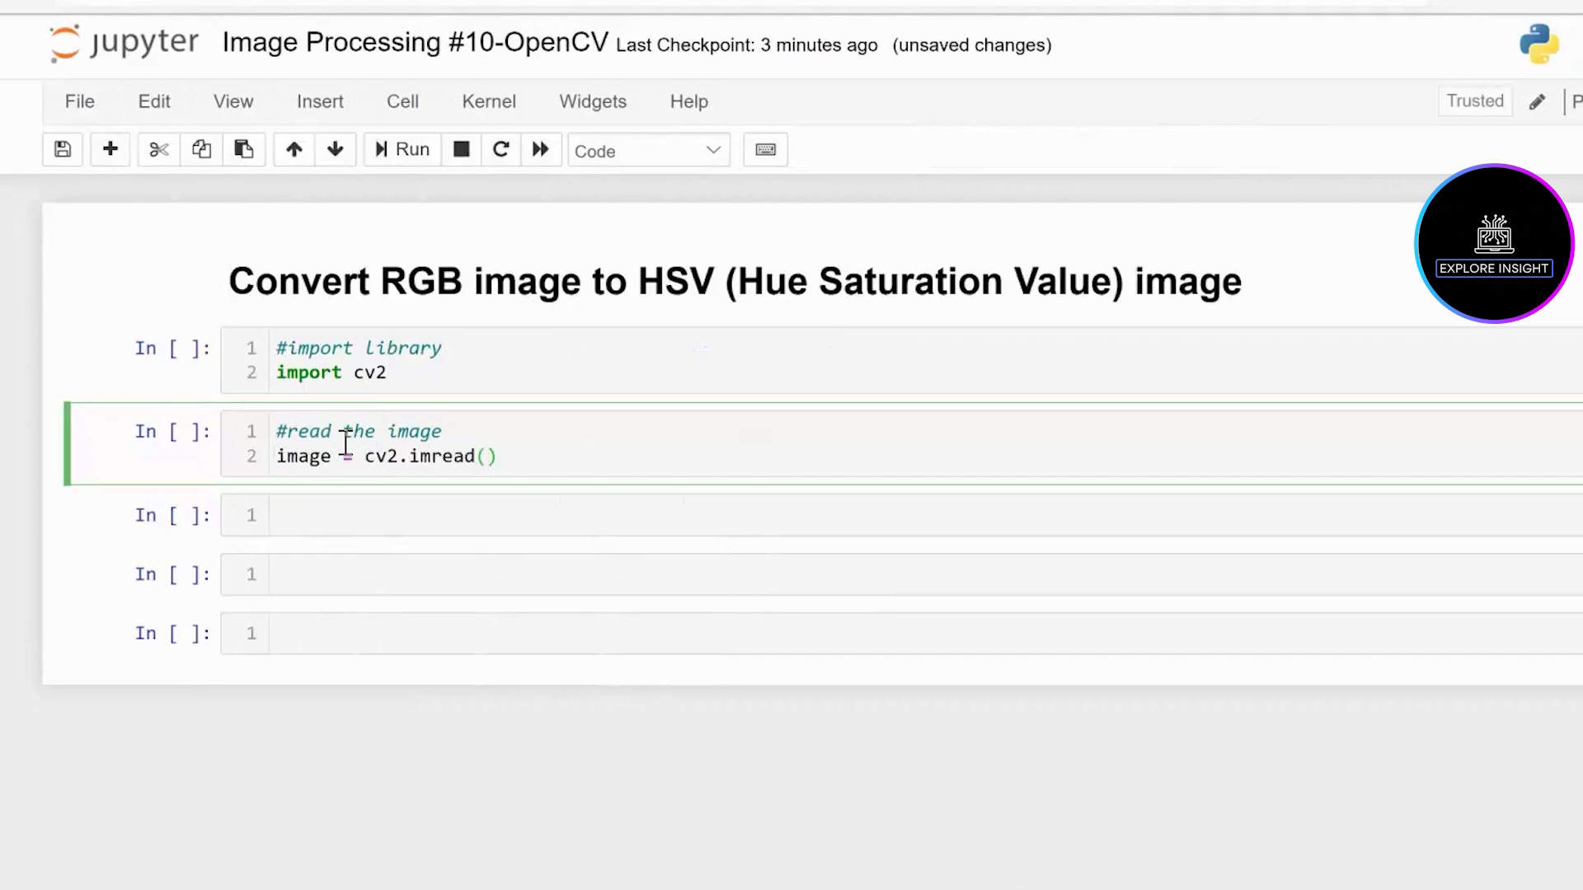
pyautogui.write('r')
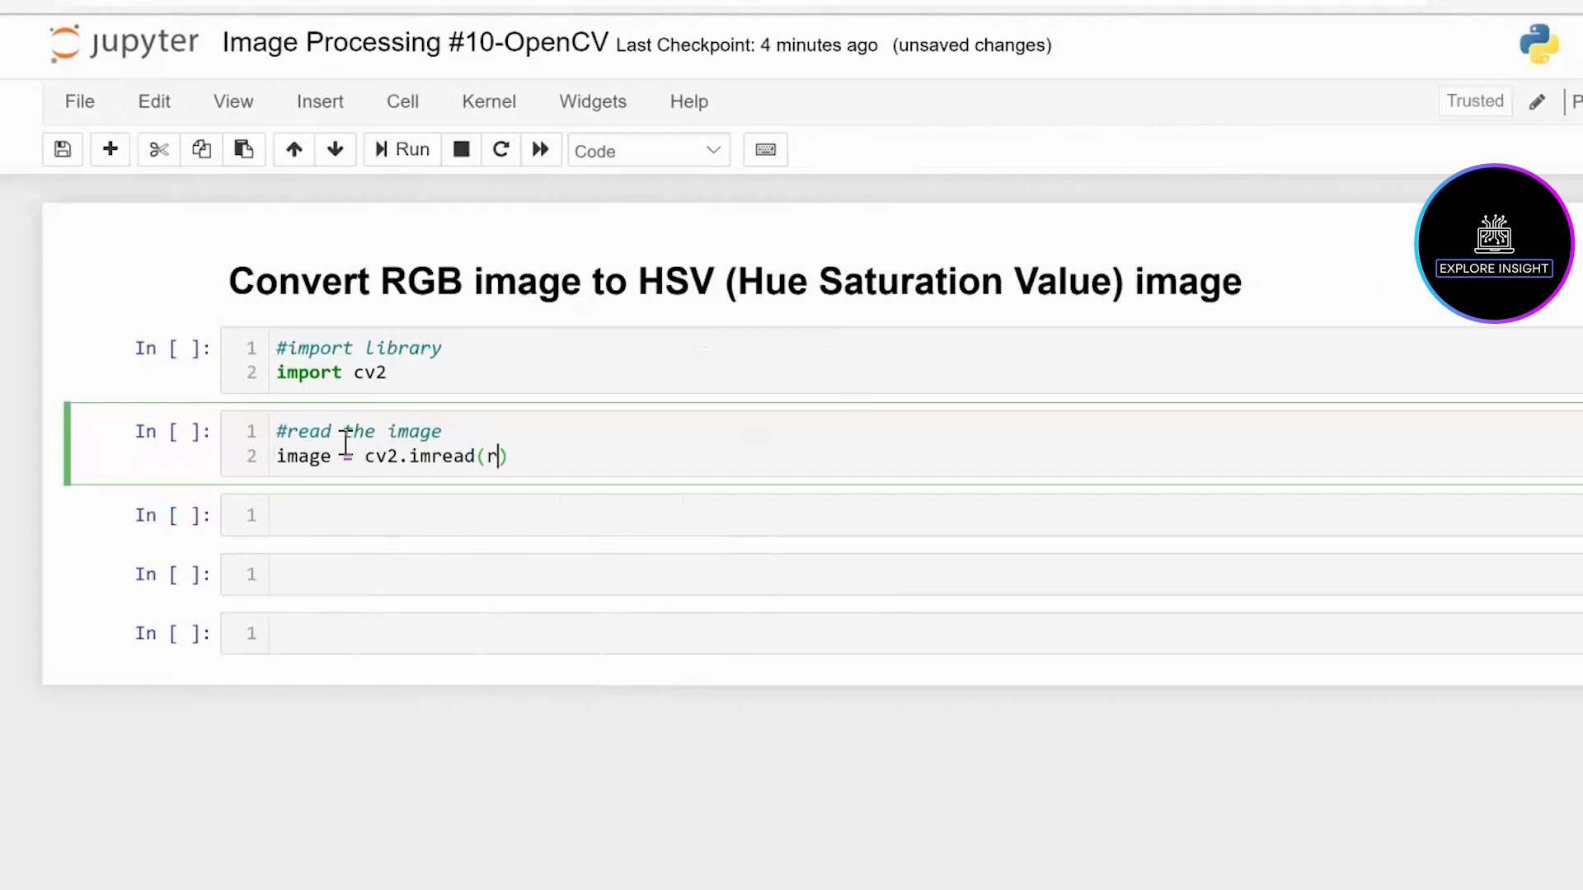
pyautogui.write("''")
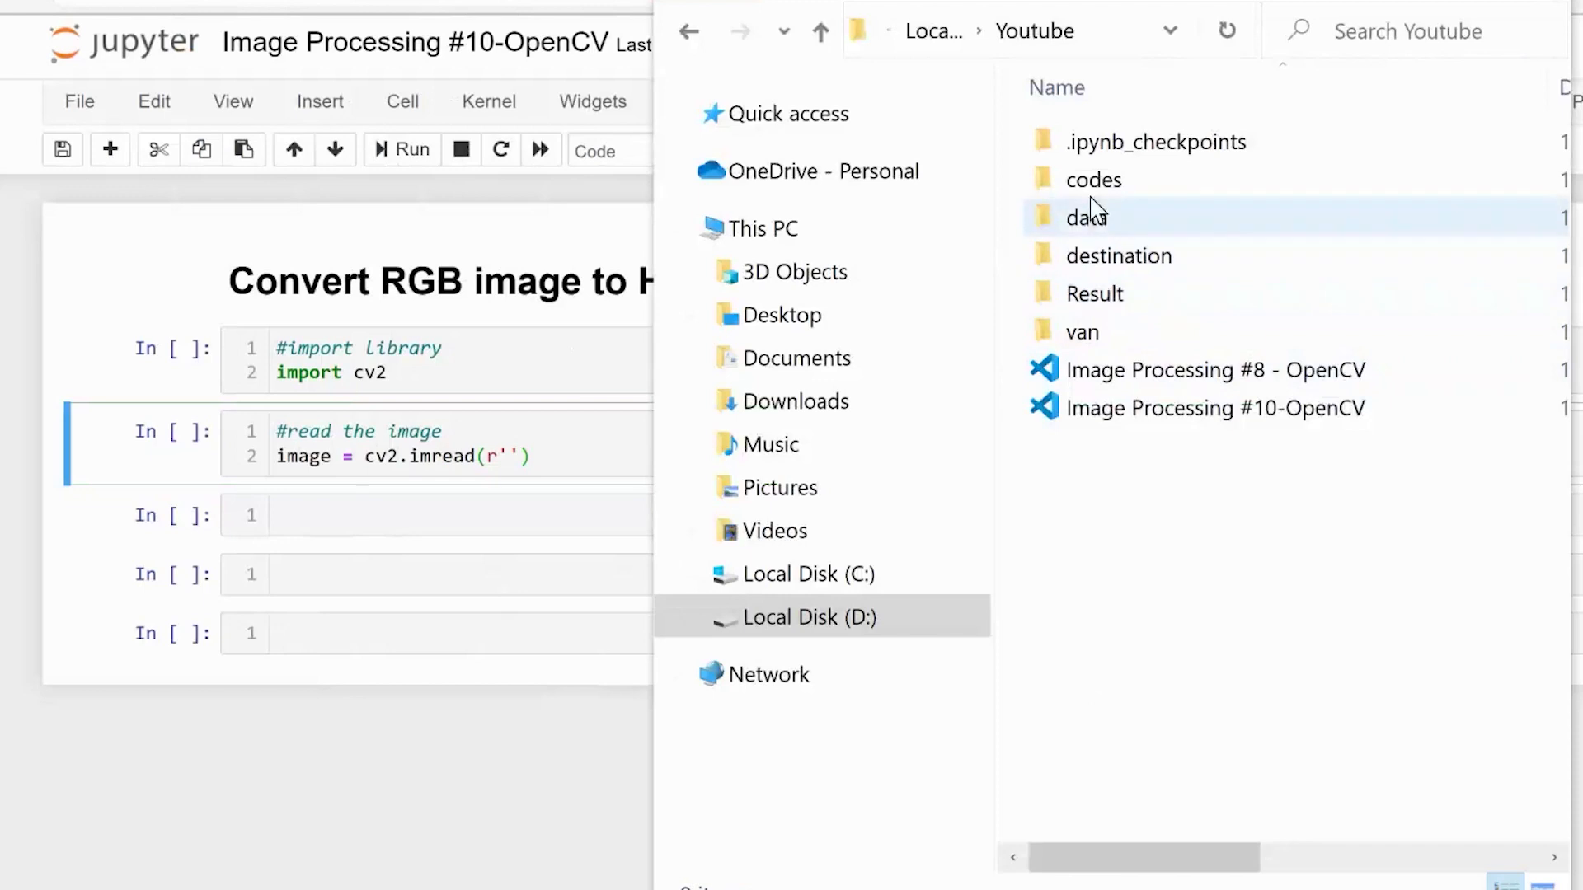
pyautogui.moveTo(1101, 221)
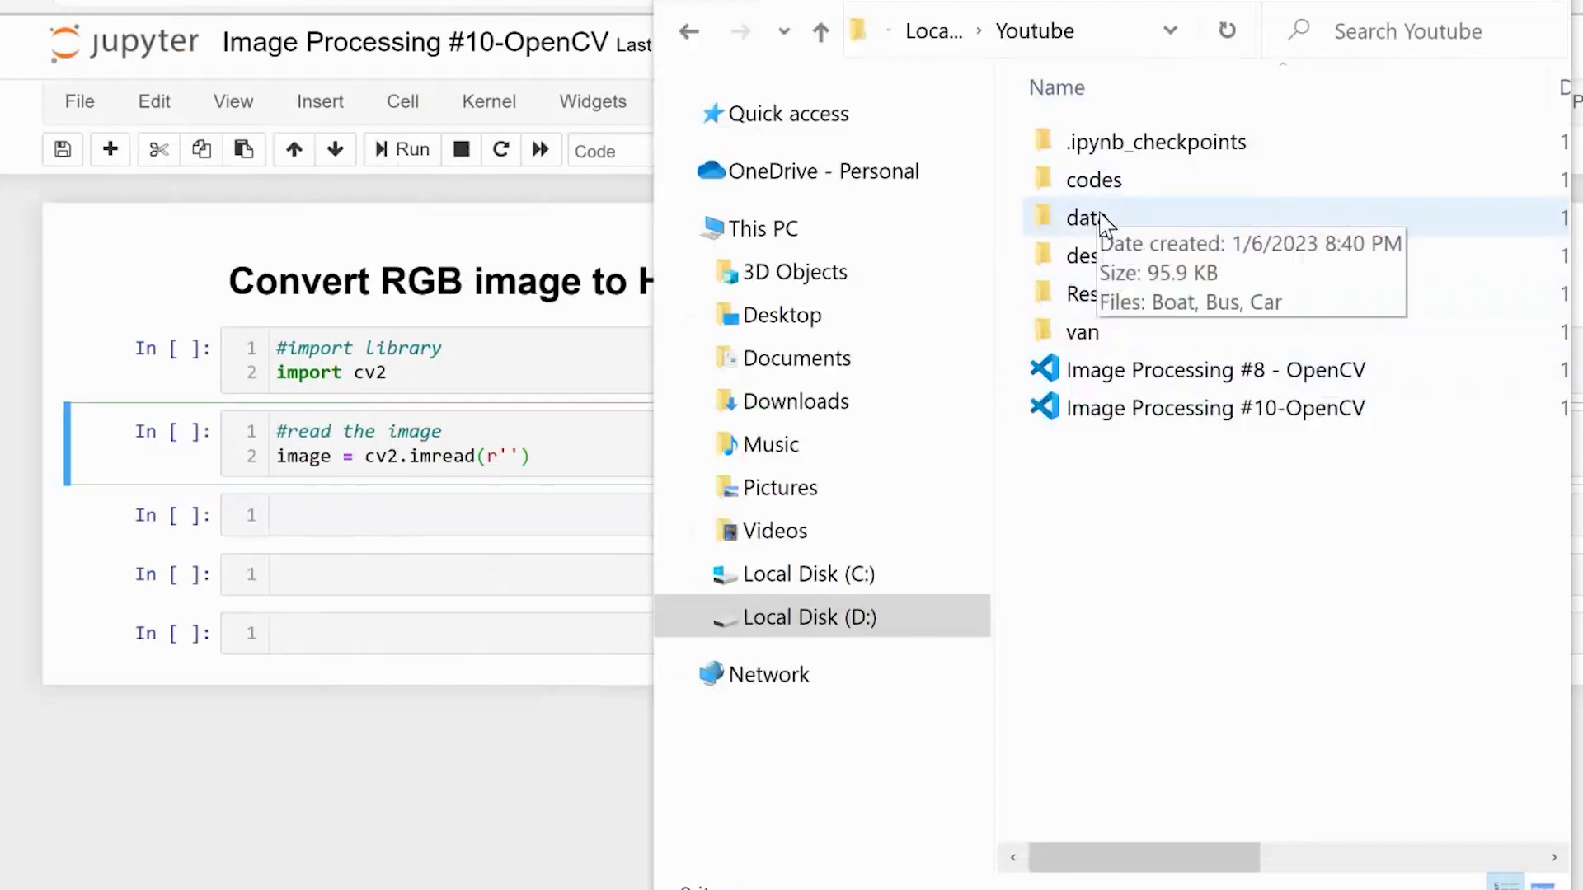
pyautogui.moveTo(1077, 237)
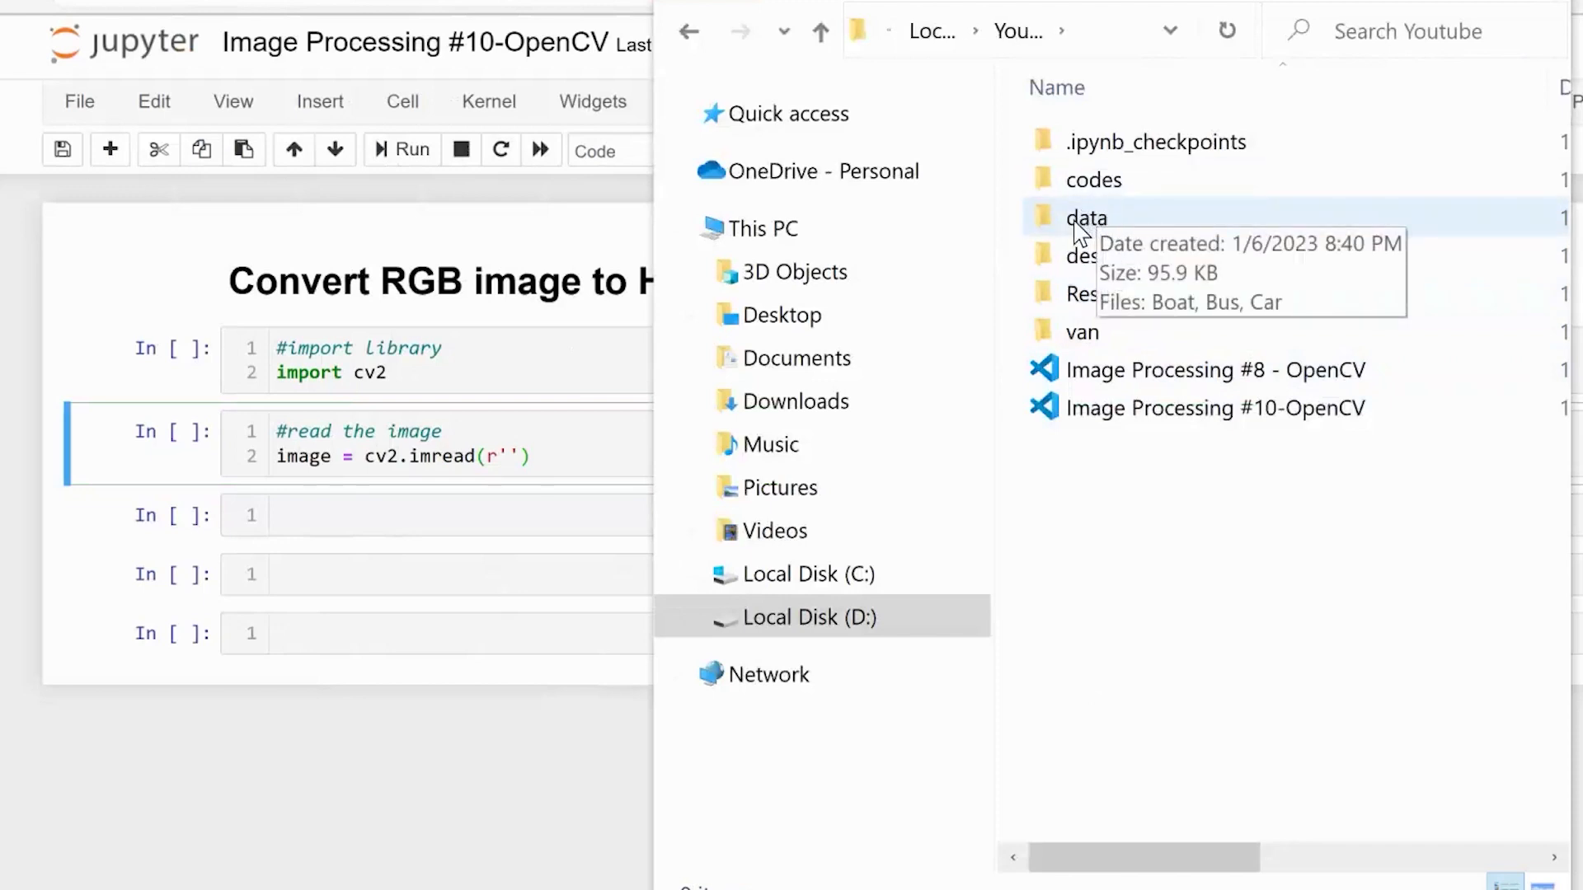
# Open the D:\Youtube\data folder and select its path in the address bar
pyautogui.doubleClick(1085, 218)
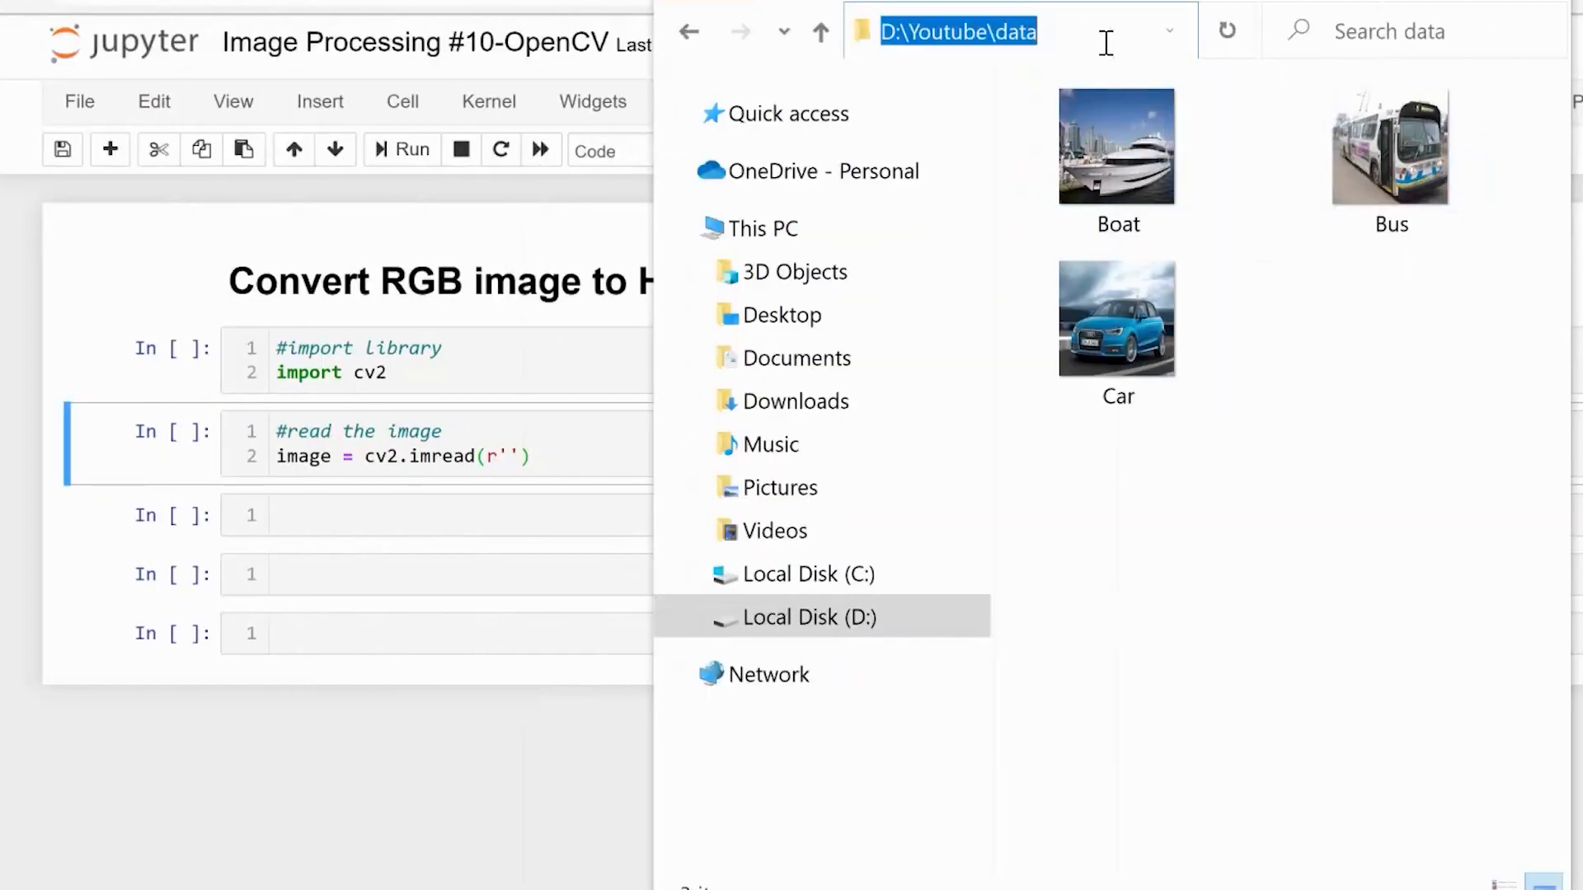
pyautogui.click(1385, 157)
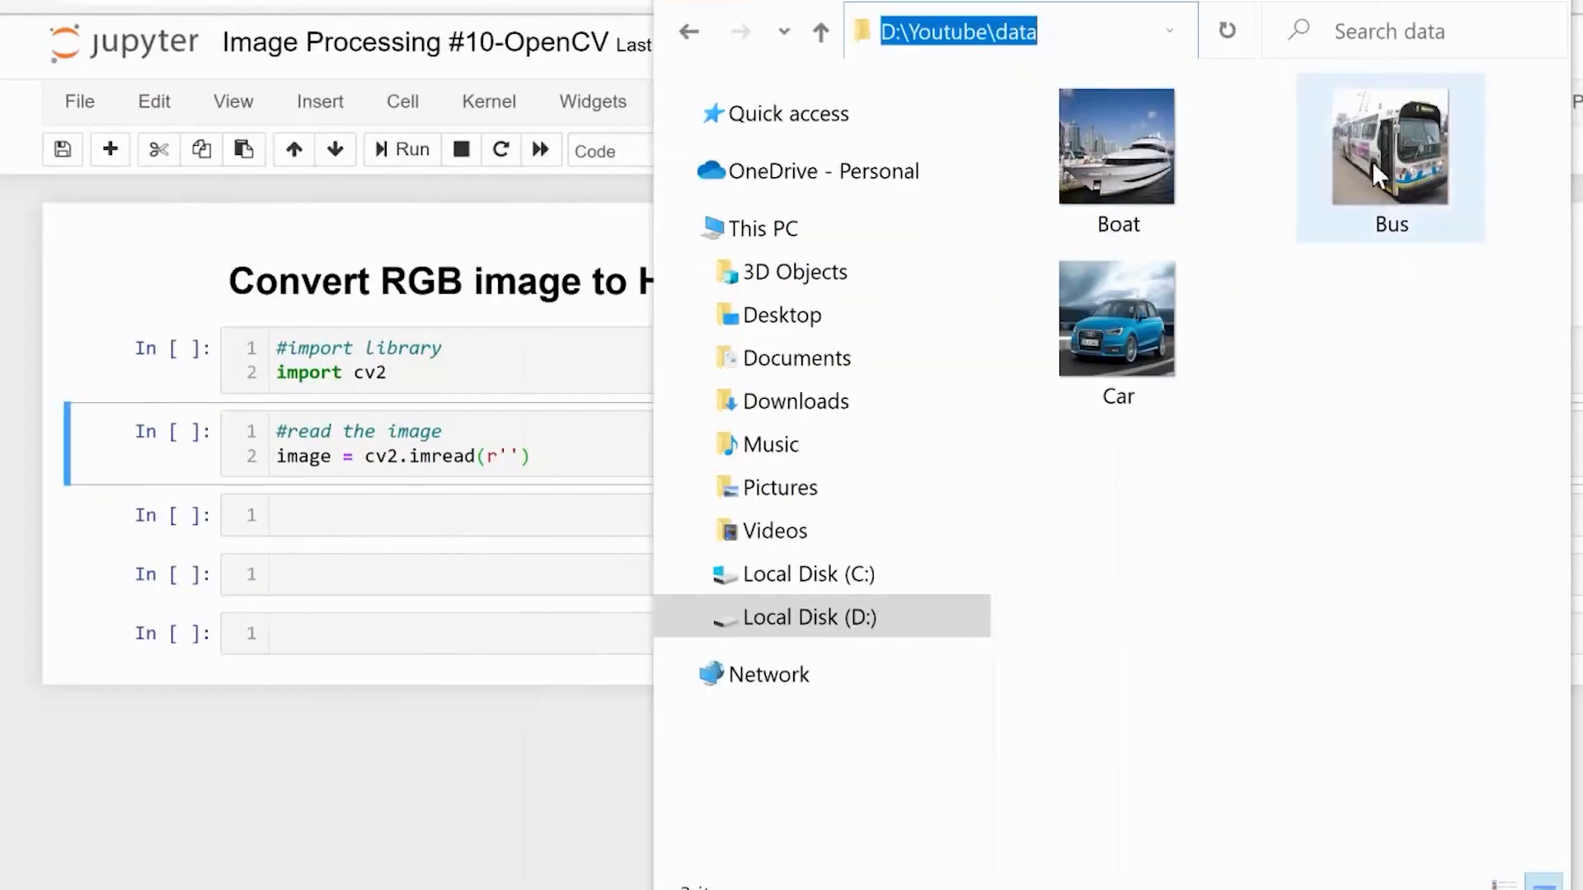
pyautogui.moveTo(1405, 191)
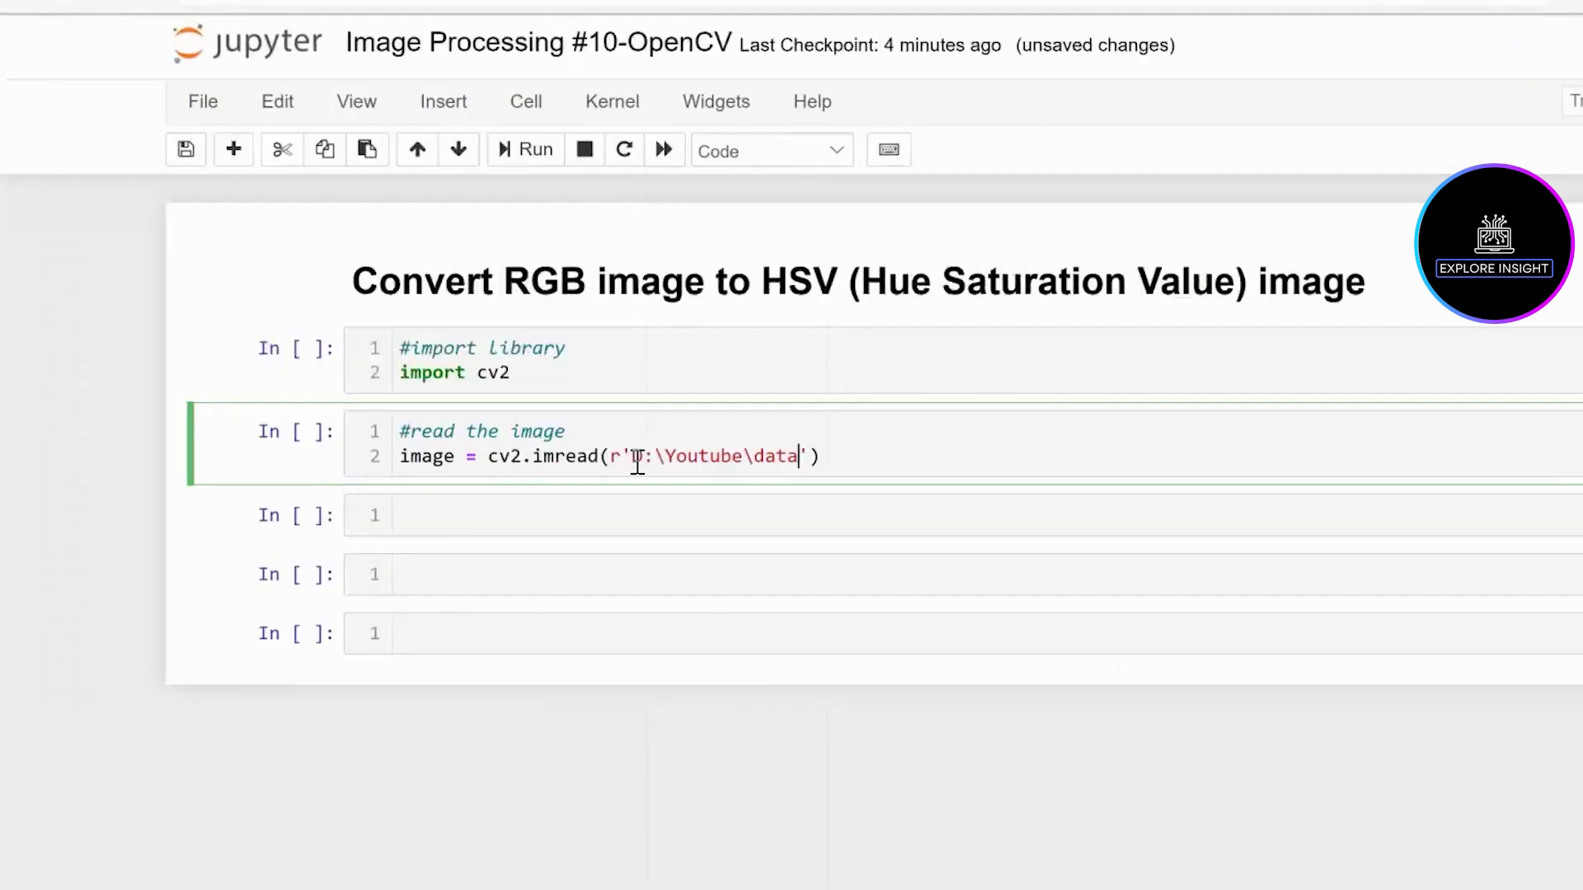
# Complete the imread path as r'D:\Youtube\data\Bus.jpg'
pyautogui.write('\\')
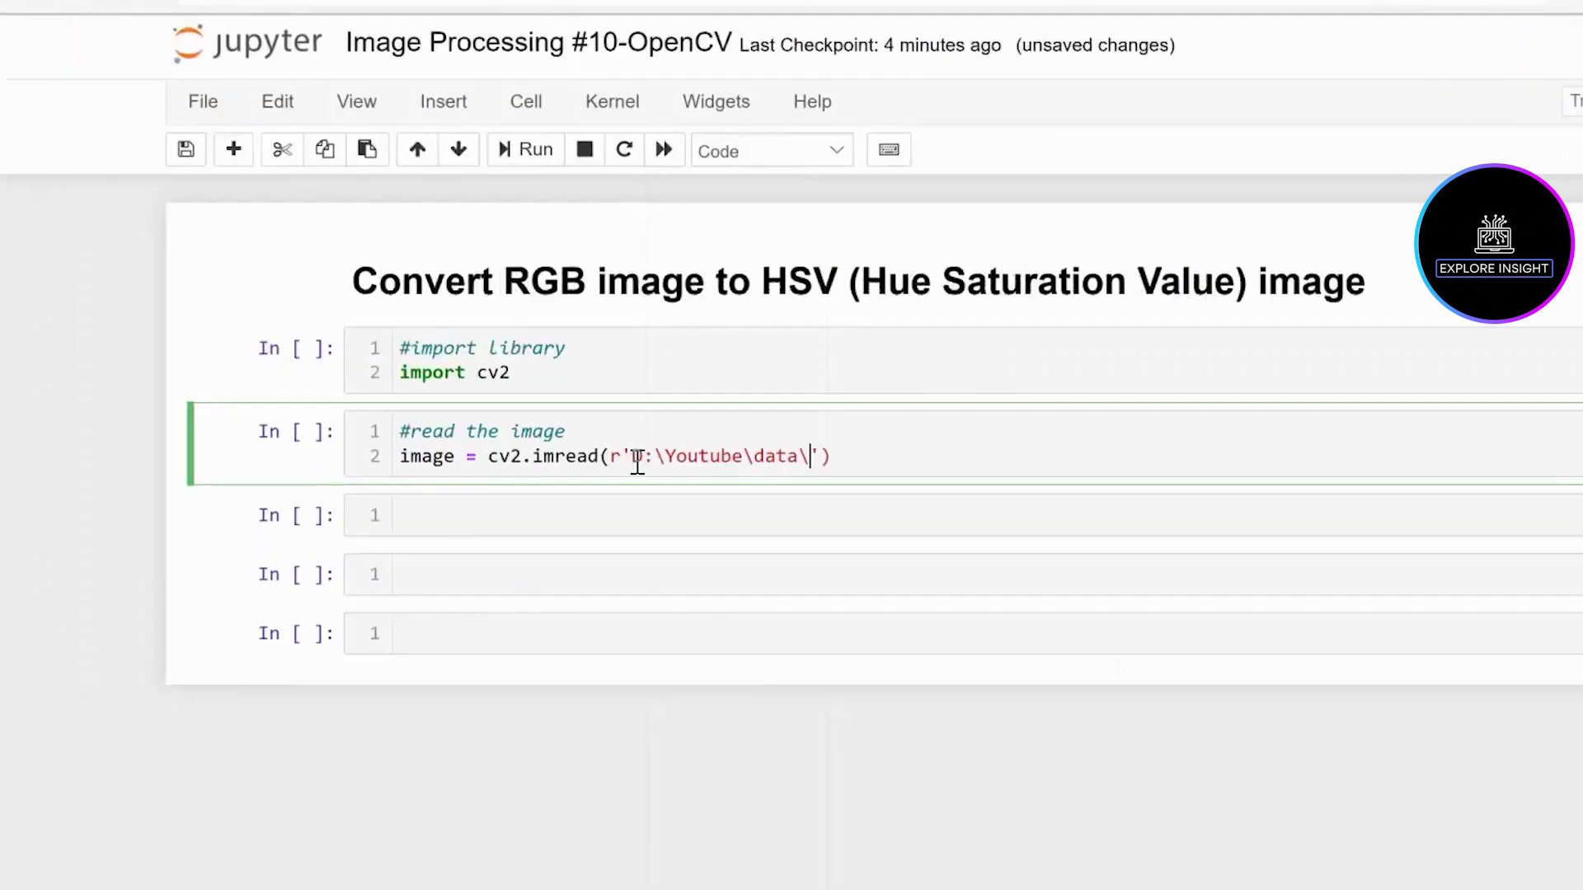
pyautogui.write('Bus.')
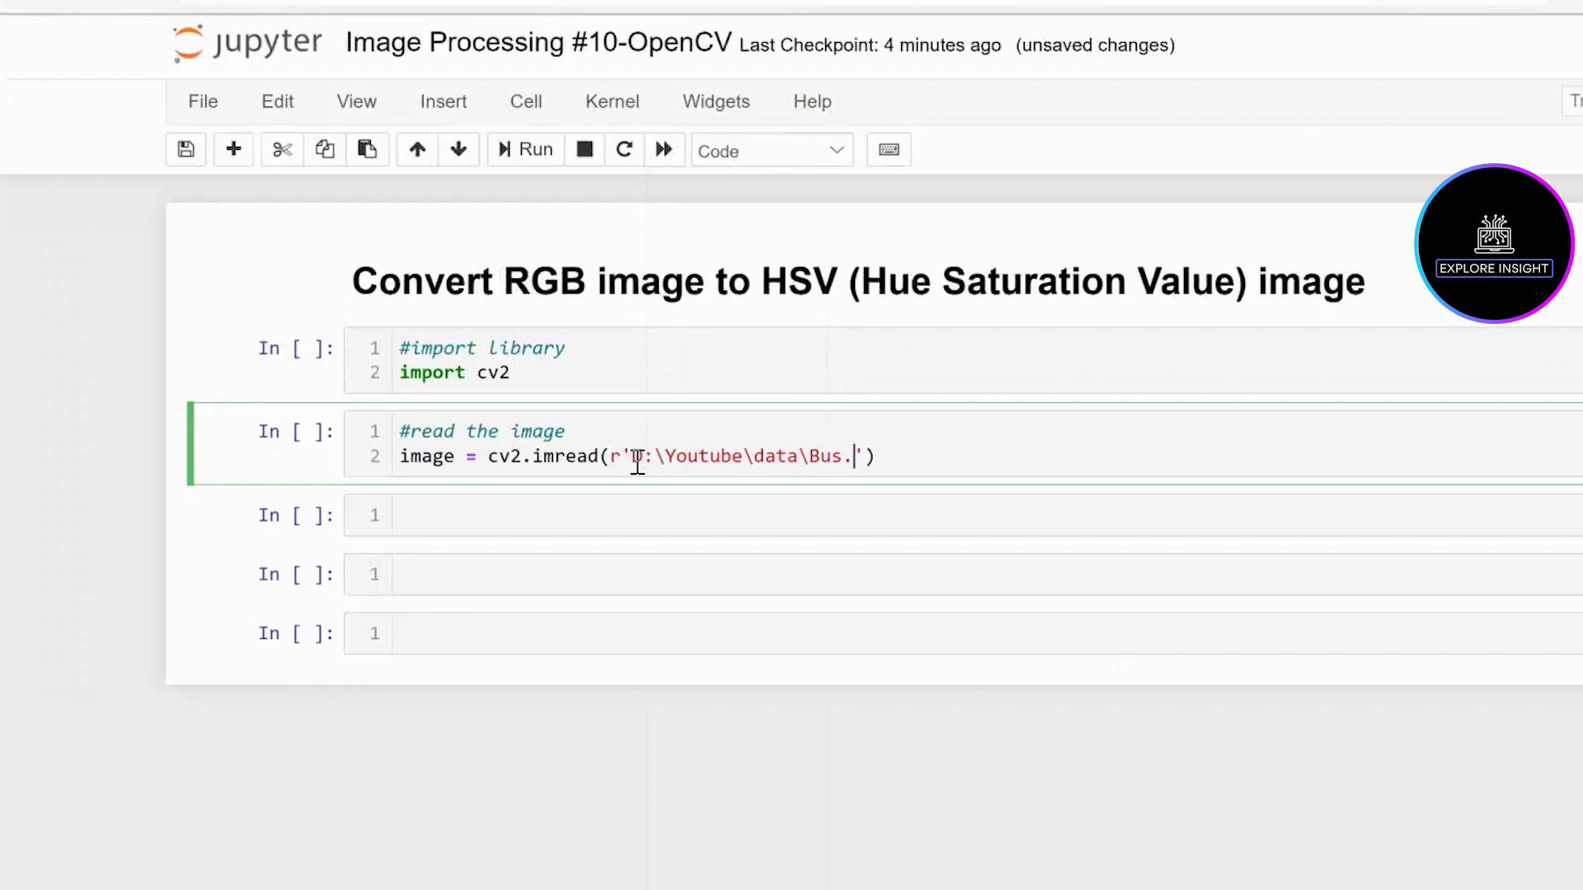
pyautogui.write('jpg')
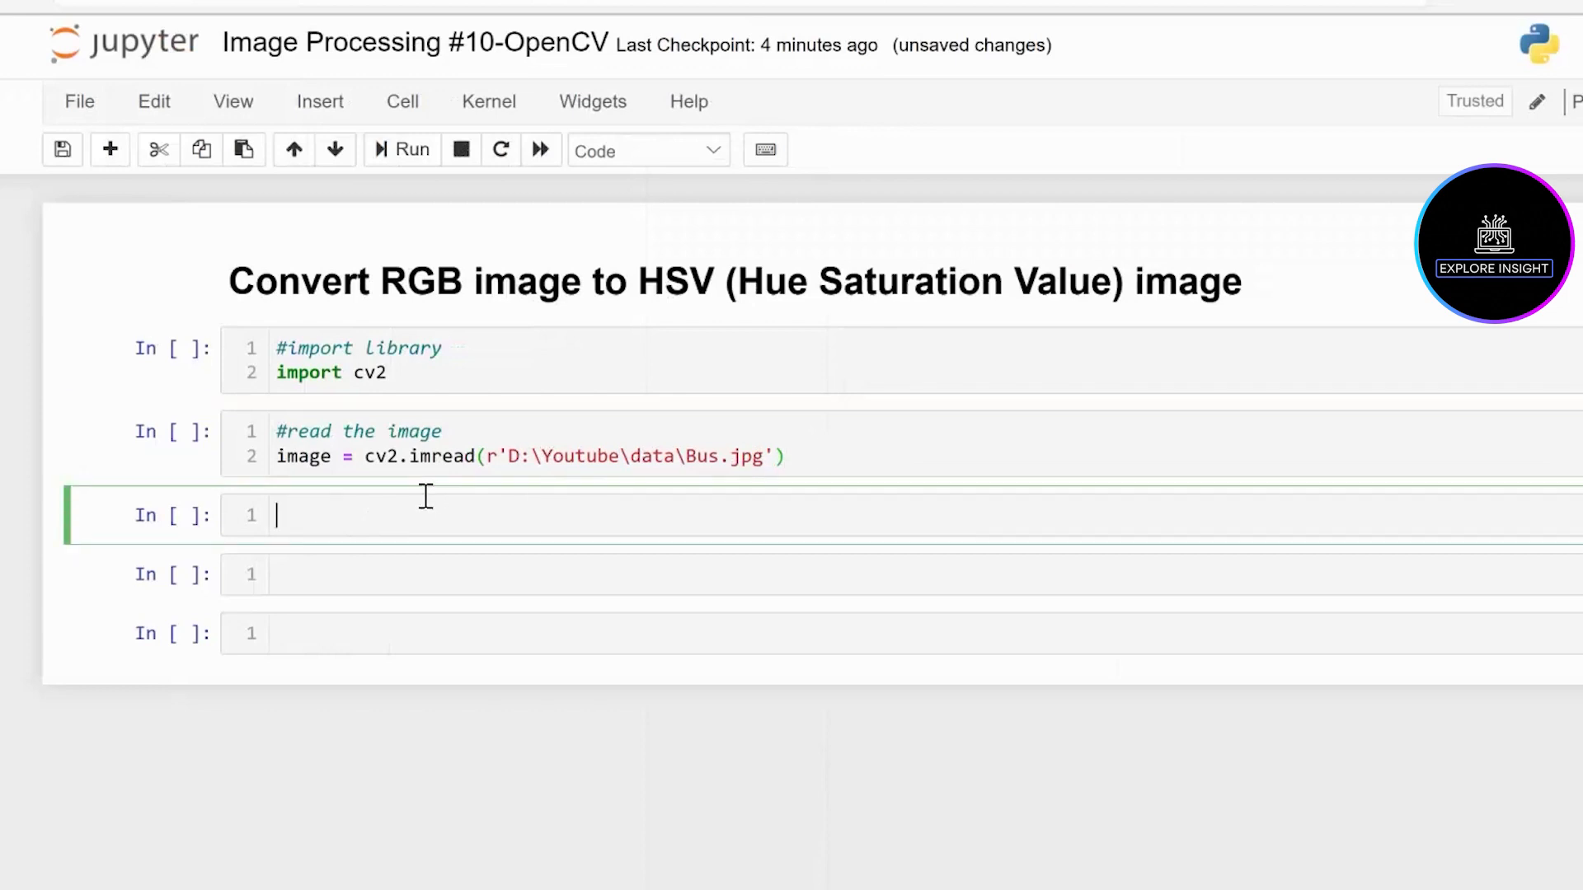
# Start a cell commented '#convert the image' with 'hsv = cv2.cvtColor()'
pyautogui.write('#convert the')
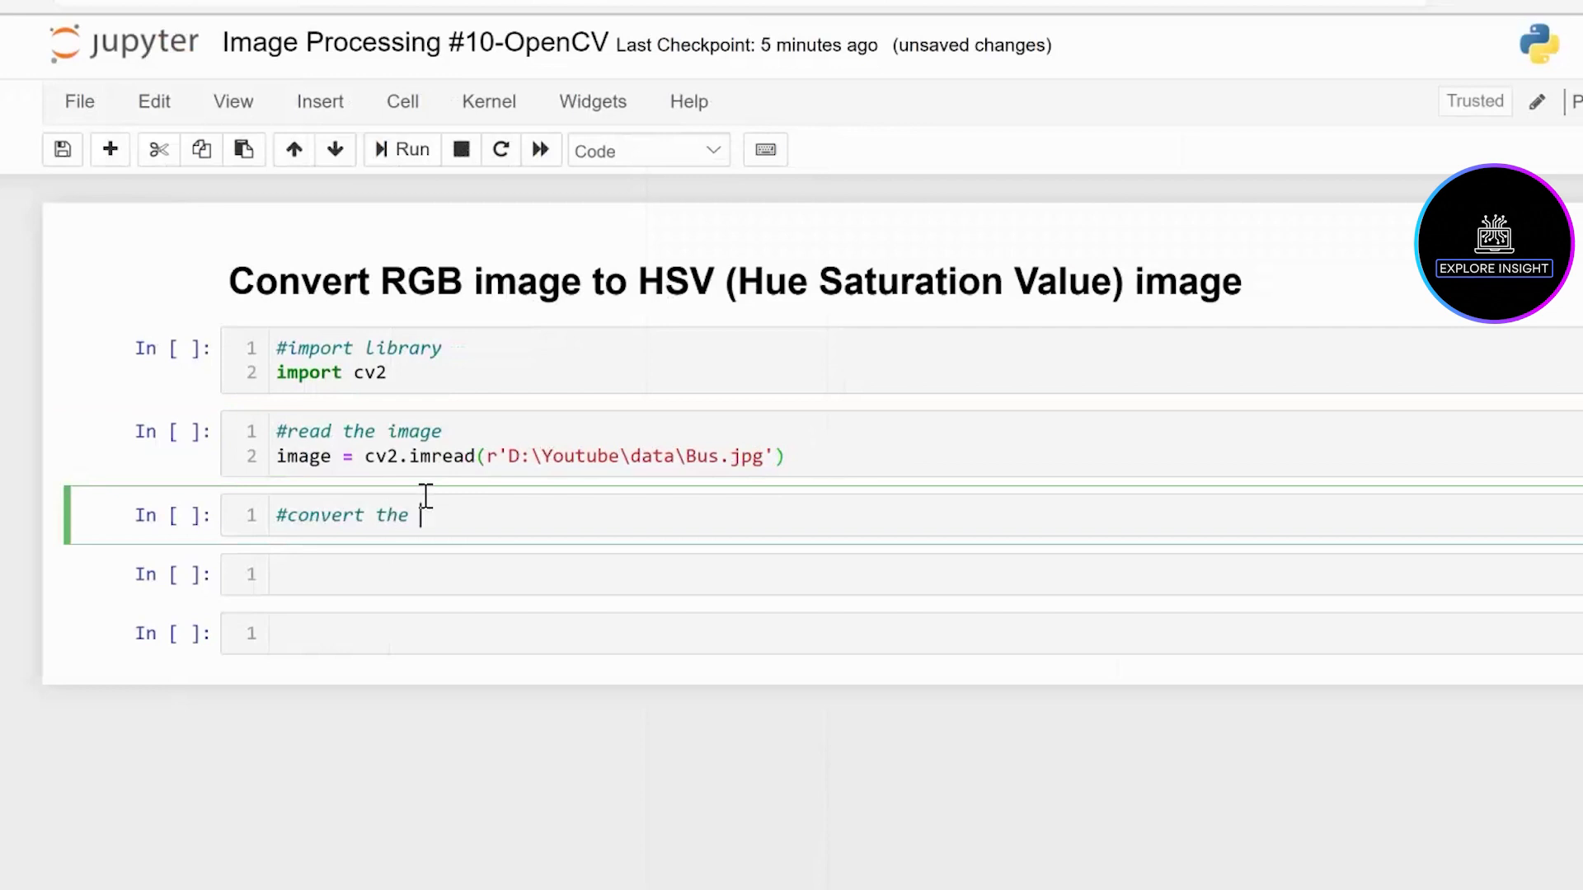
pyautogui.write('image')
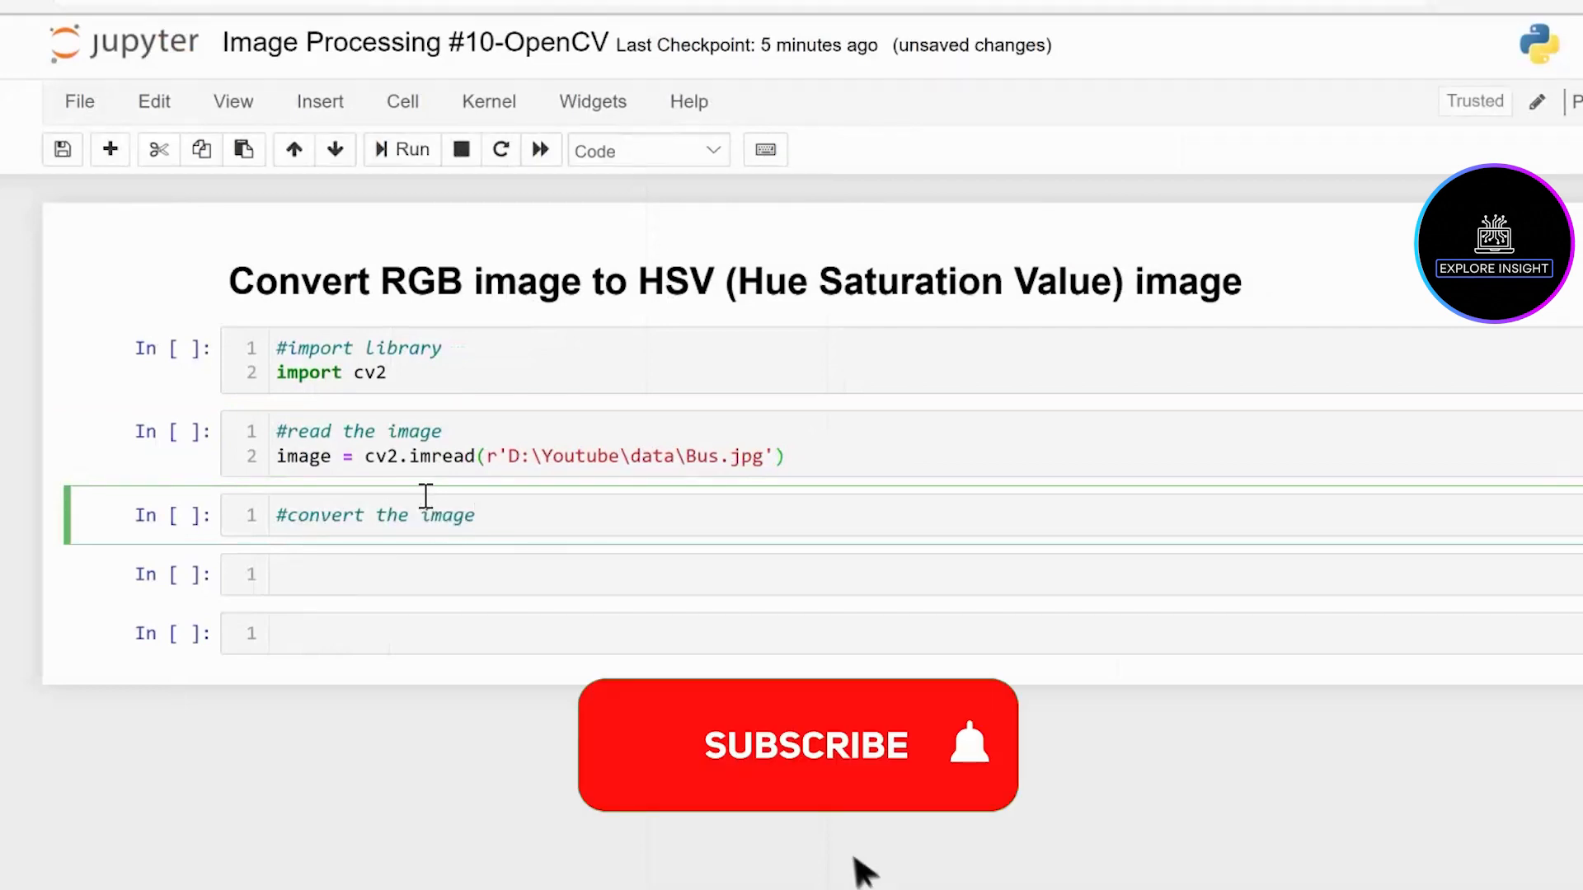
pyautogui.click(796, 747)
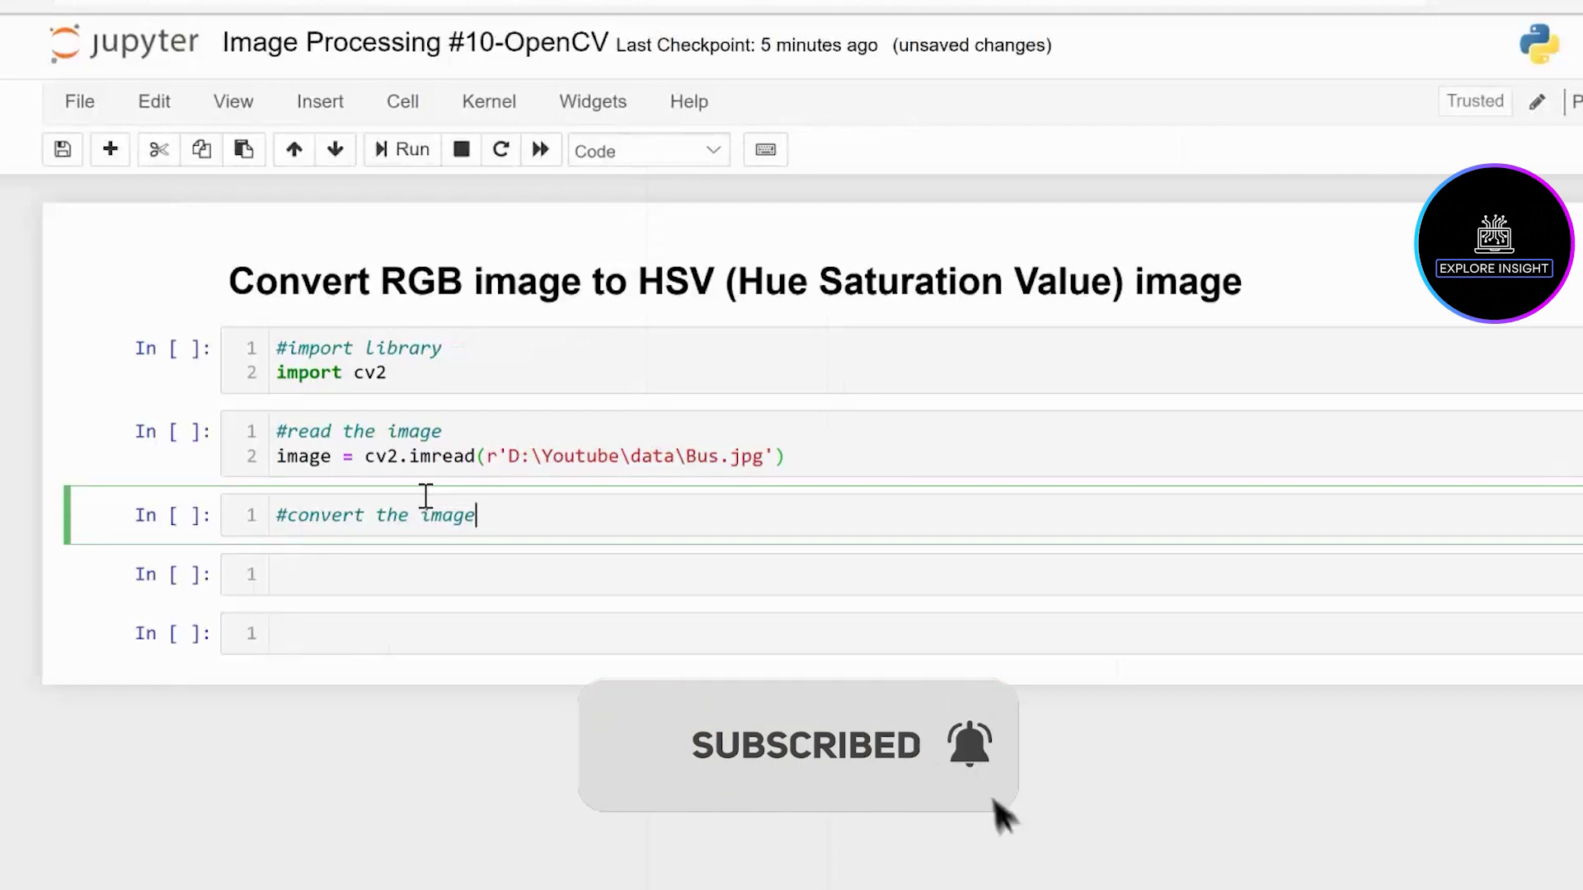
pyautogui.write('hs')
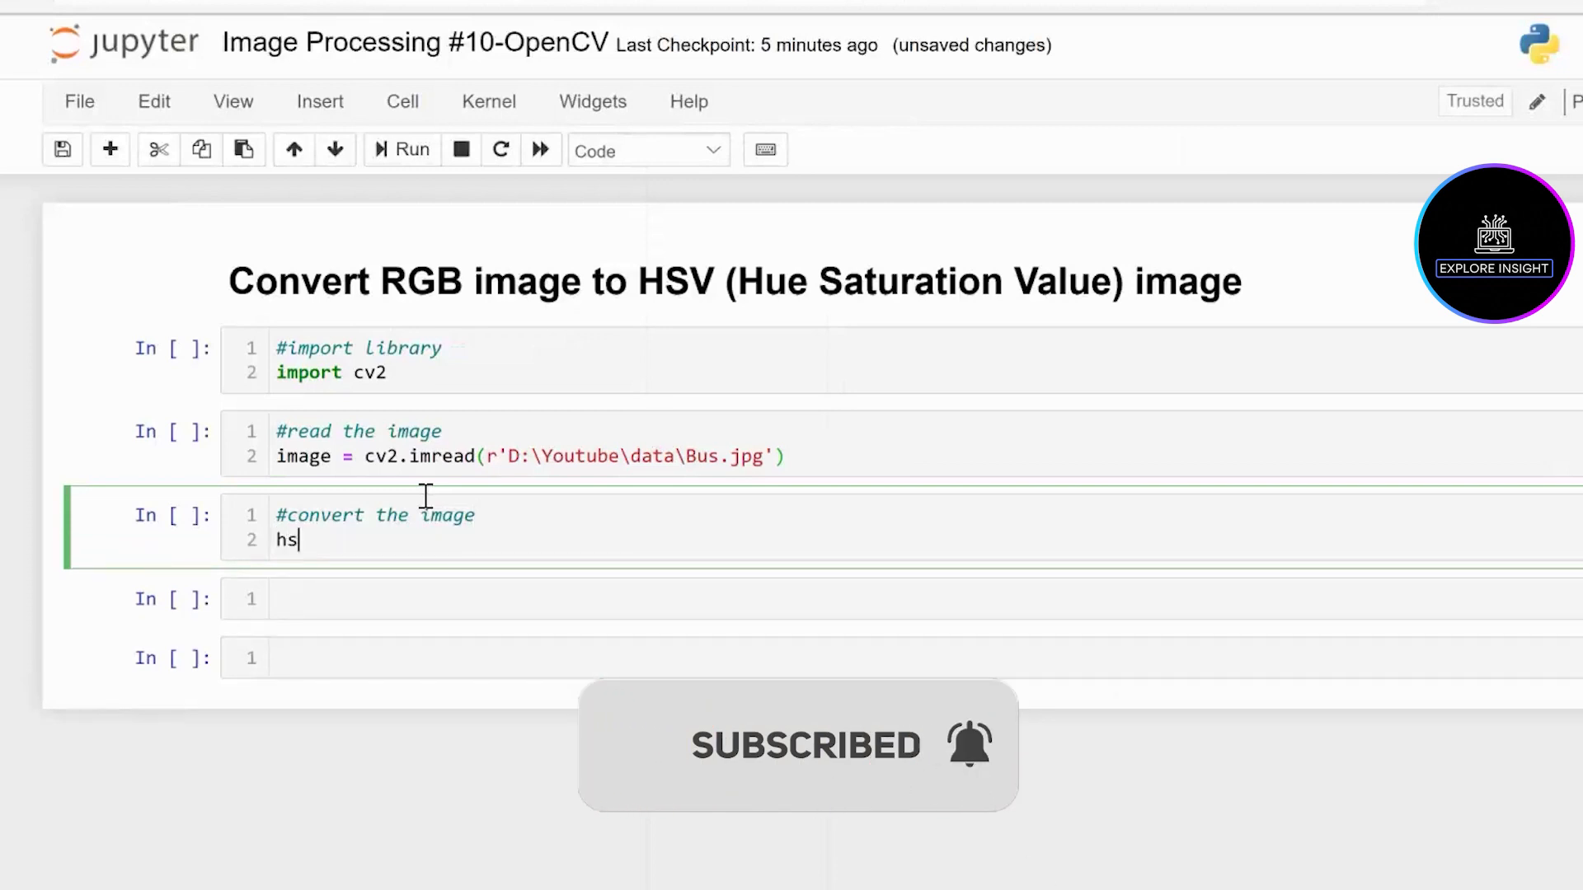
pyautogui.write('v =')
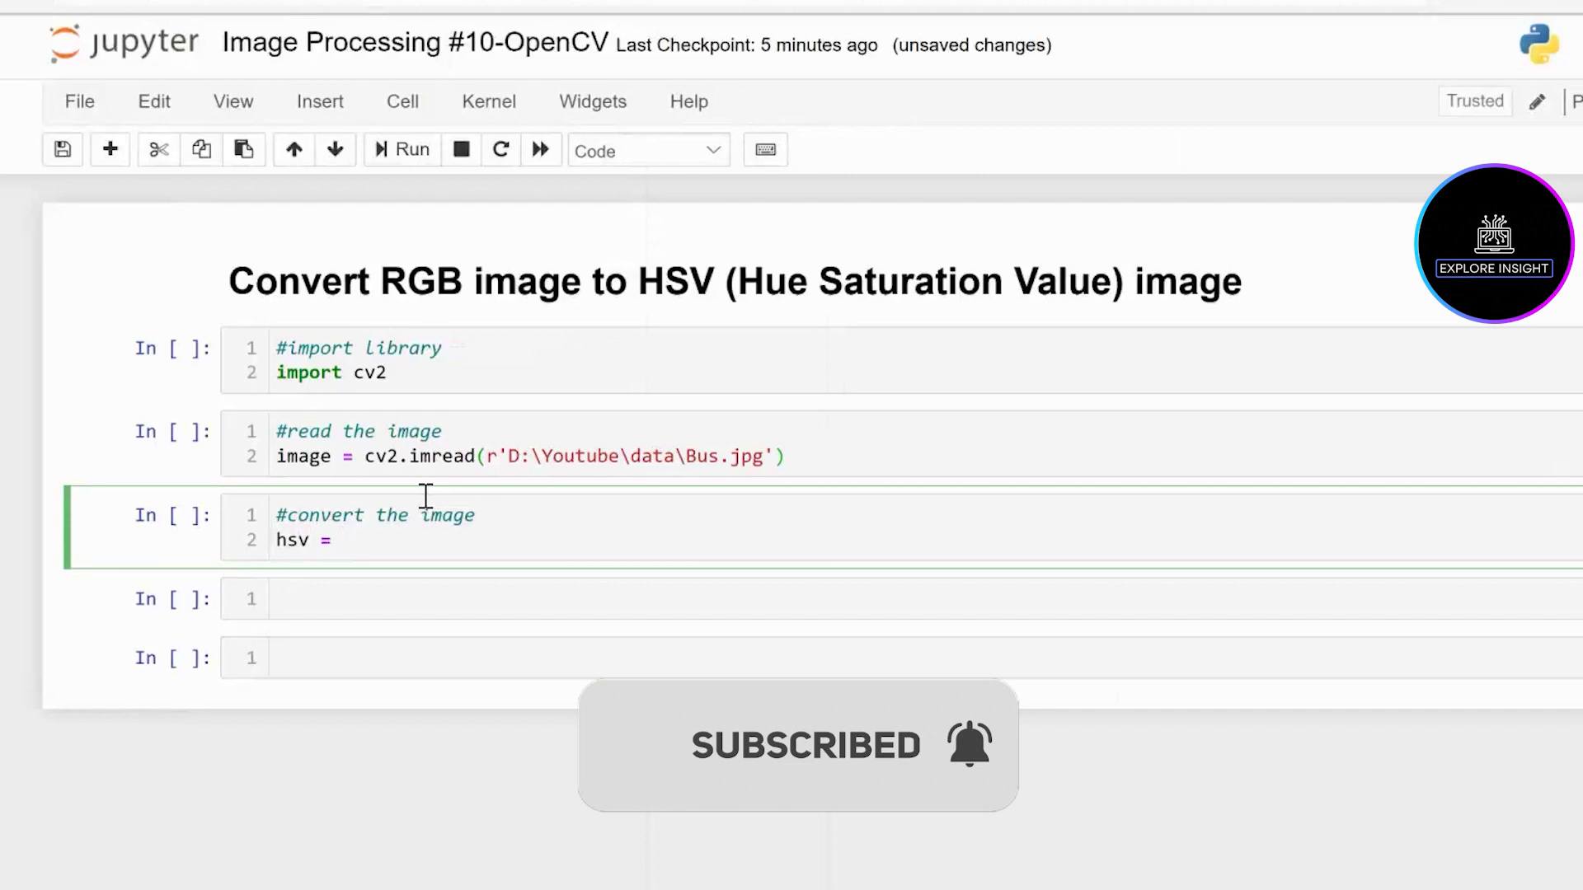
pyautogui.write('cv2')
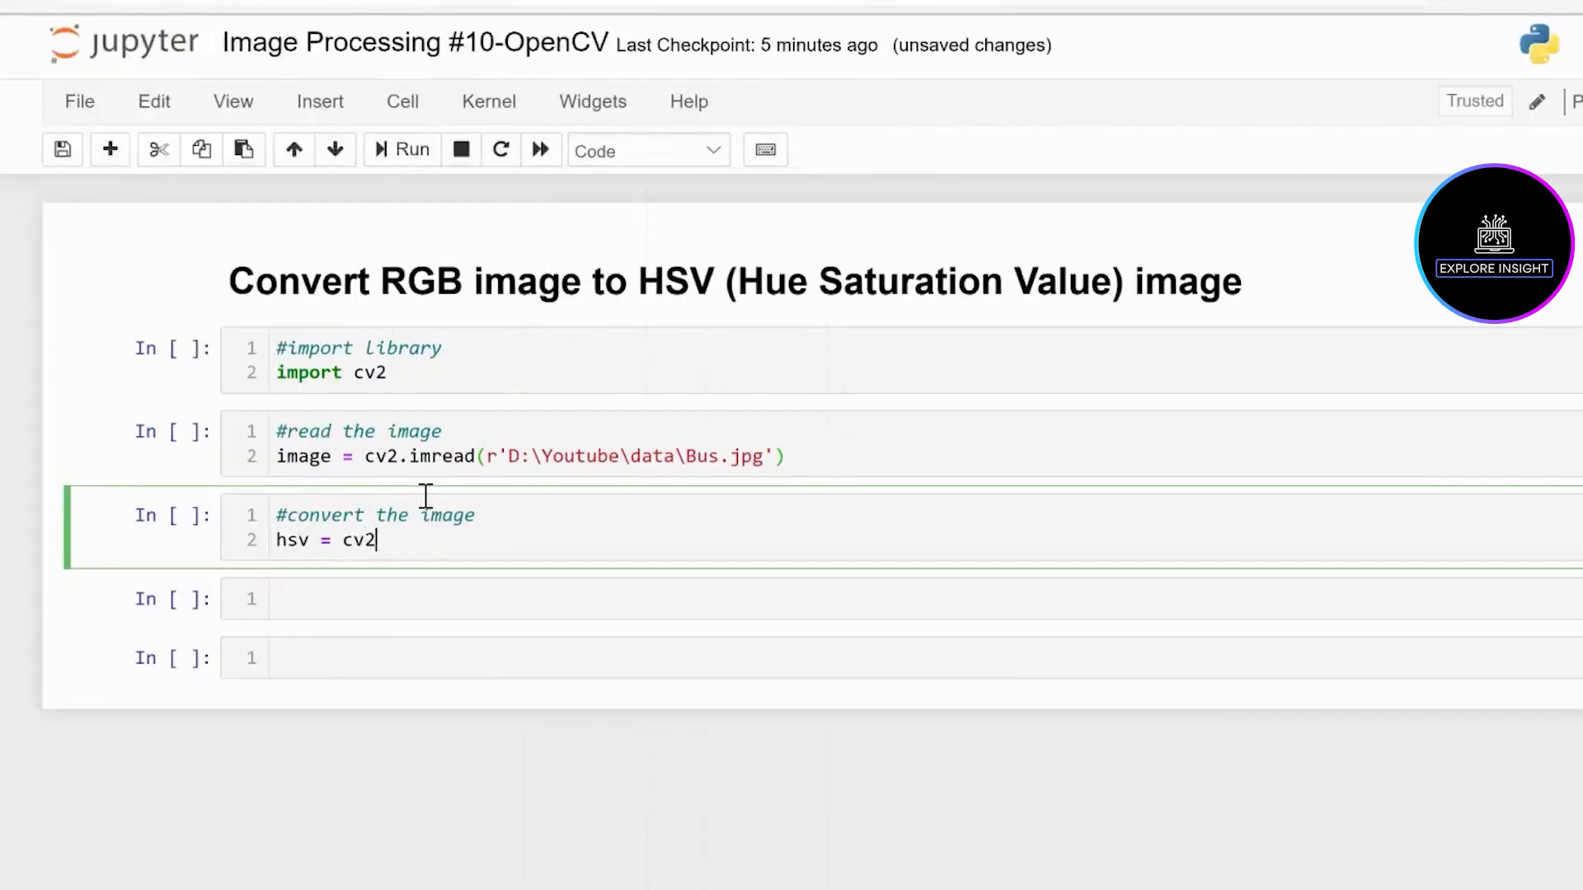
pyautogui.write('.')
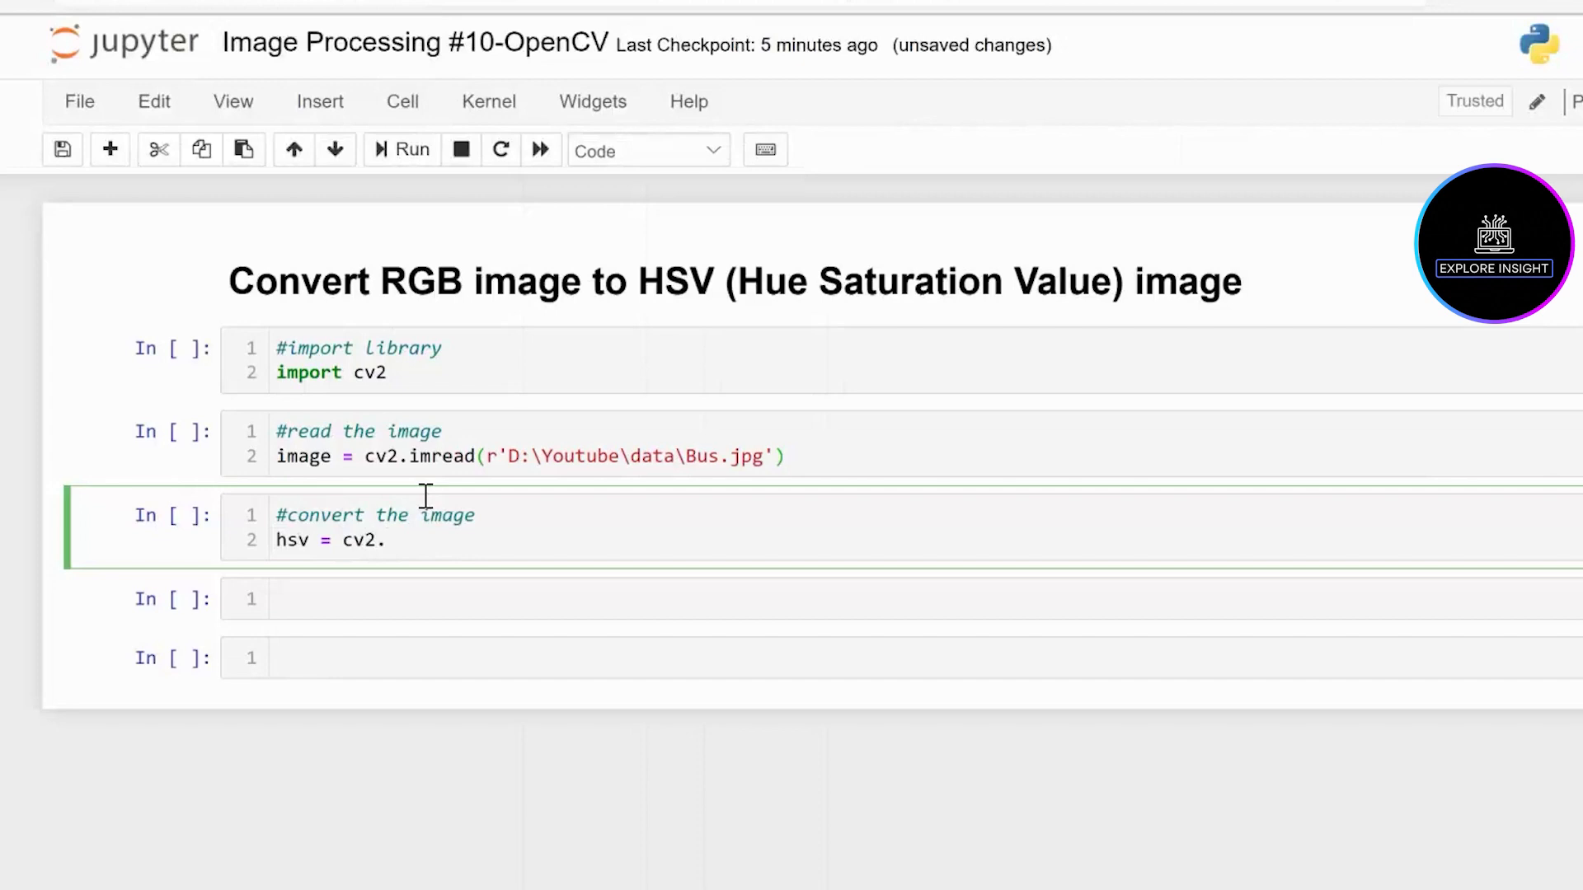
pyautogui.write('cvtColo')
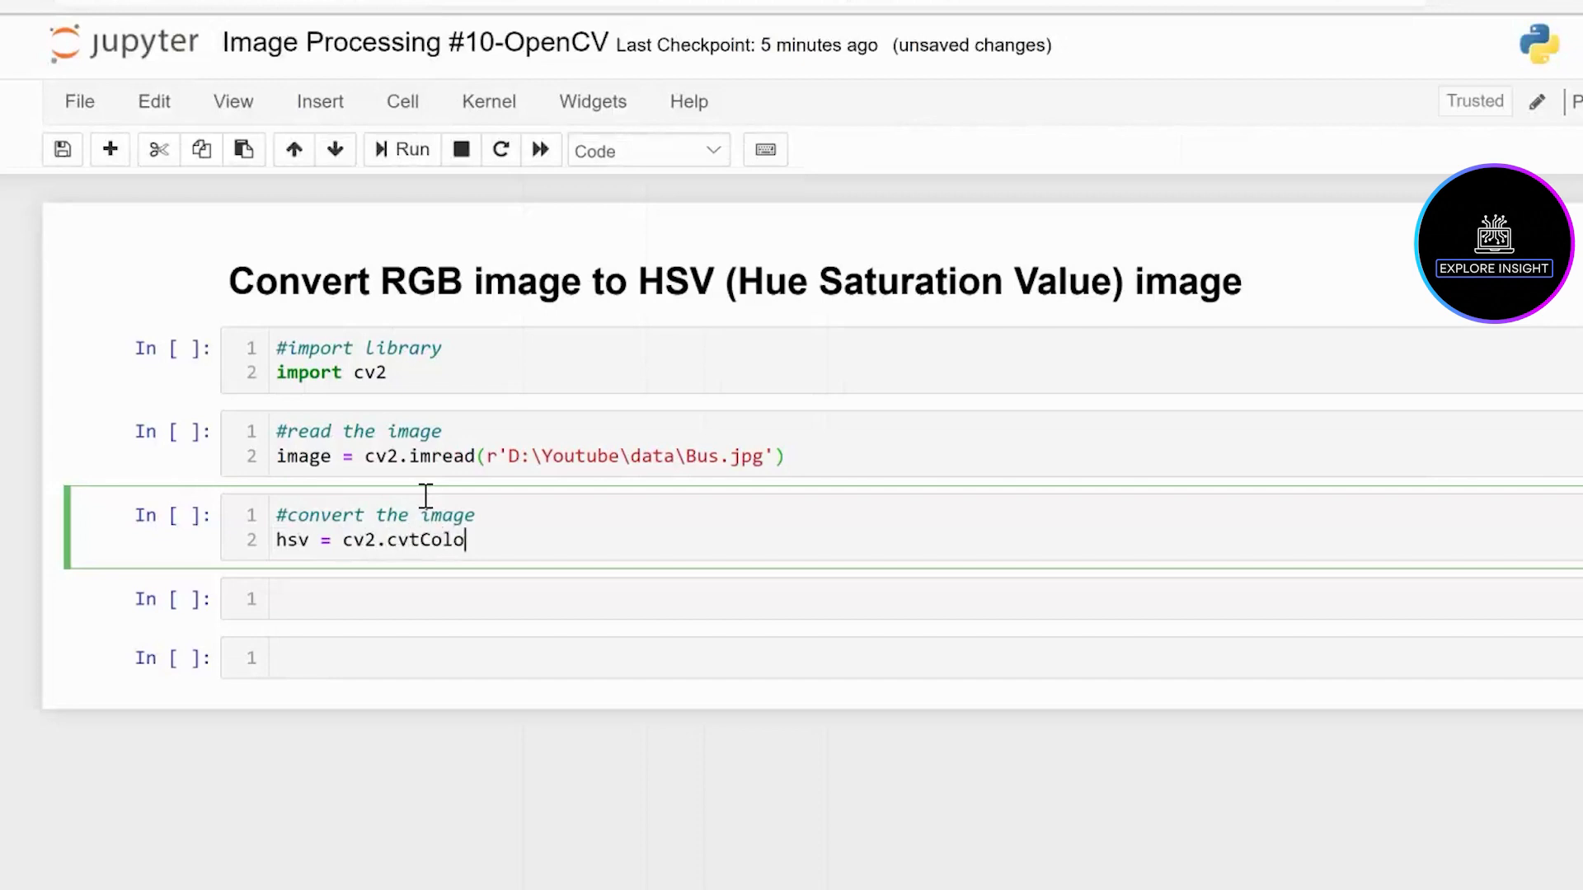
pyautogui.write('r()')
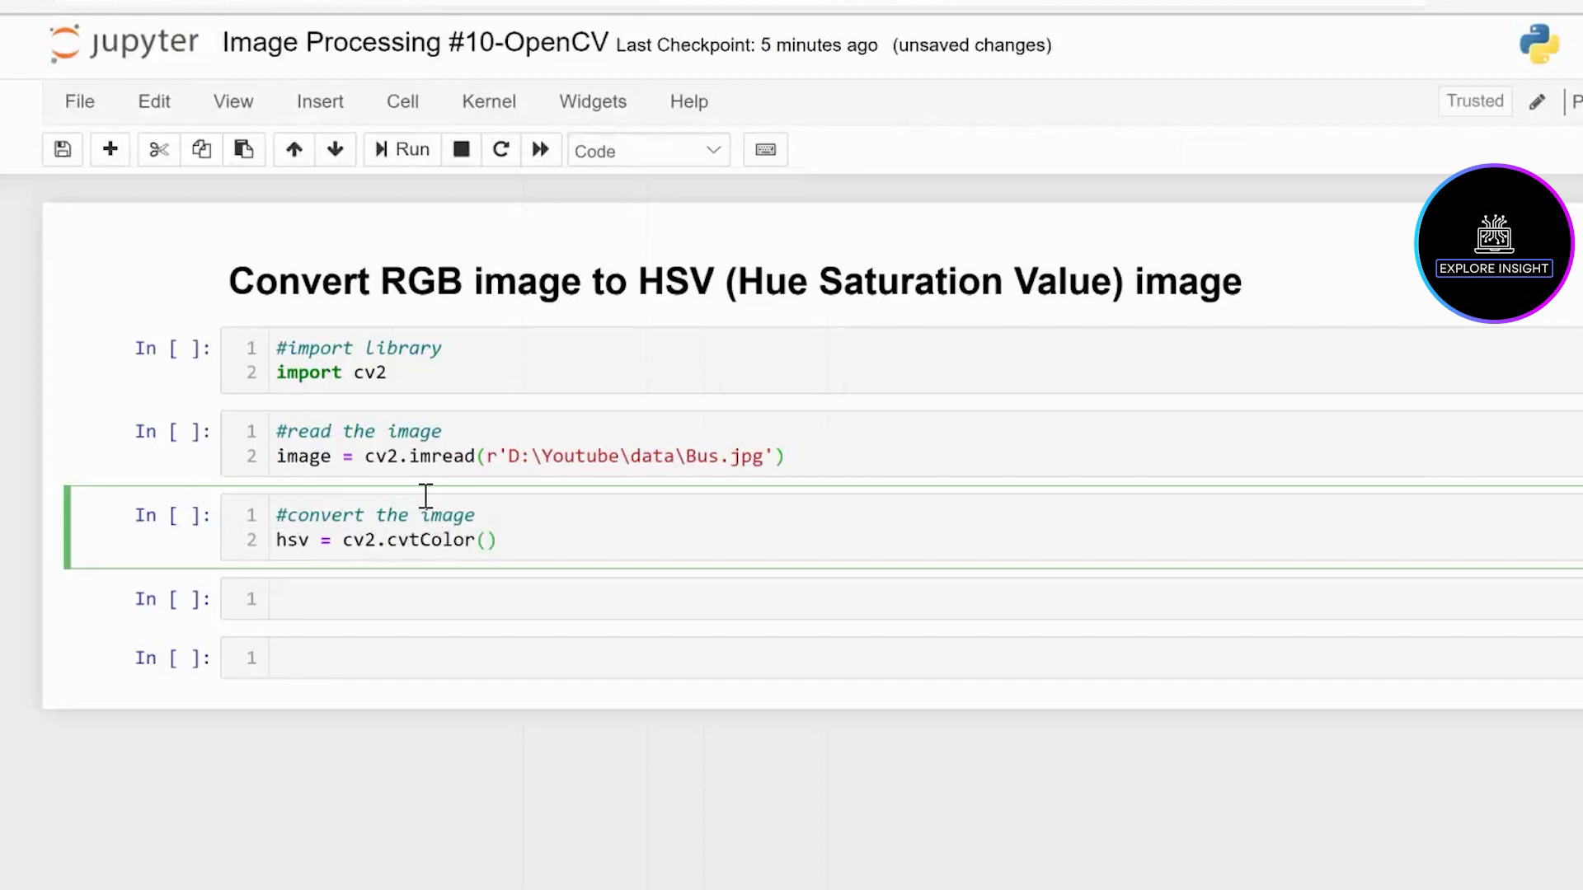
# Fill the arguments as cvtColor(image, cv2.COLOR_BGR2HSV) and finish the cell
pyautogui.write('imag')
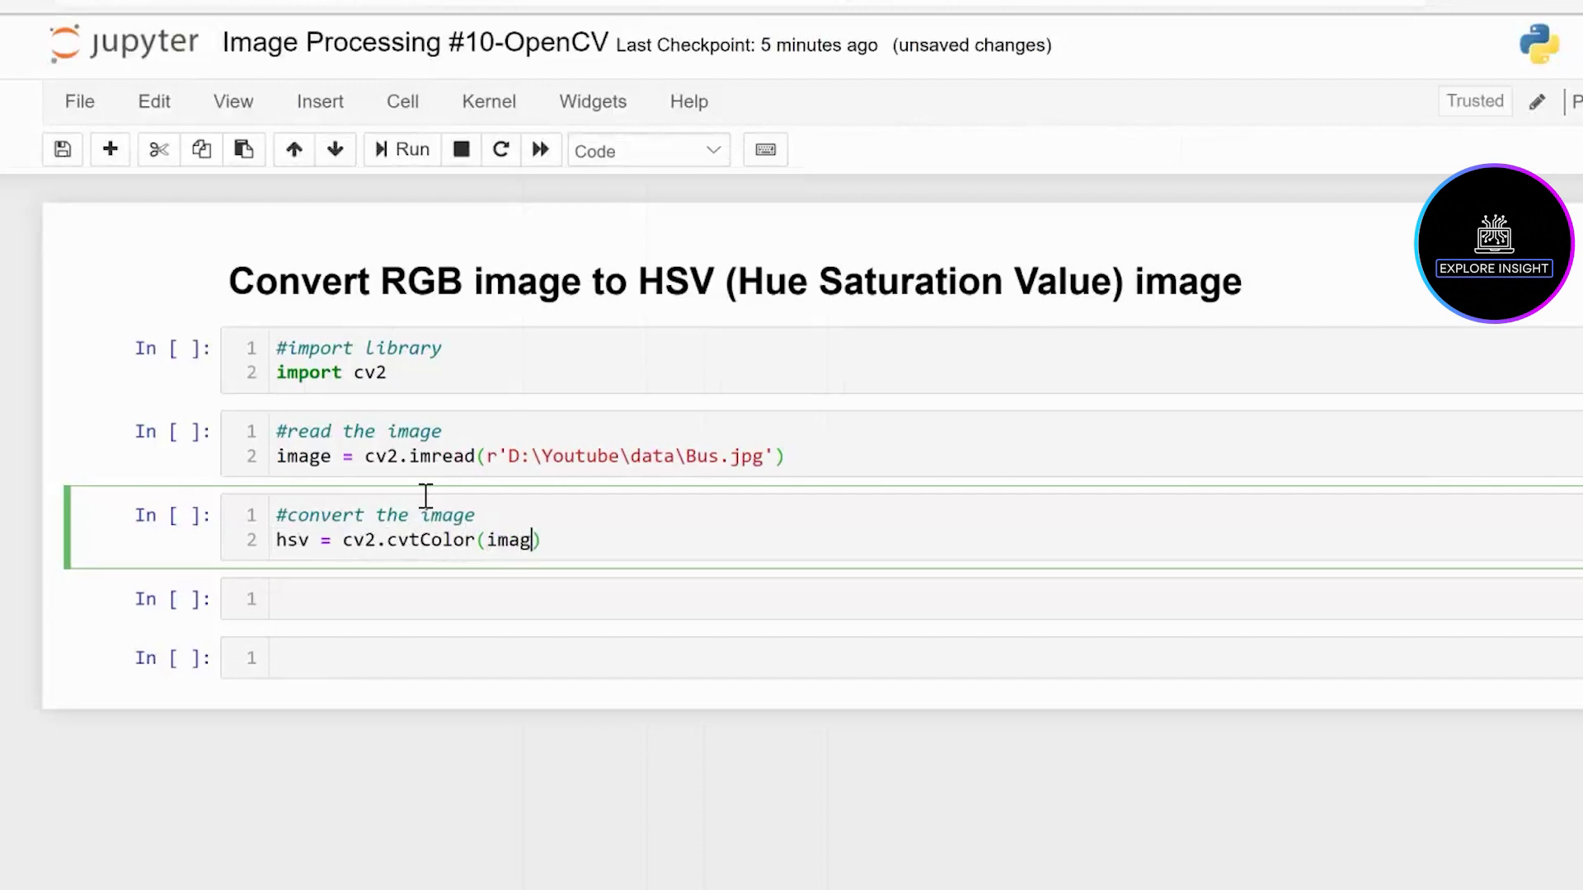
pyautogui.write('e, cv2')
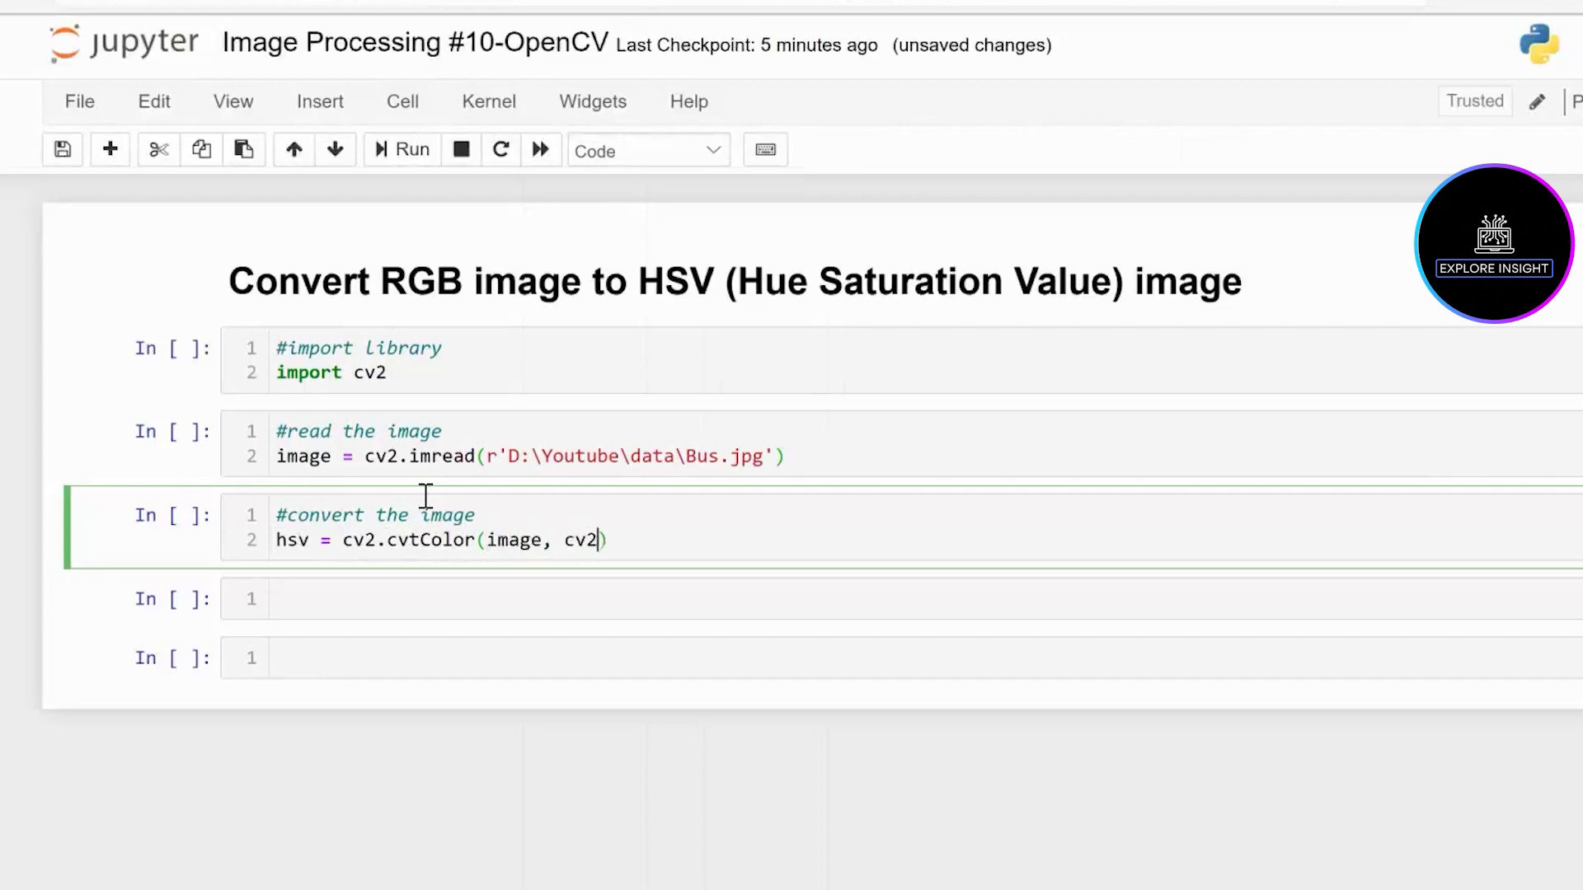
pyautogui.write('CO')
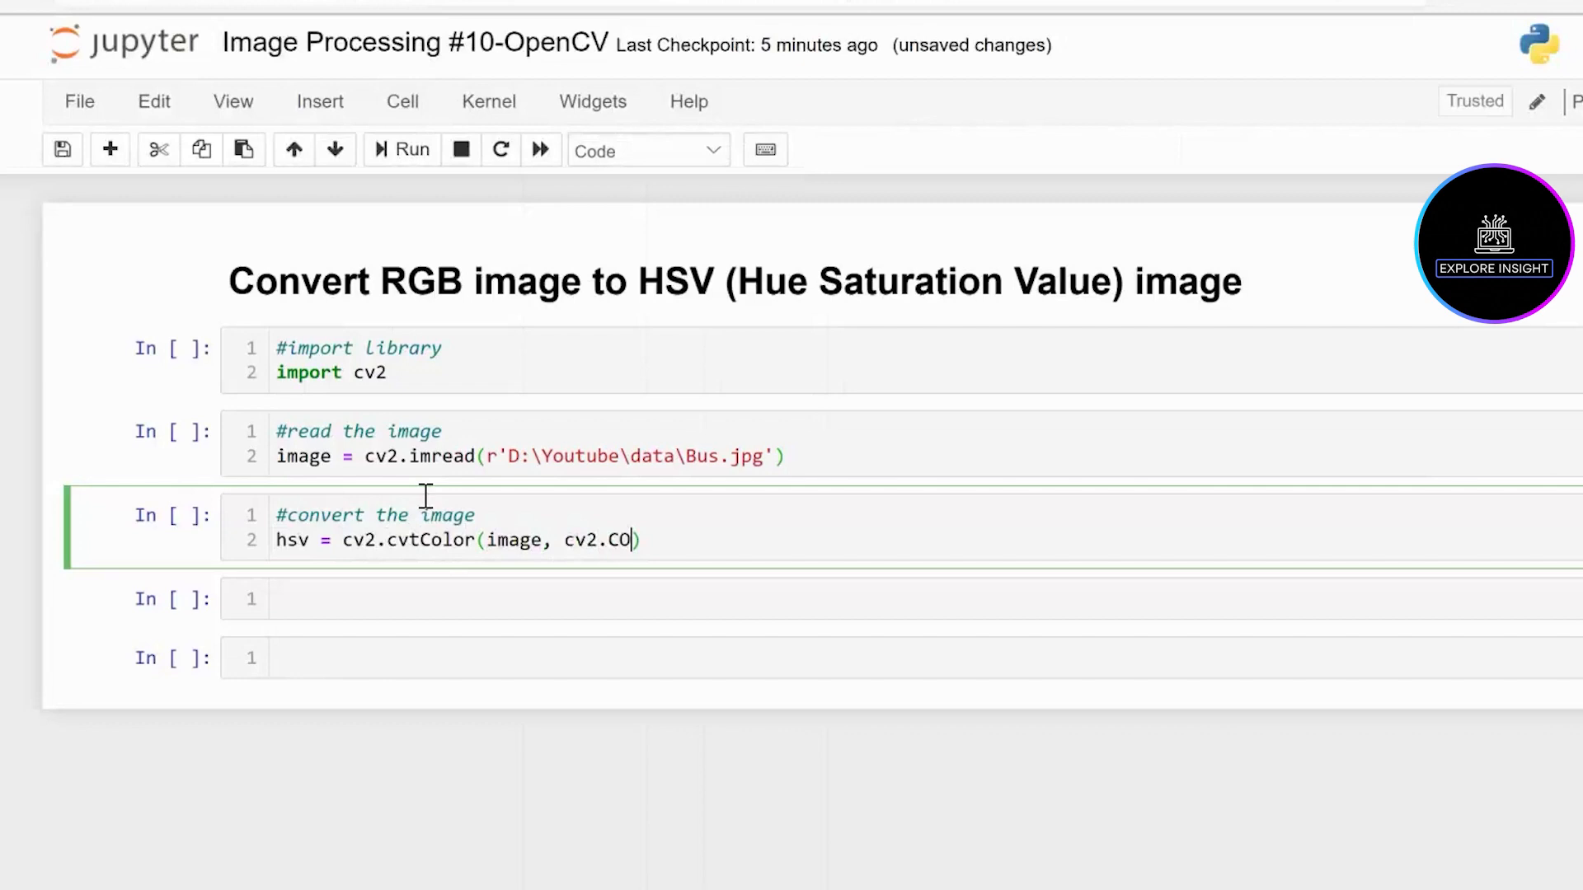
pyautogui.write('LOR')
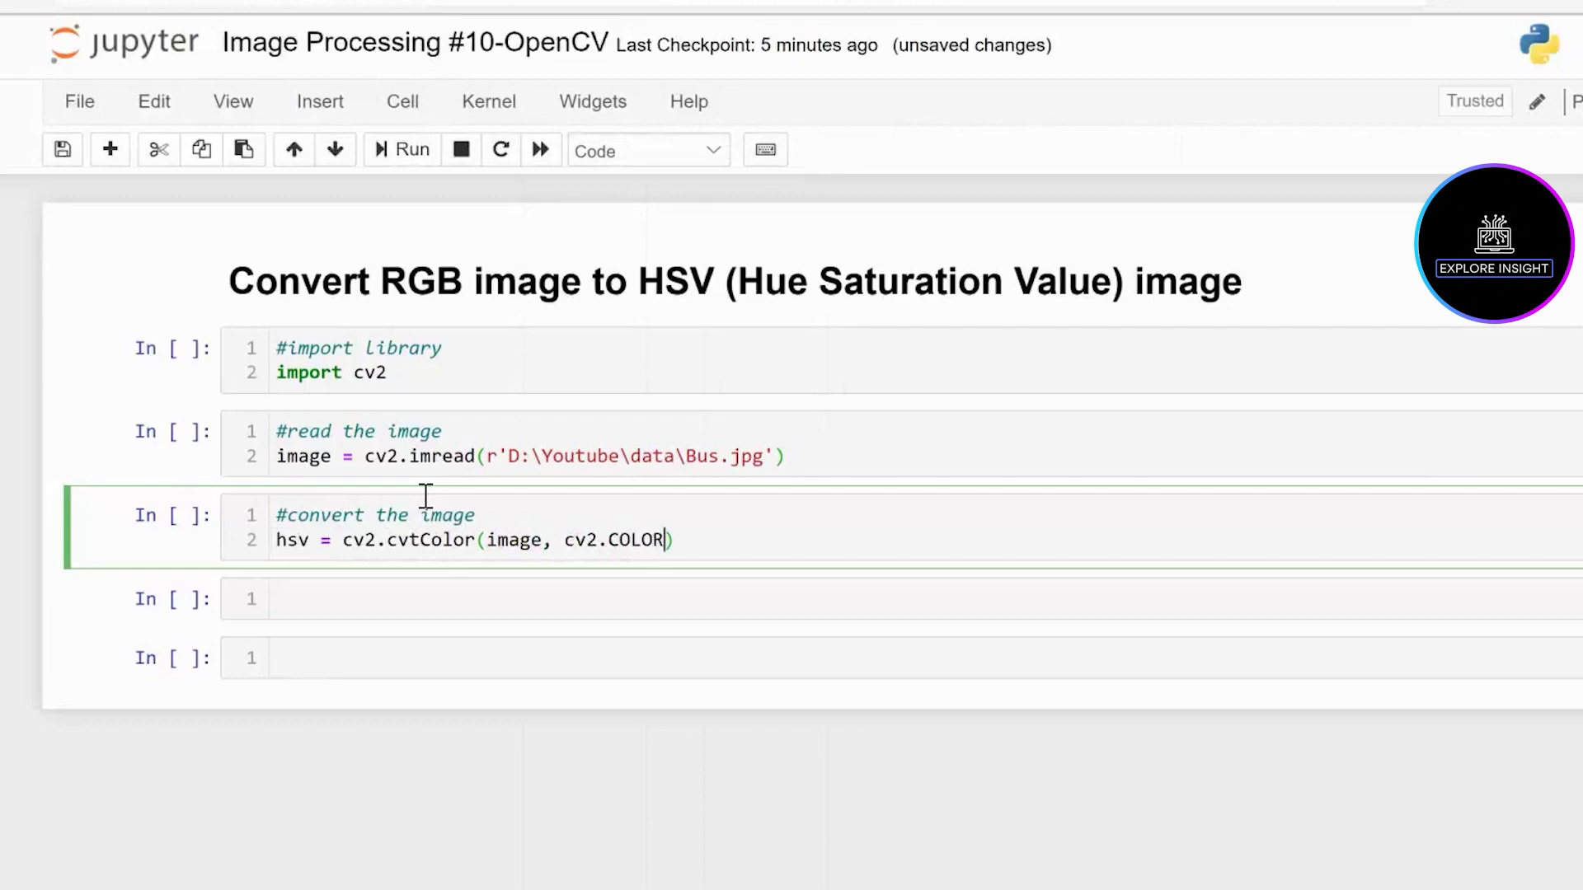
pyautogui.write('_')
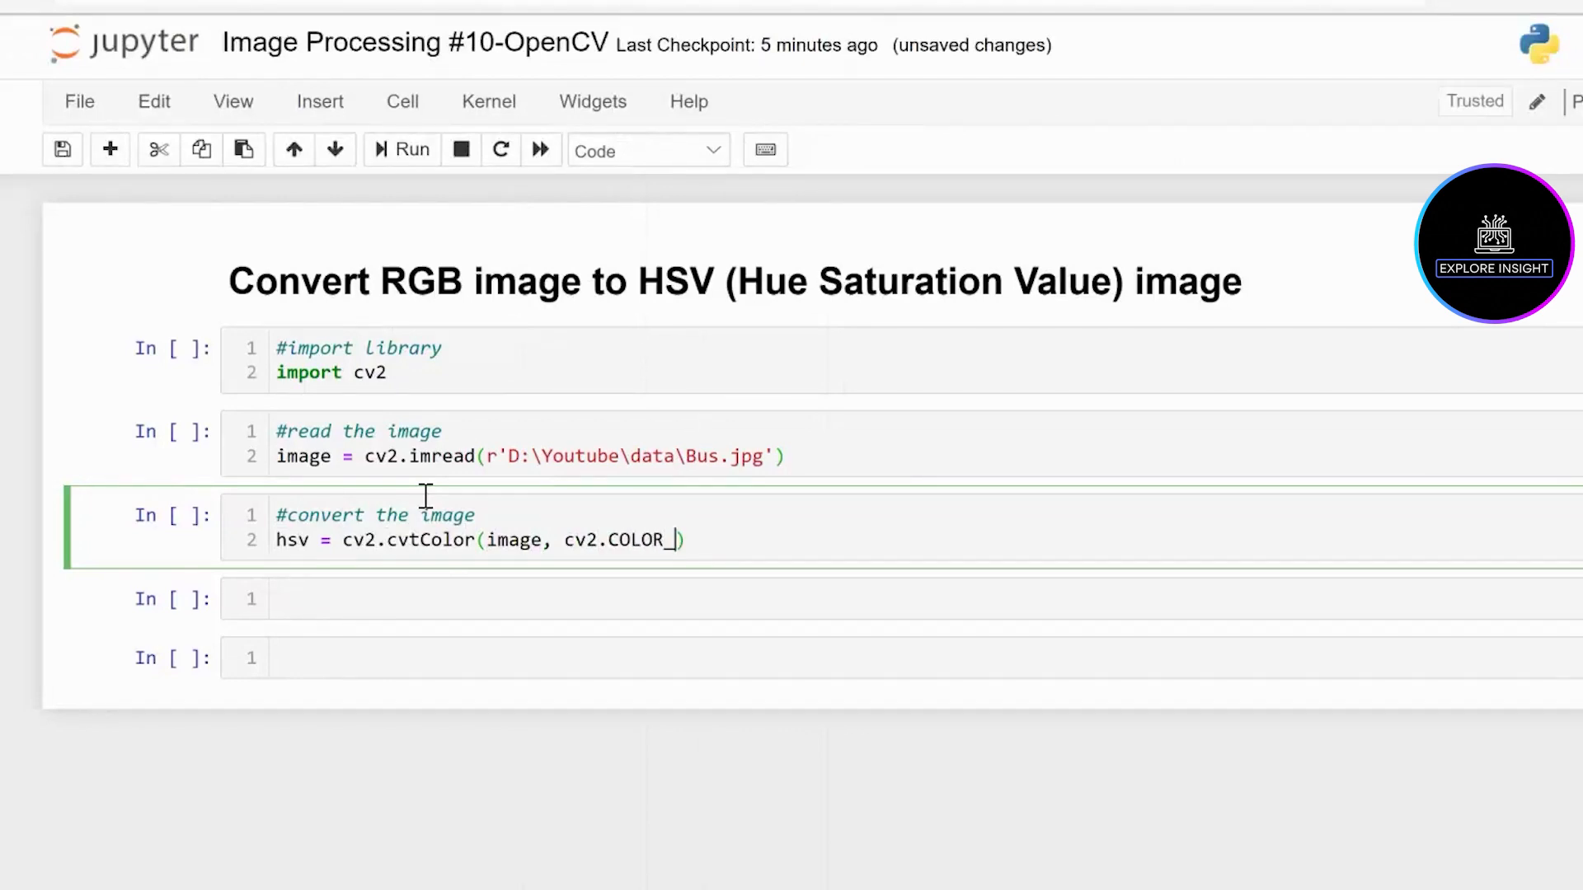
pyautogui.write('BGR')
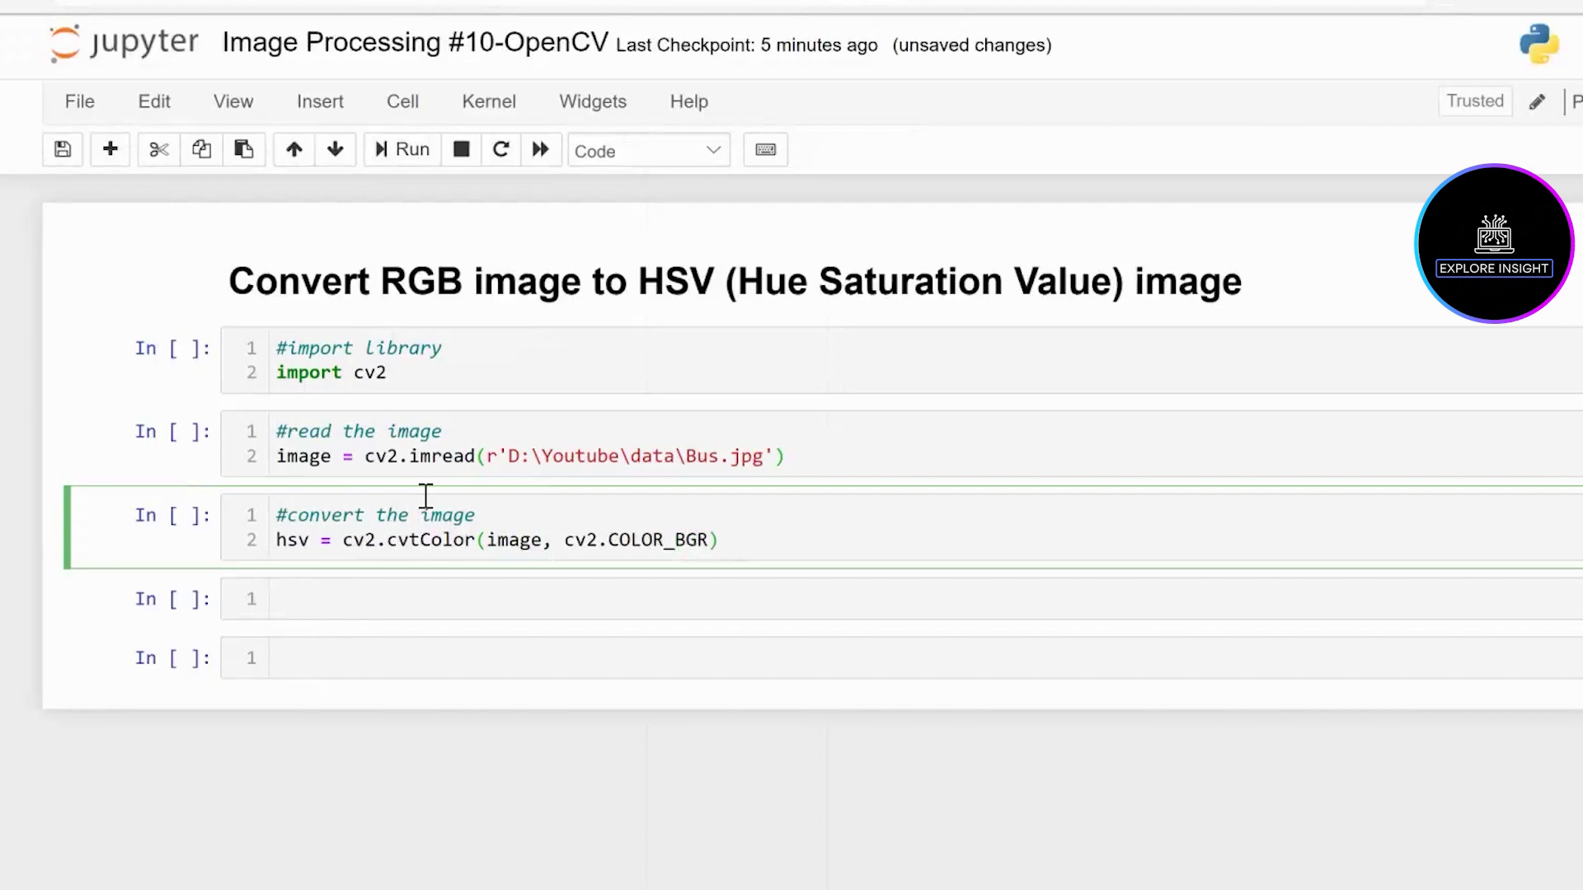
pyautogui.write('2')
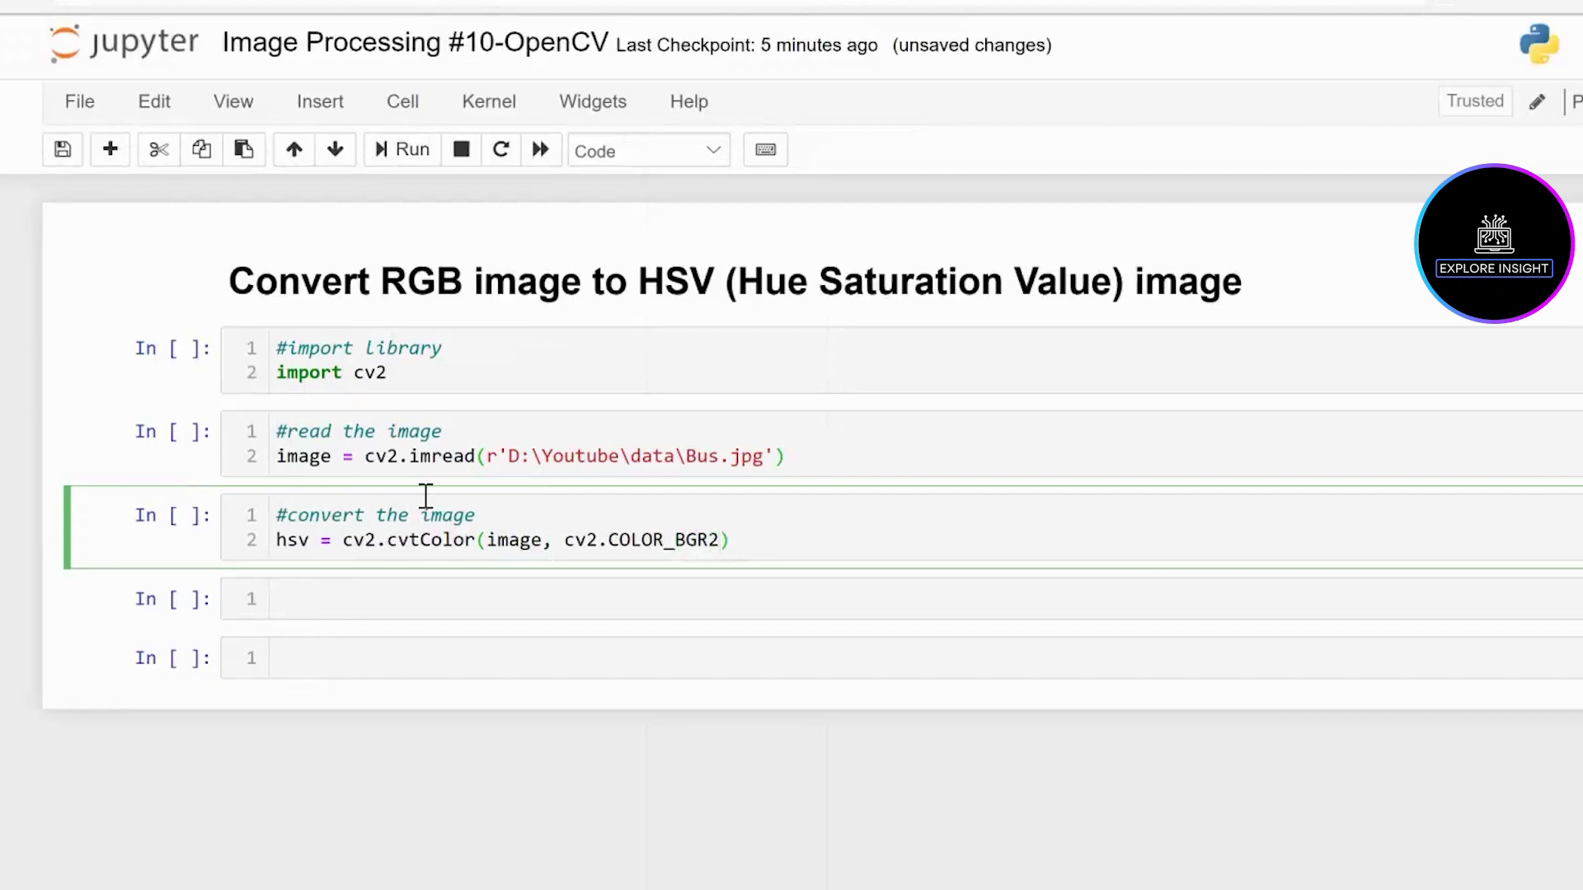
pyautogui.write('HSV')
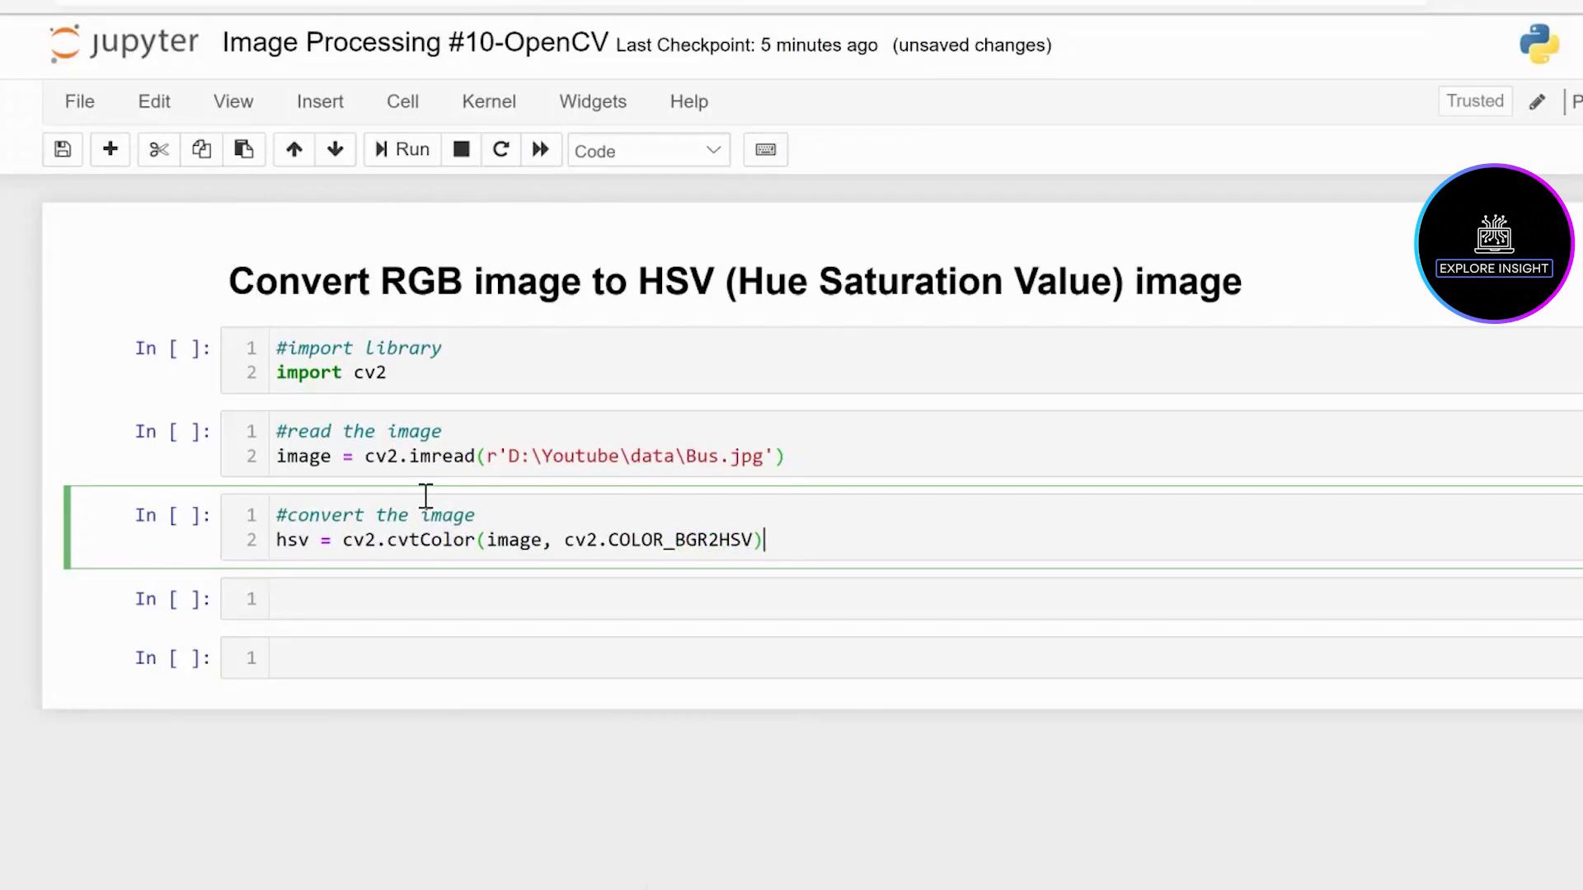
pyautogui.press('Enter')
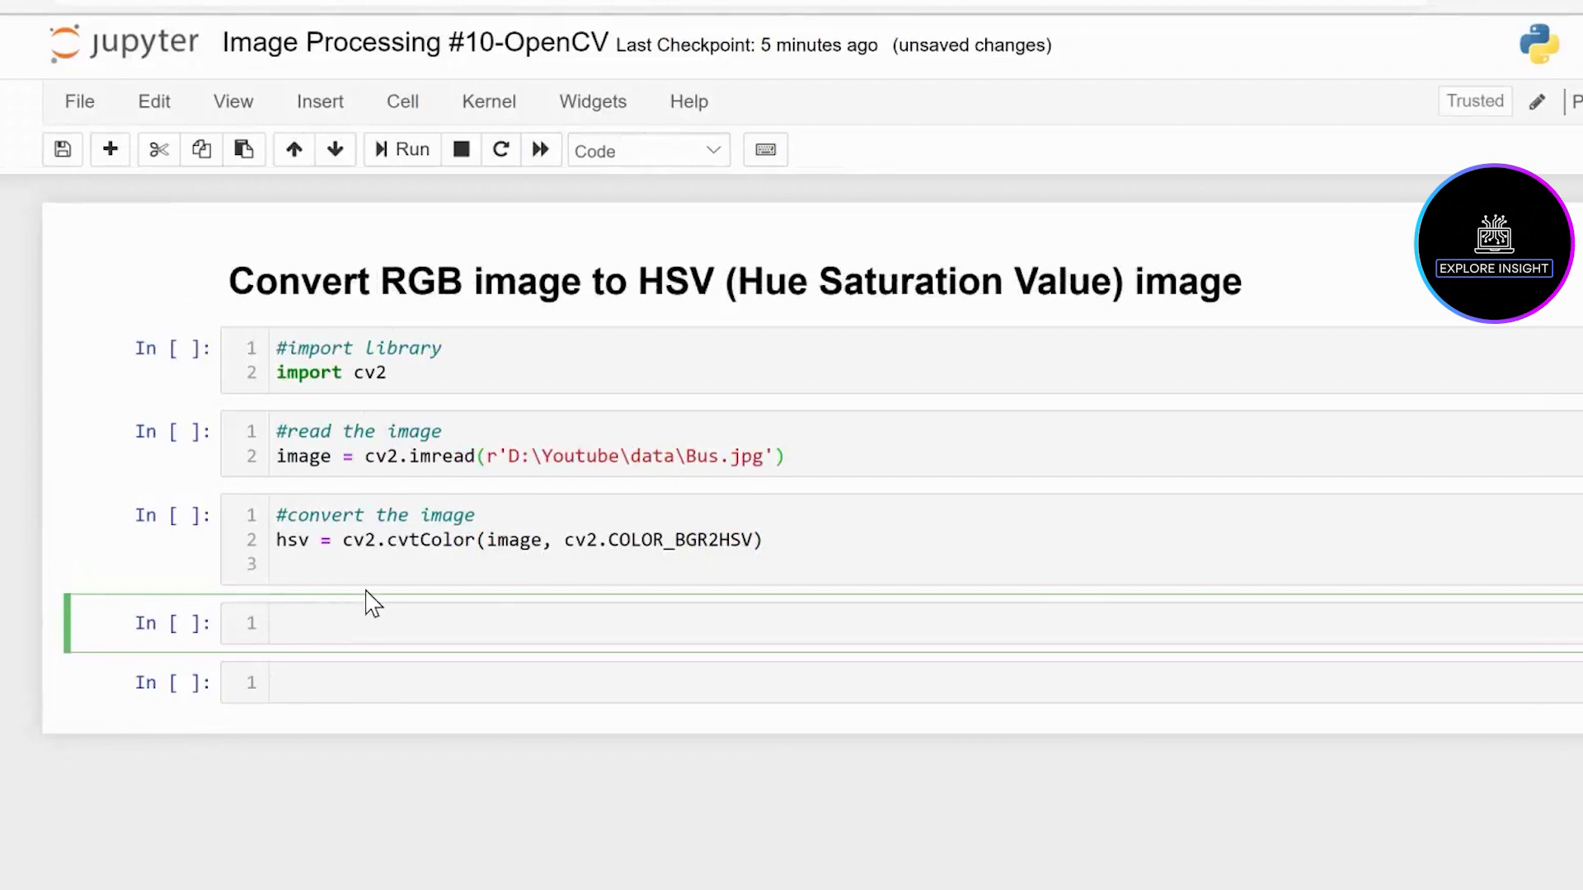
# Begin a display cell with the comment '#display the images'
pyautogui.write('#')
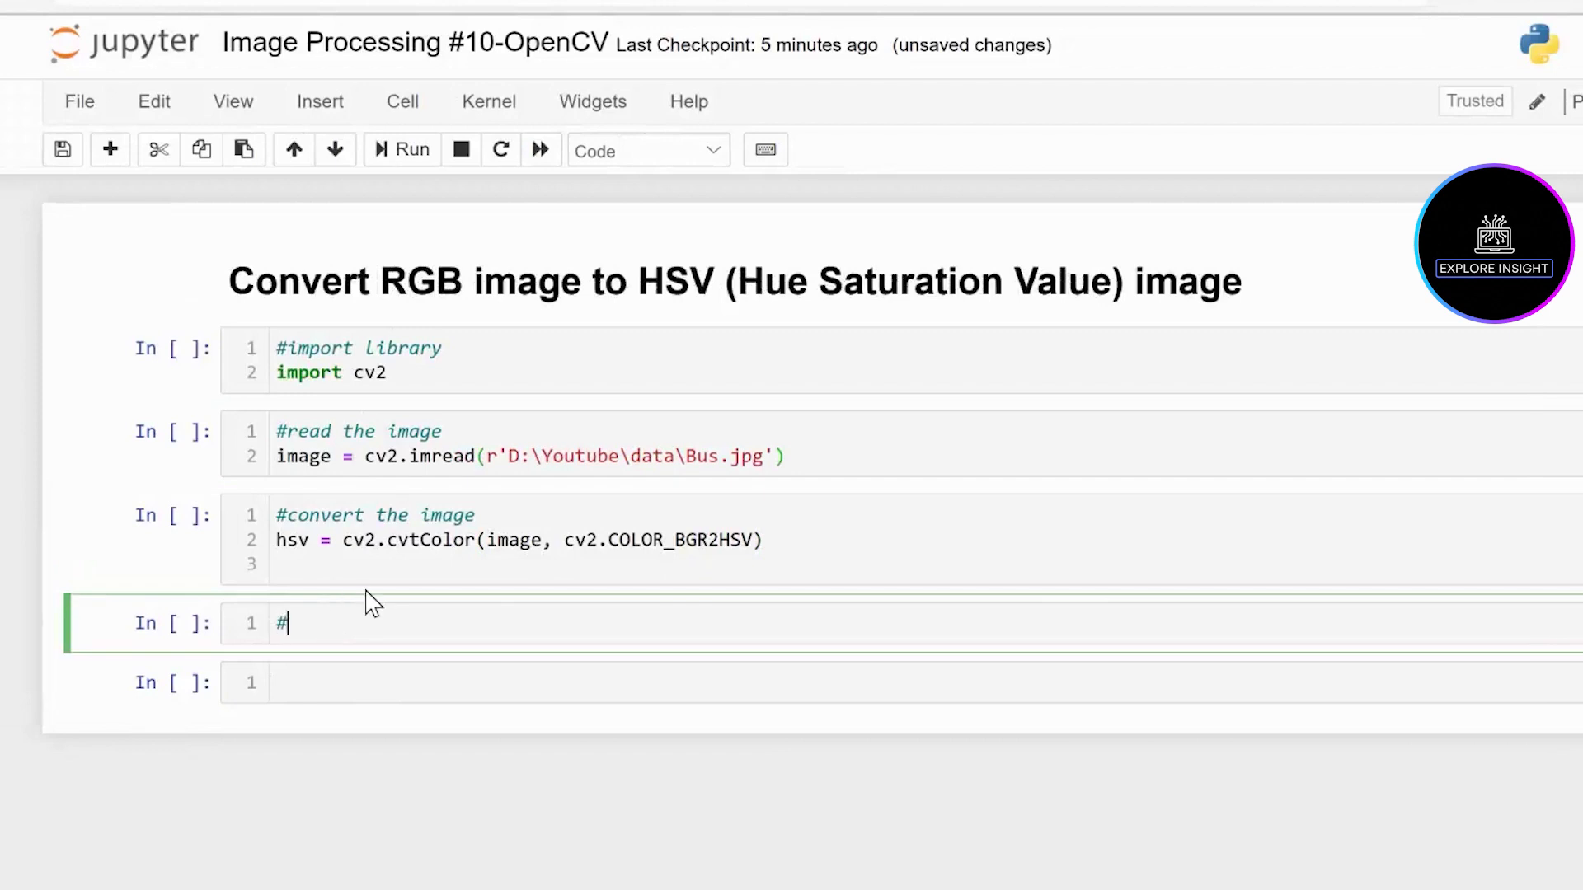
pyautogui.write('display th')
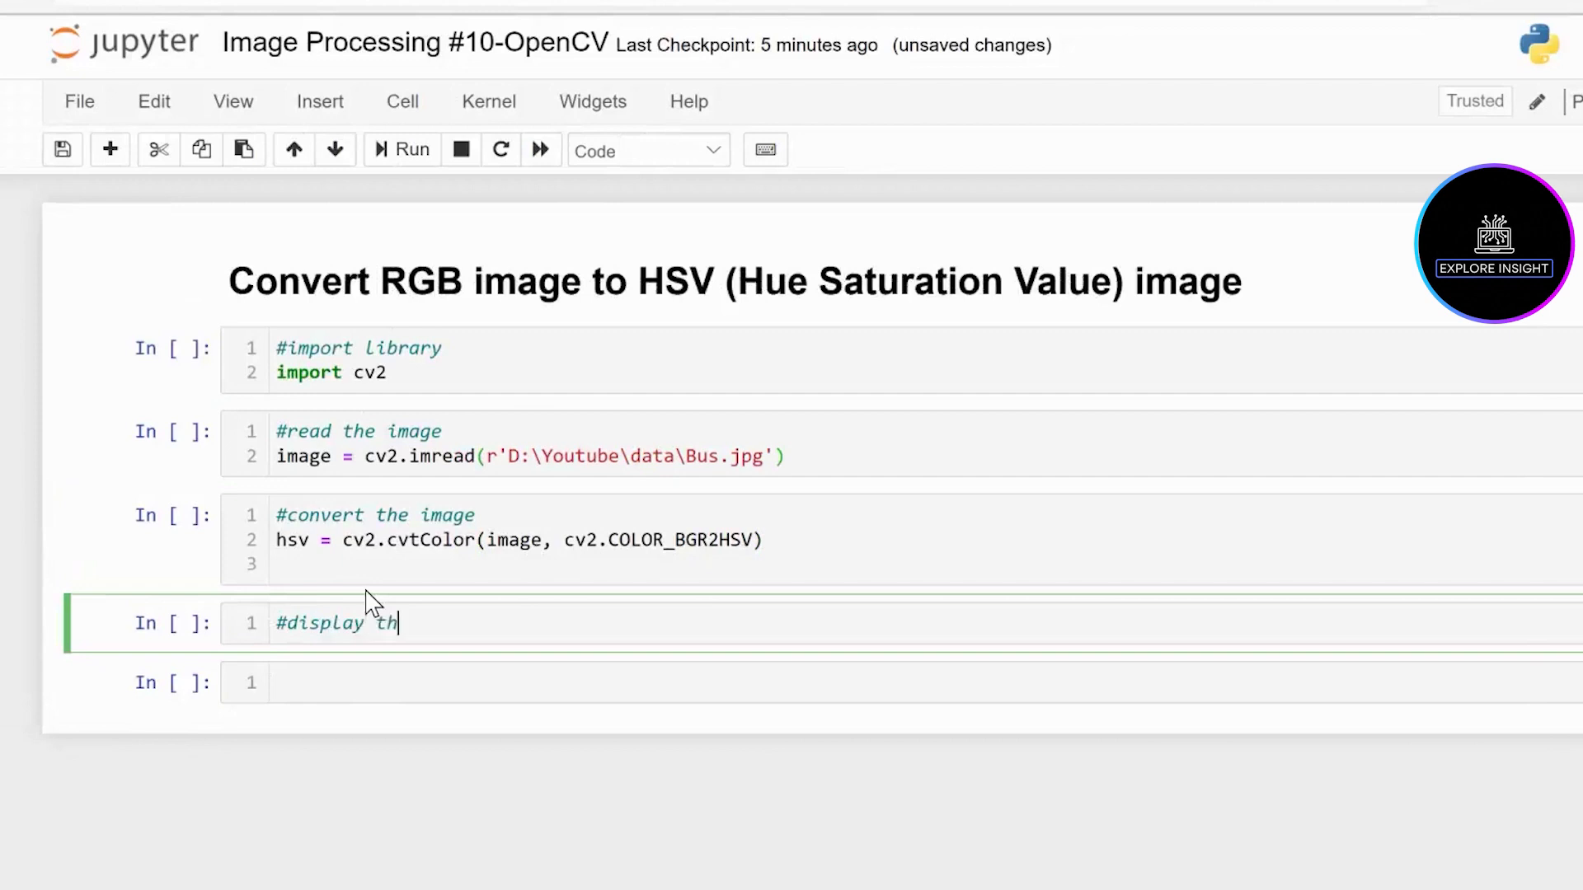
pyautogui.write('e images')
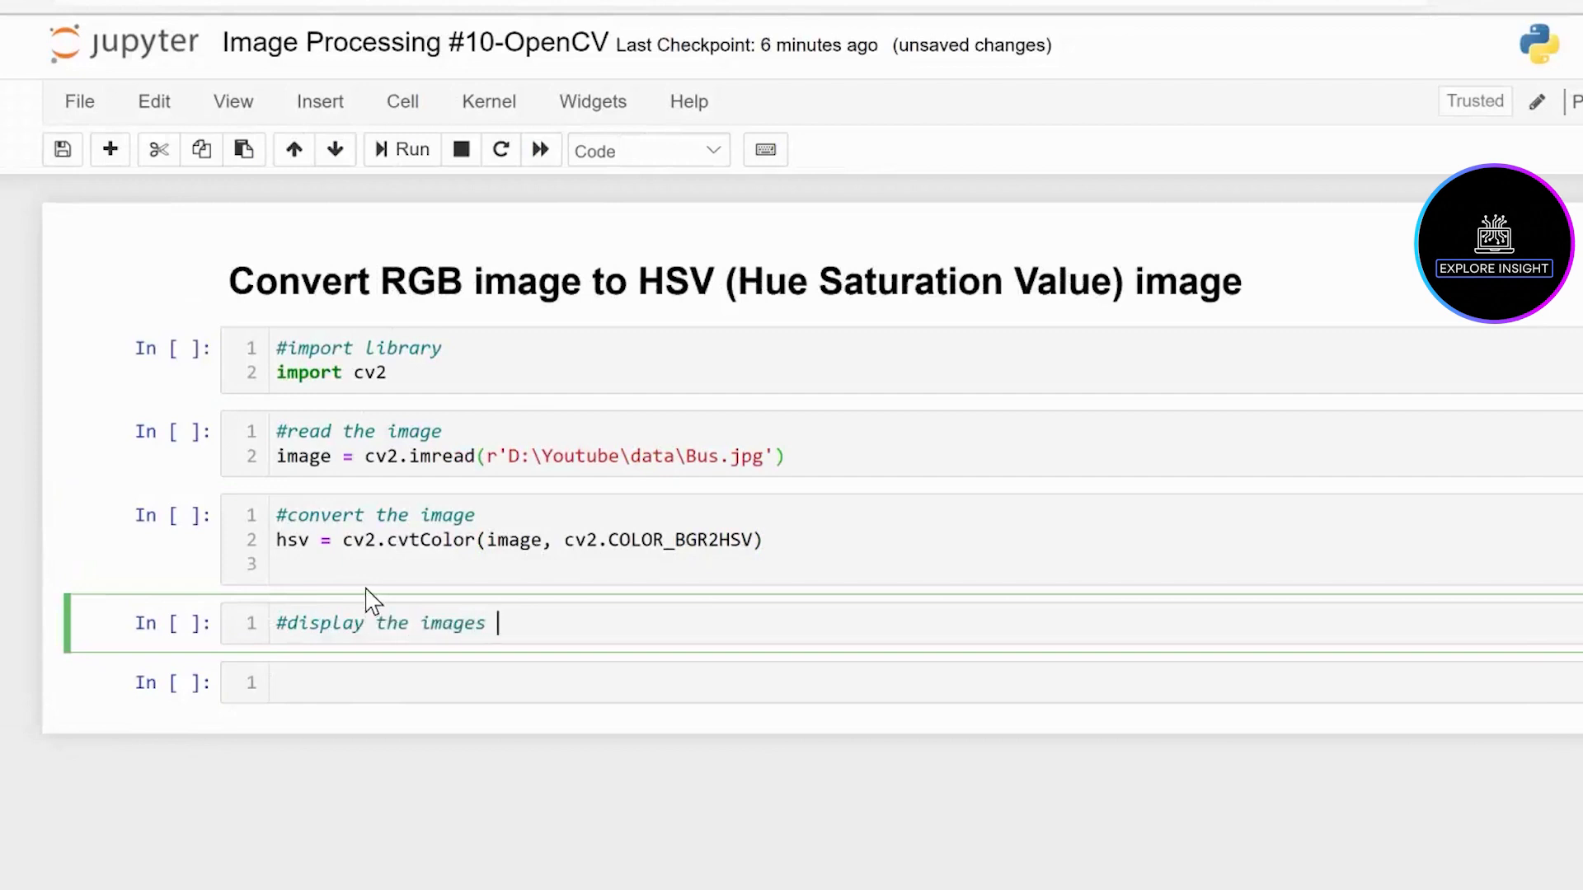
pyautogui.press('enter')
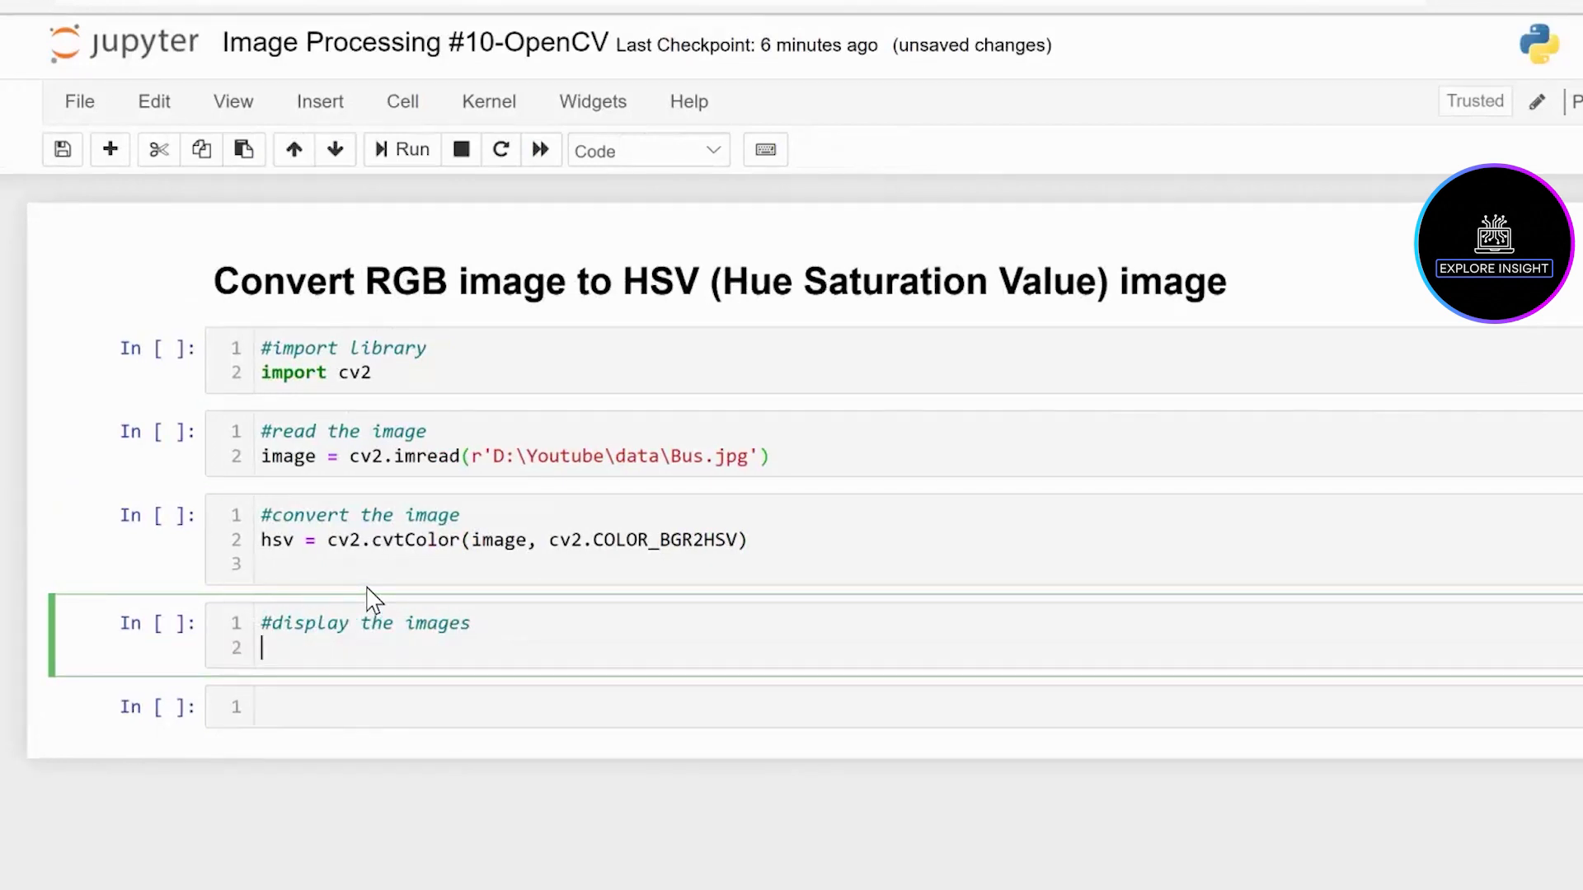
# Add cv2.imshow('Original Image', image) and start a new line below it
pyautogui.write('cv2')
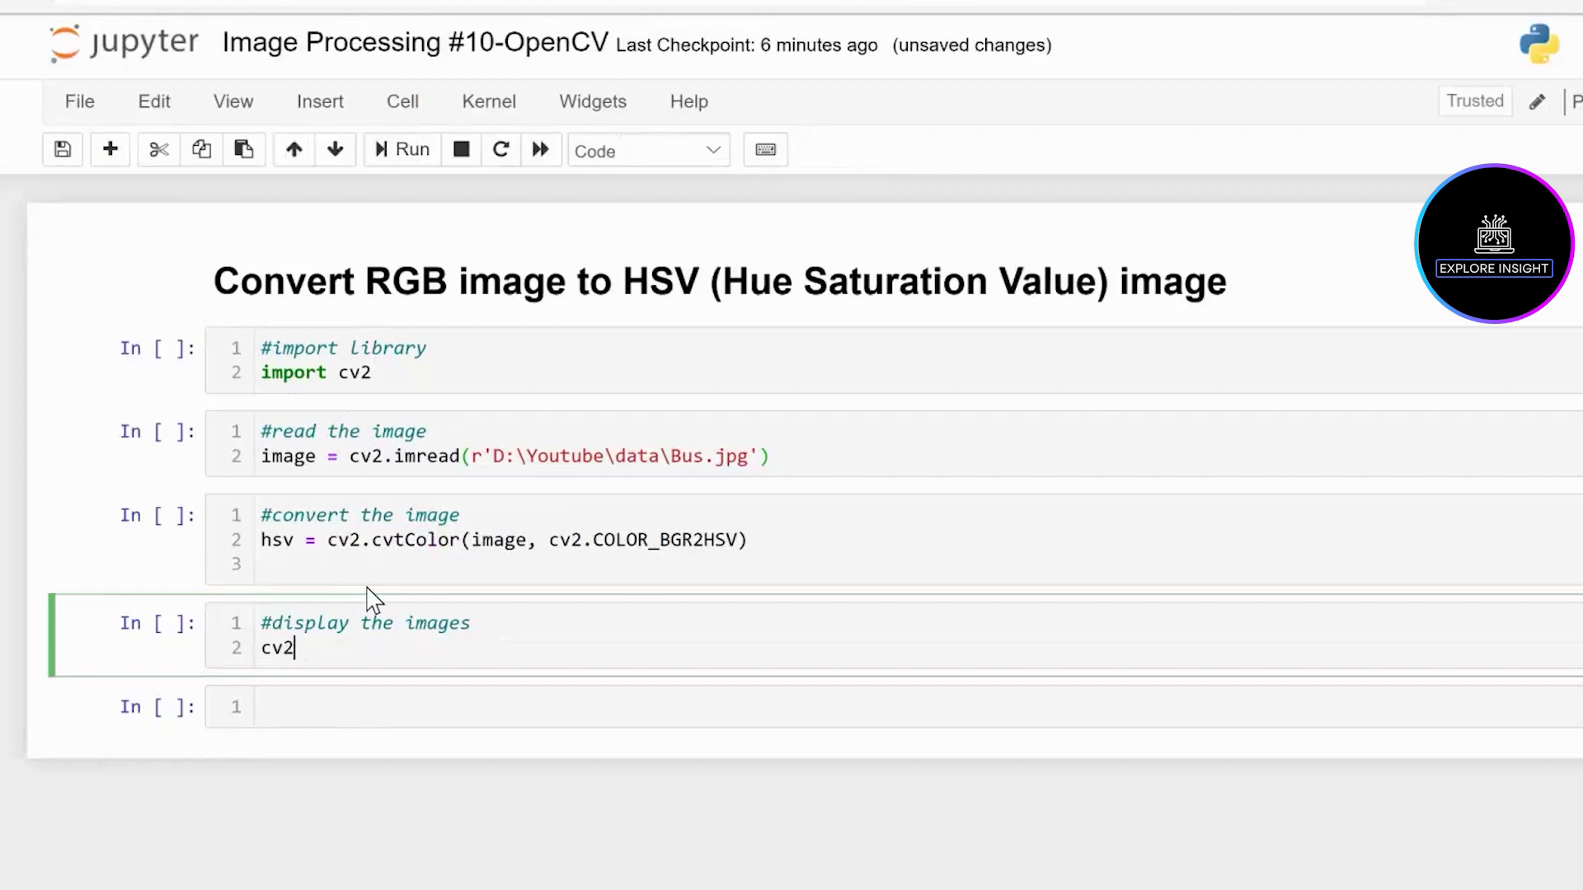
pyautogui.write('.imsho')
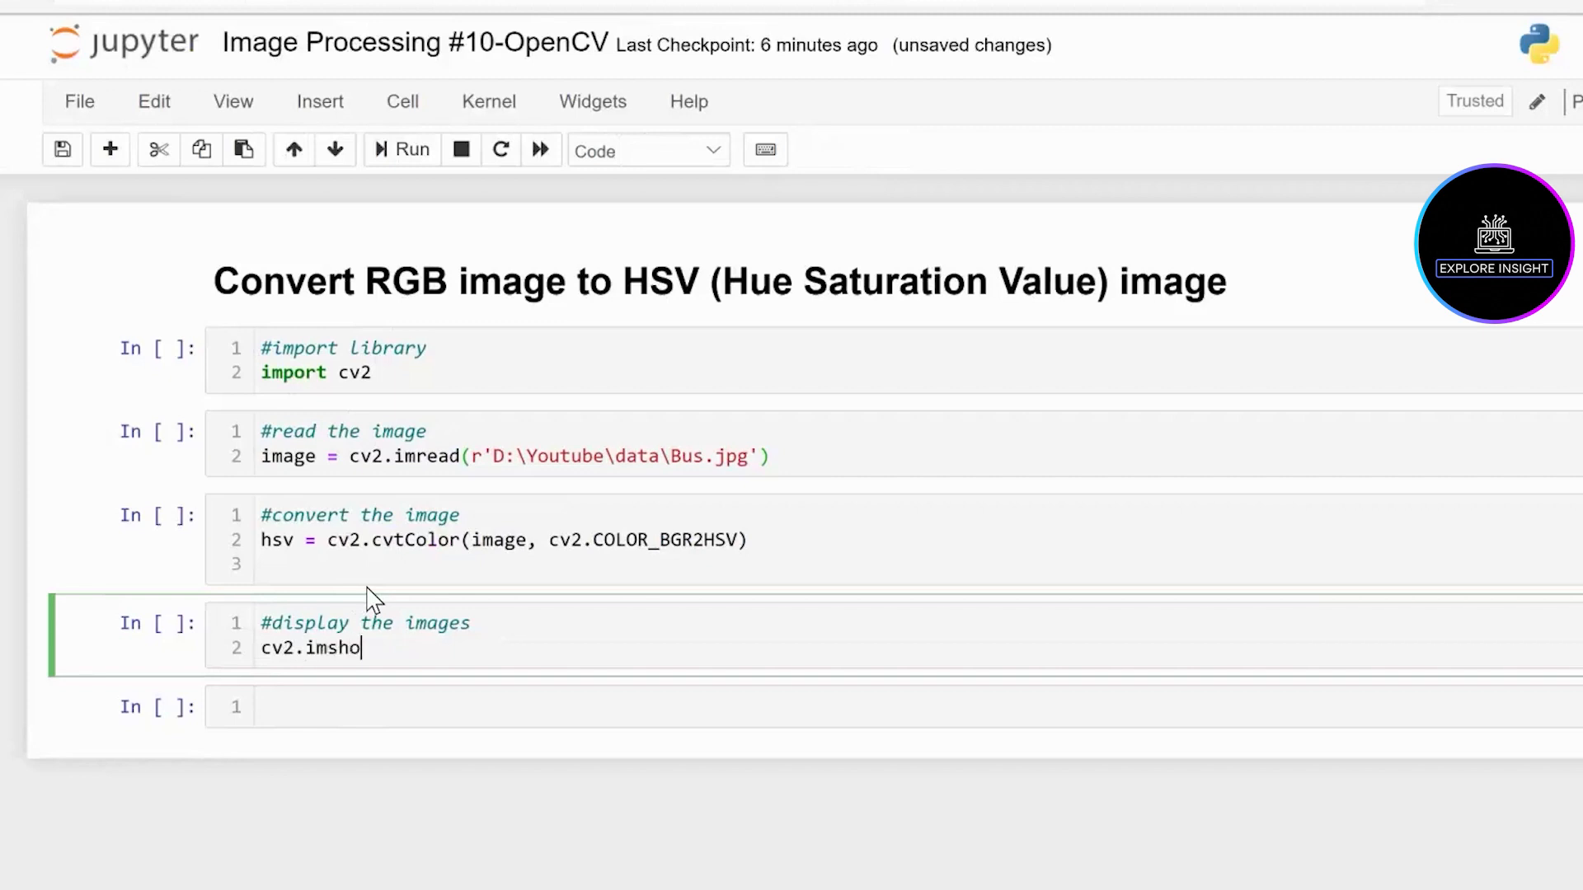
pyautogui.write('w()')
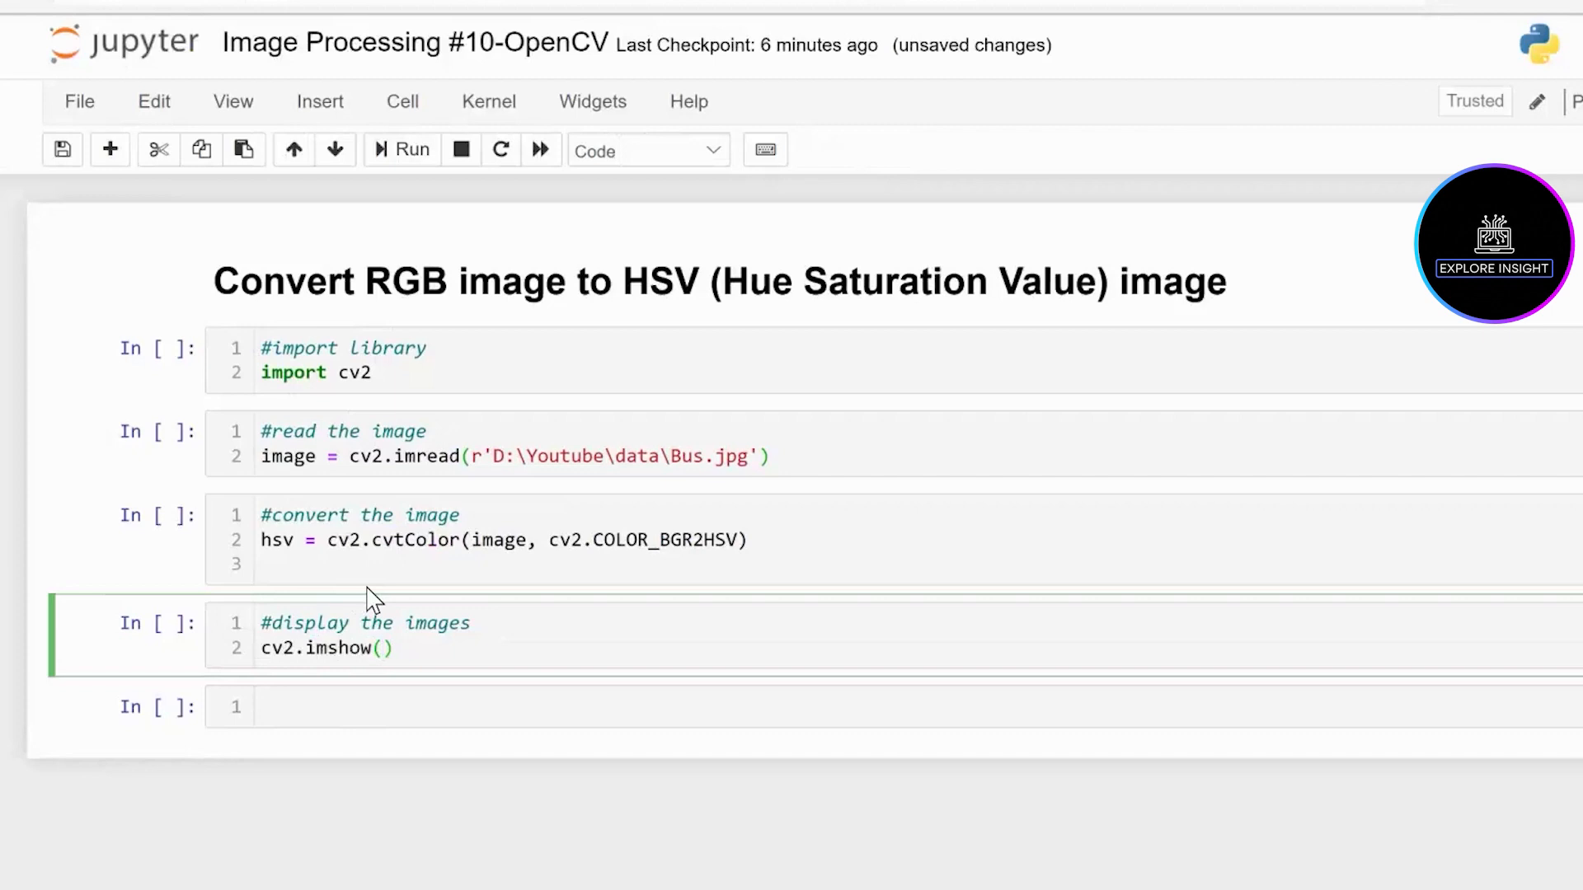
pyautogui.write("''")
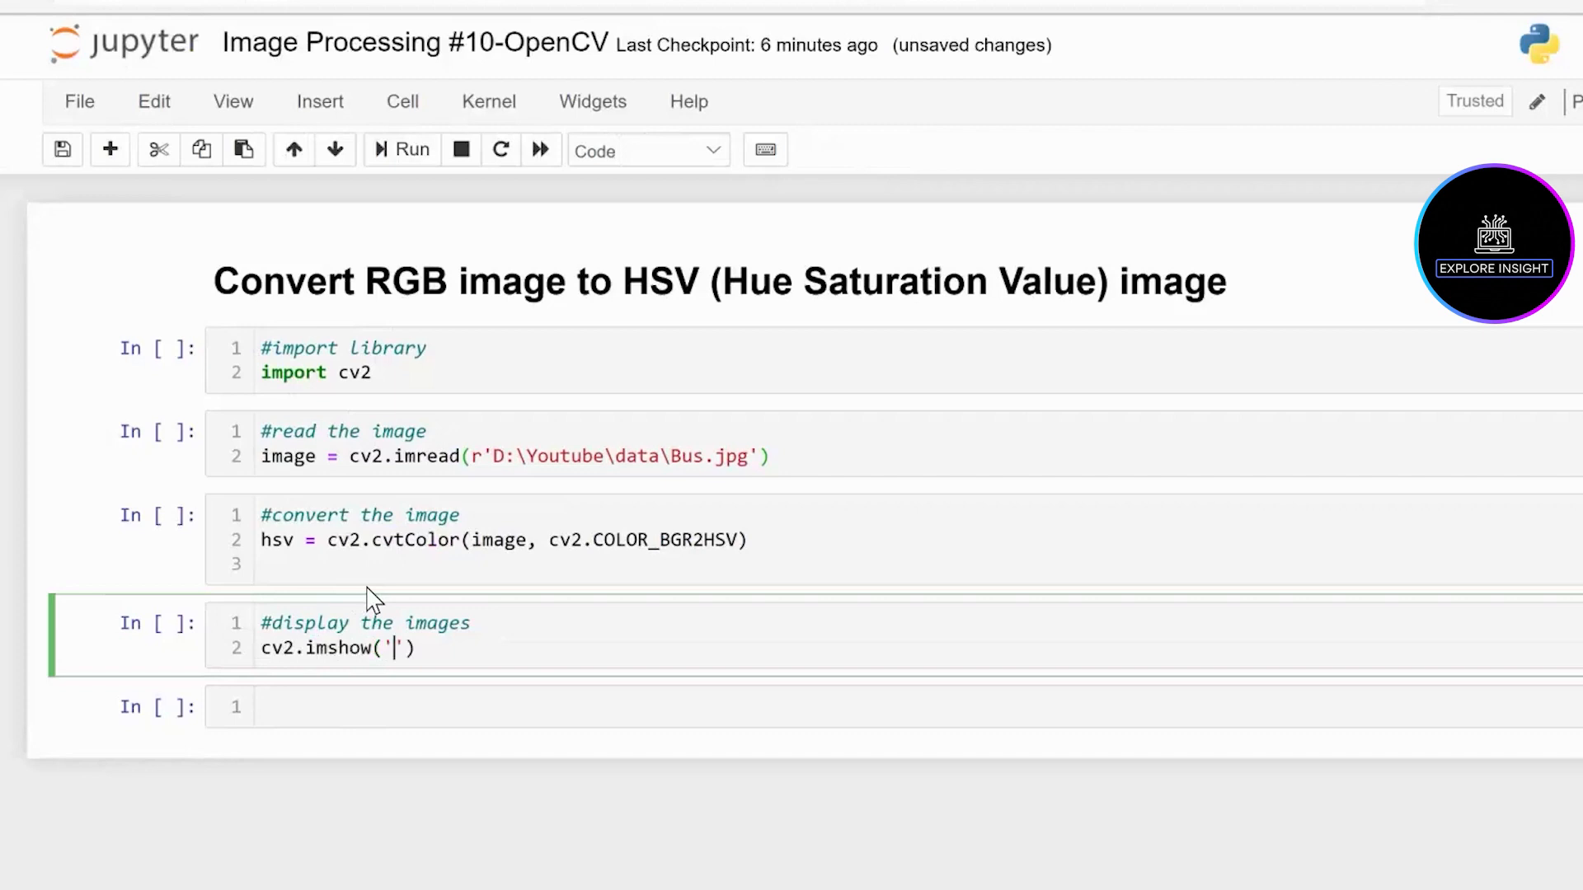
pyautogui.write('Original')
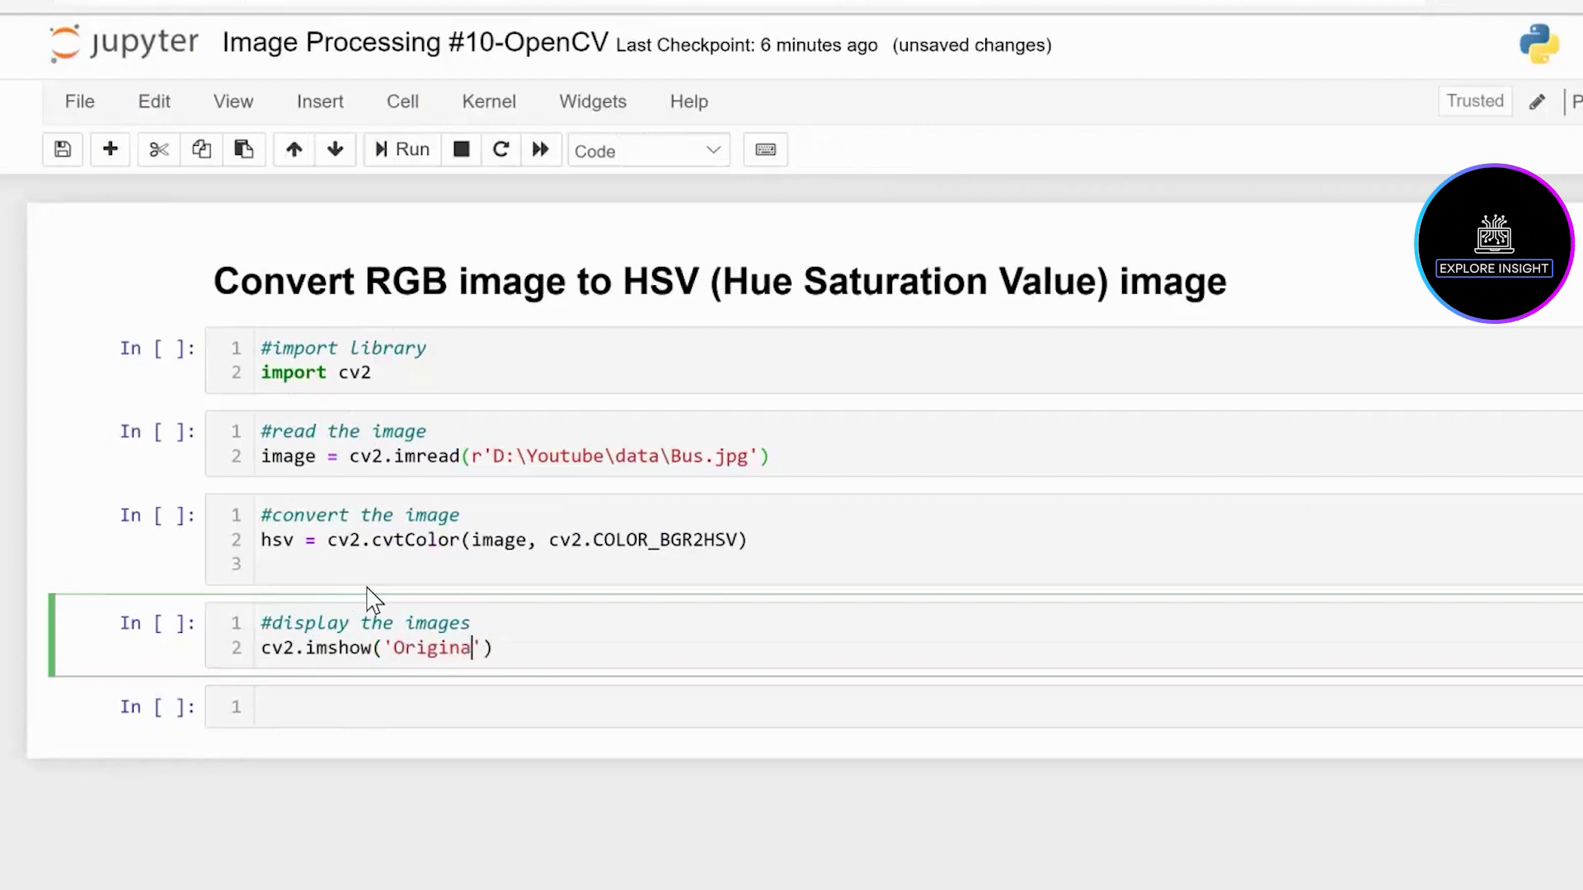
pyautogui.write('Imag')
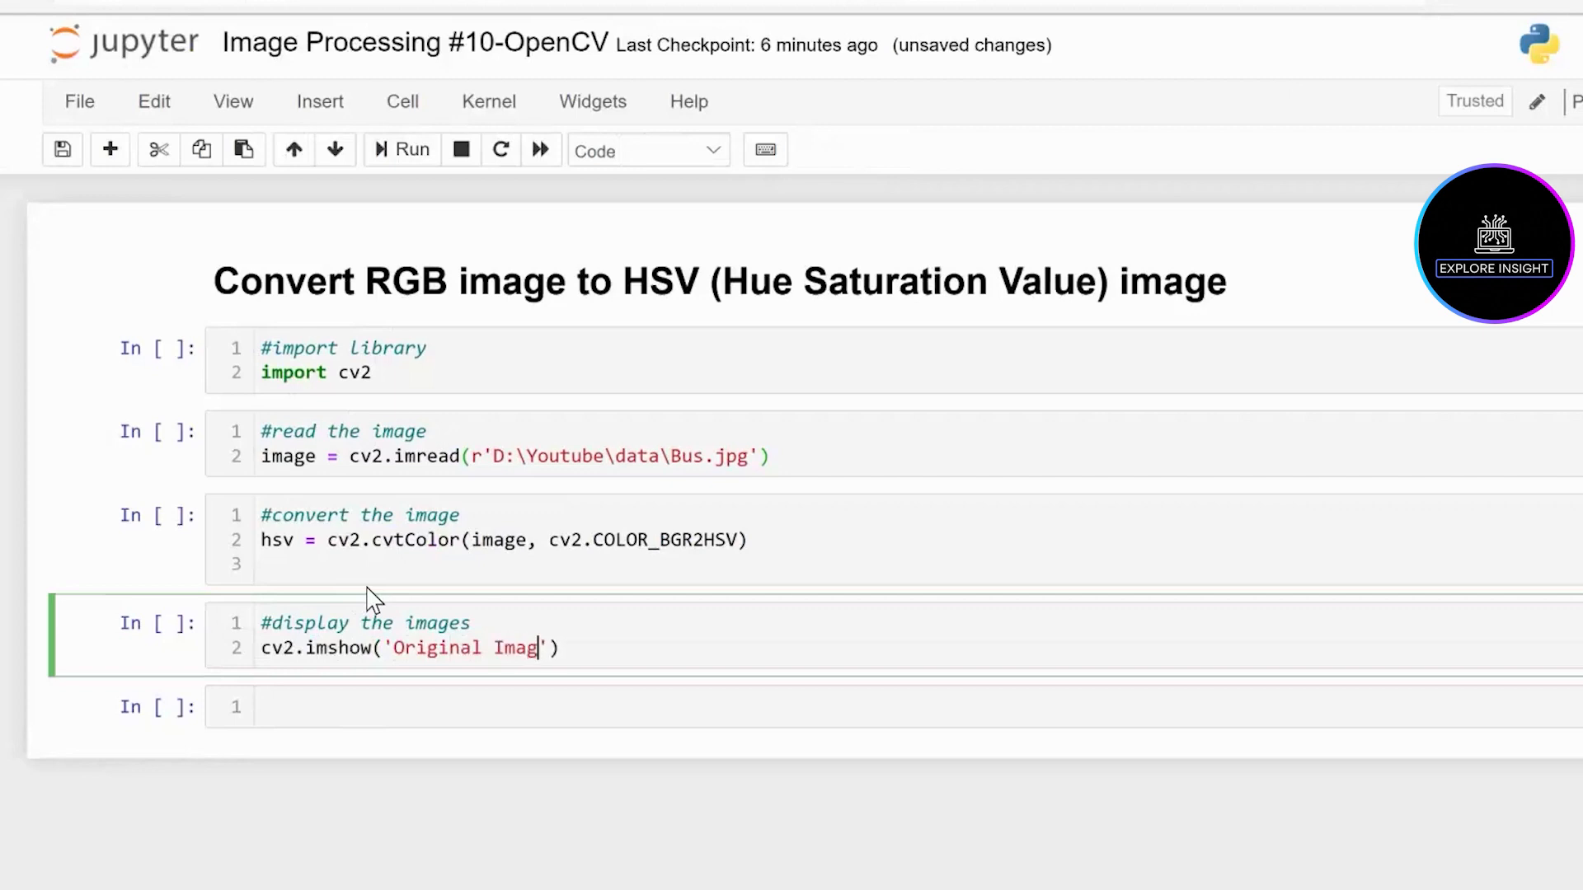
pyautogui.write('e')
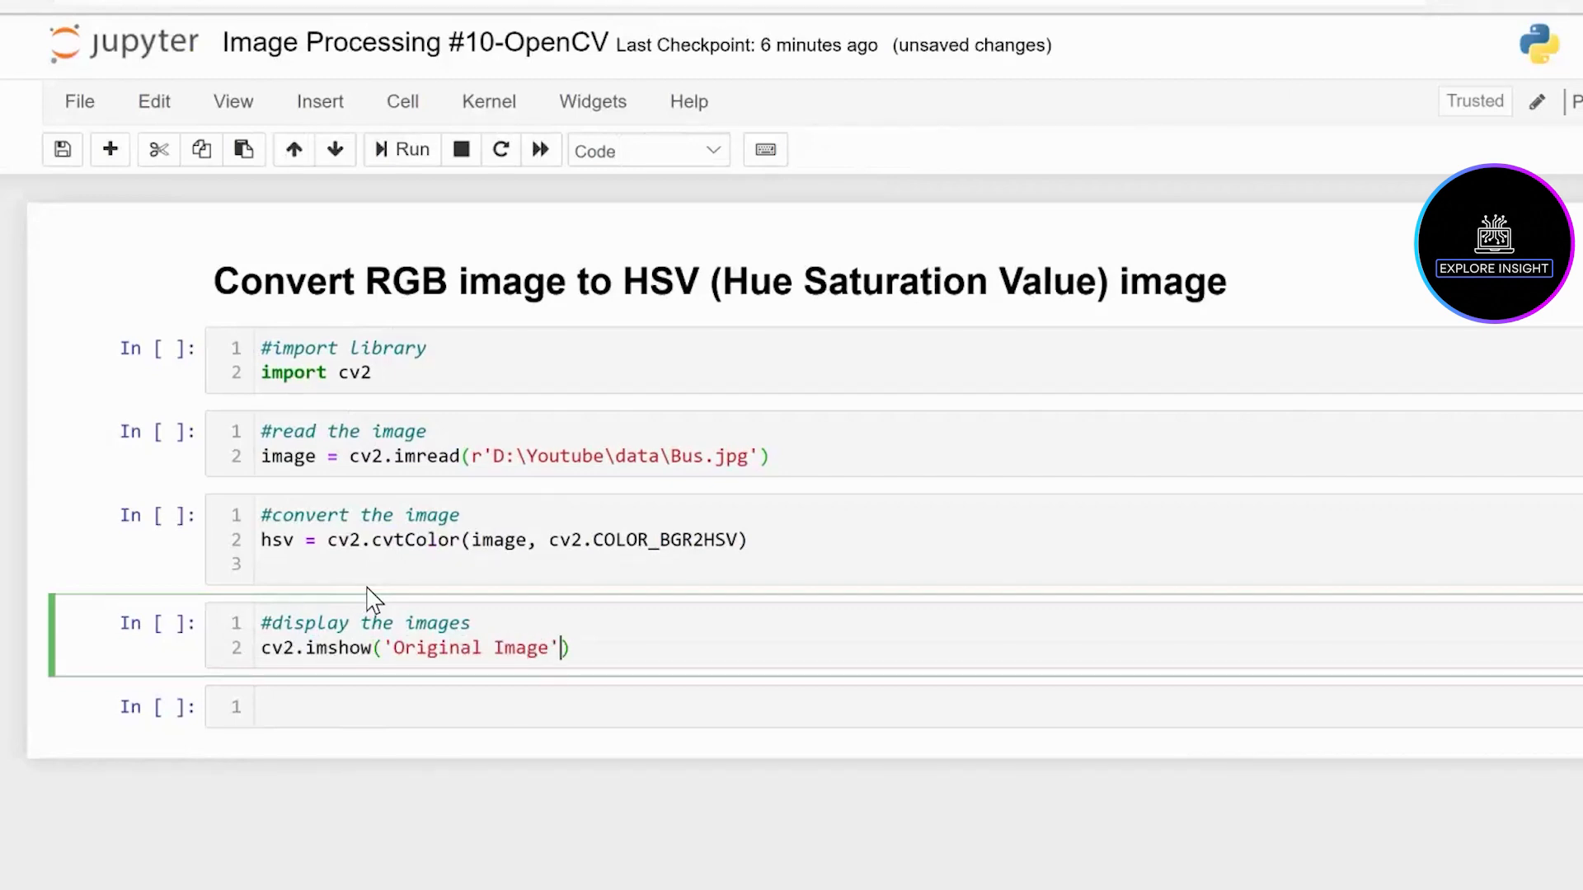
pyautogui.write(',')
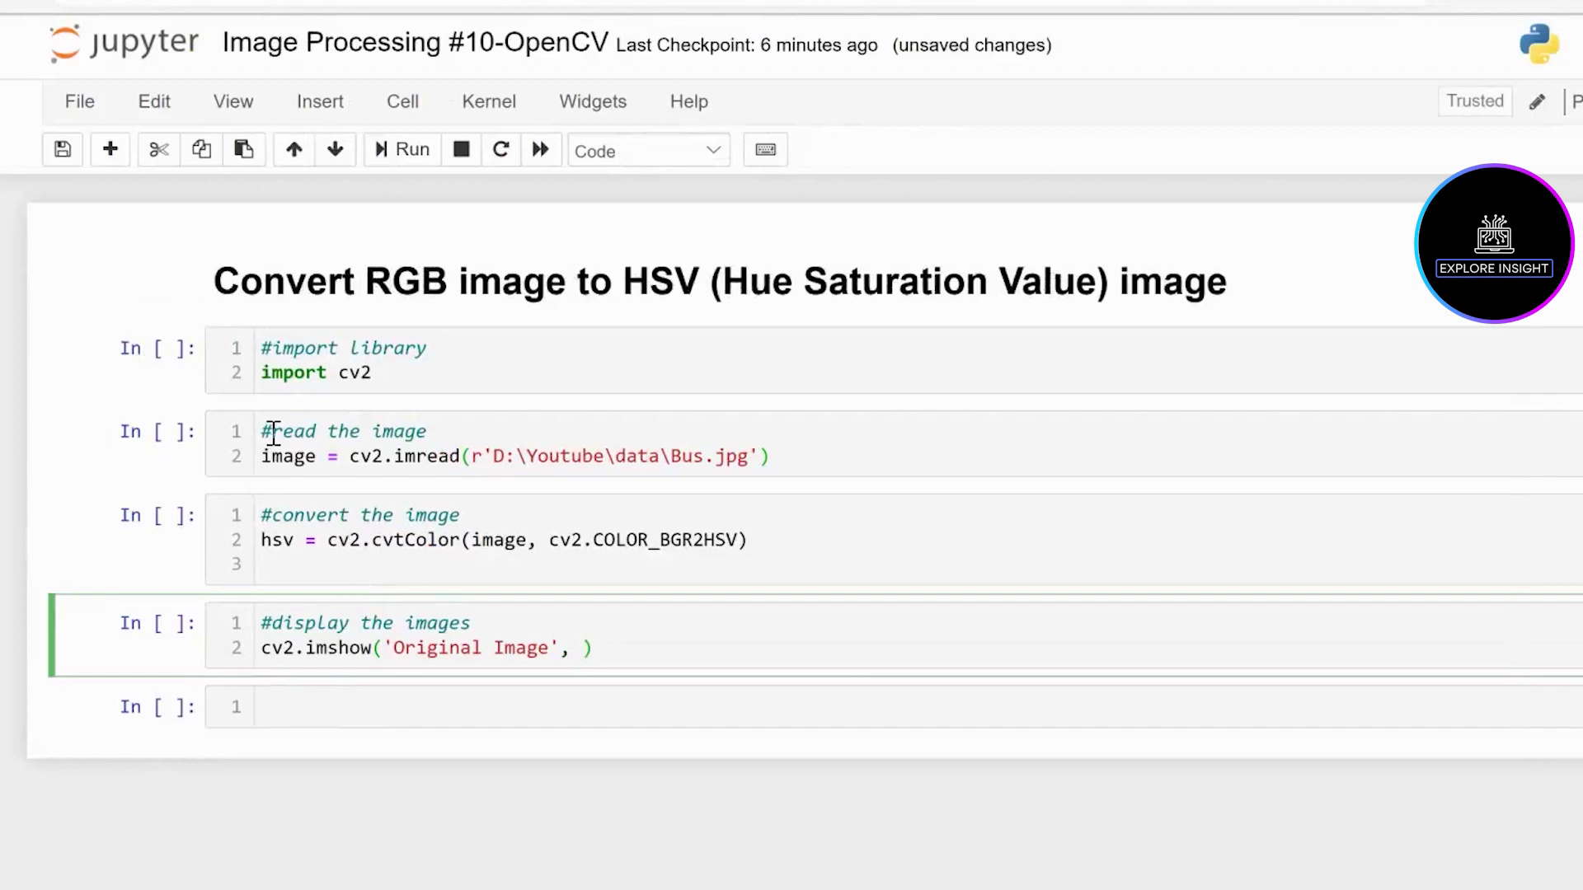
pyautogui.write('i')
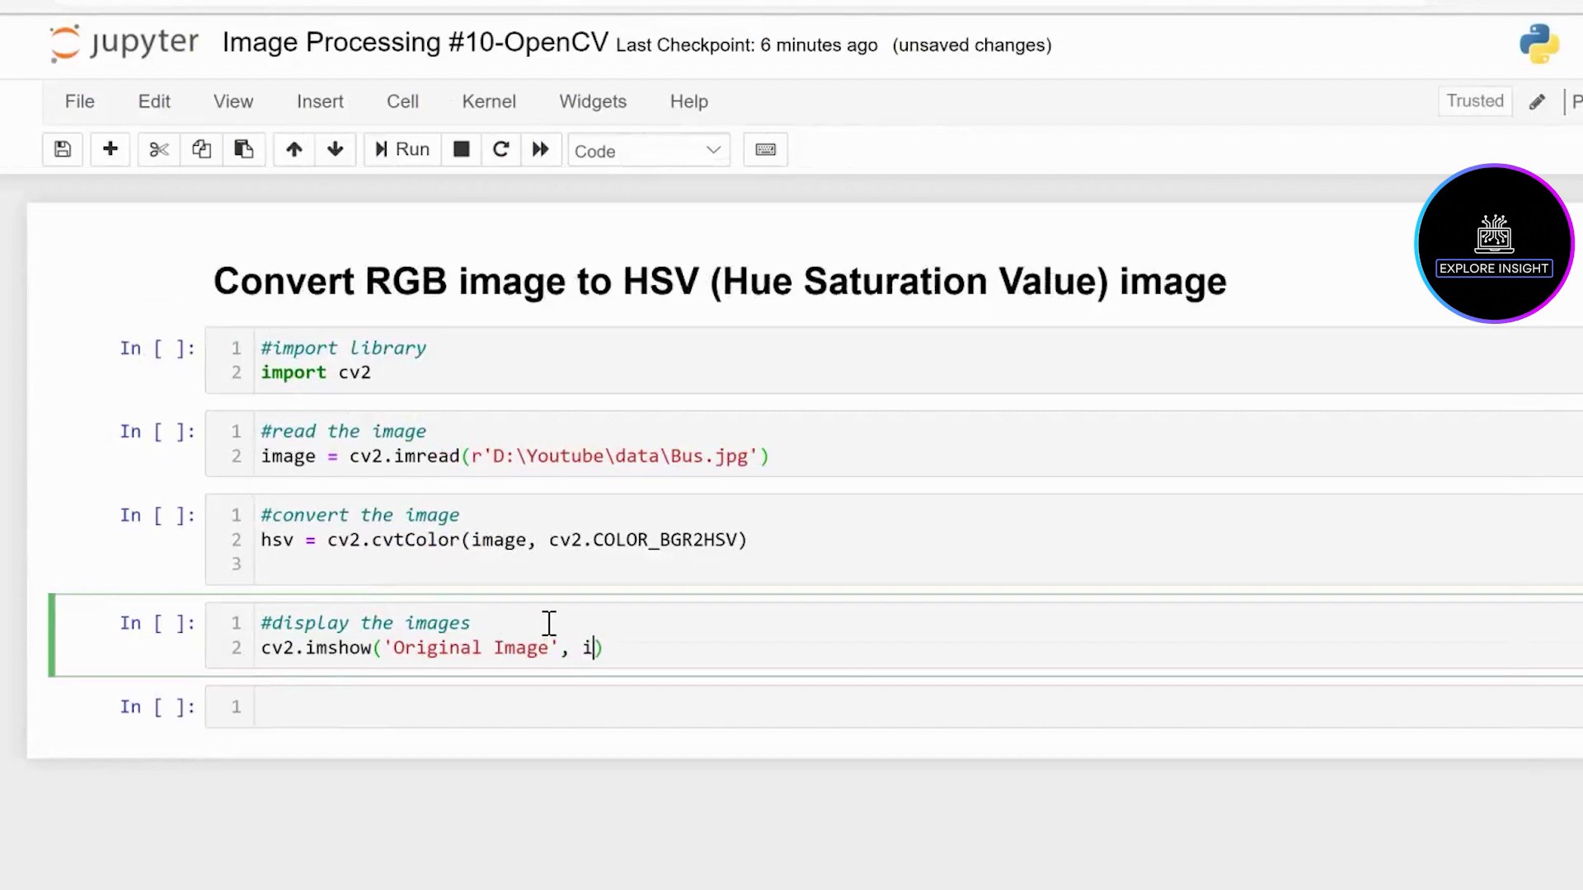
pyautogui.write('mage')
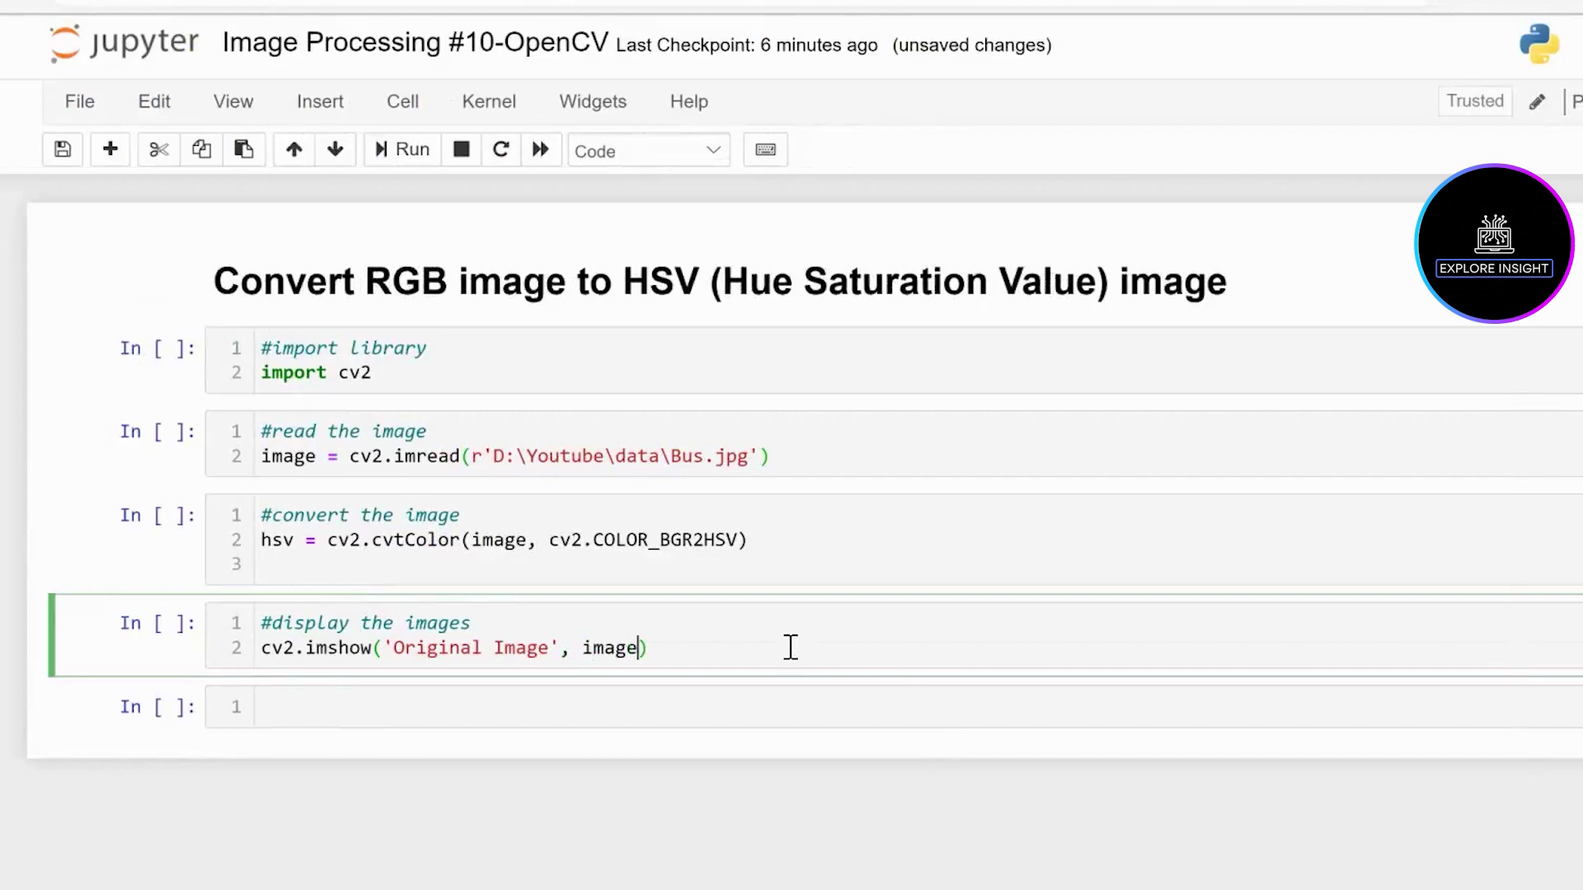
pyautogui.press('Enter')
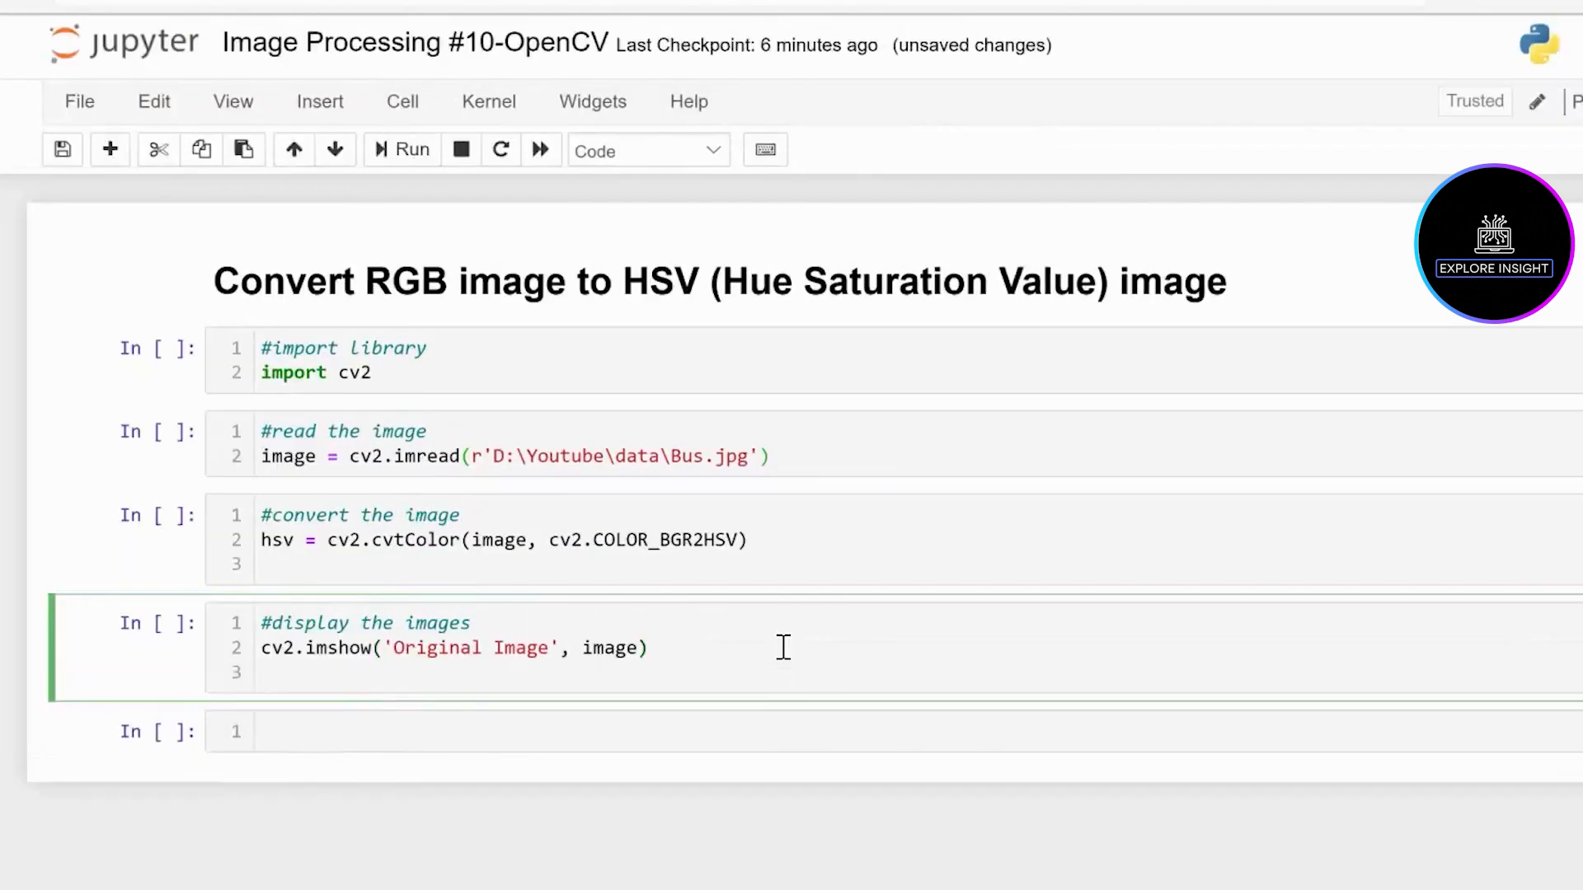
# Add cv2.imshow('HSV Image', hsv) on the next line
pyautogui.write('cv2.ims')
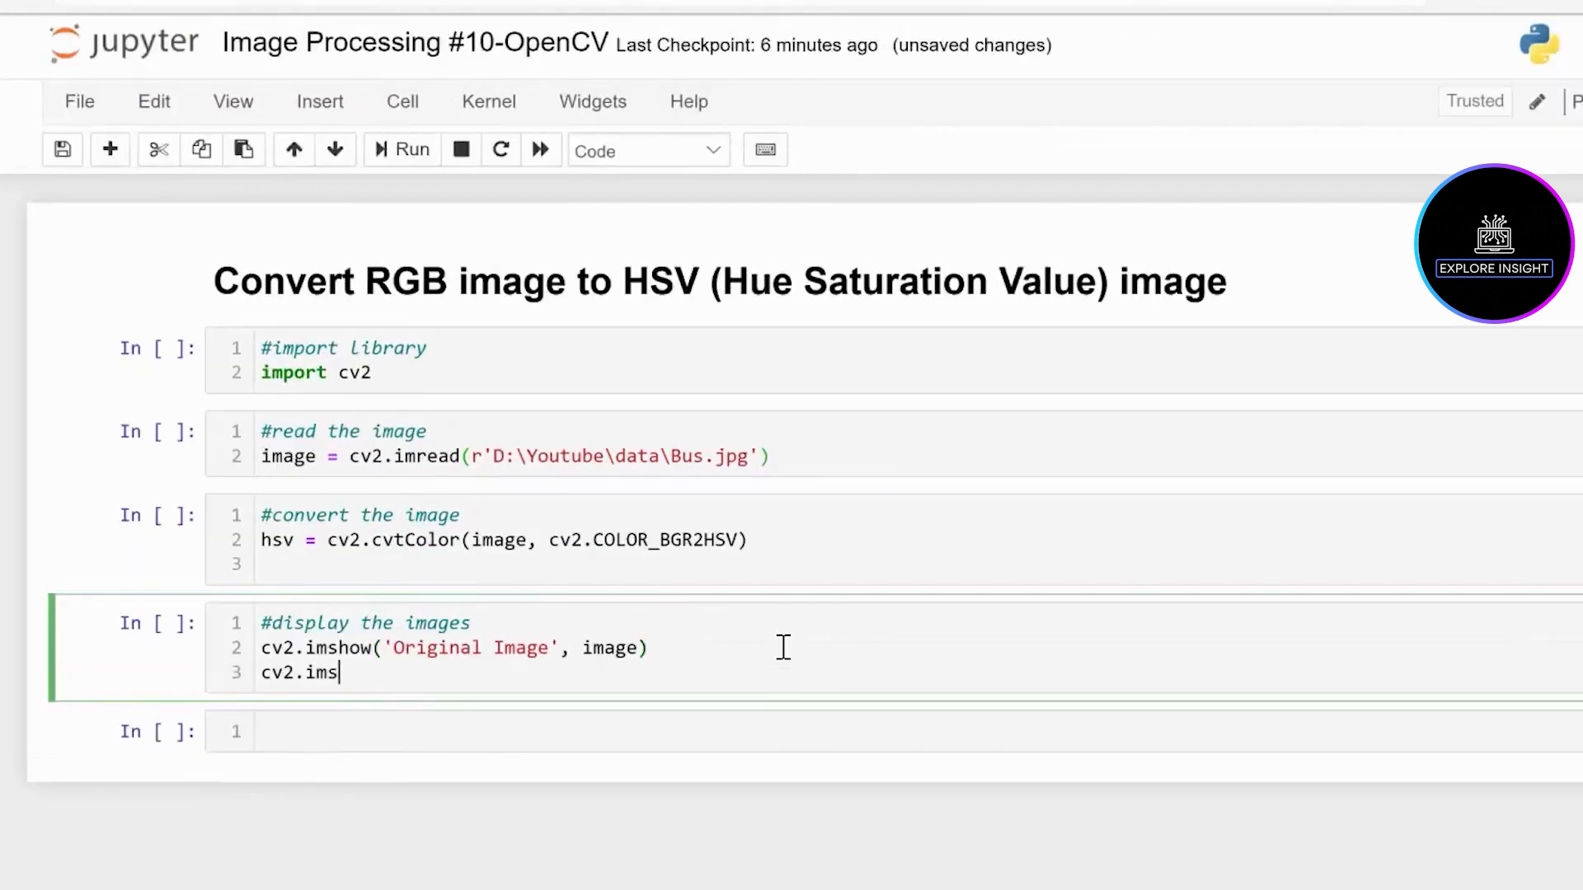
pyautogui.write("how('')")
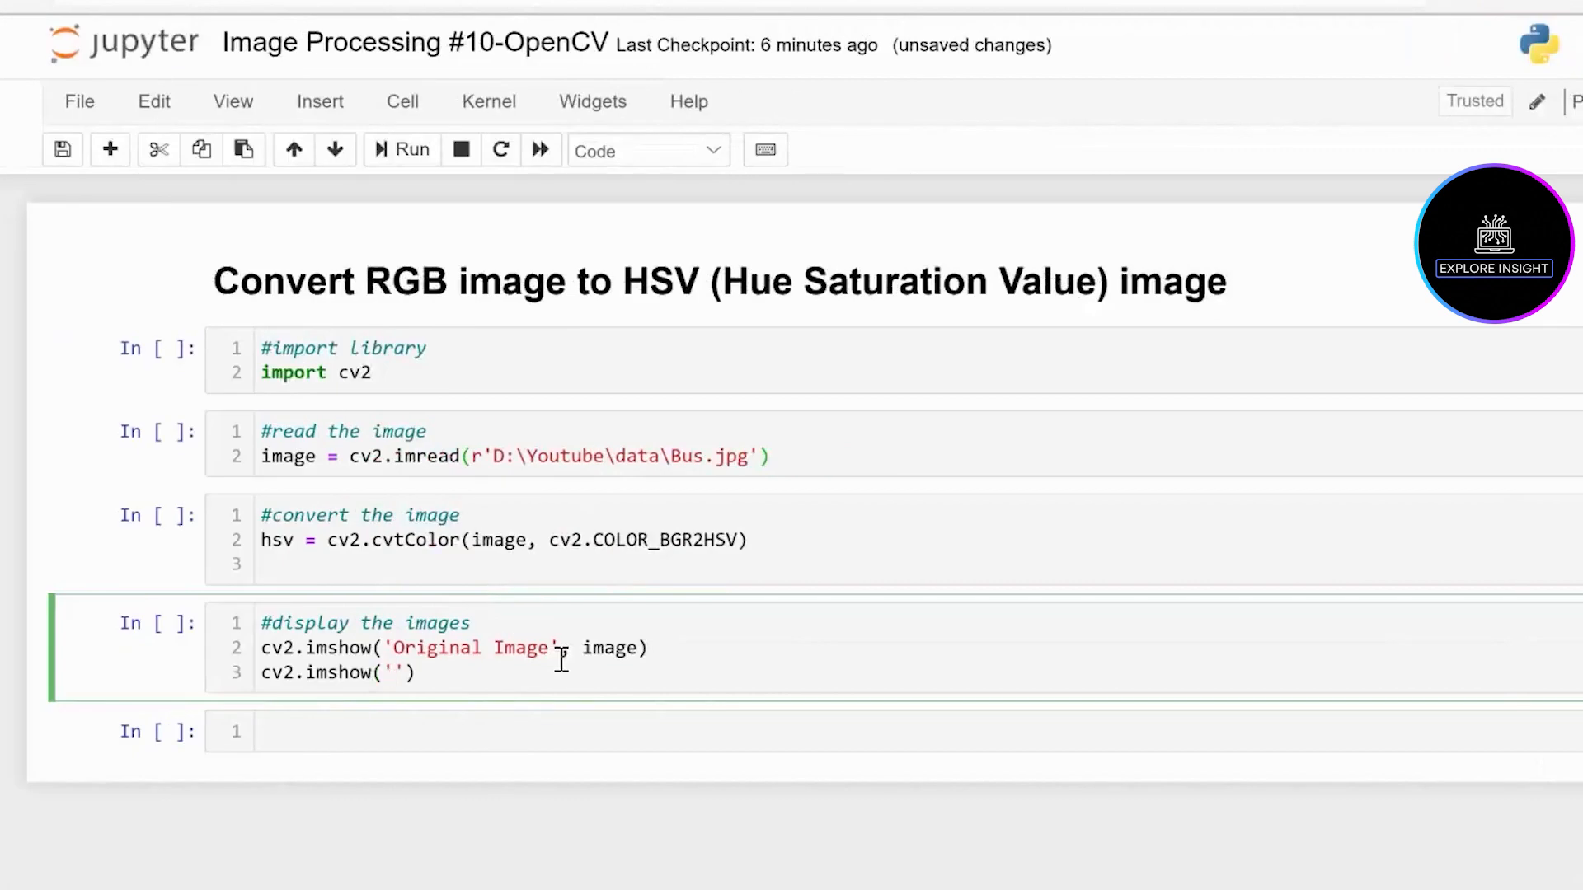
pyautogui.write('HSV Im')
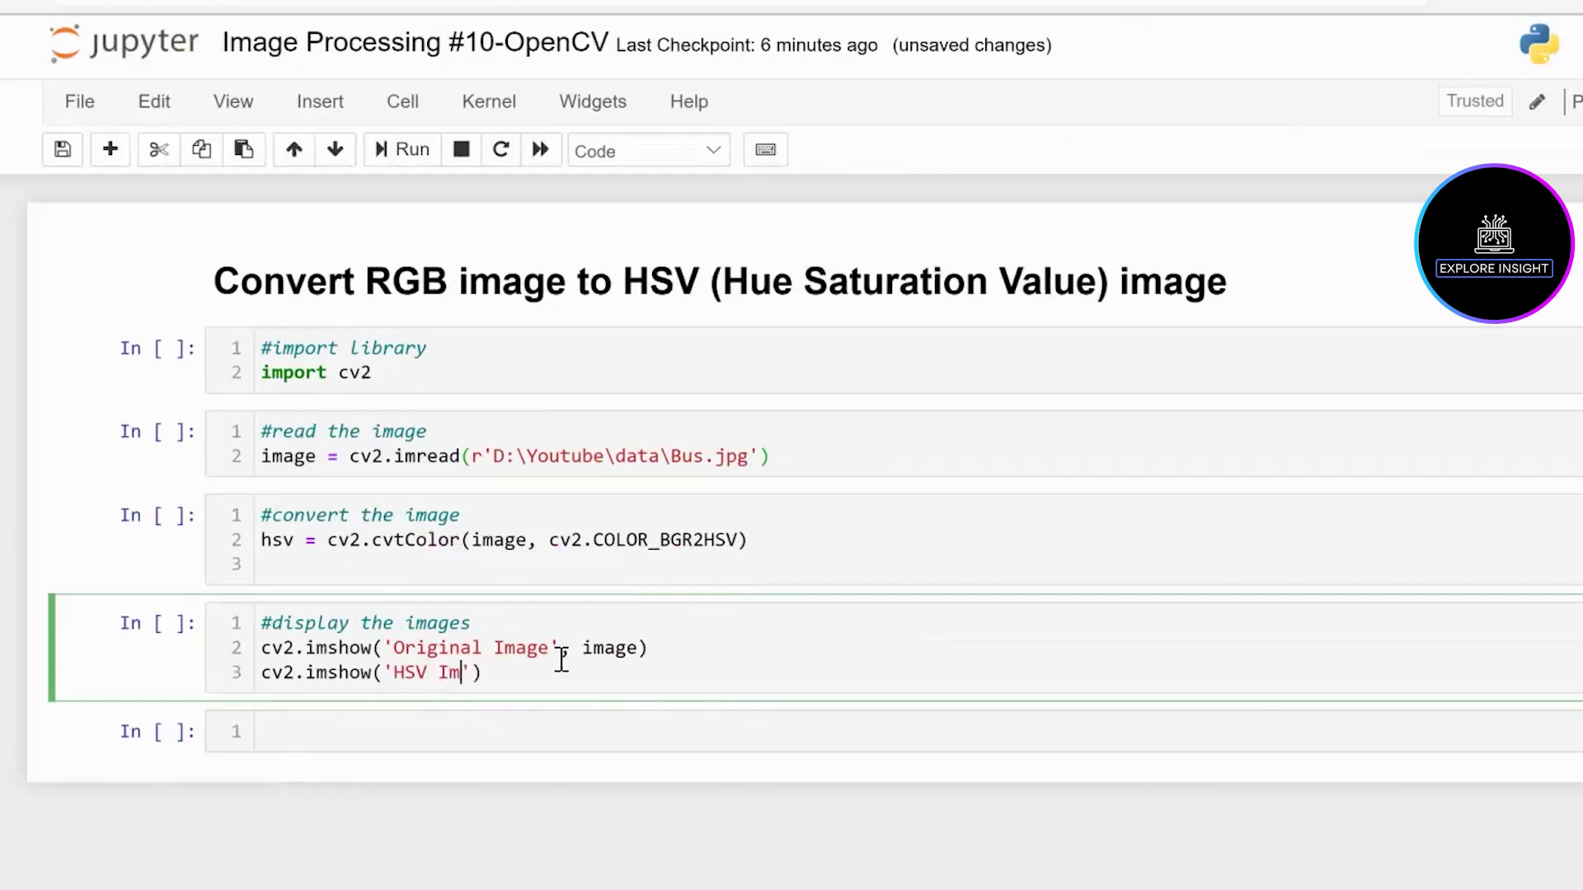
pyautogui.write('age')
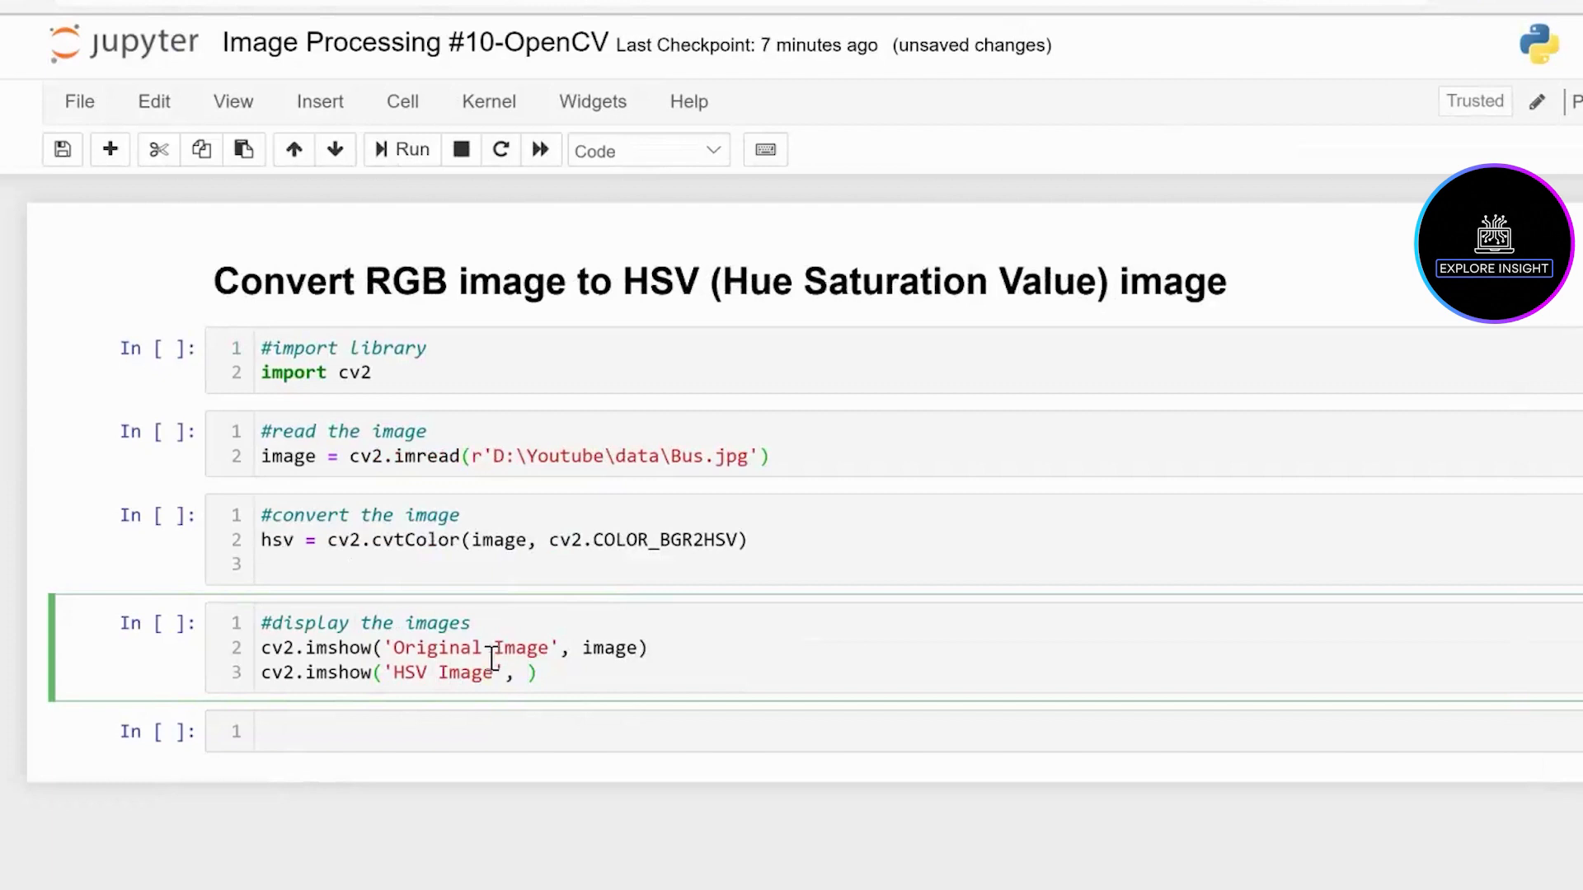
pyautogui.write('hsv')
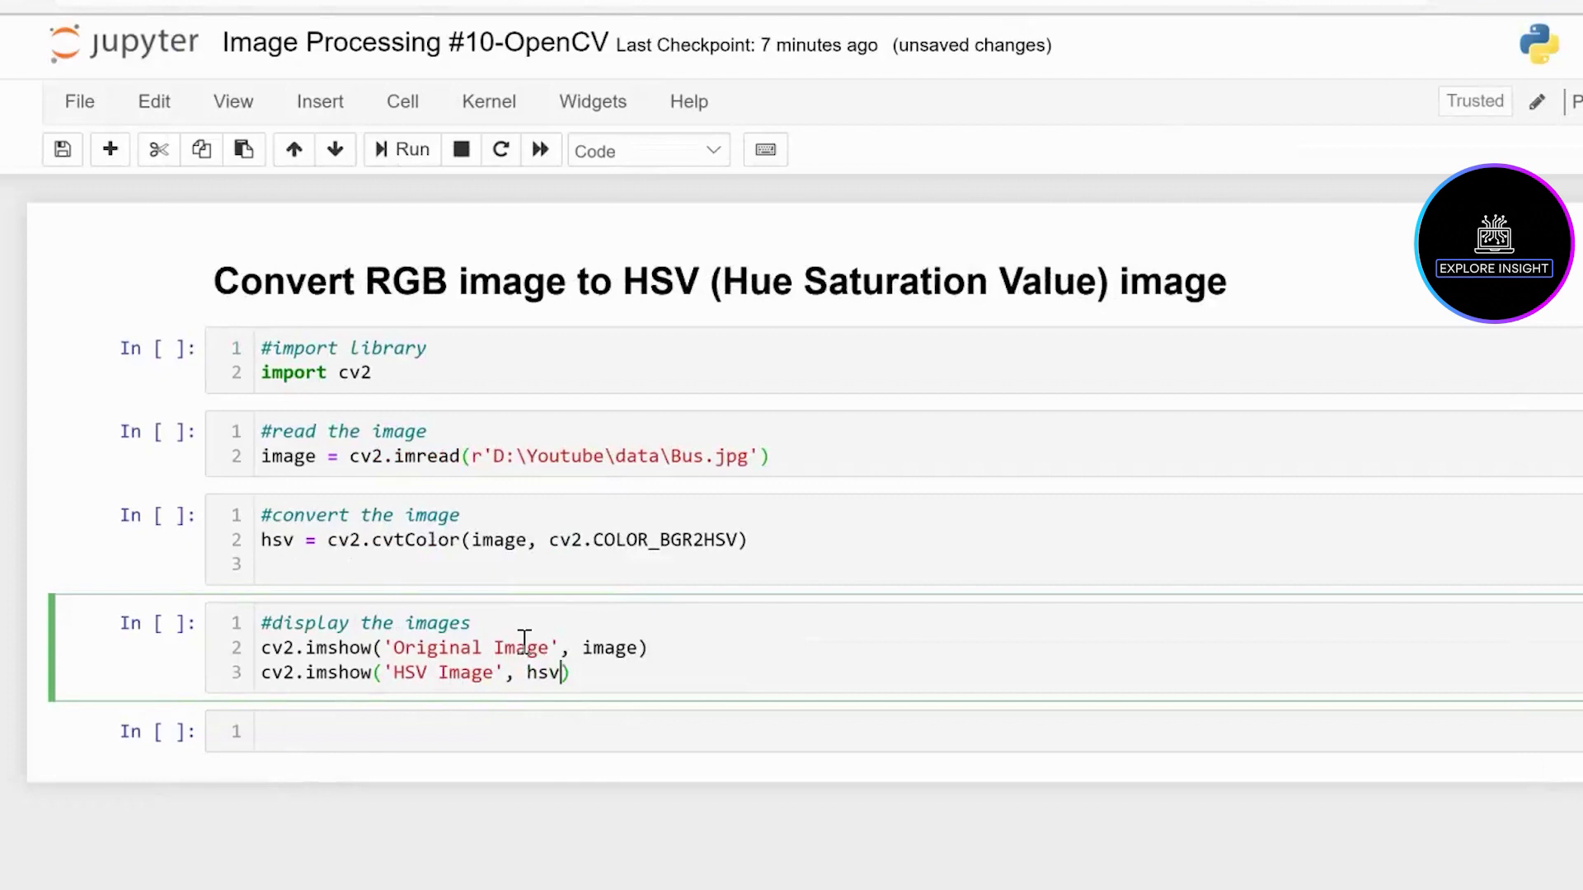
pyautogui.moveTo(600, 680)
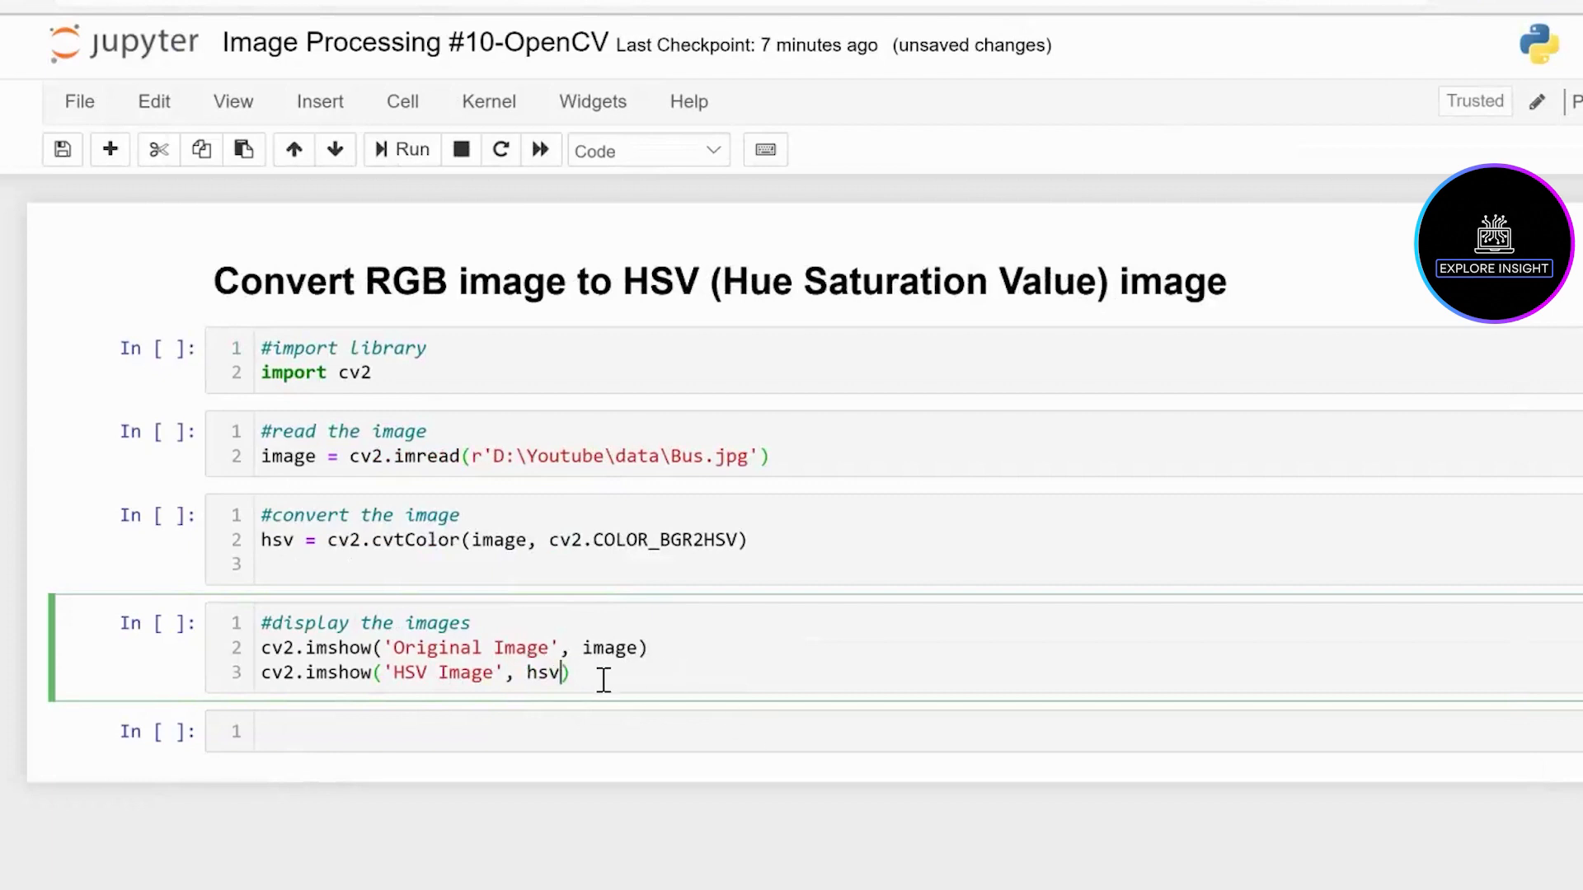
pyautogui.write(')')
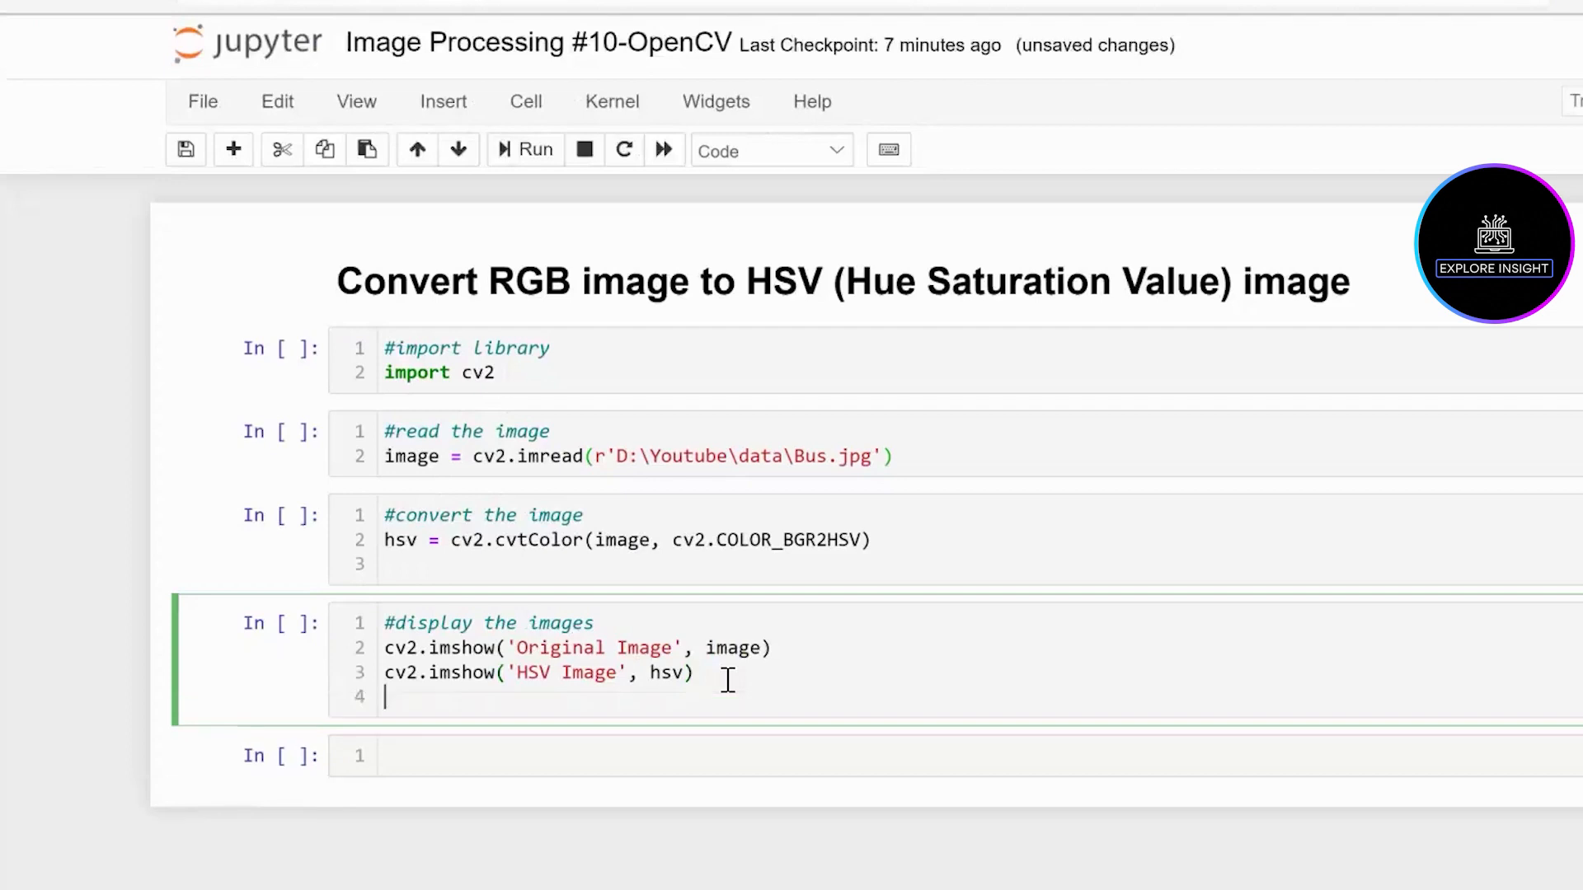
# Add cv2.waitKey(0) to the display cell
pyautogui.write('cv2.')
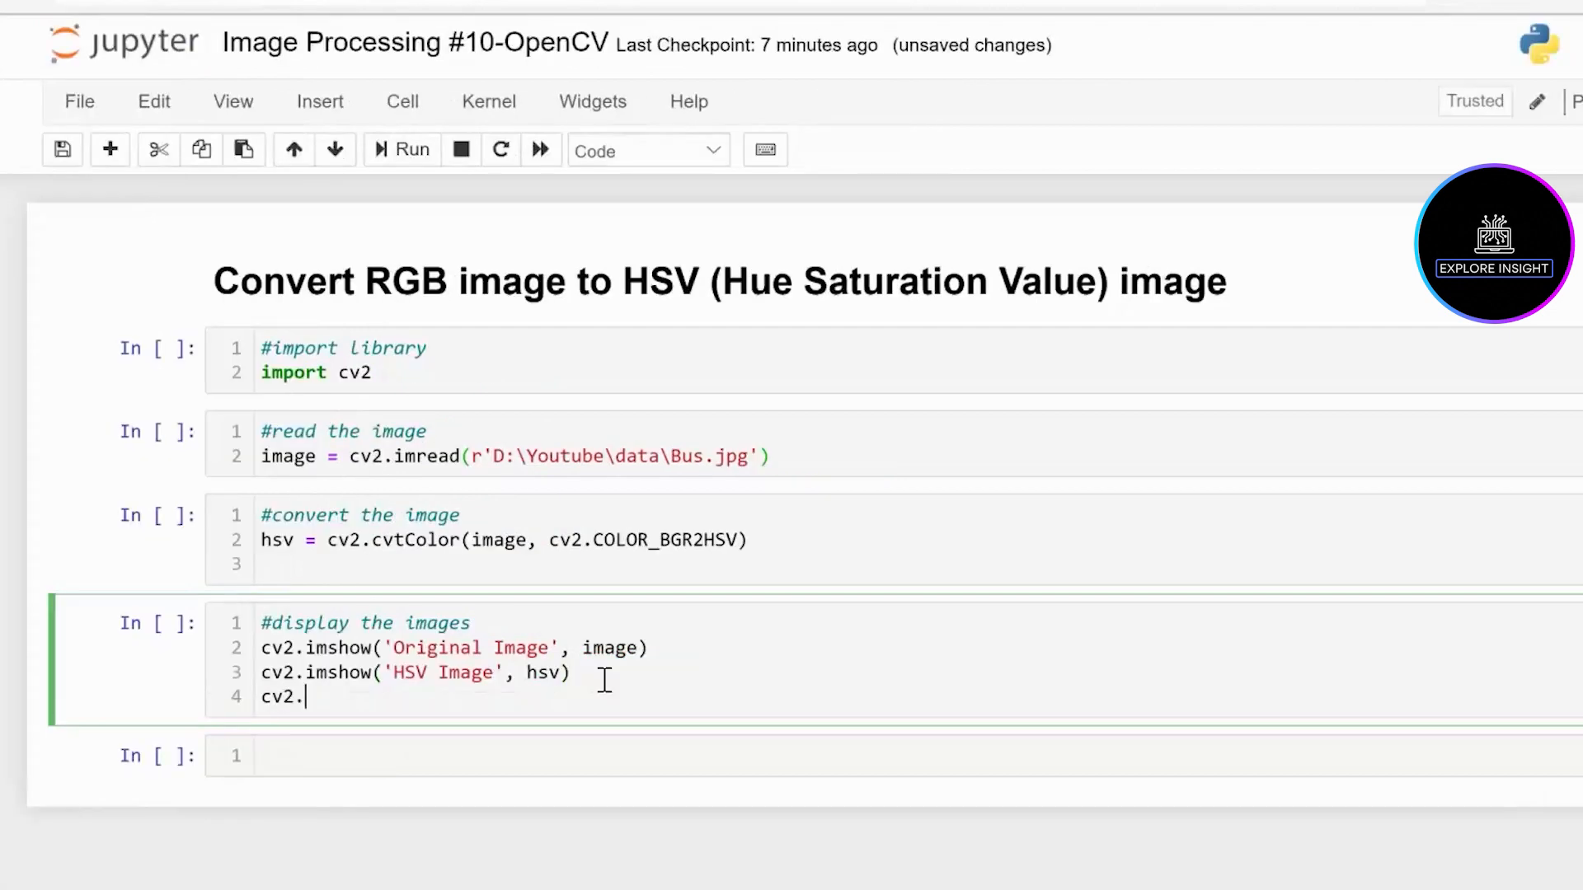
pyautogui.write('waitK')
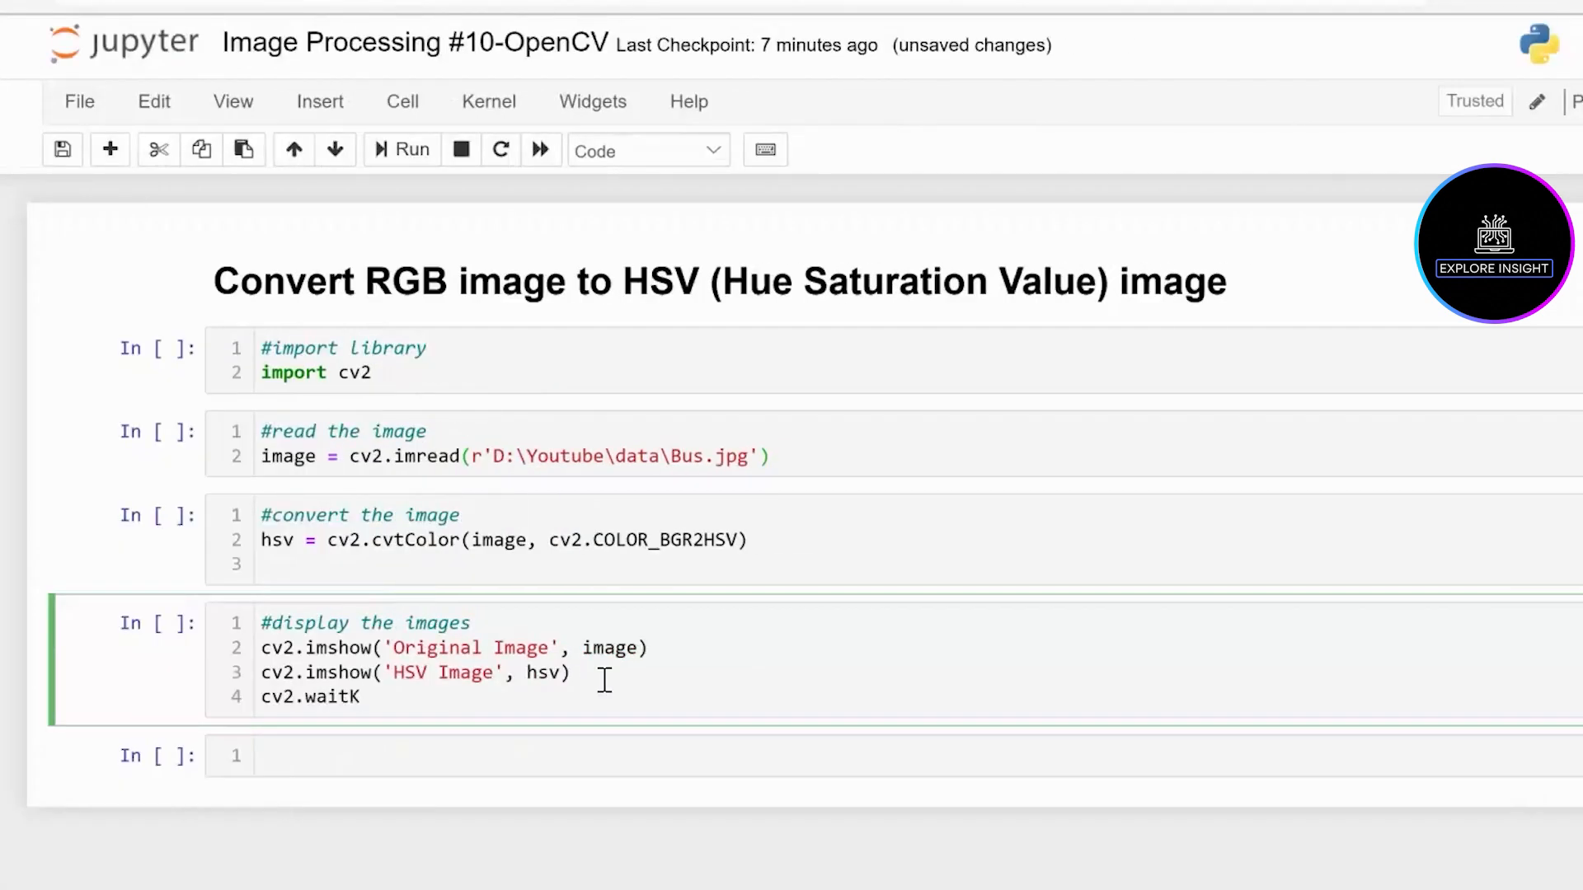
pyautogui.write('ey()')
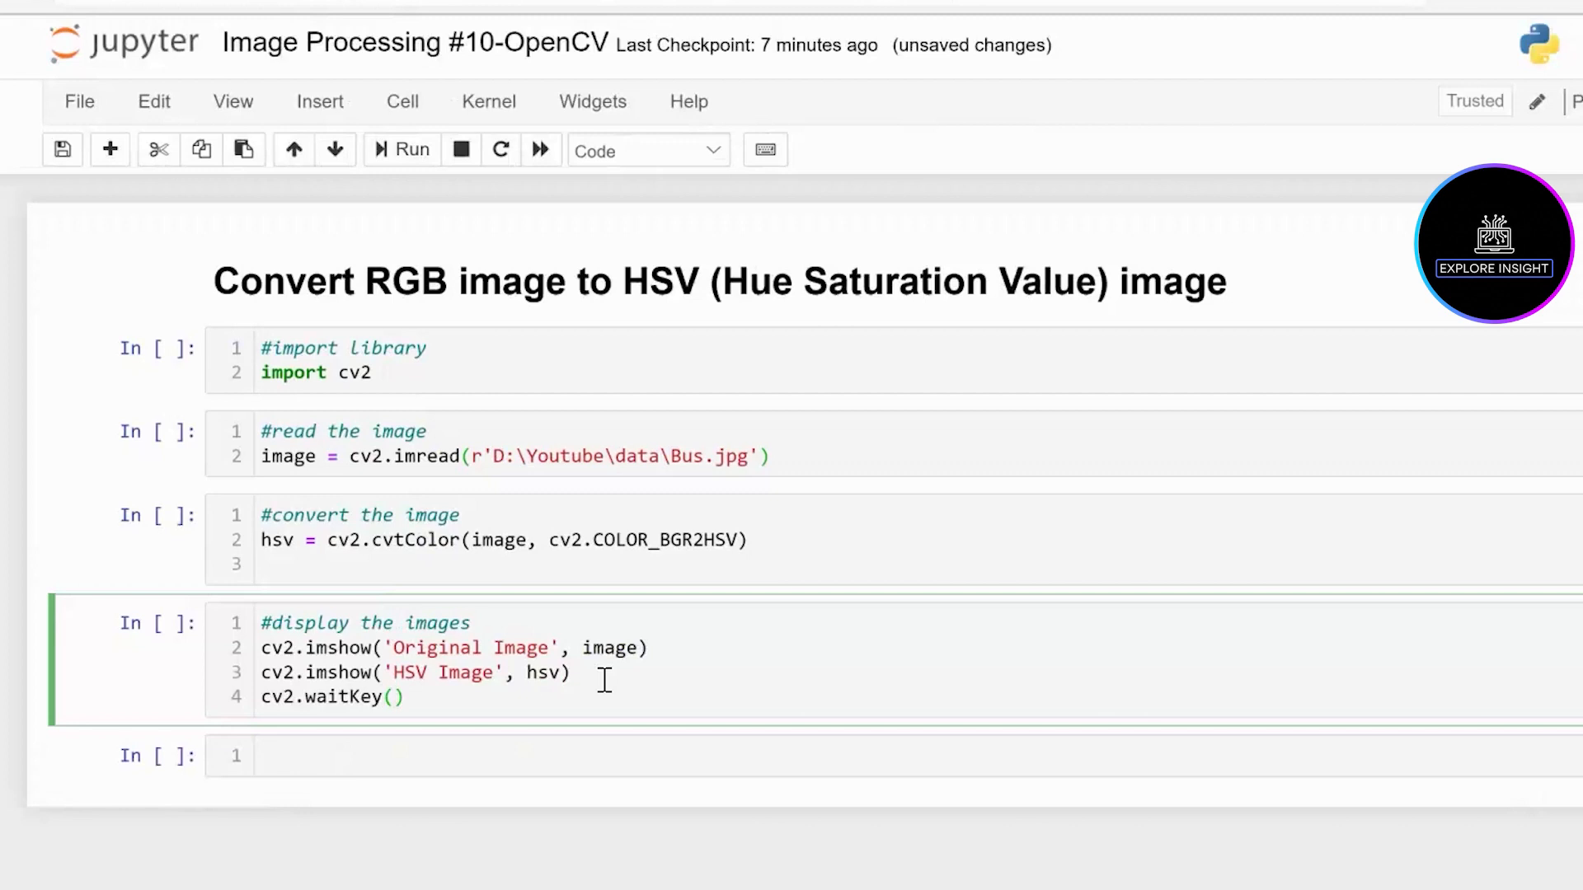
pyautogui.write('0')
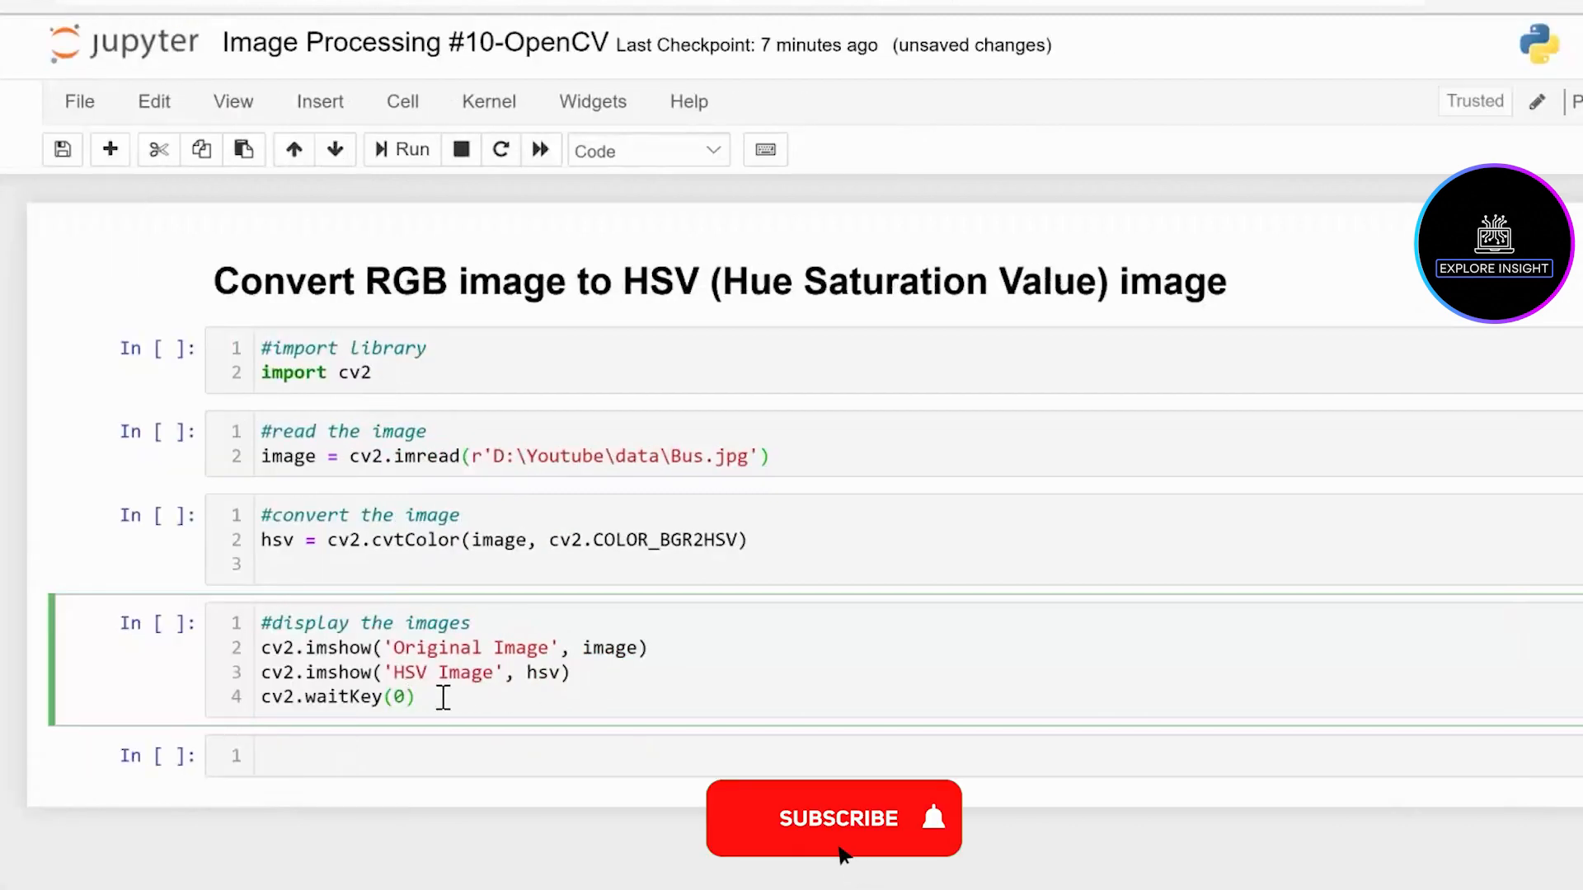
pyautogui.click(834, 818)
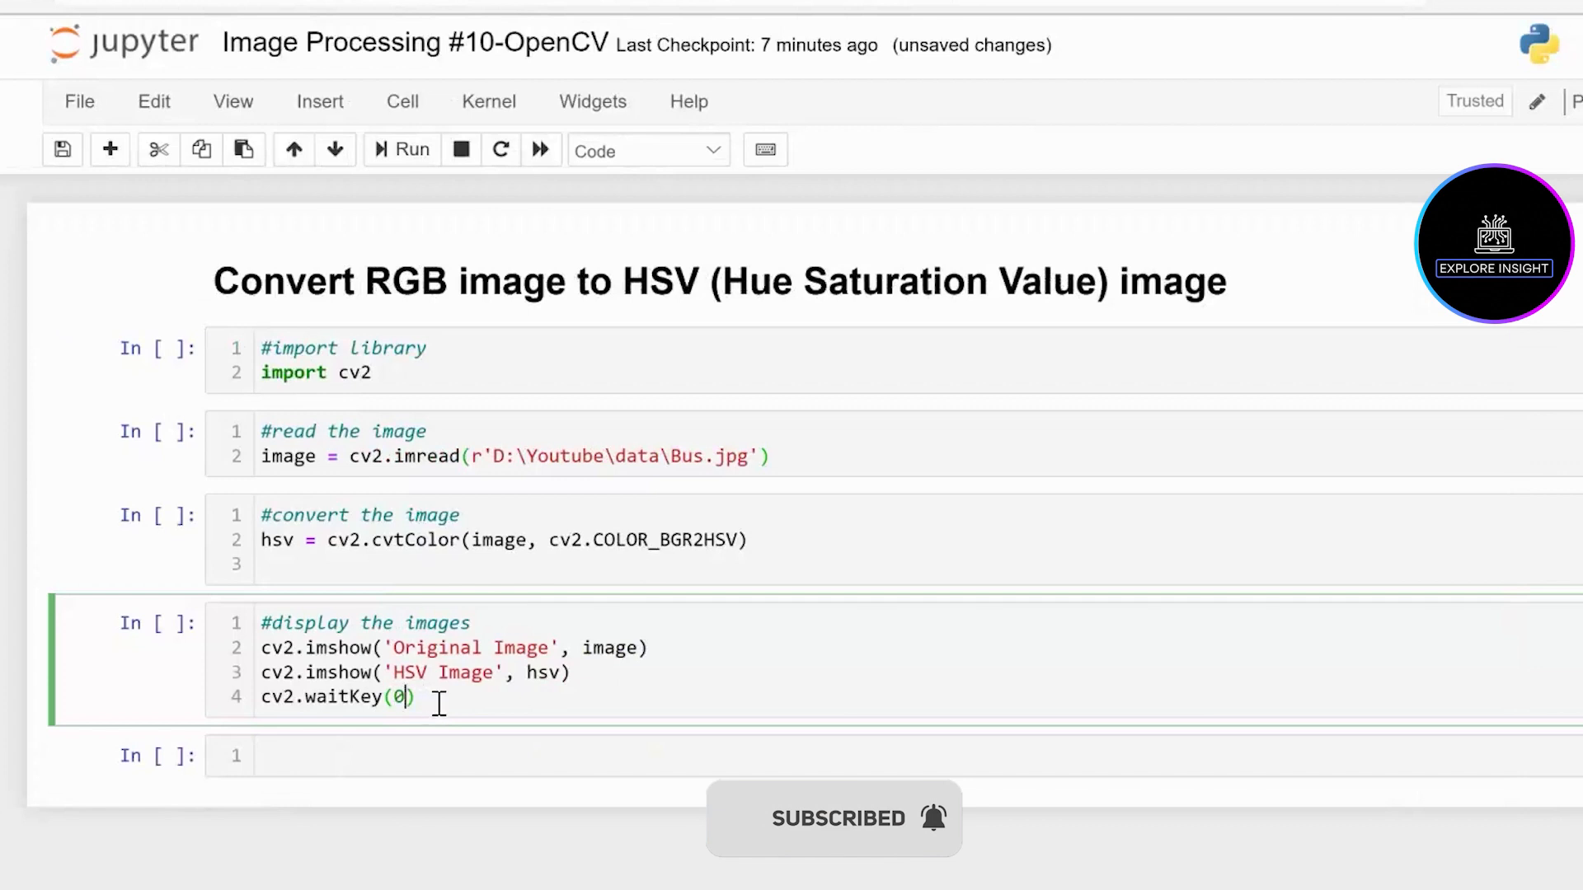
# Add cv2.destroyAllWindows() and move to the empty cell below
pyautogui.write('c')
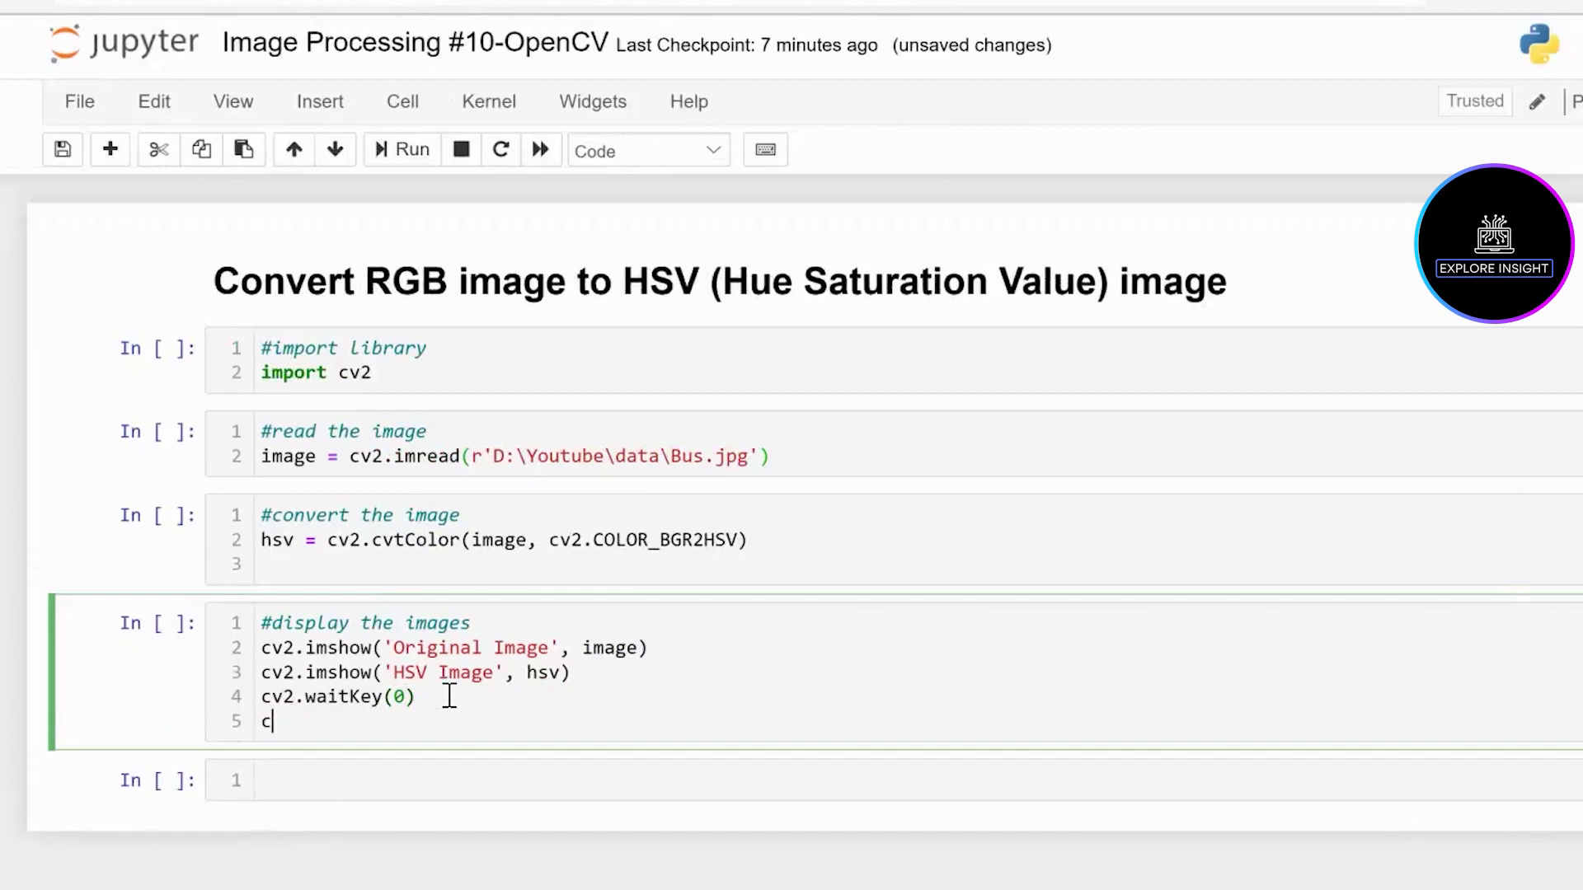
pyautogui.write('v2.des')
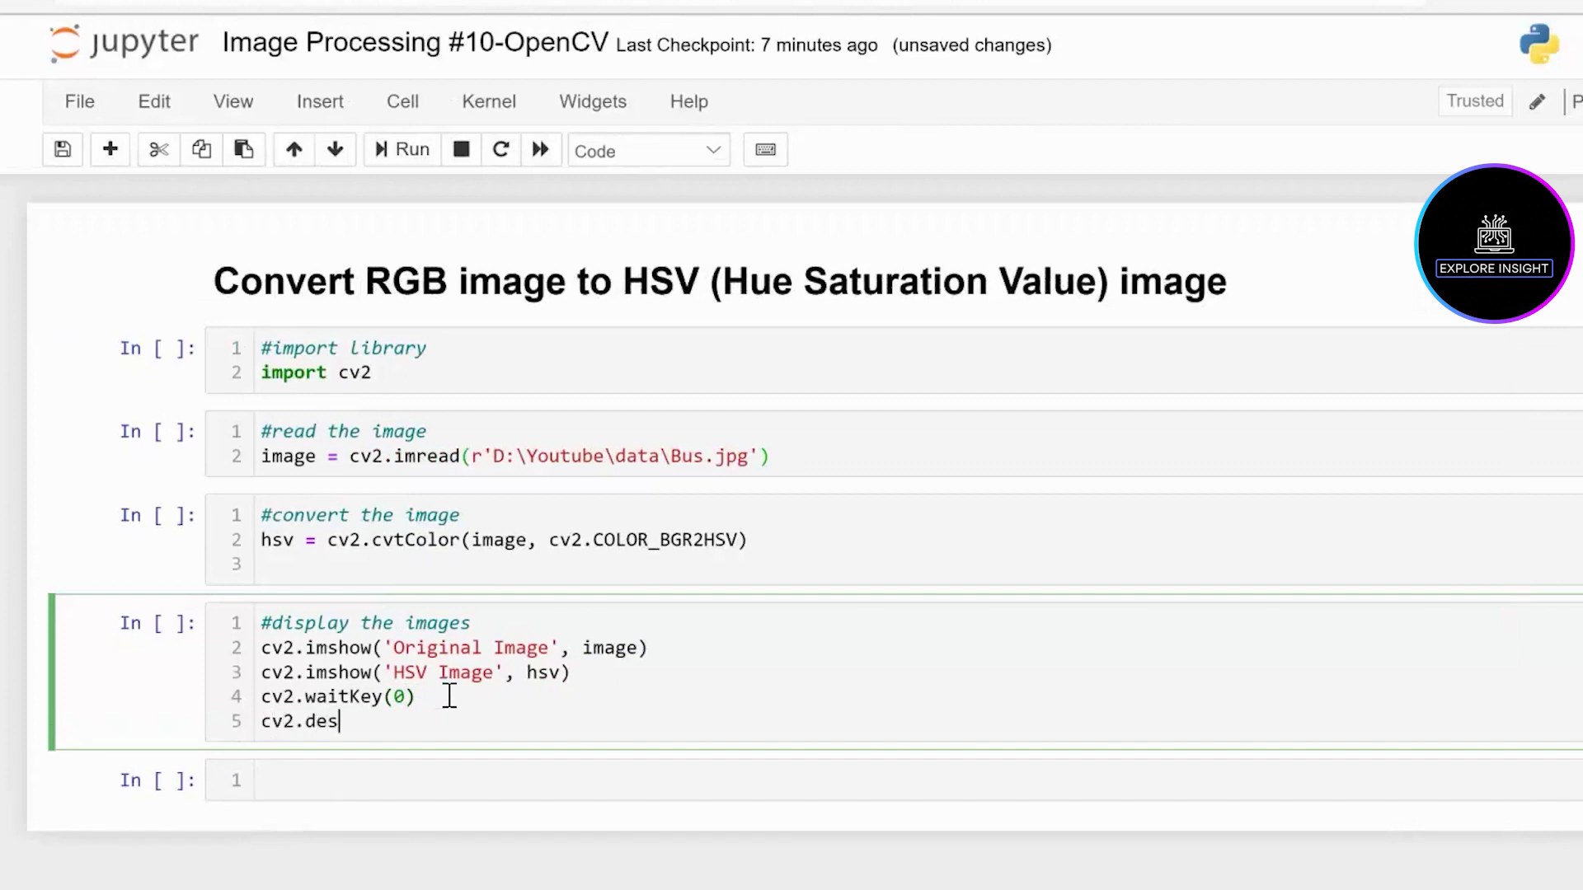
pyautogui.write('troy')
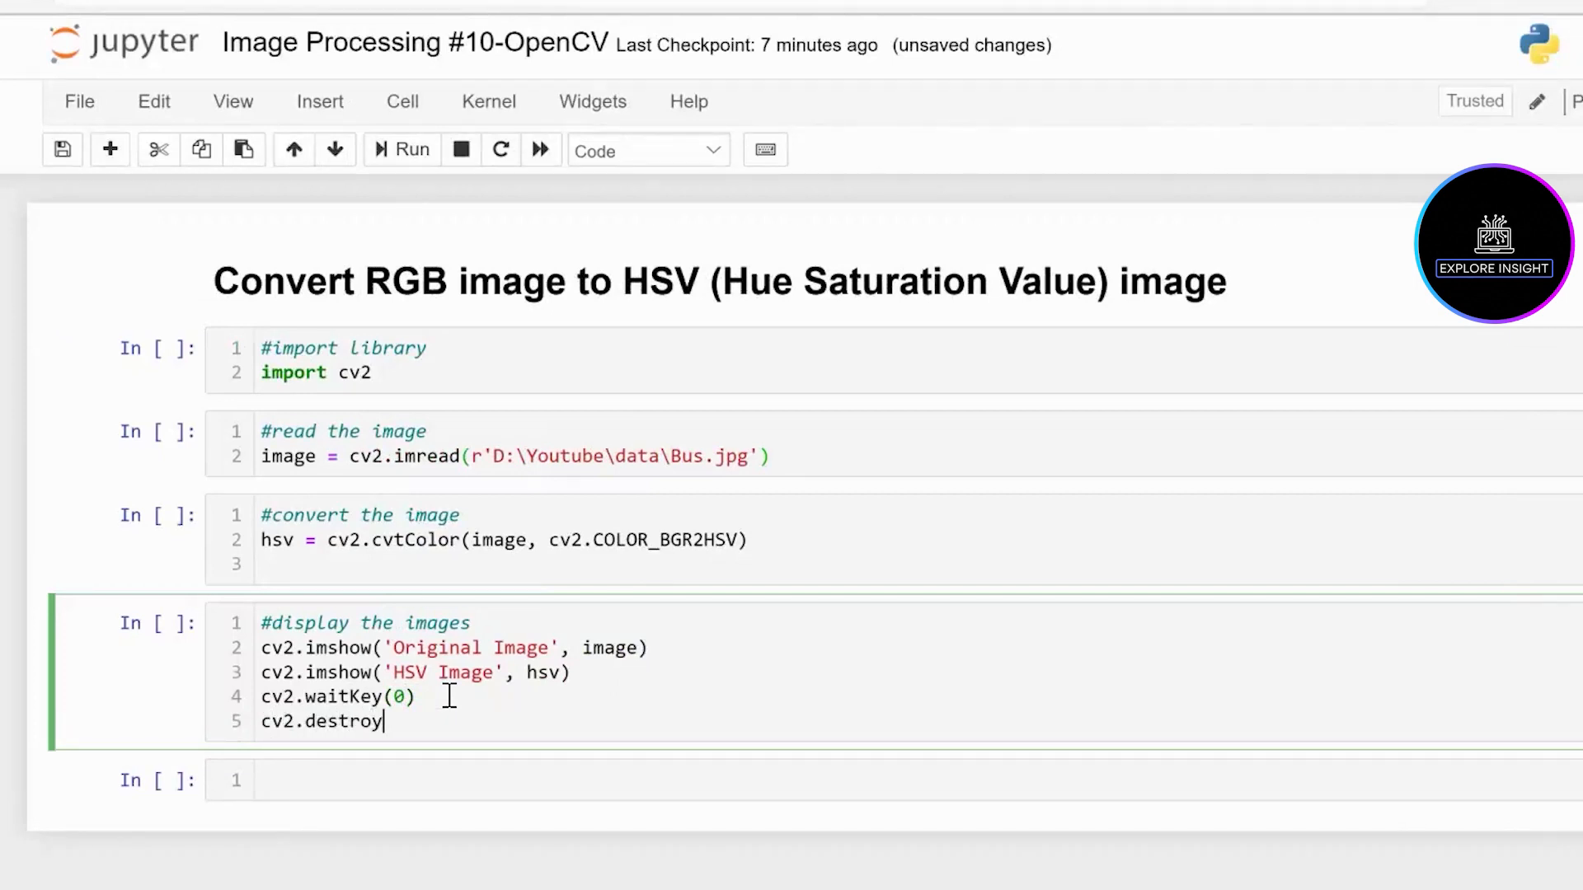
pyautogui.write('AllWindo')
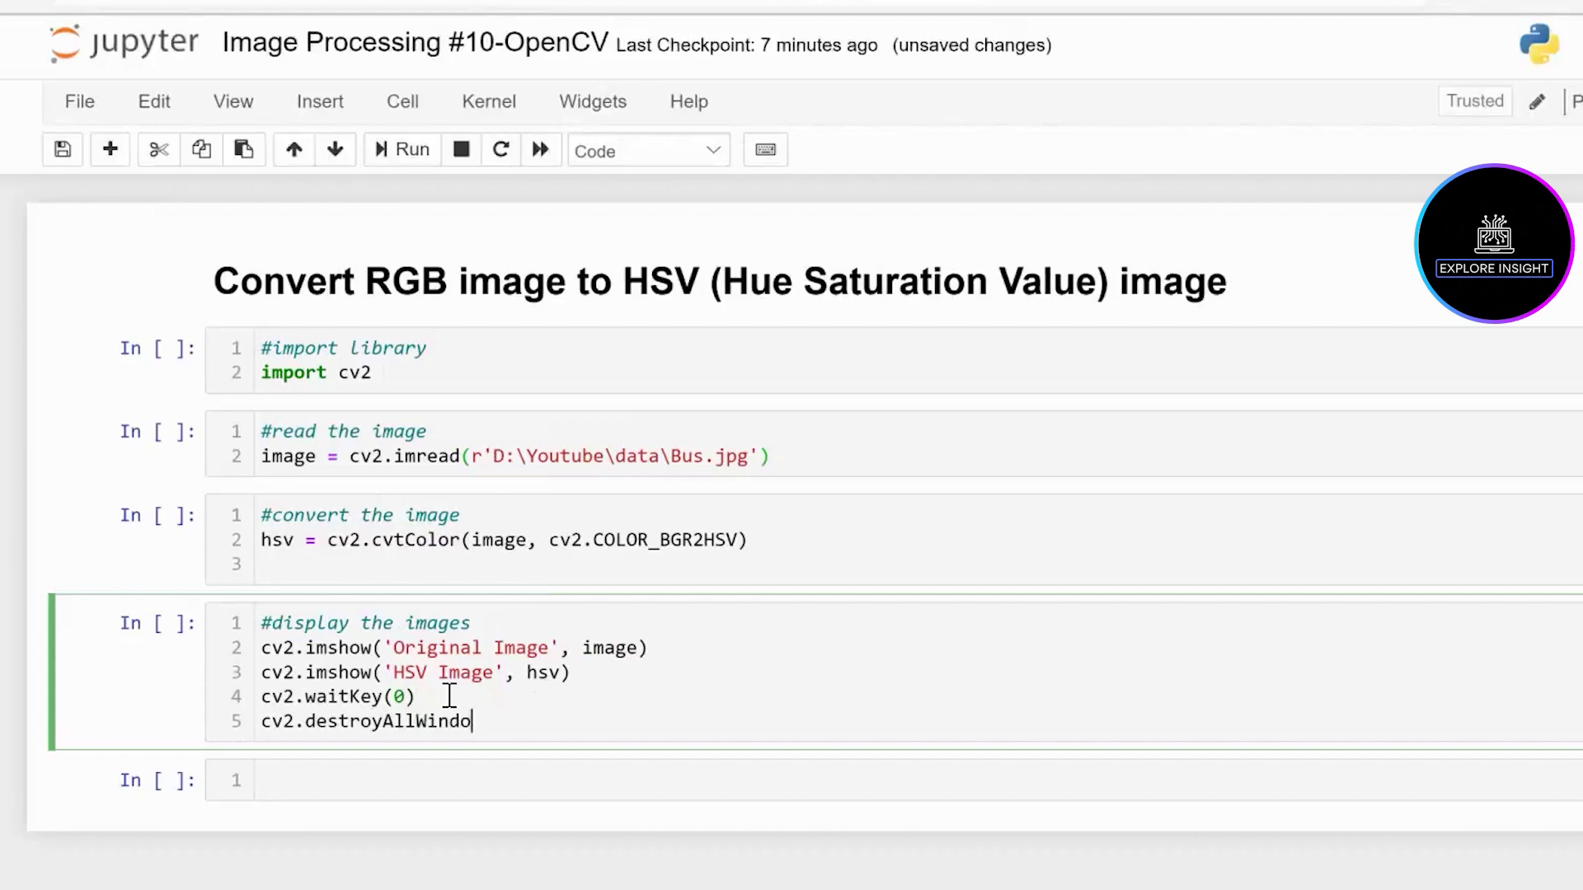
pyautogui.write('ws')
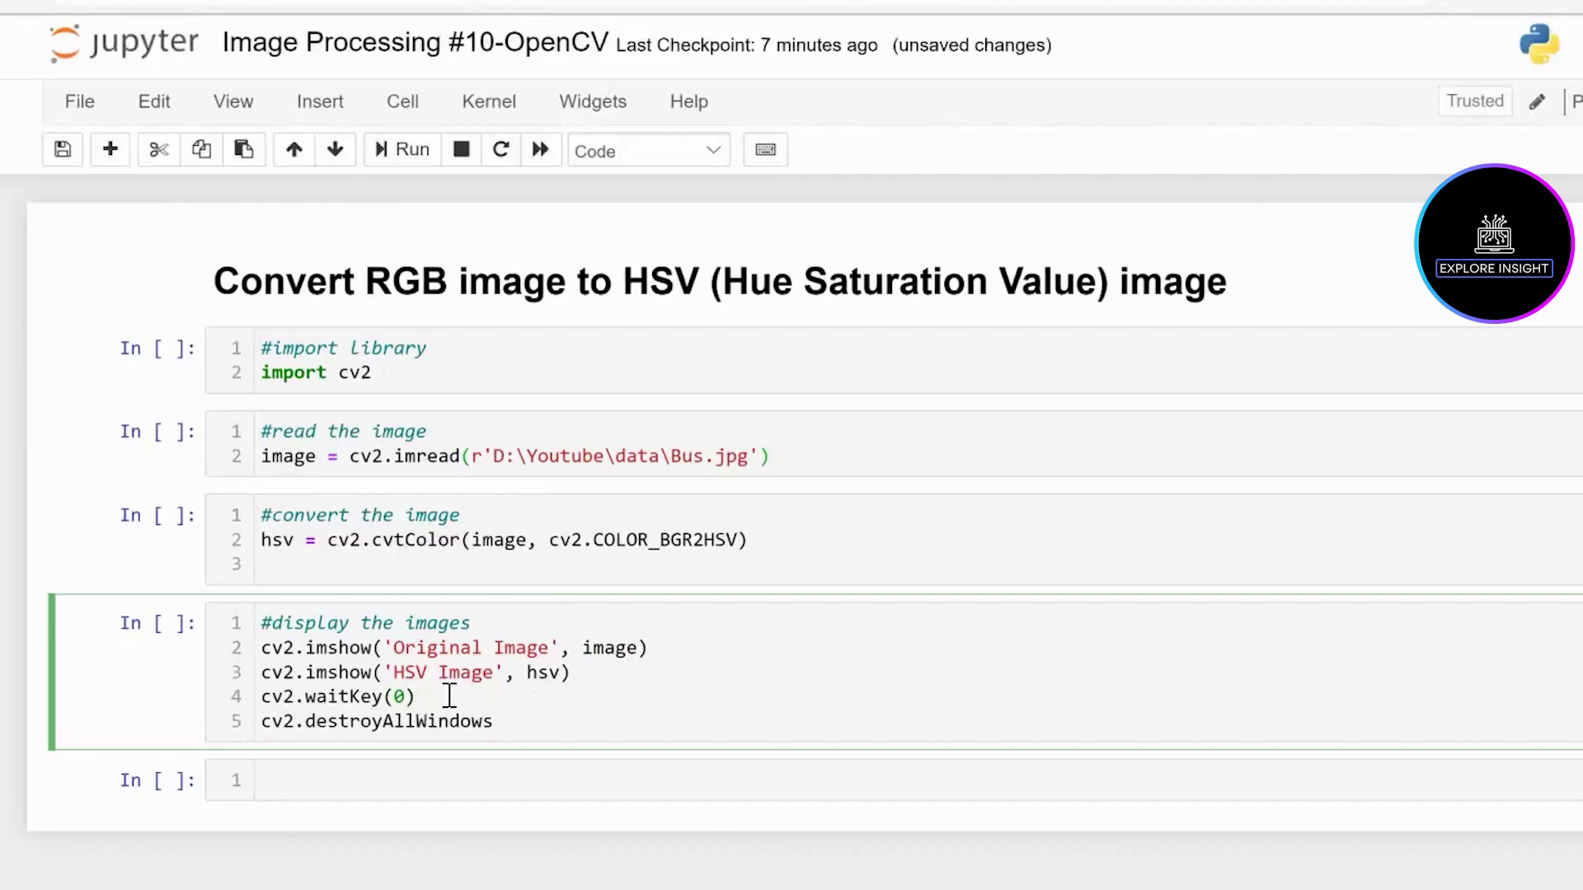
pyautogui.write('()')
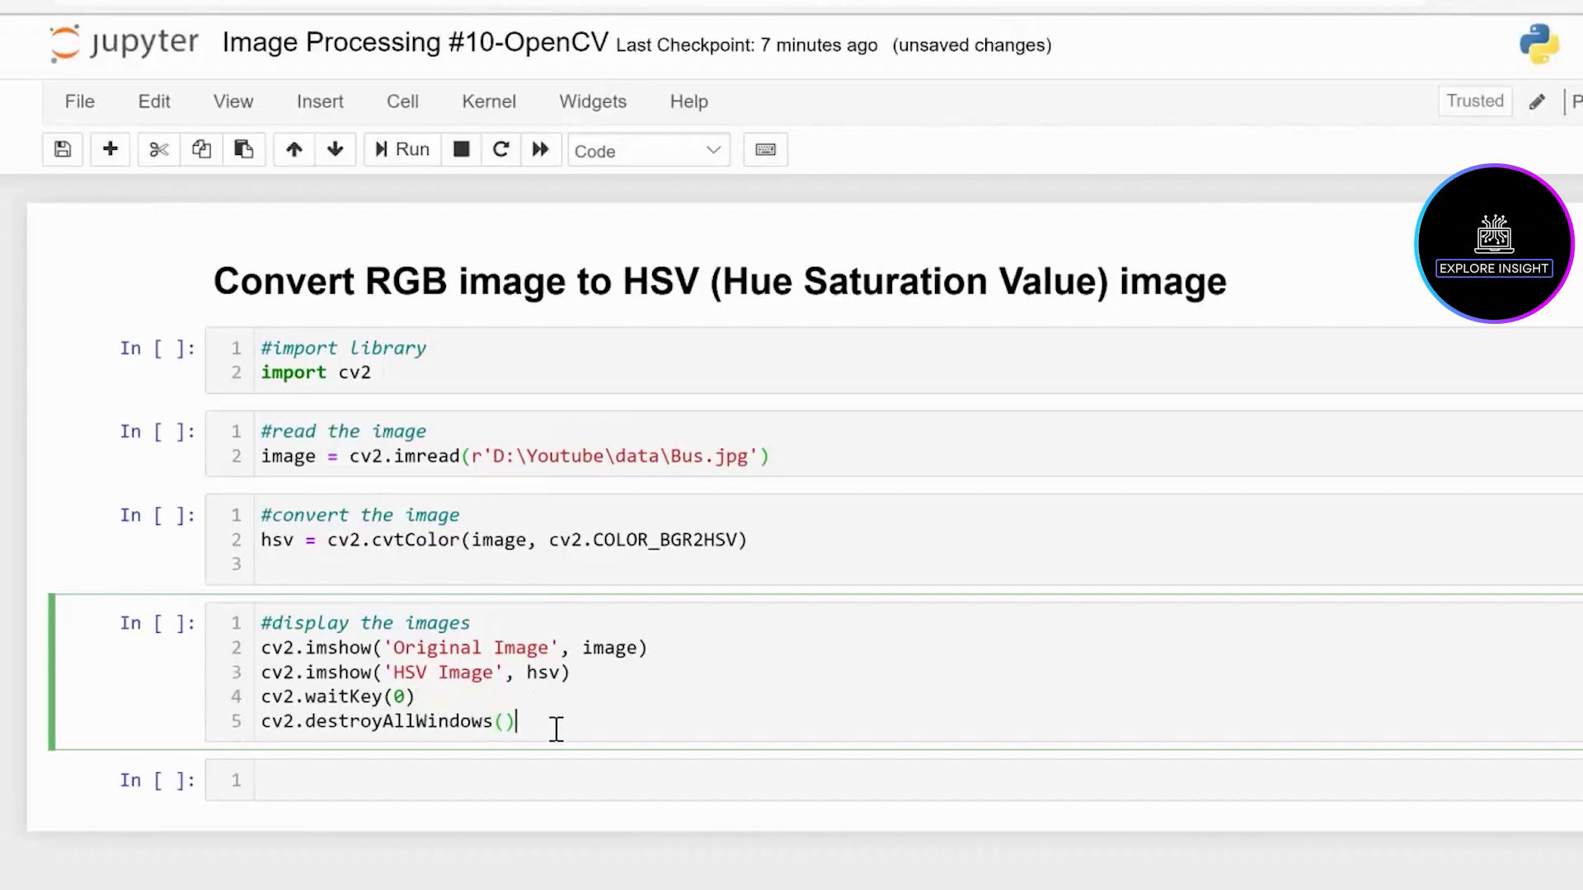
pyautogui.click(363, 781)
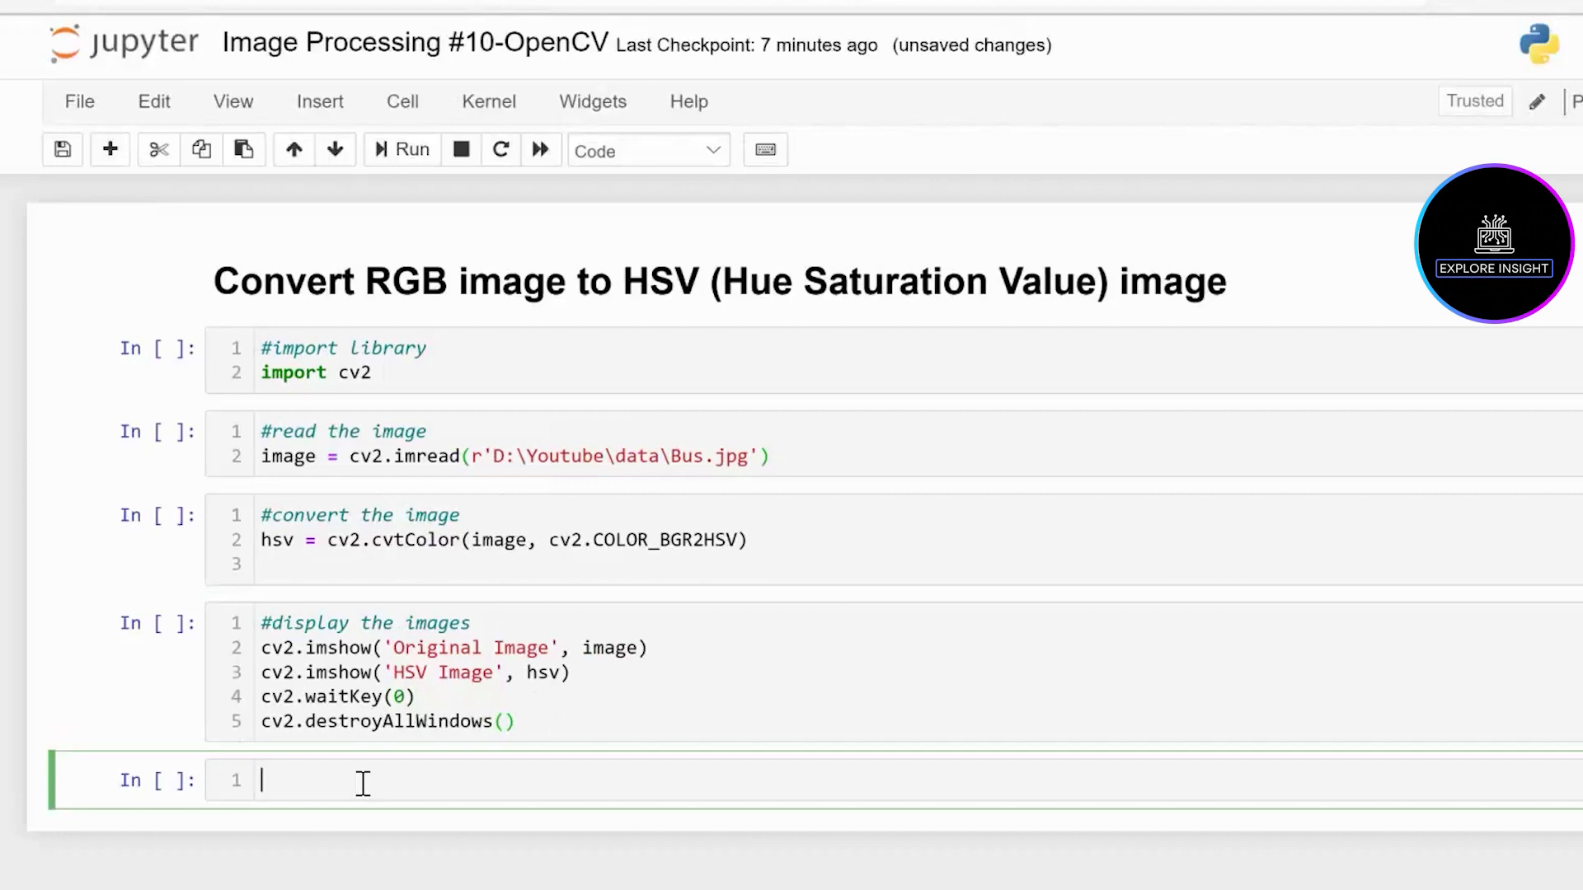
# Begin a cell commented '#save the image' with 'cv2.imwrite()'
pyautogui.write('#save the ima')
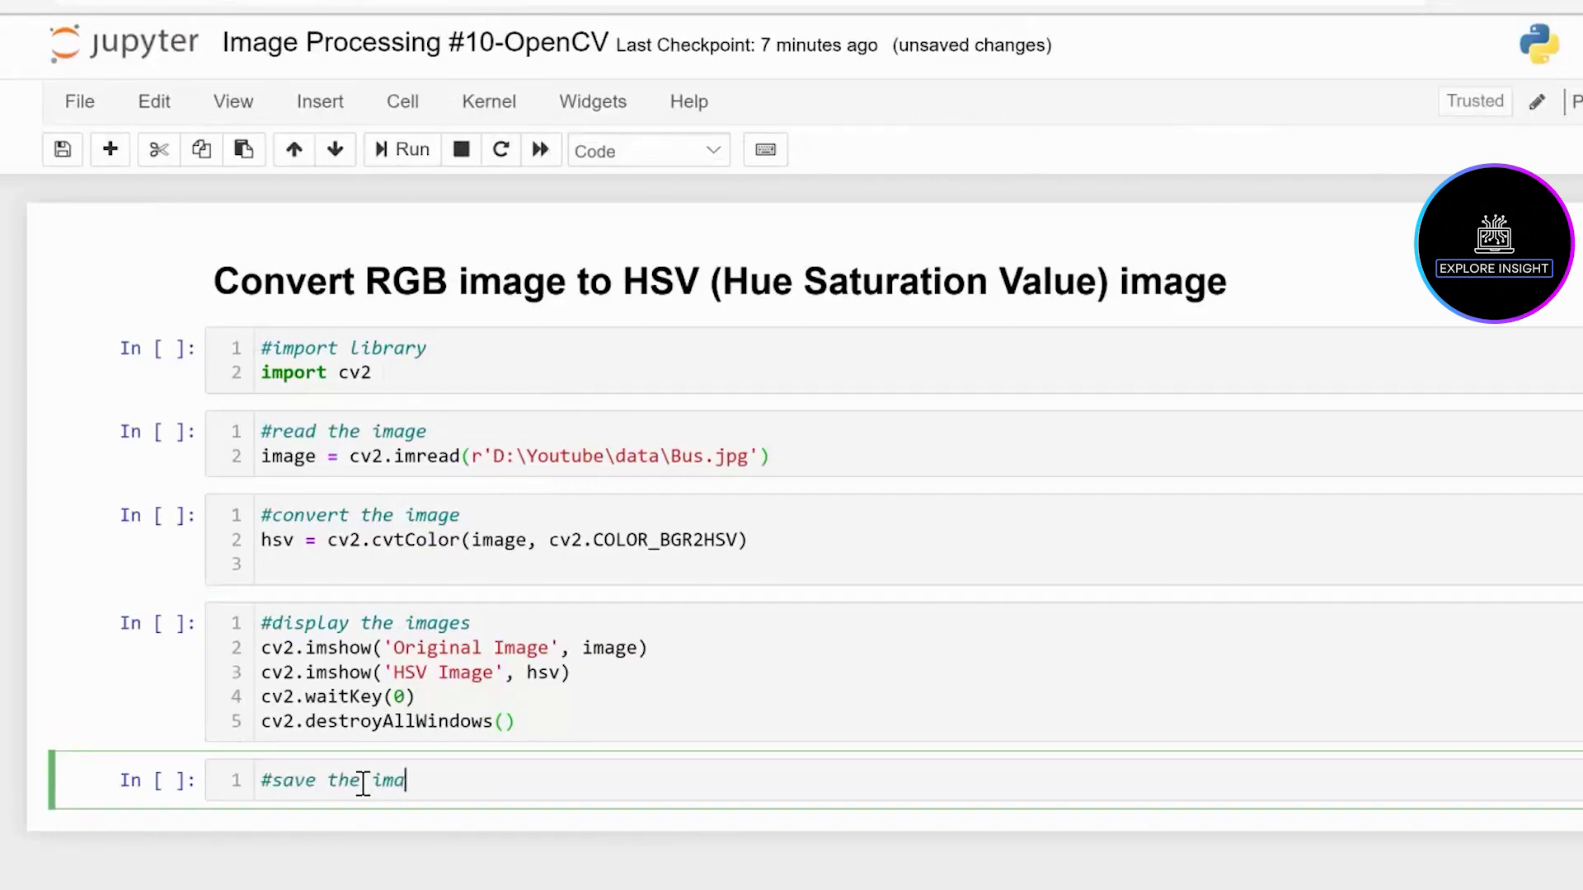
pyautogui.write('ge')
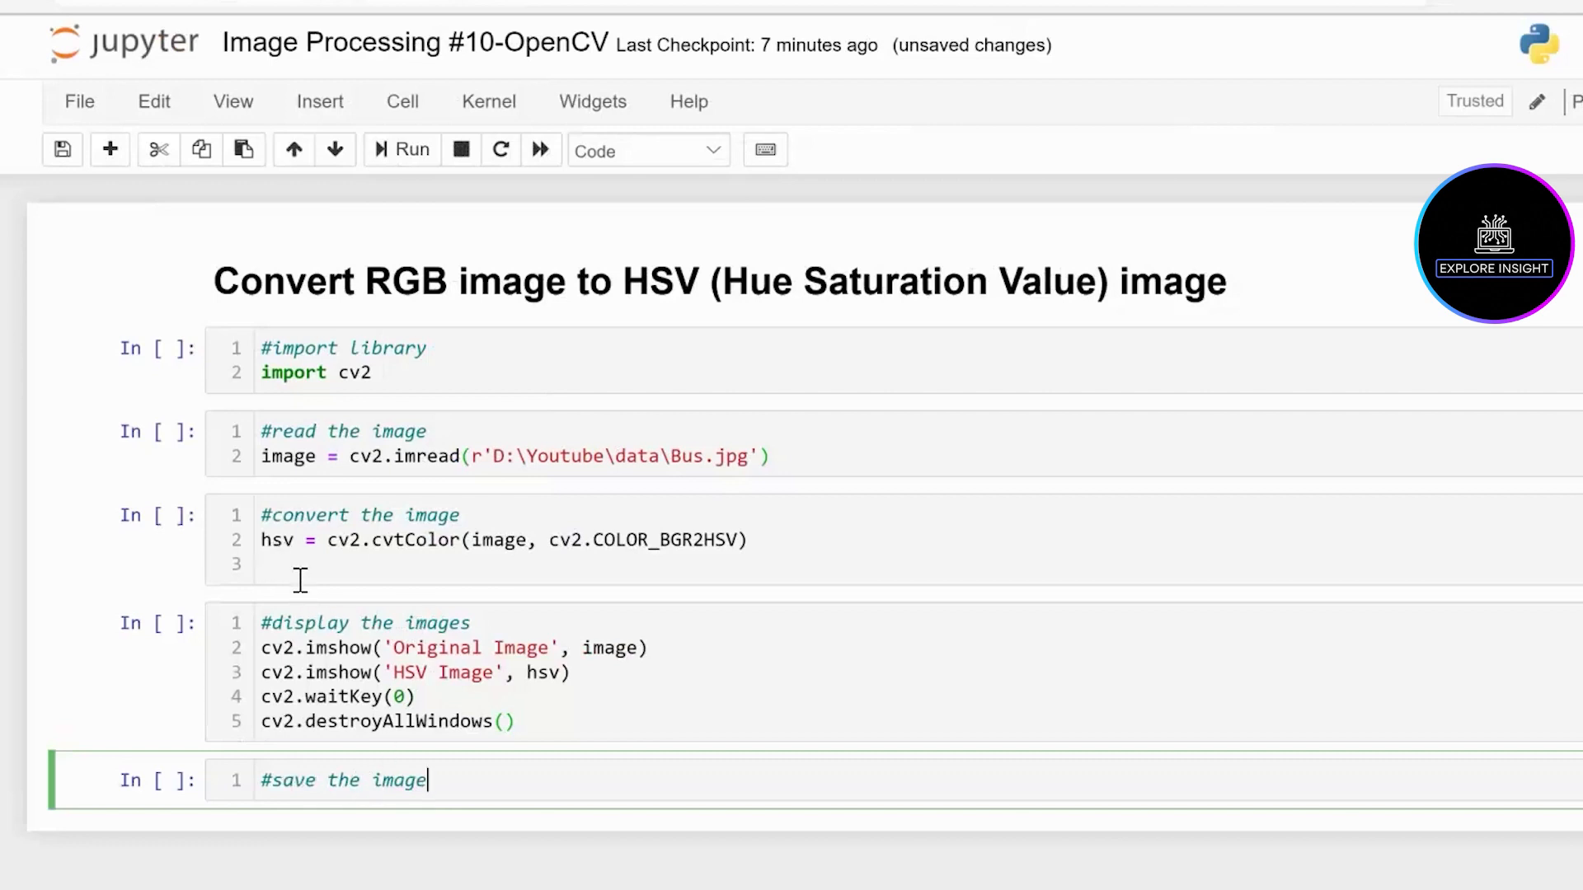
pyautogui.press('Enter')
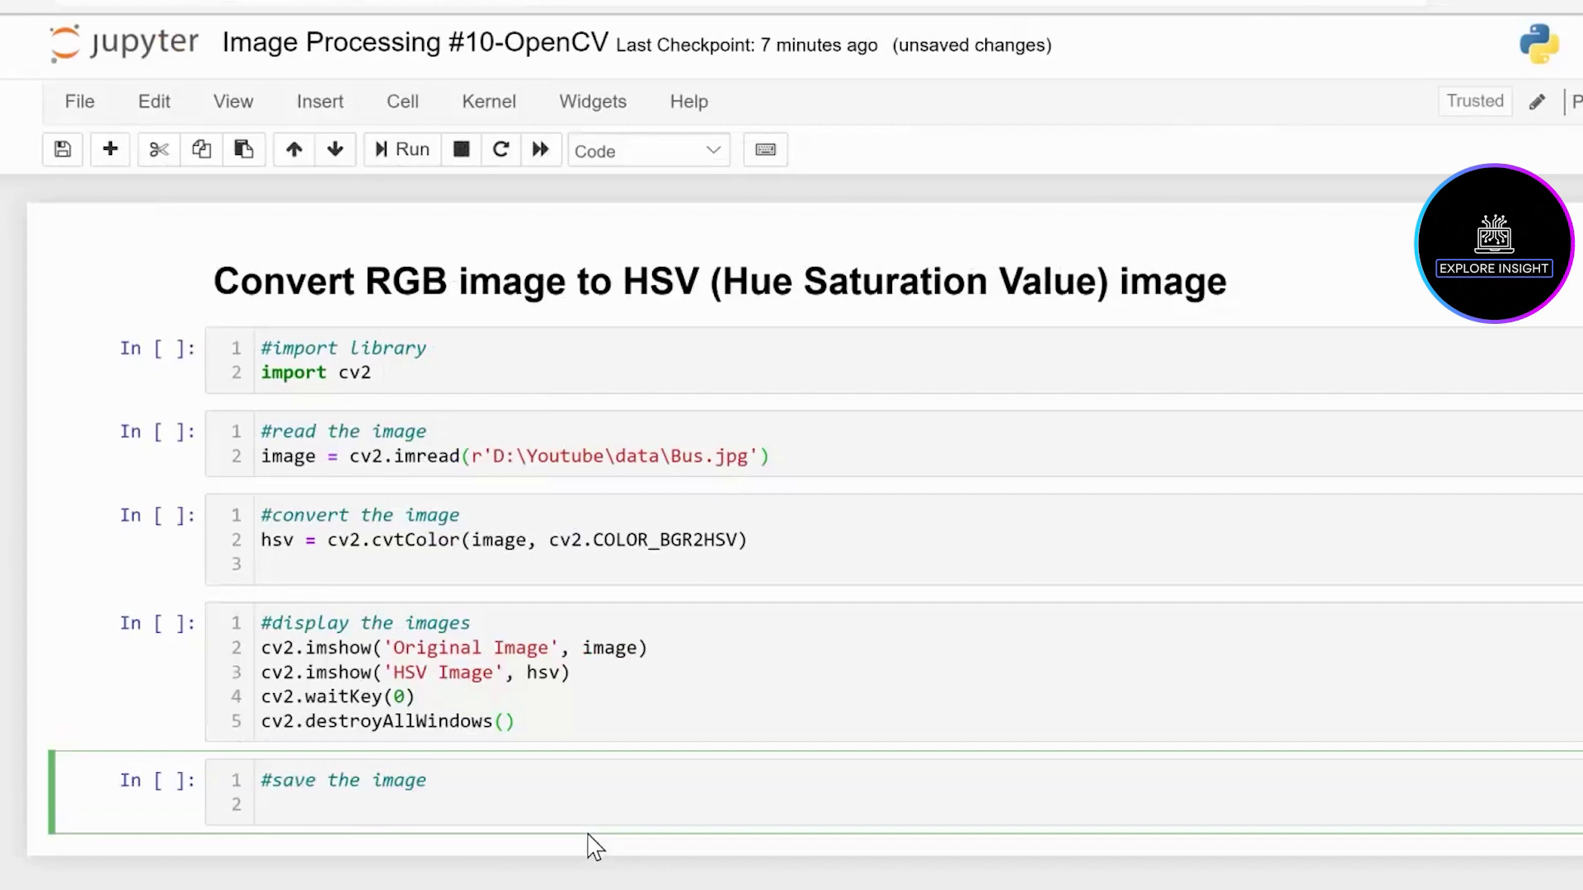
pyautogui.write('cv2.')
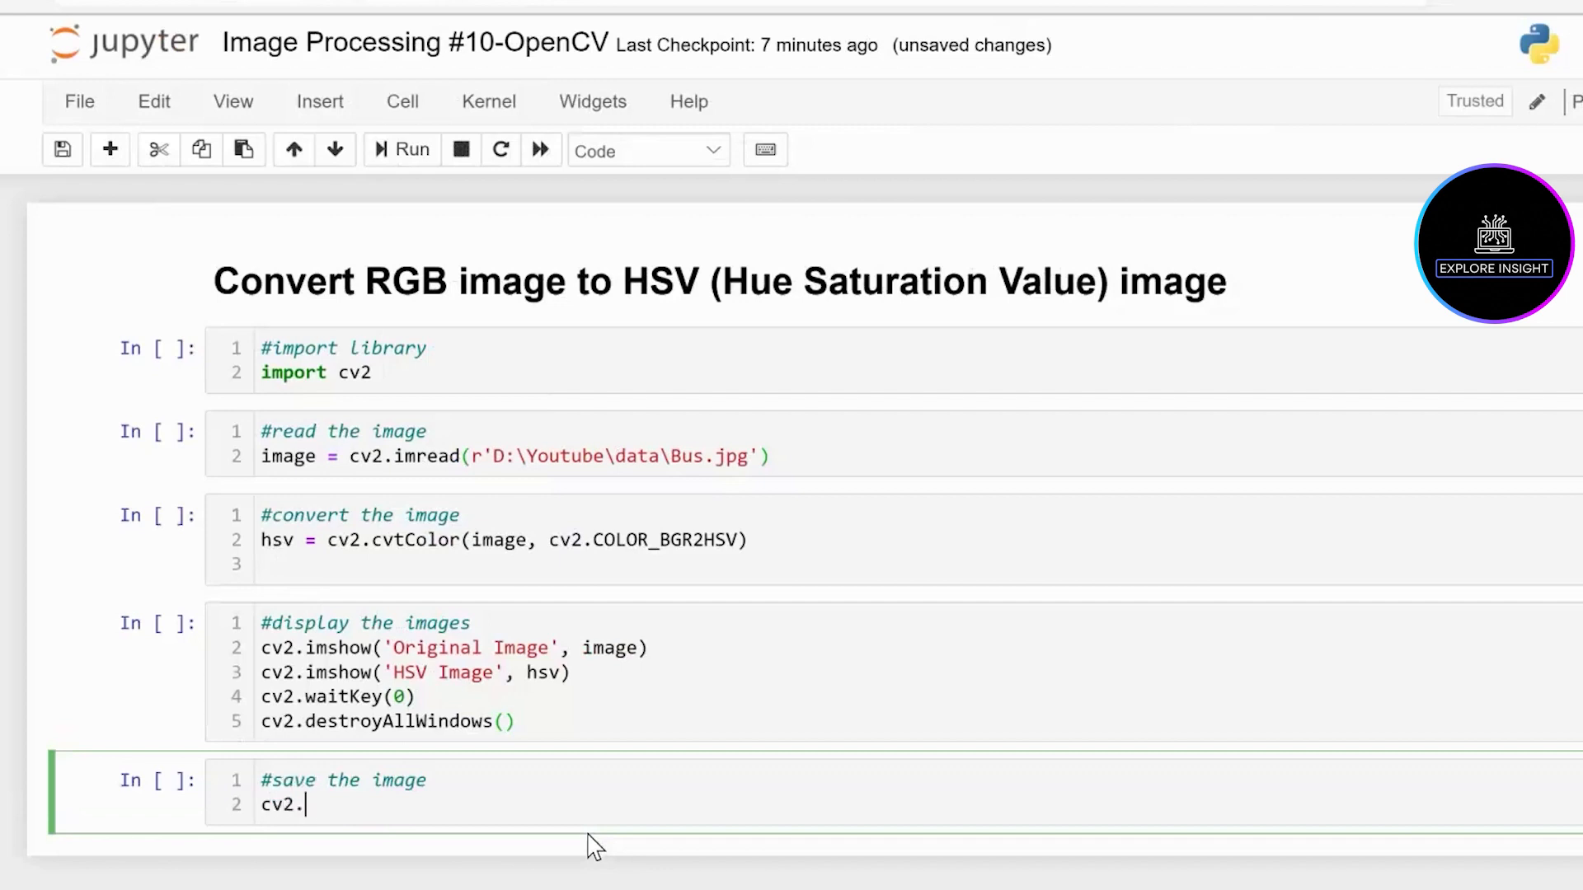
pyautogui.write('imwrite')
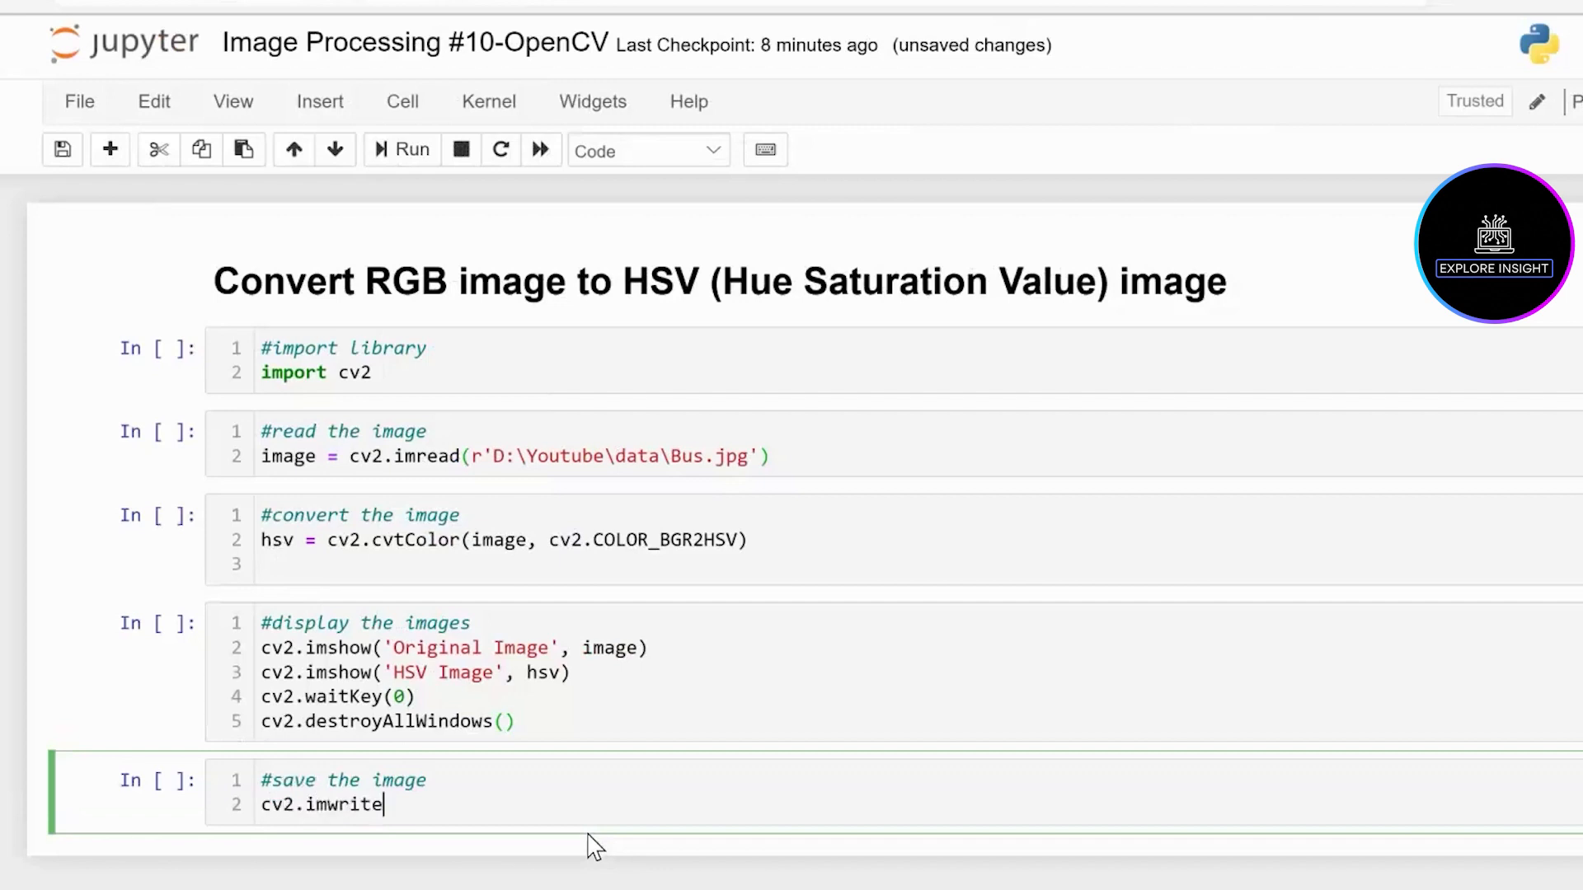
pyautogui.write('()')
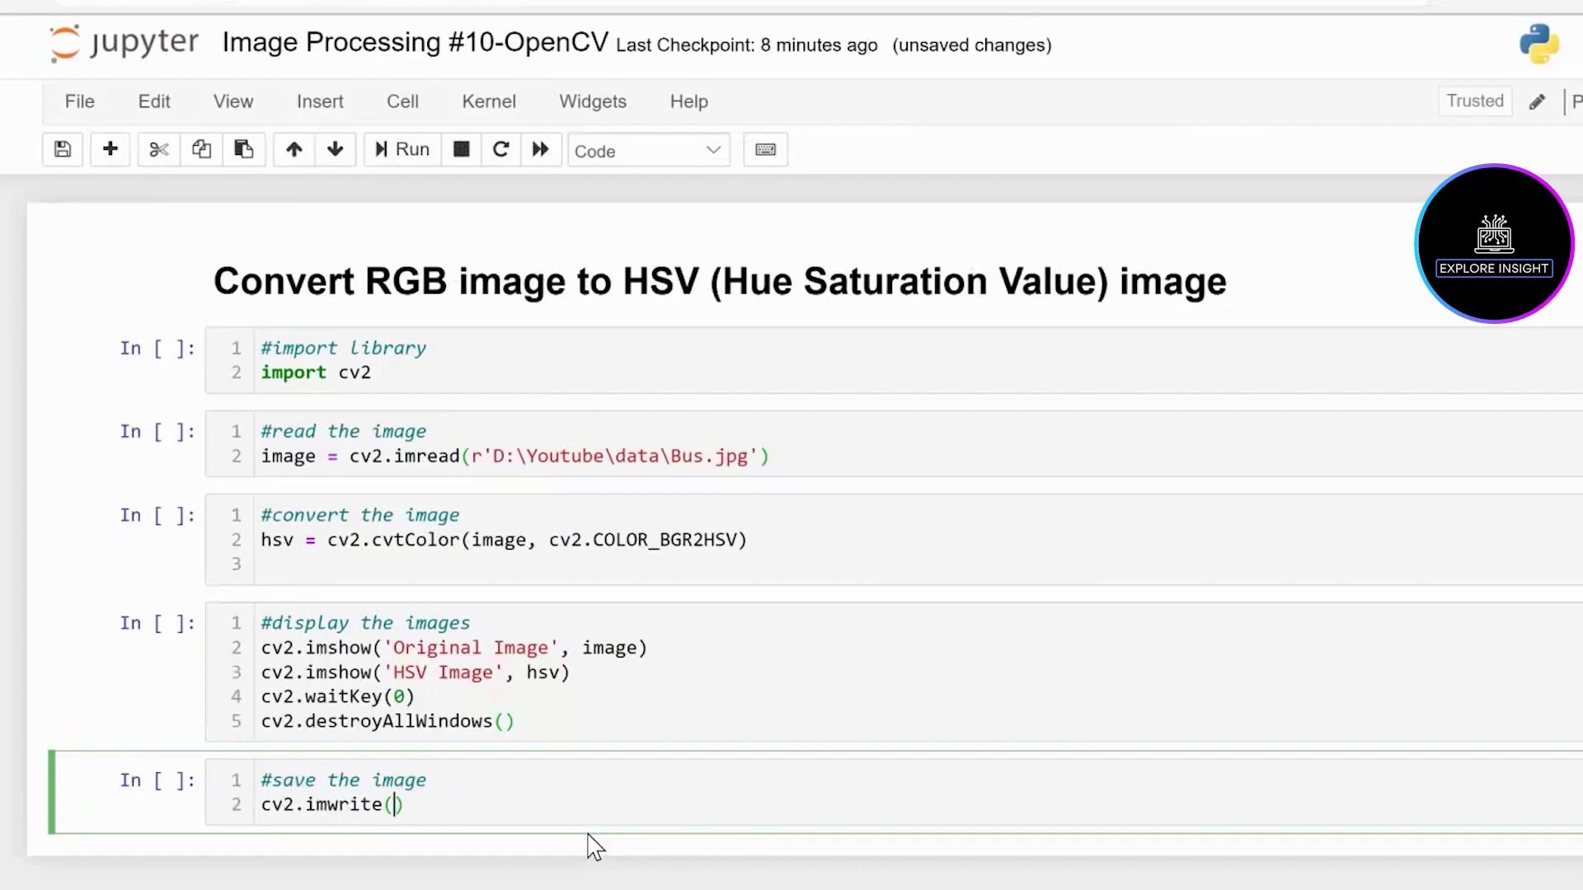
pyautogui.moveTo(676, 455)
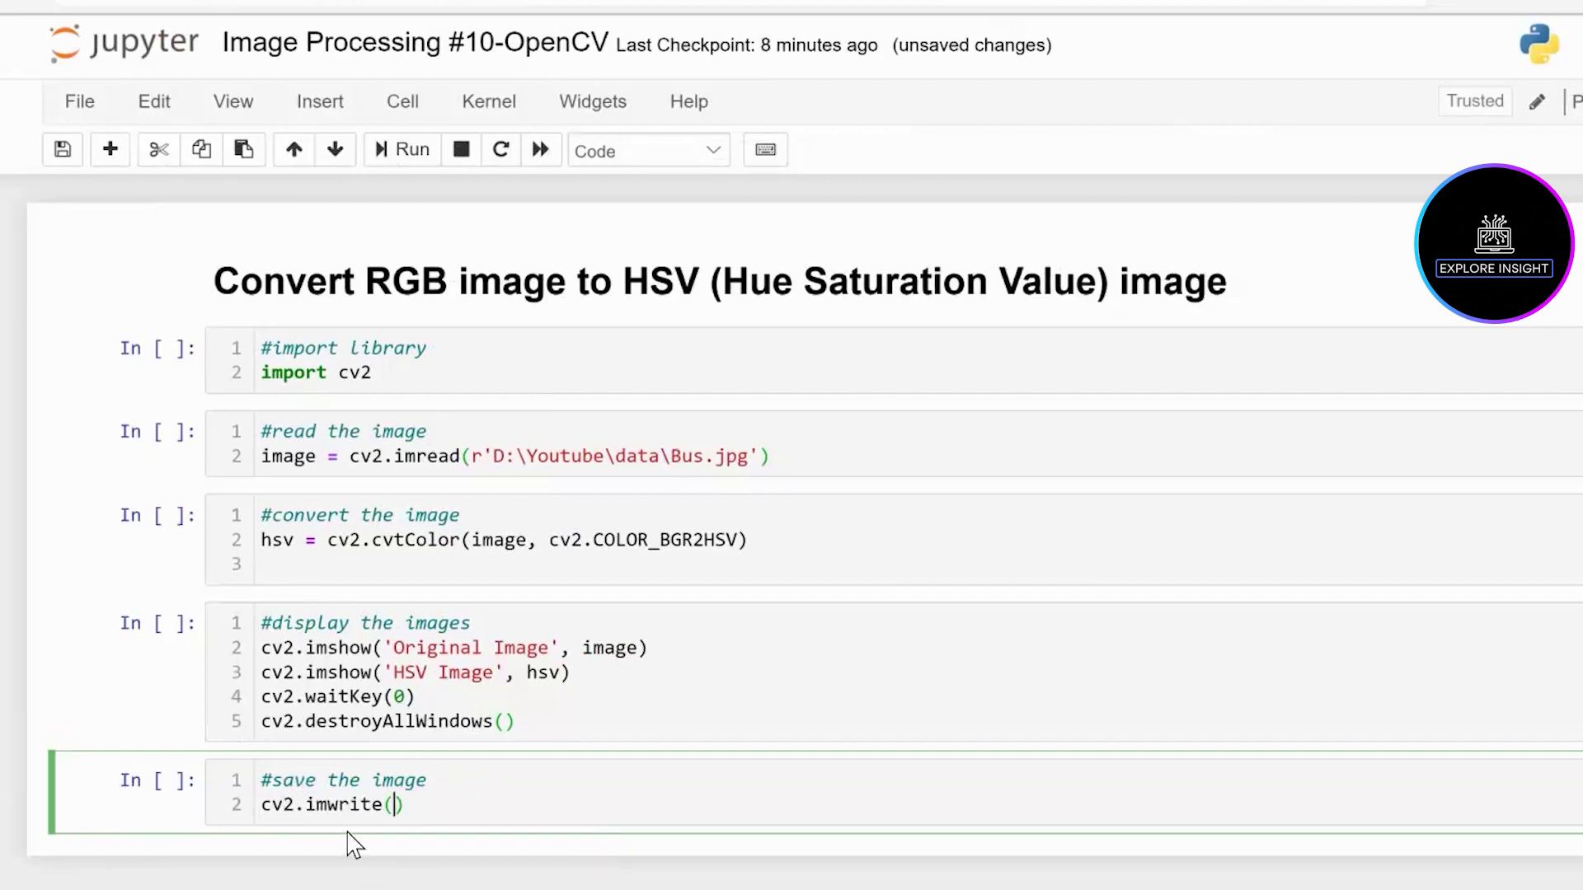
# Fill imwrite with the filename 'new_bus.png' and the hsv variable
pyautogui.write("'new_bus")
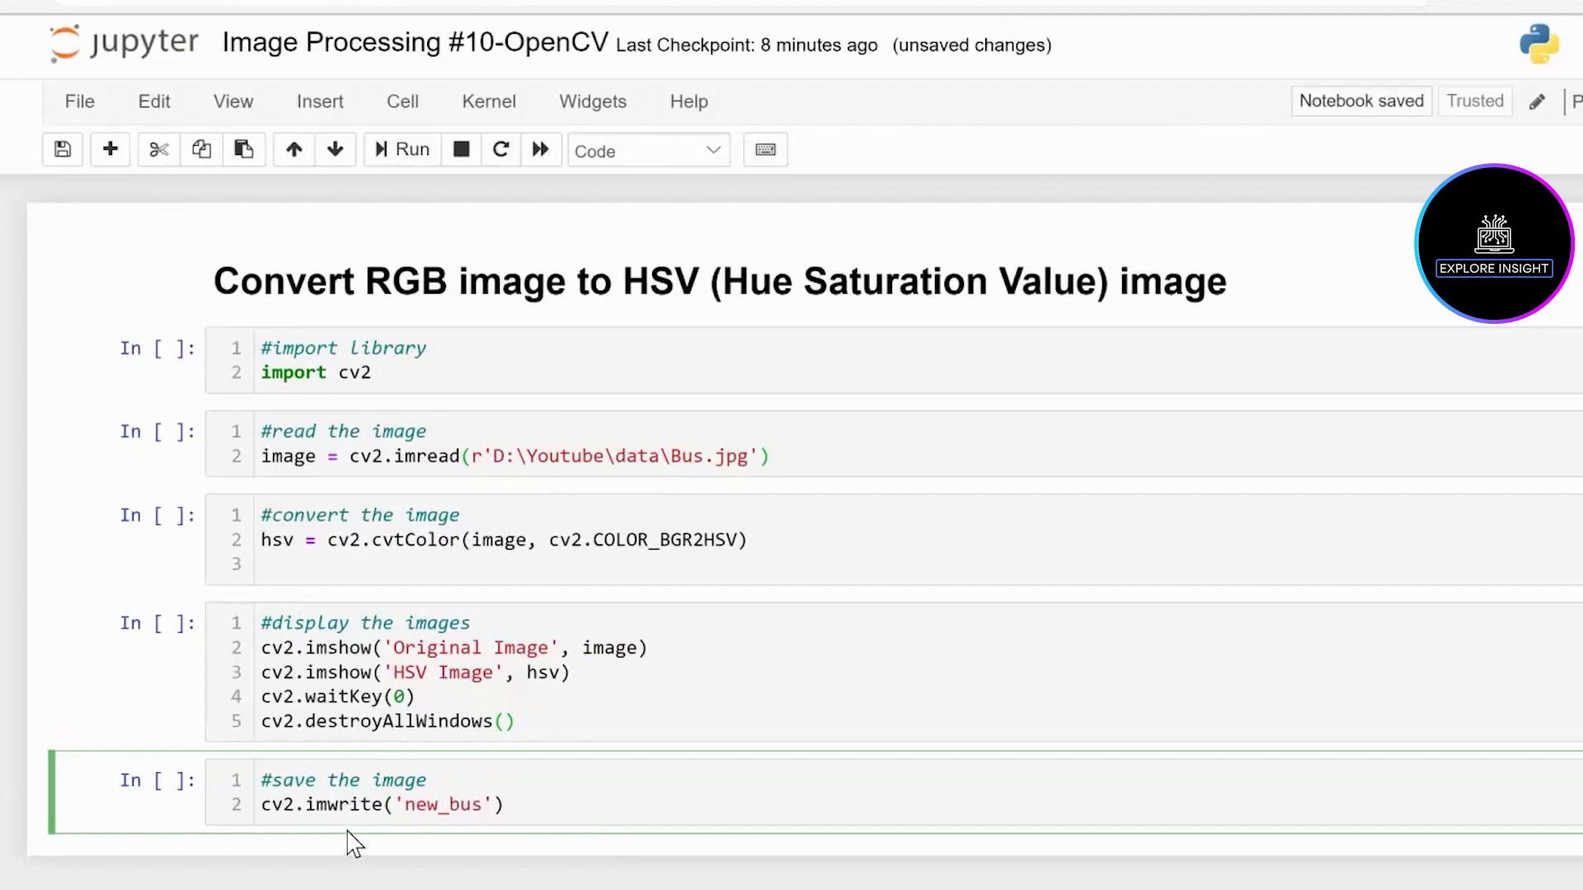
pyautogui.write('.p')
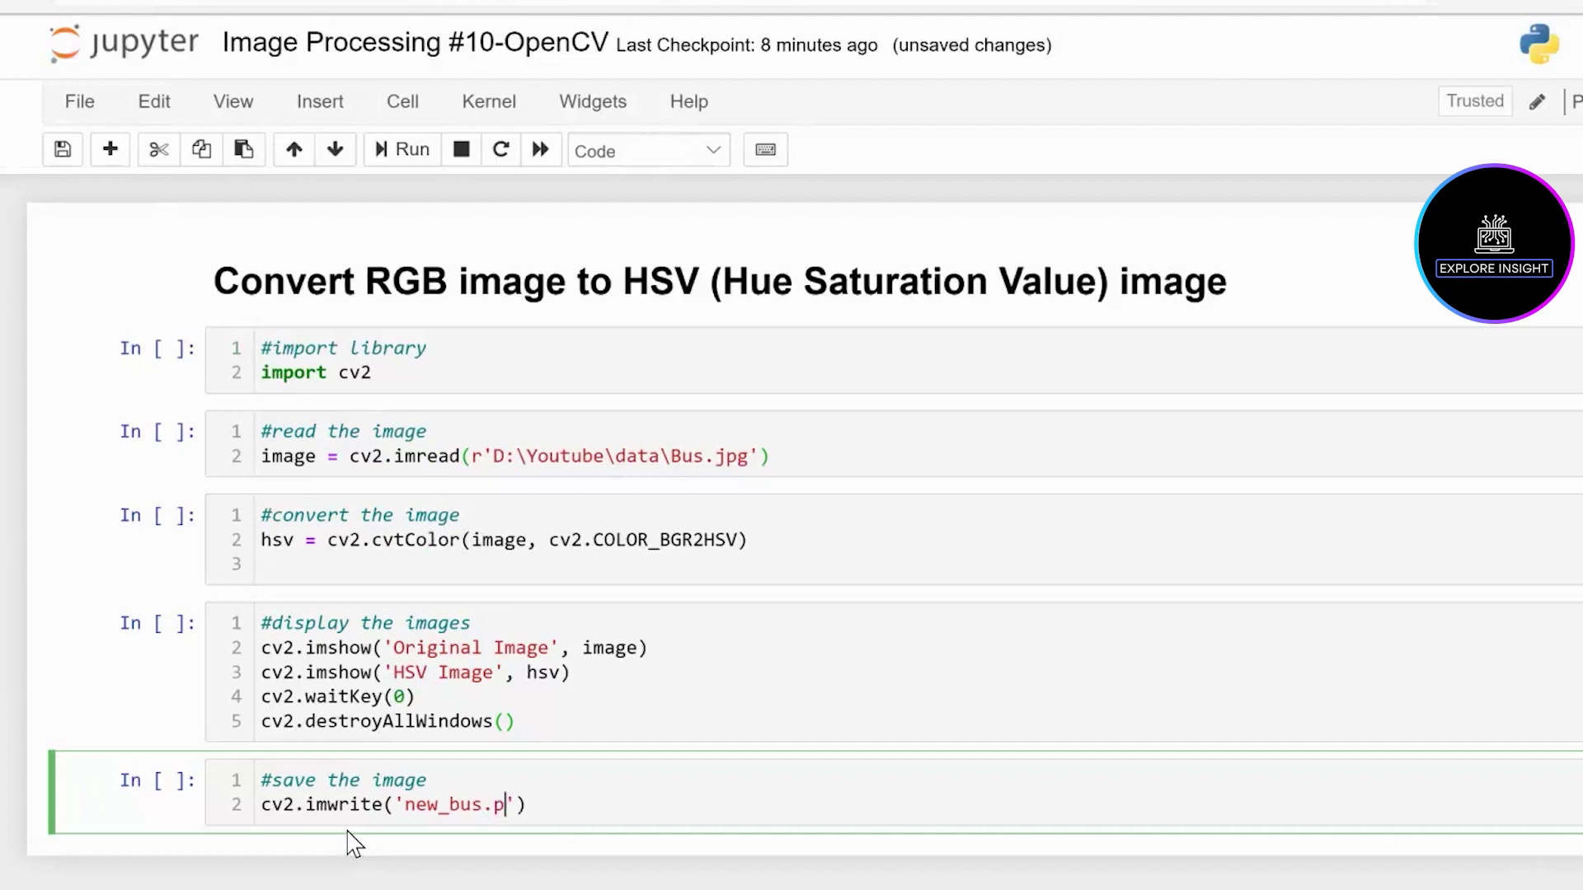
pyautogui.write('ng')
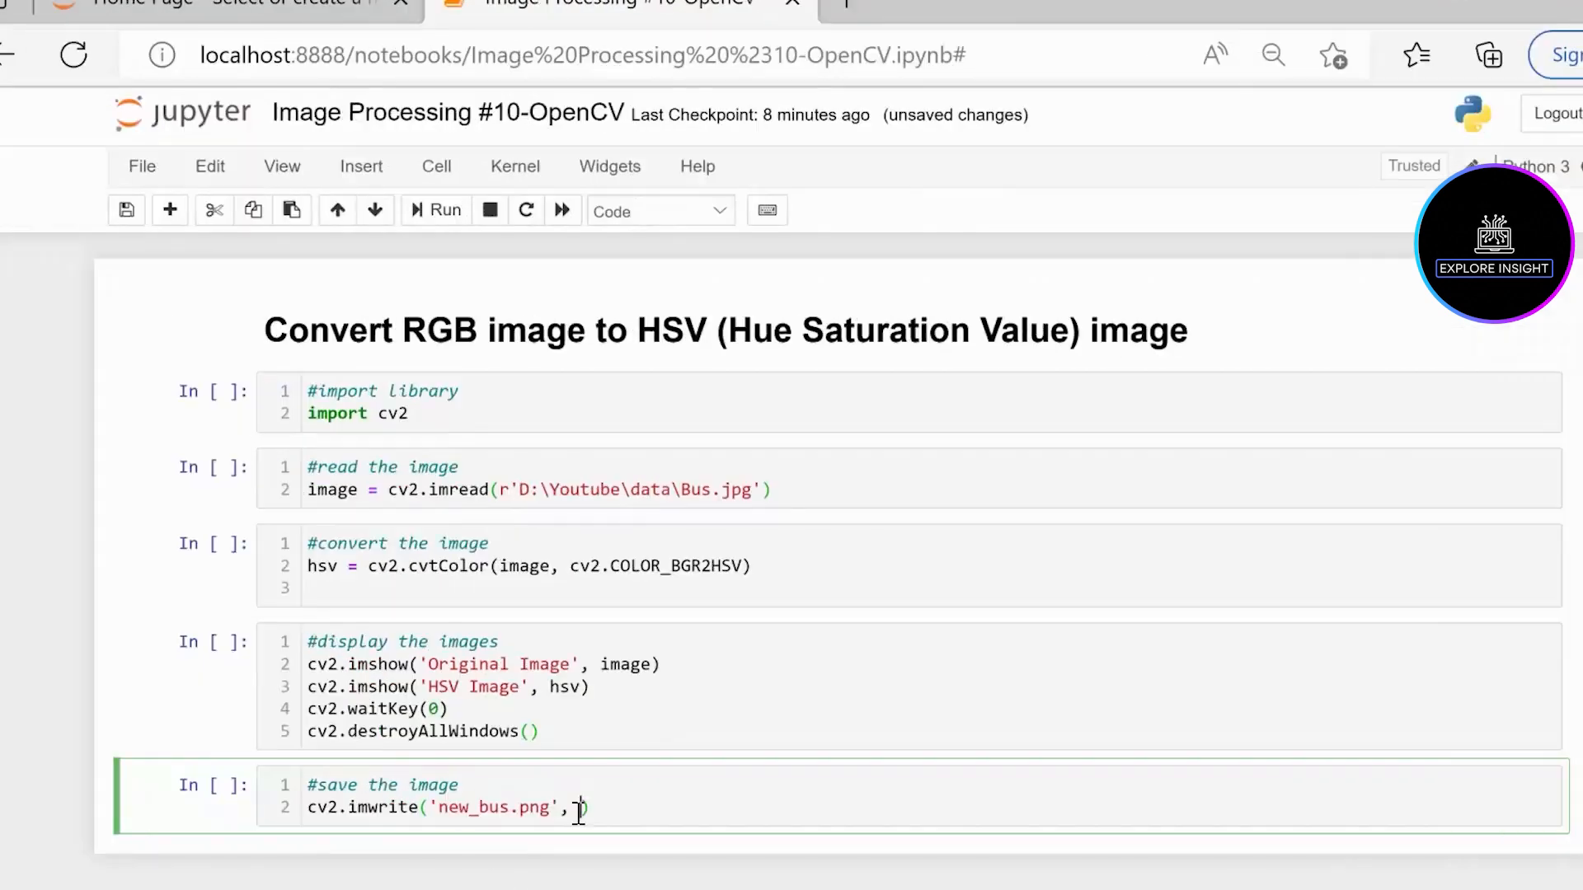
pyautogui.write('hsv')
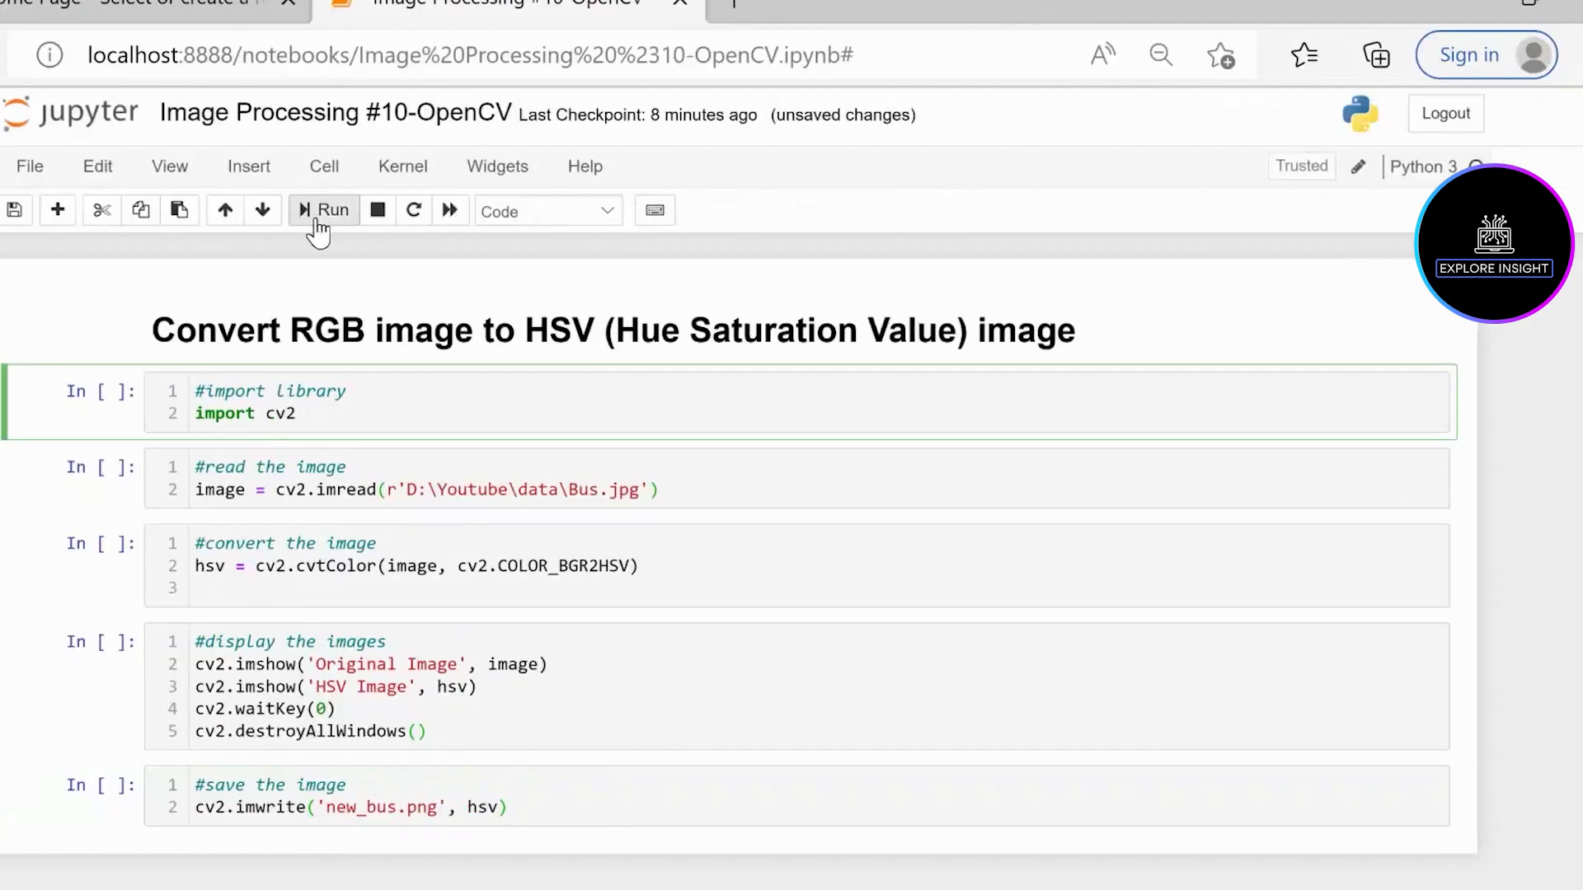
# Run the import, Bus.jpg read, HSV conversion and image display cells in order
pyautogui.click(323, 211)
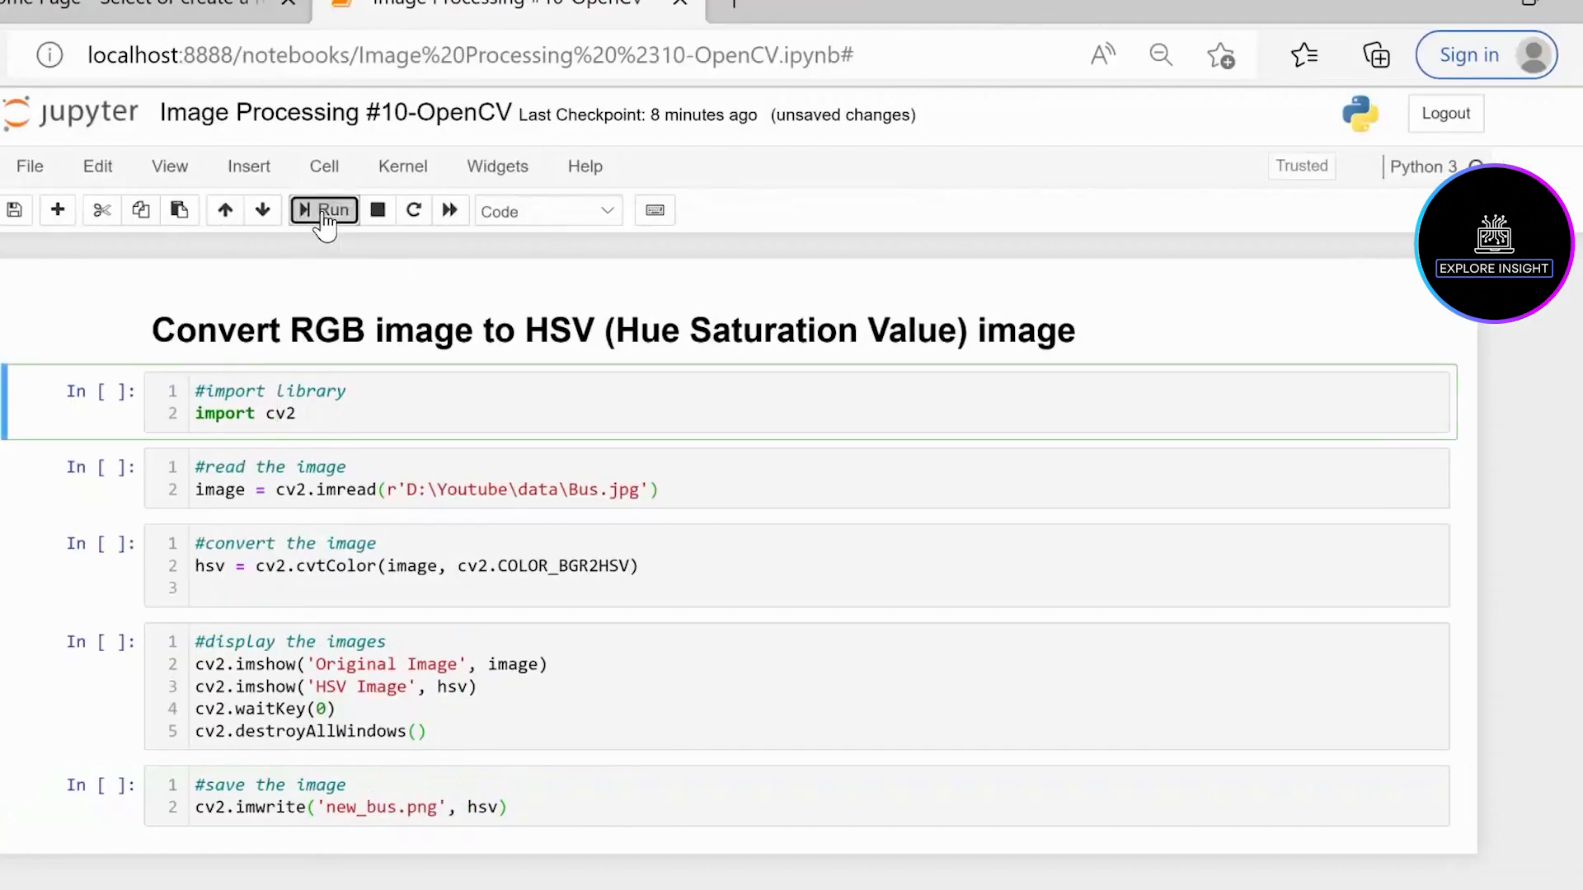
pyautogui.click(327, 211)
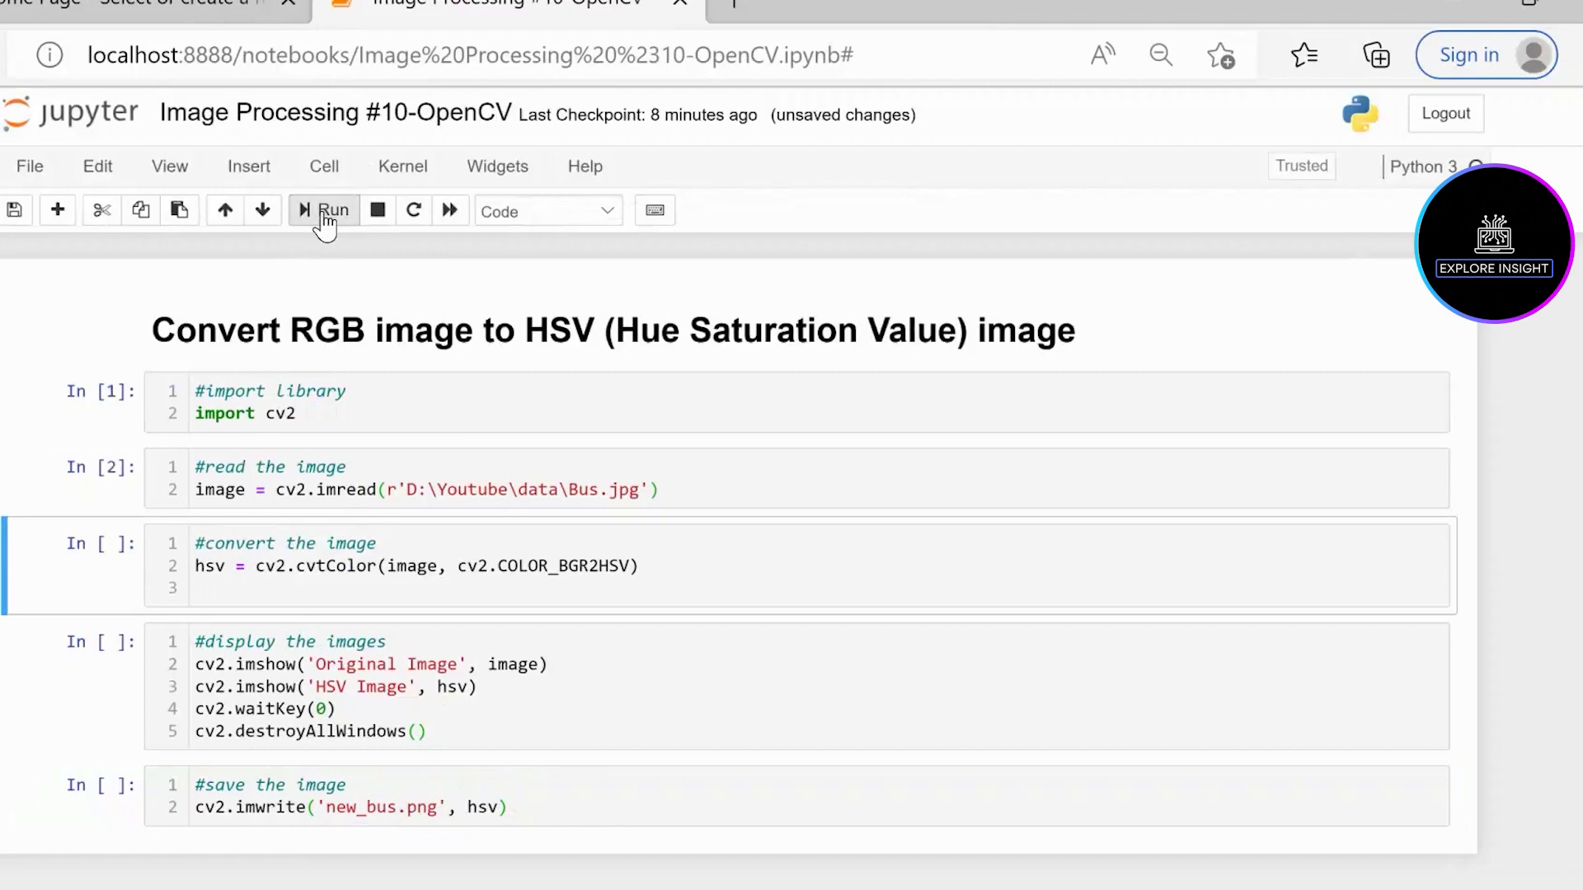
pyautogui.click(334, 211)
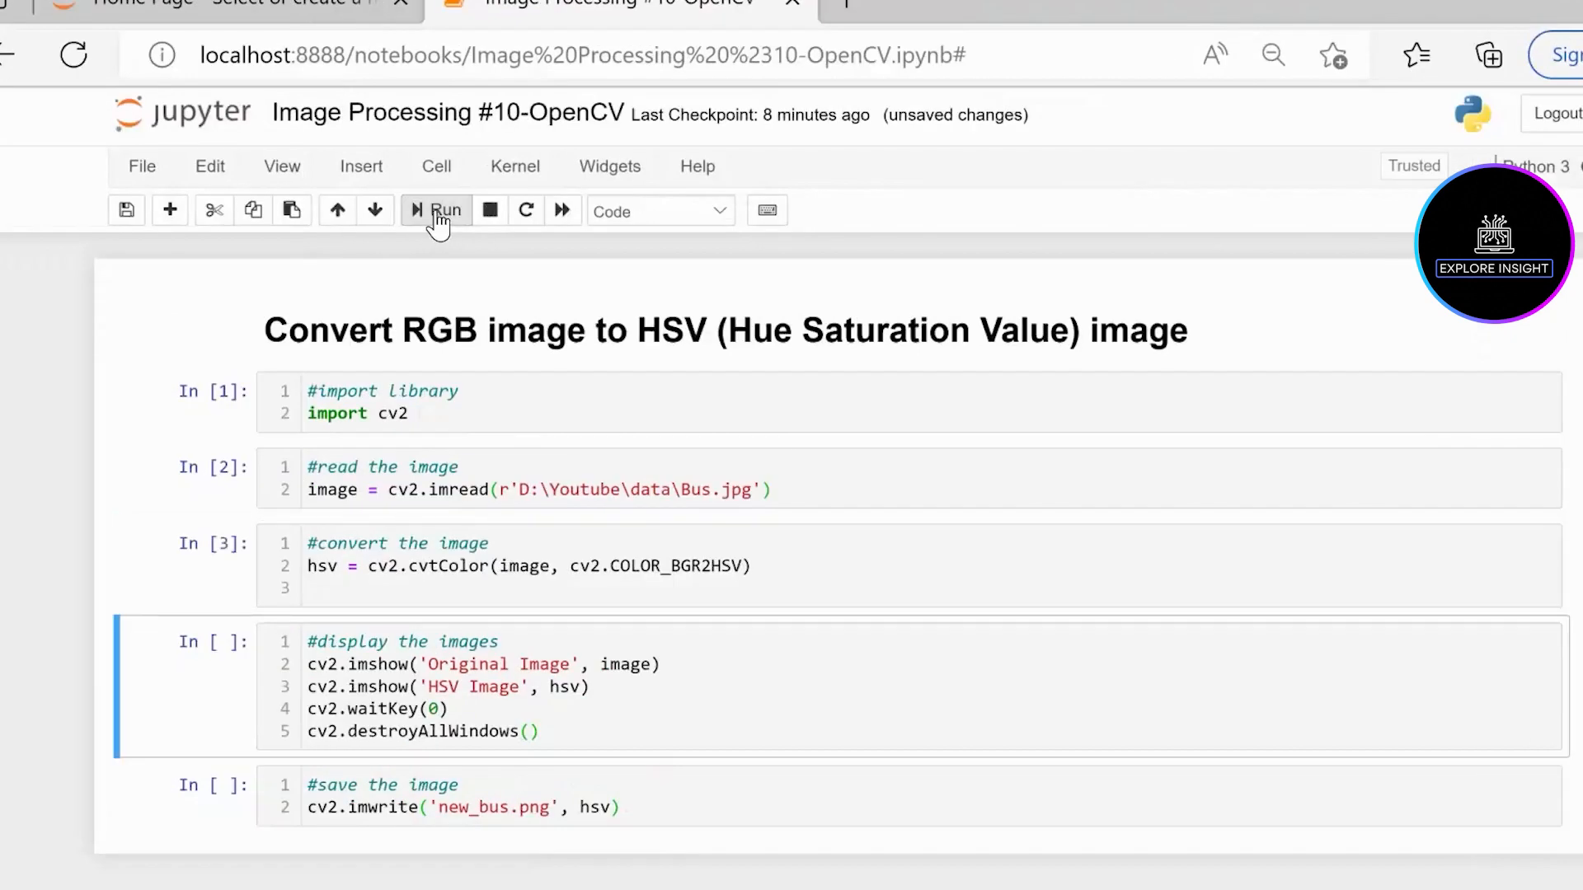
pyautogui.click(435, 211)
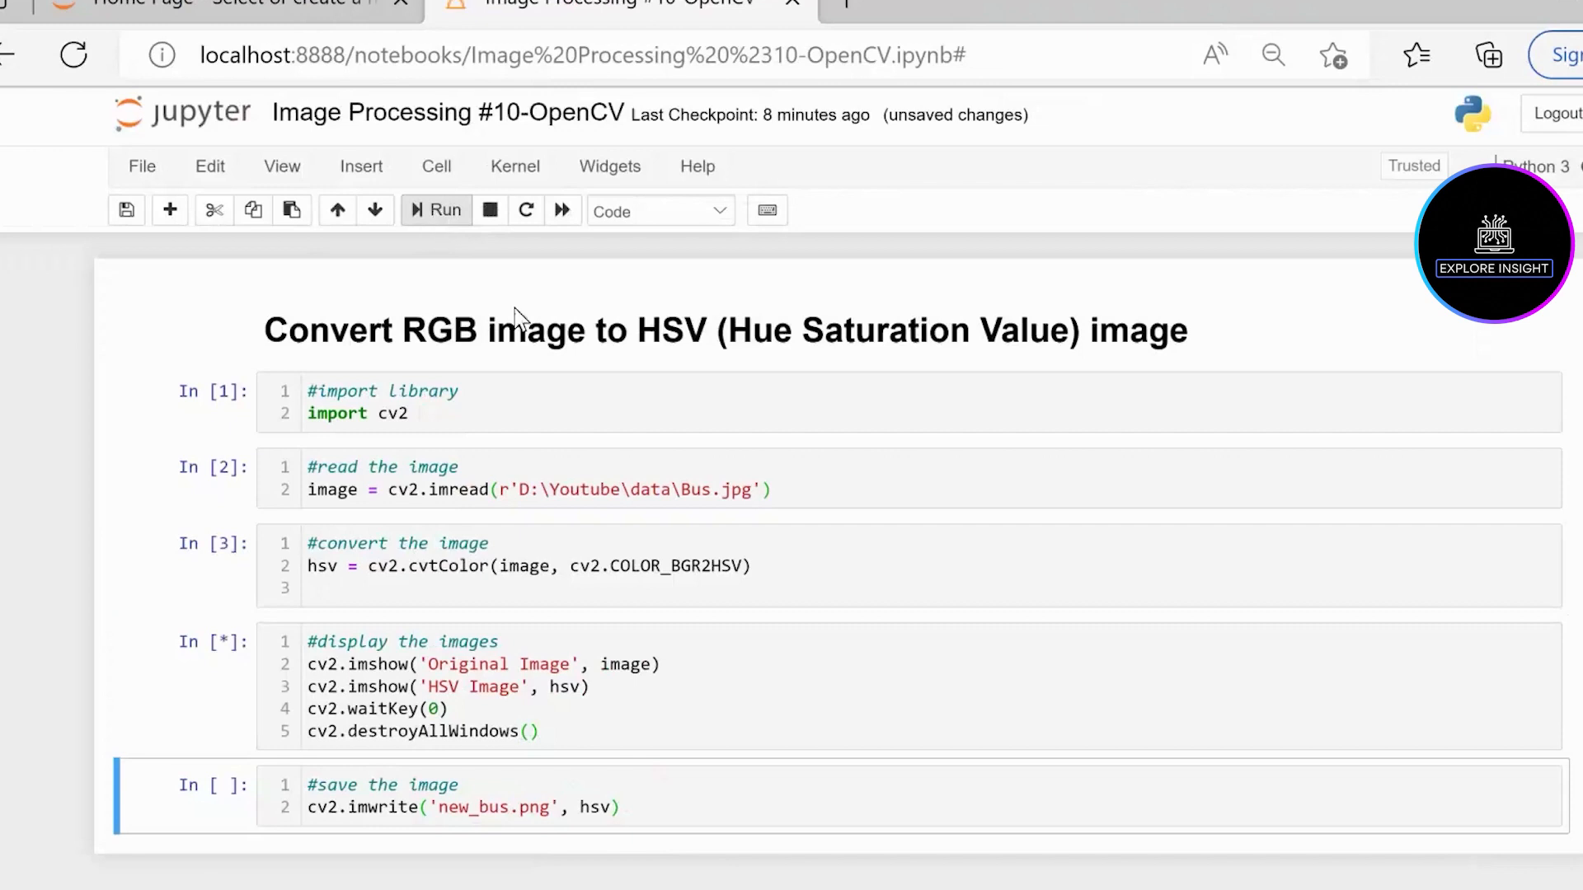
pyautogui.moveTo(512, 315)
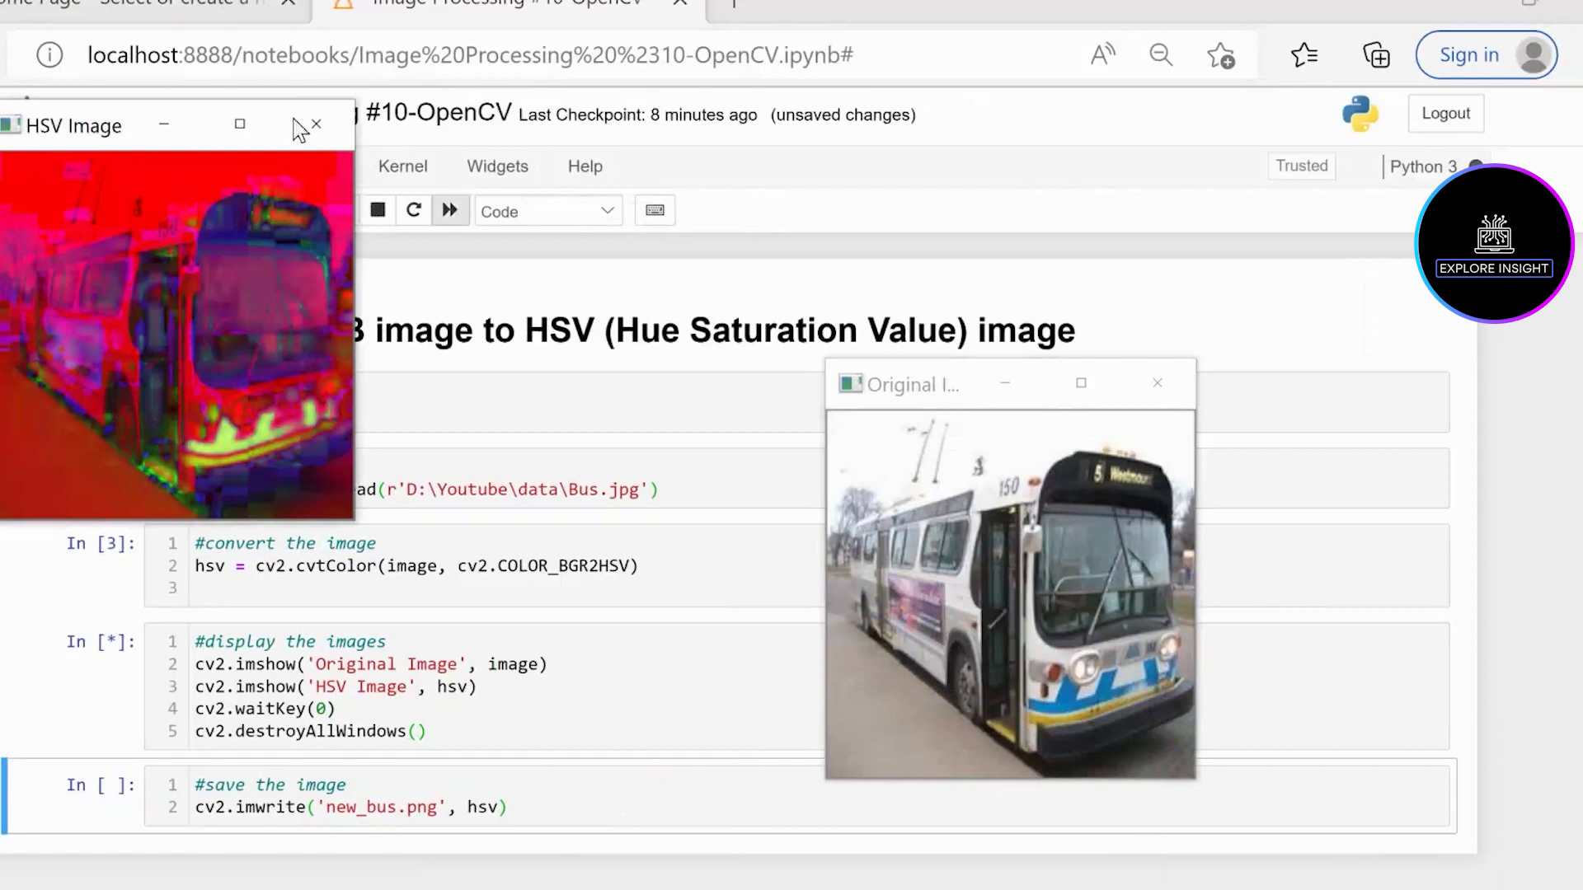
# Place the HSV image window right of the original, compare them, and close the windows
pyautogui.moveTo(176, 124); pyautogui.dragTo(798, 229)
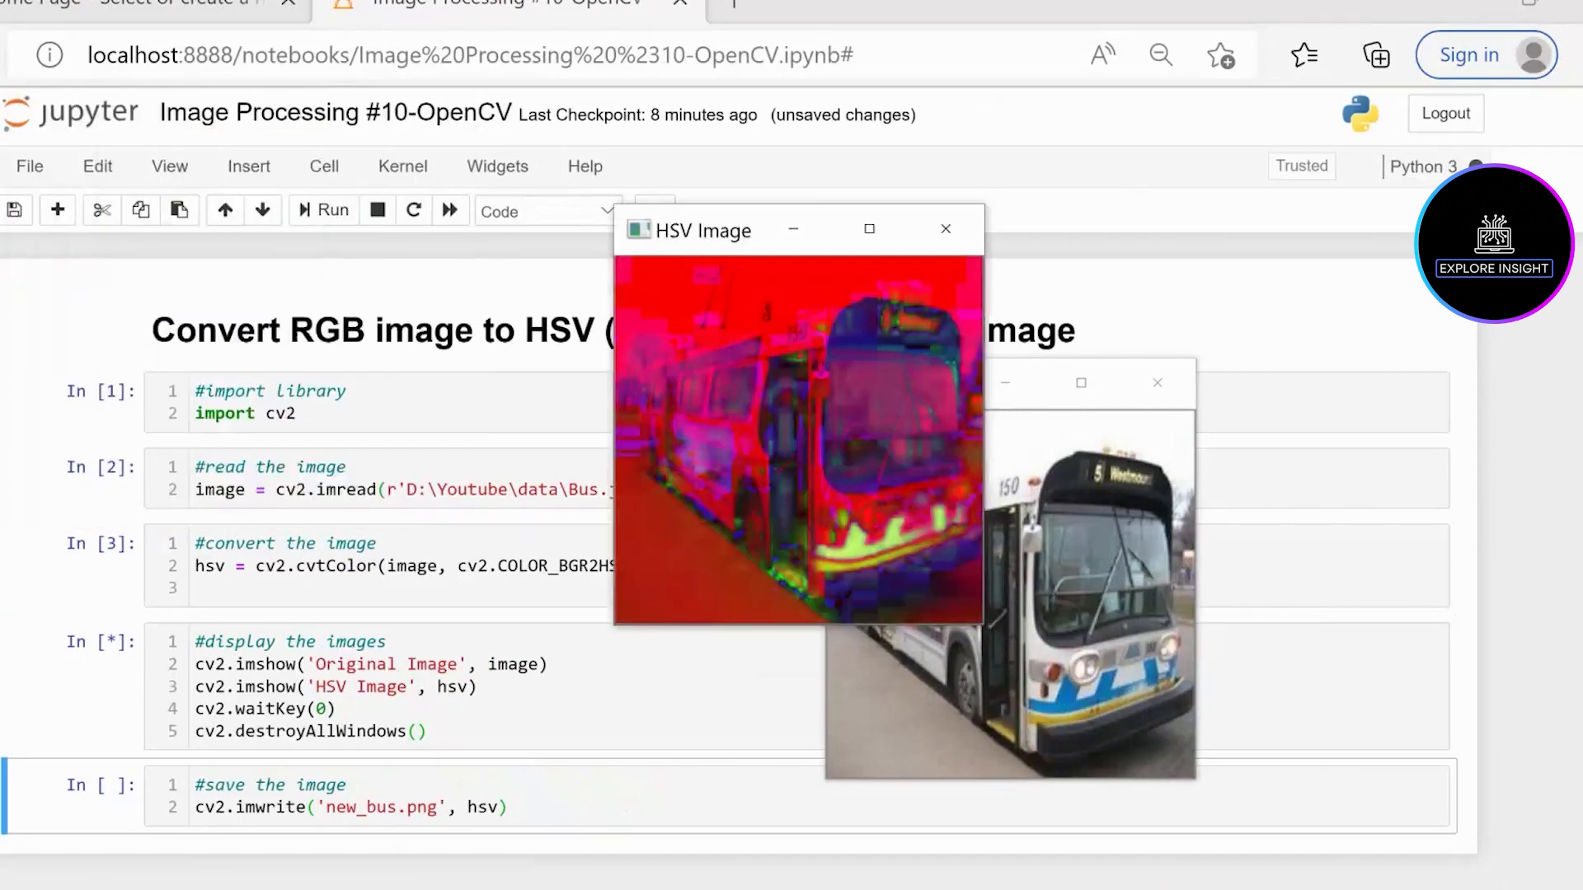
pyautogui.moveTo(798, 229); pyautogui.dragTo(1392, 377)
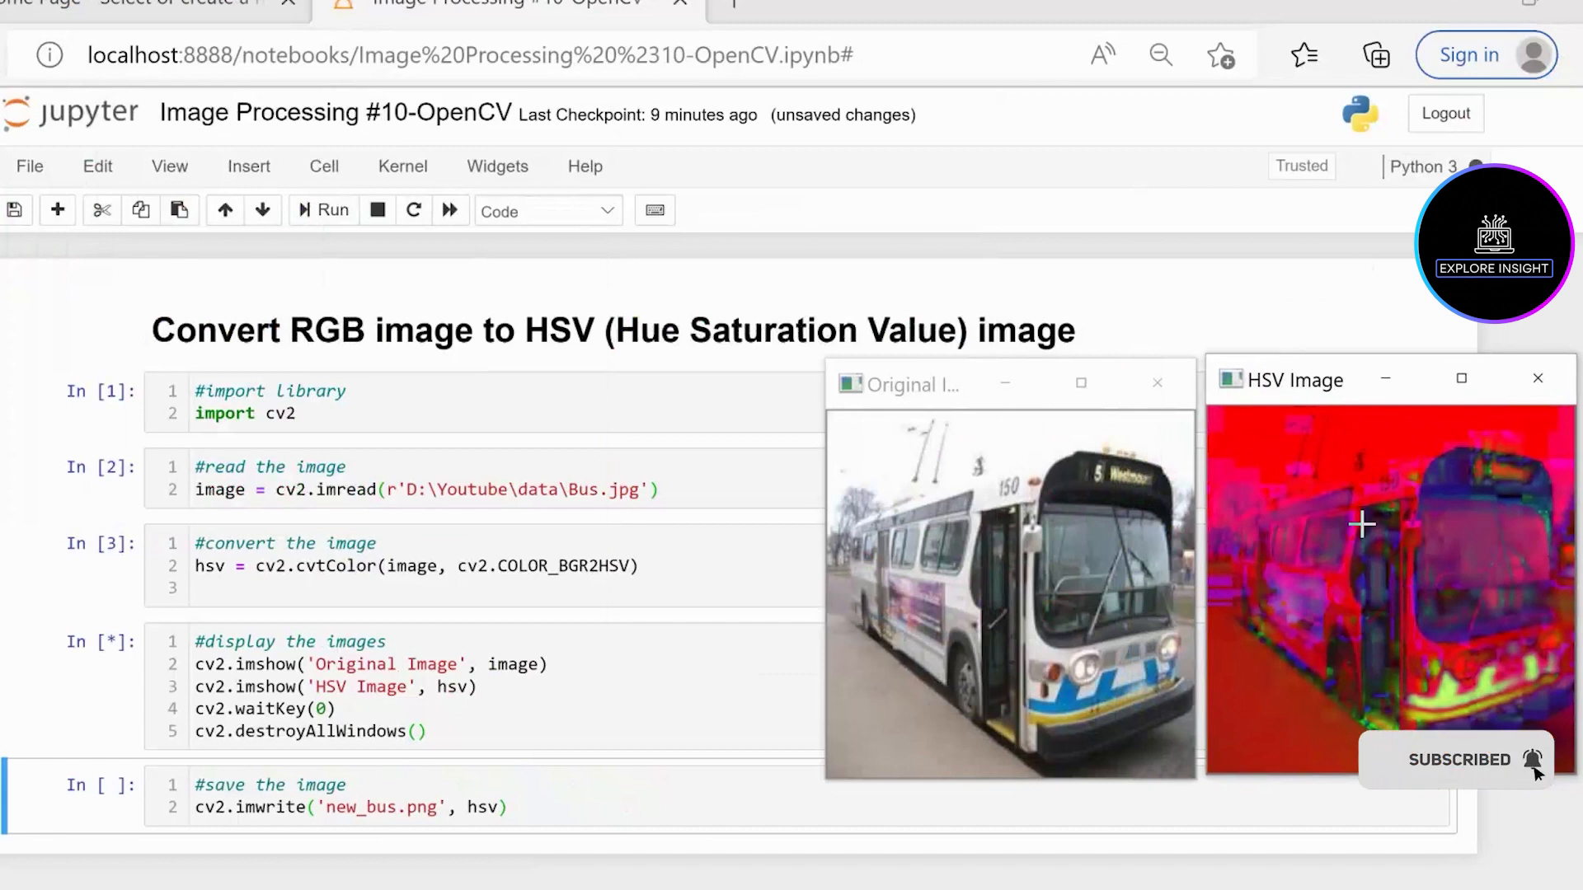
pyautogui.moveTo(1228, 455)
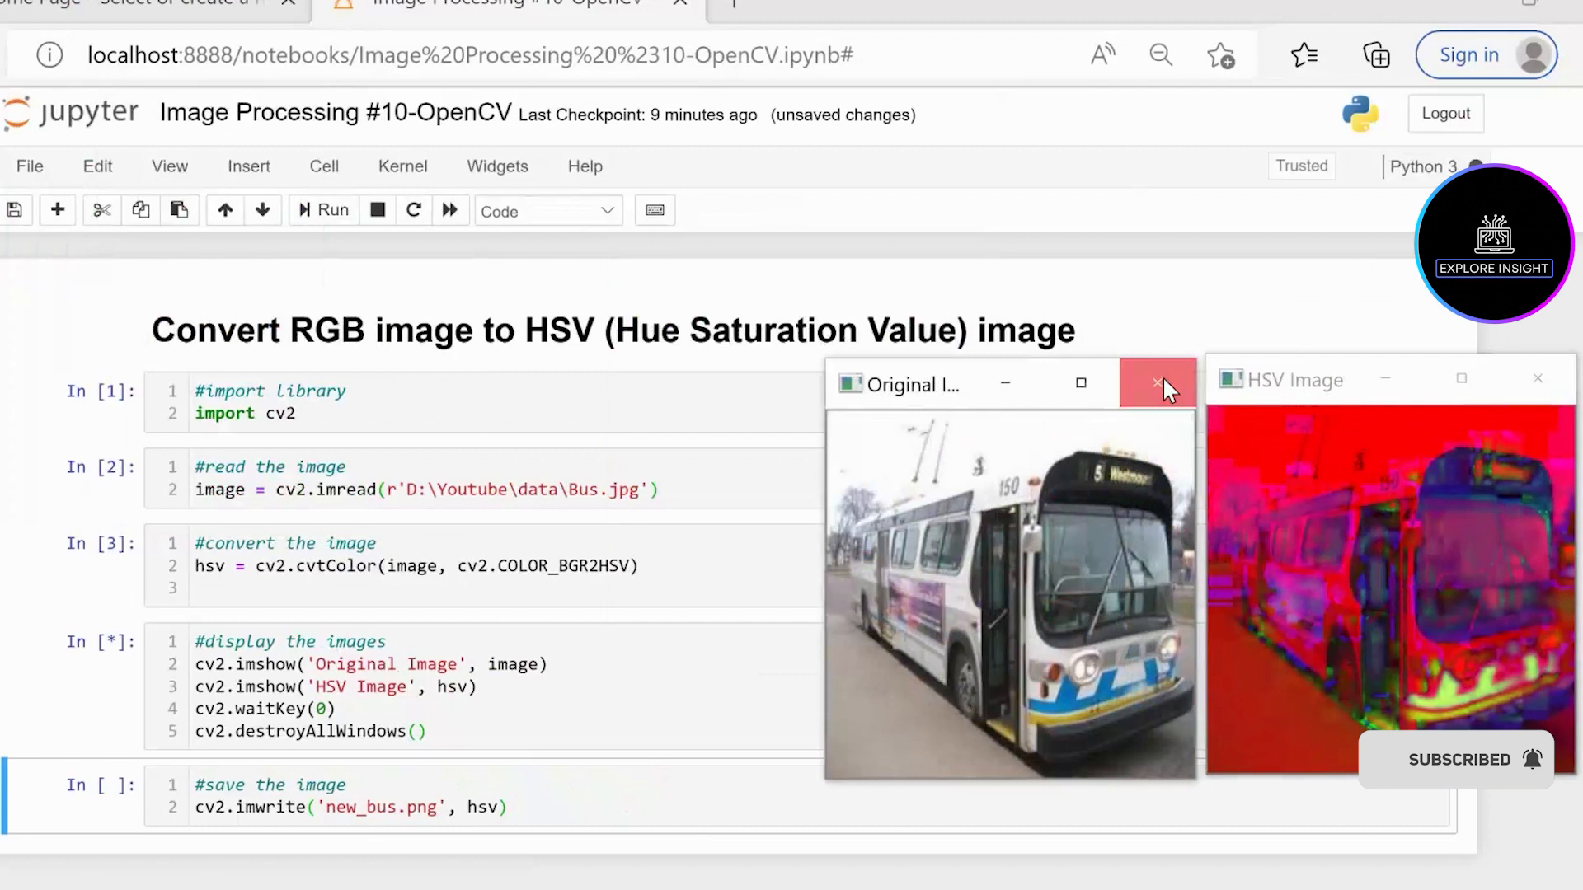
pyautogui.click(1157, 383)
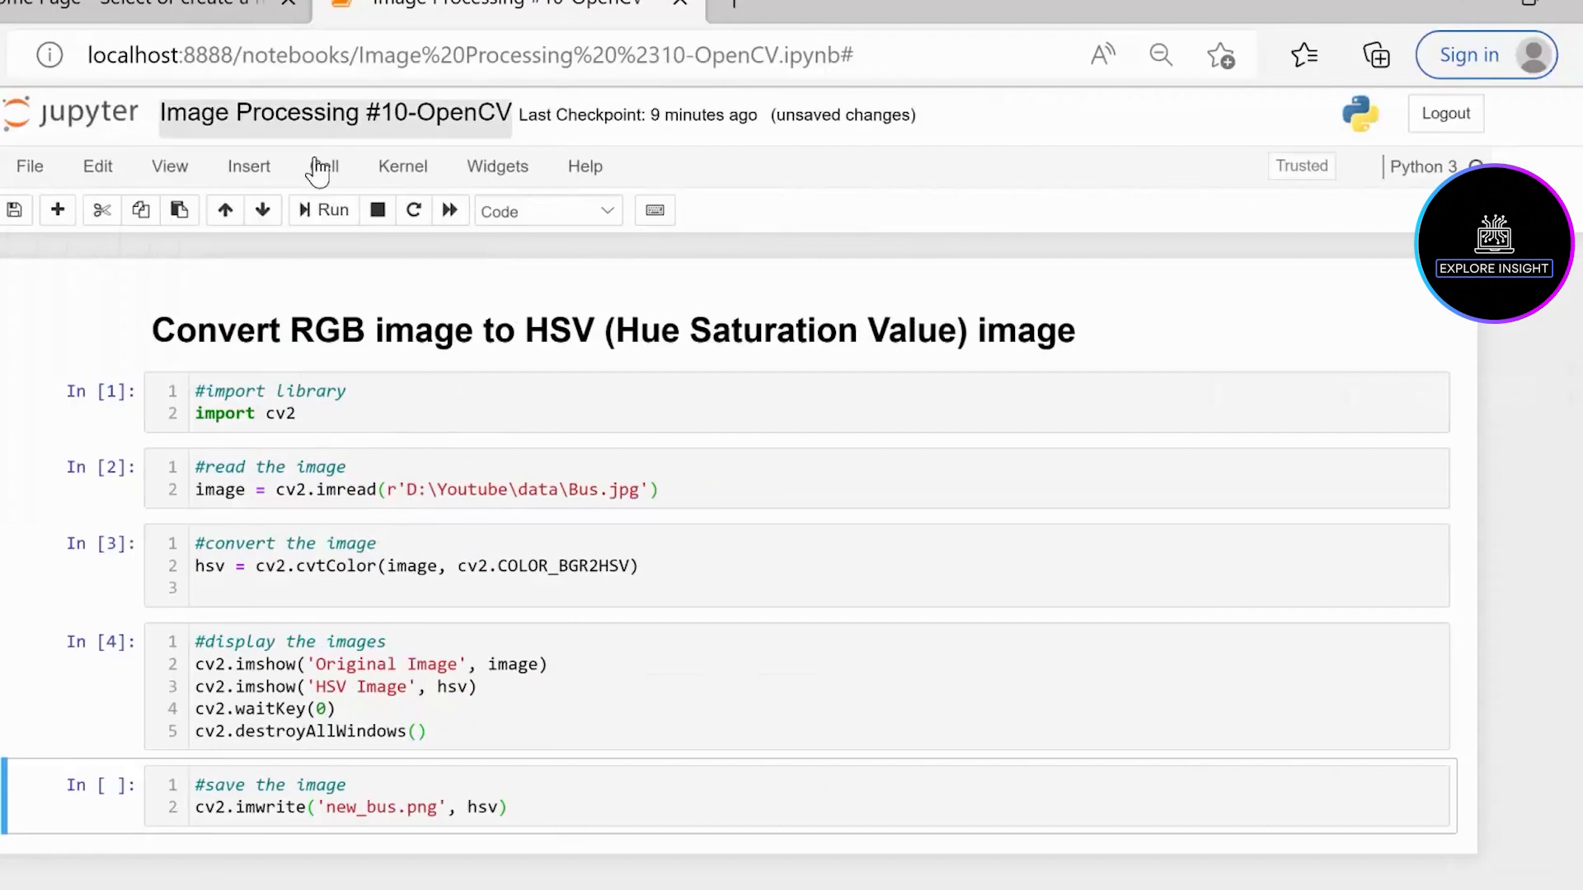
# Run the save cell, then open the new_bus PNG in the D:\Youtube folder
pyautogui.click(323, 211)
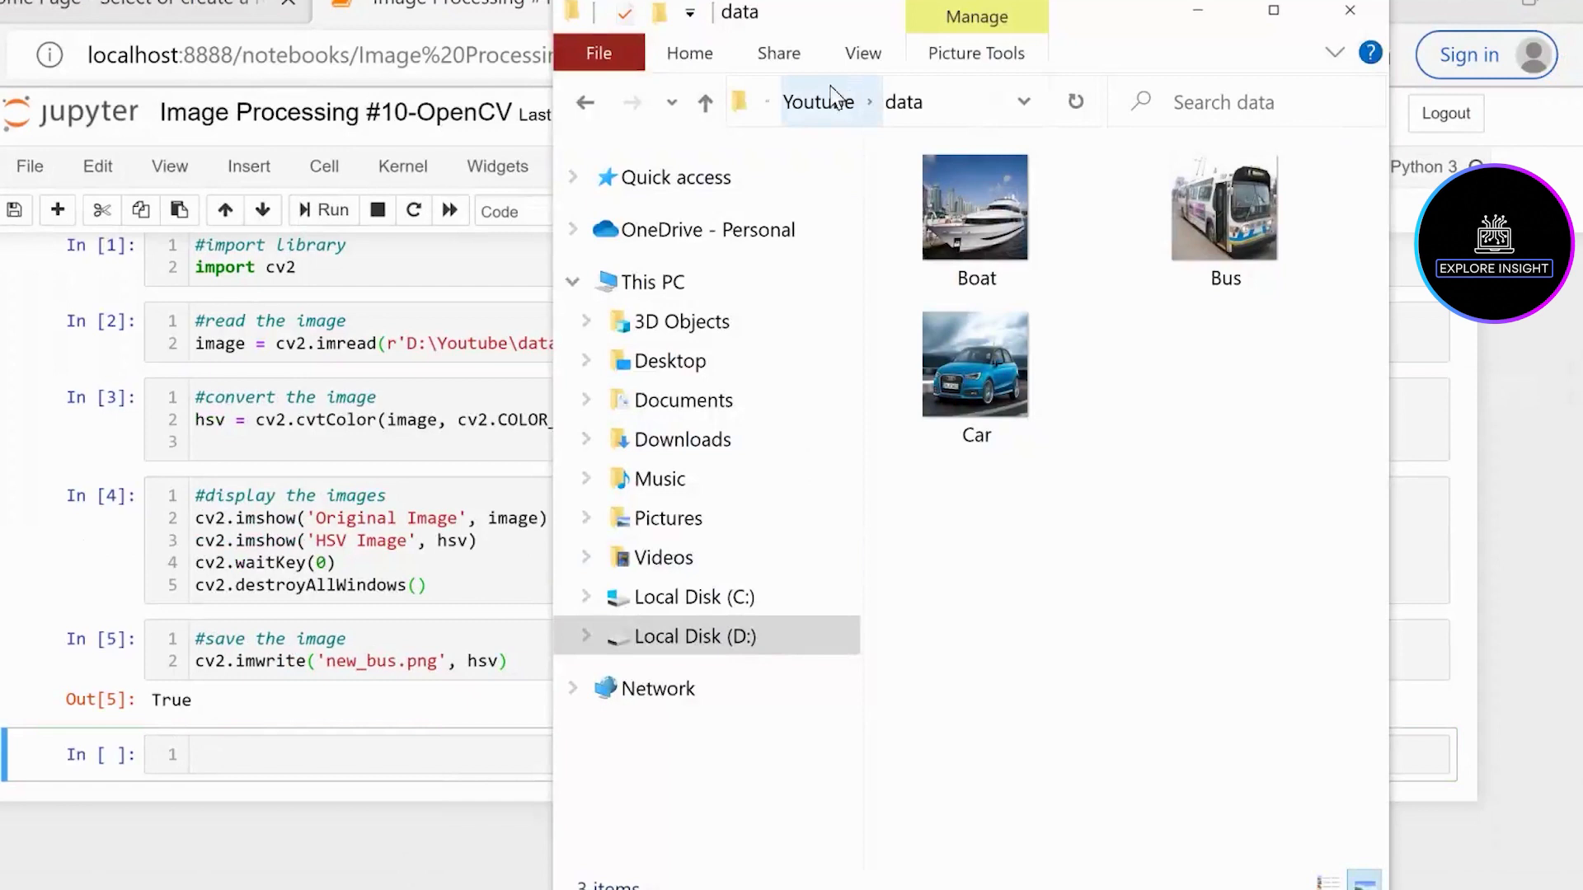
pyautogui.click(817, 102)
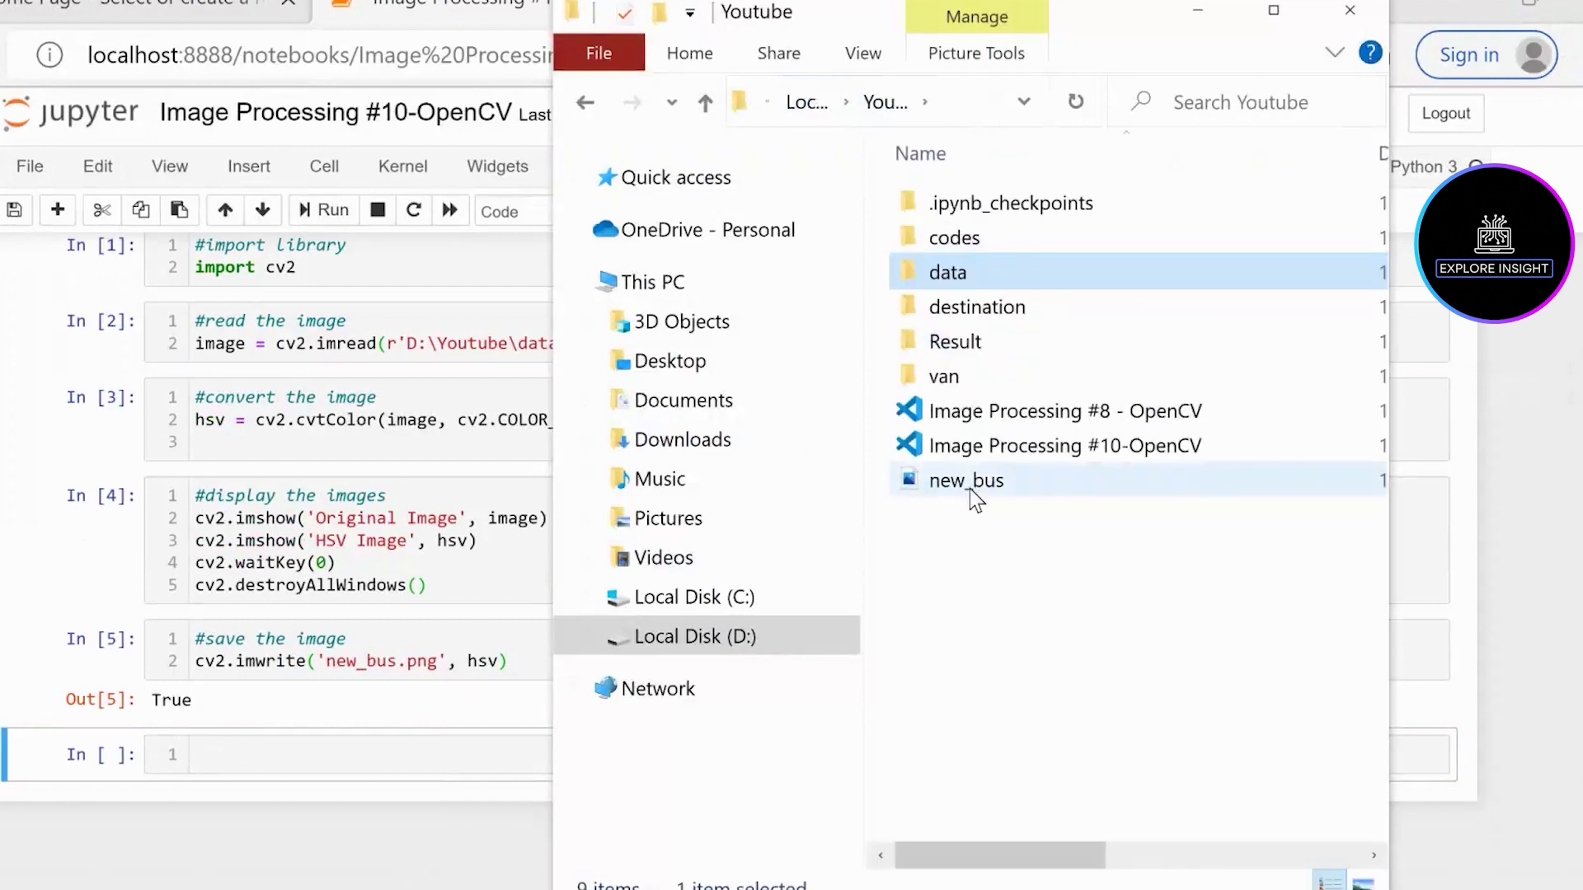
pyautogui.moveTo(989, 498)
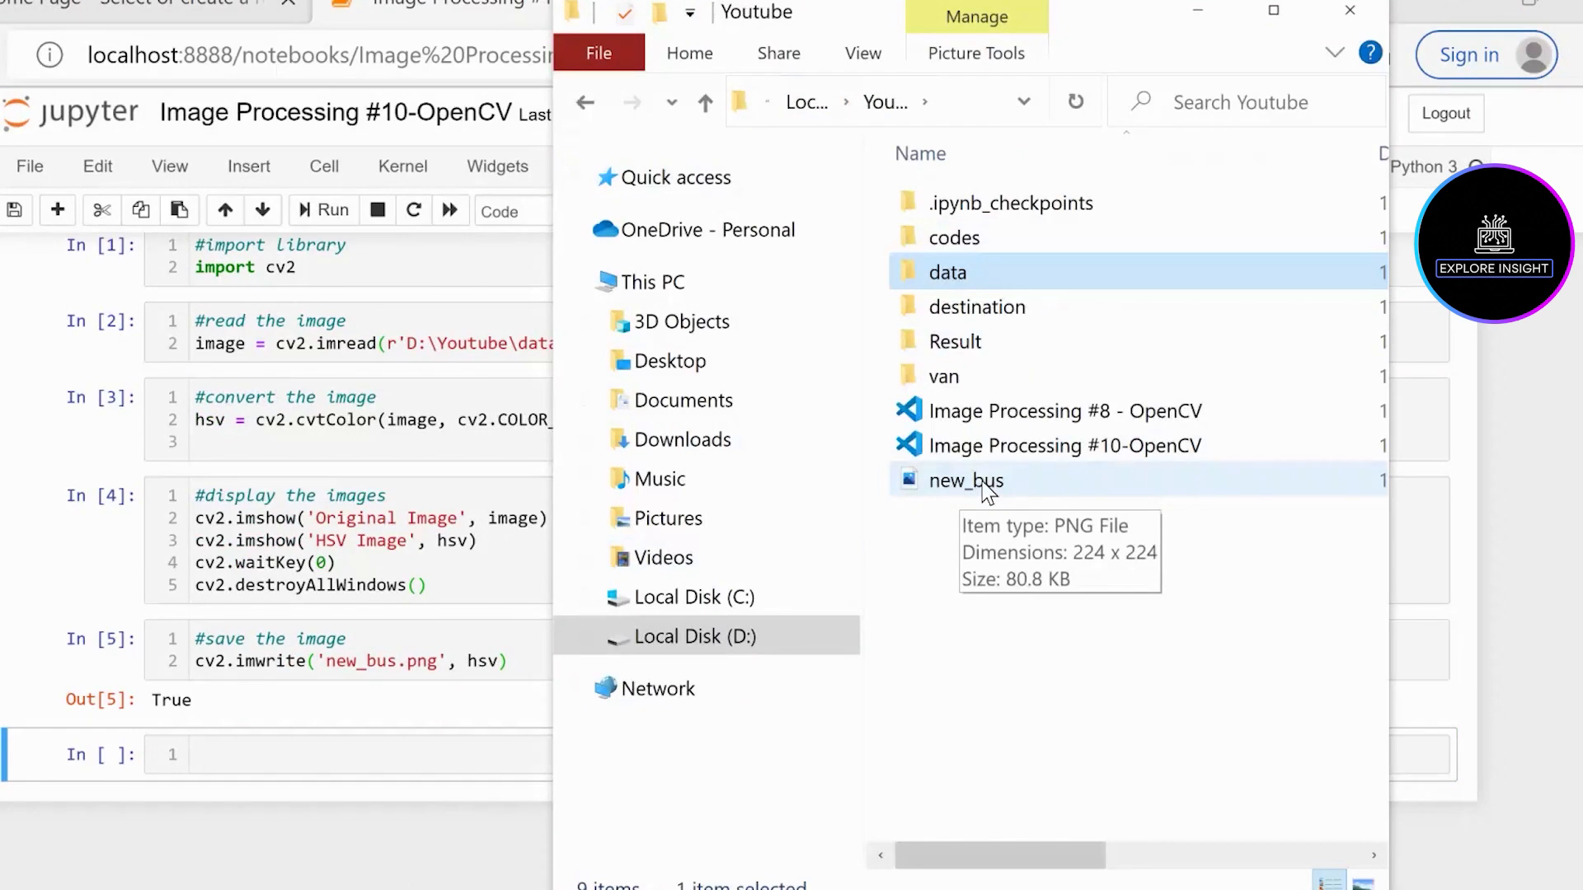
pyautogui.doubleClick(967, 482)
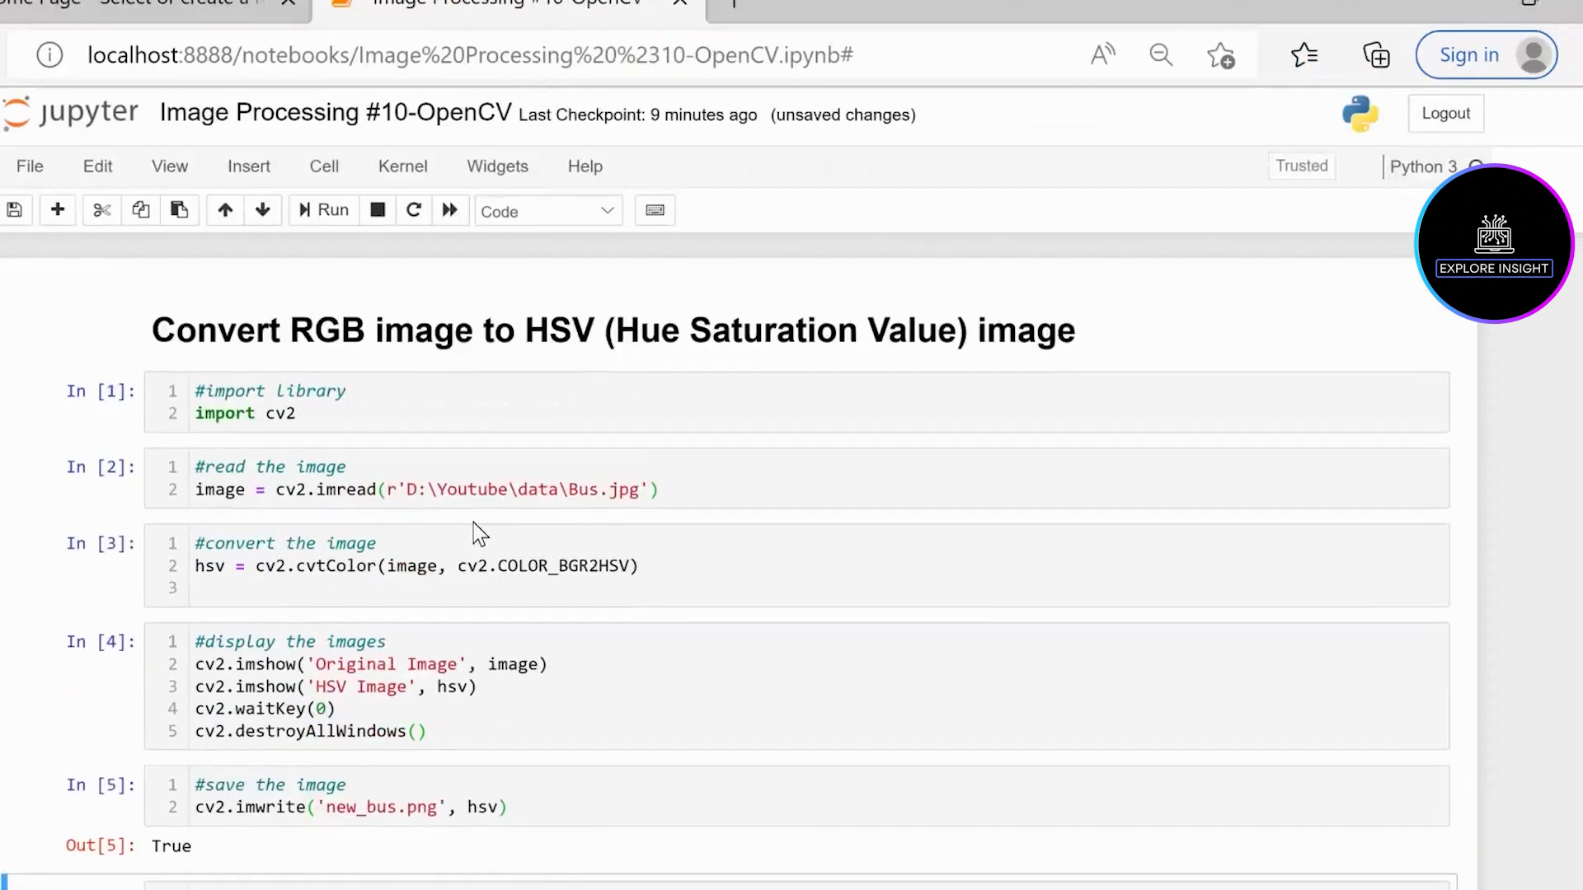
pyautogui.moveTo(241, 353)
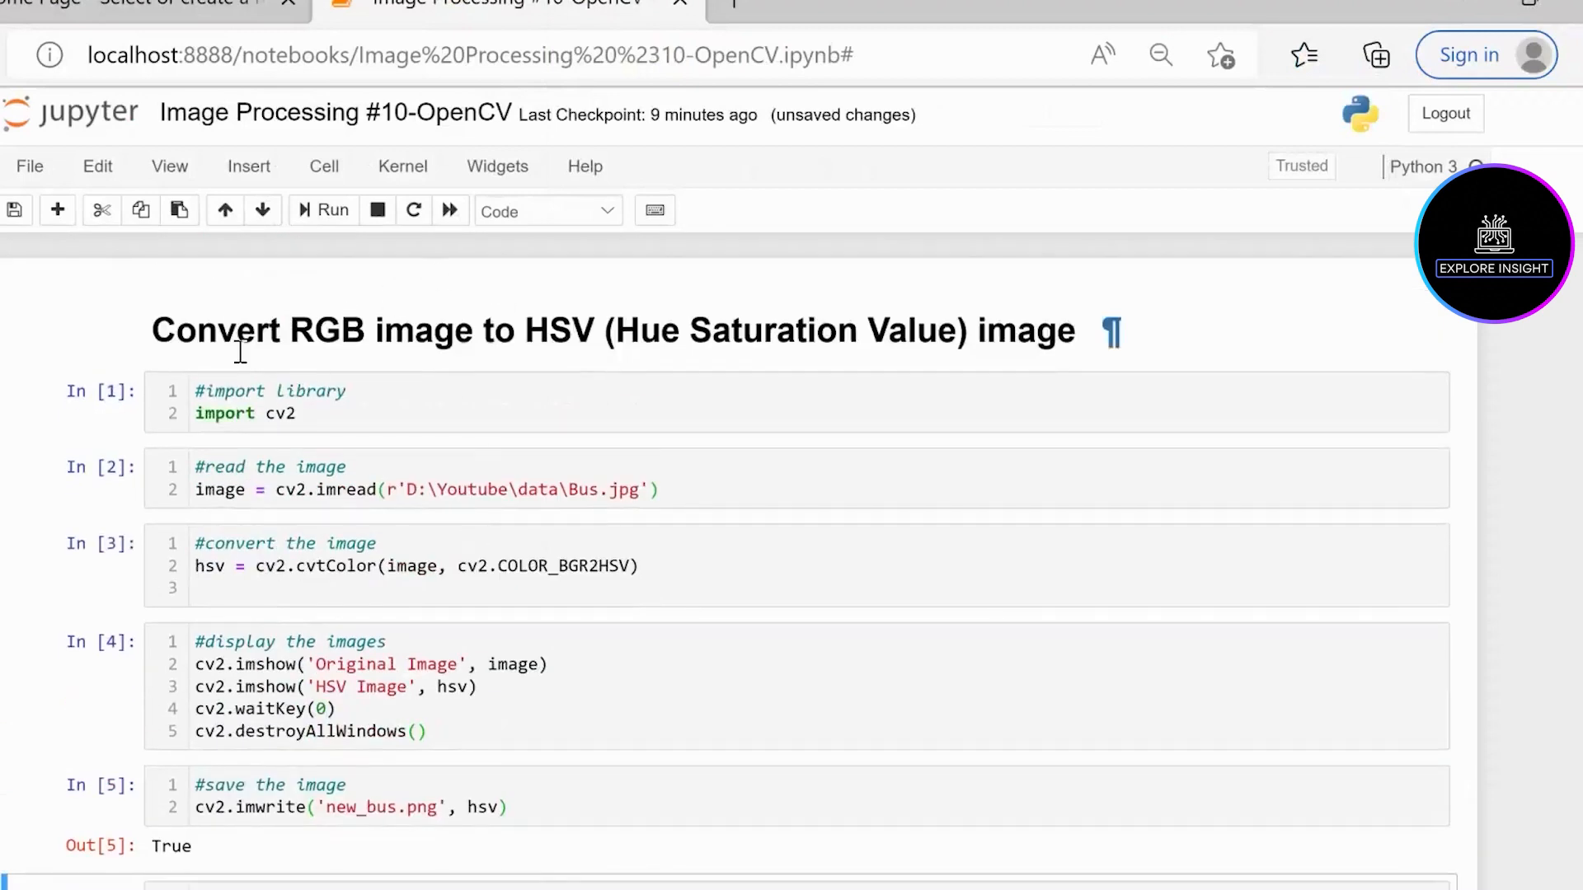
pyautogui.moveTo(452, 314)
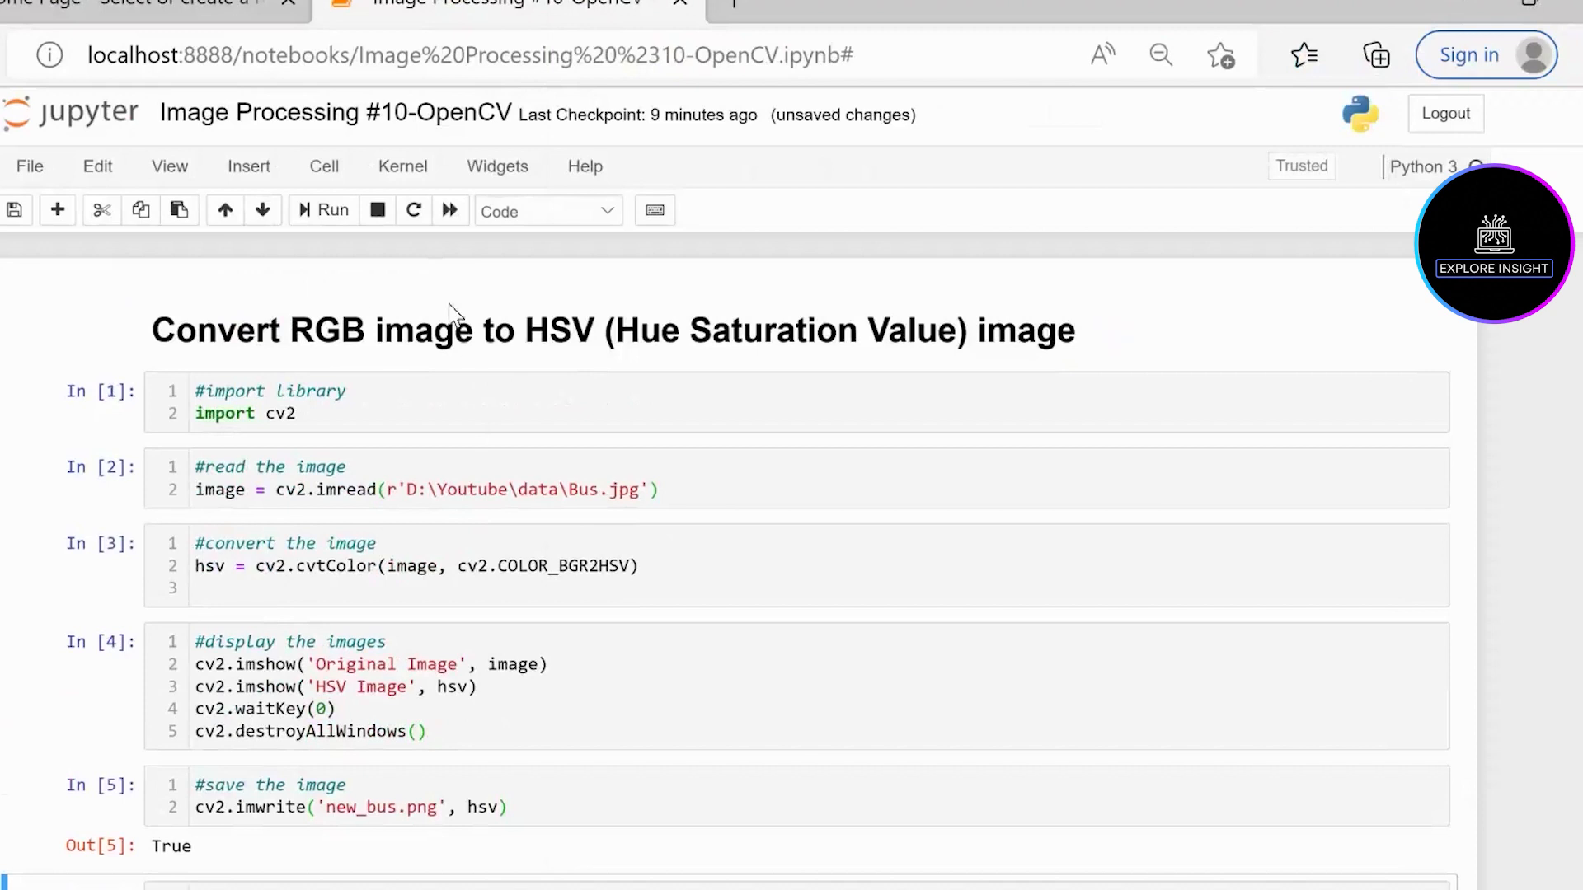
pyautogui.moveTo(435, 333)
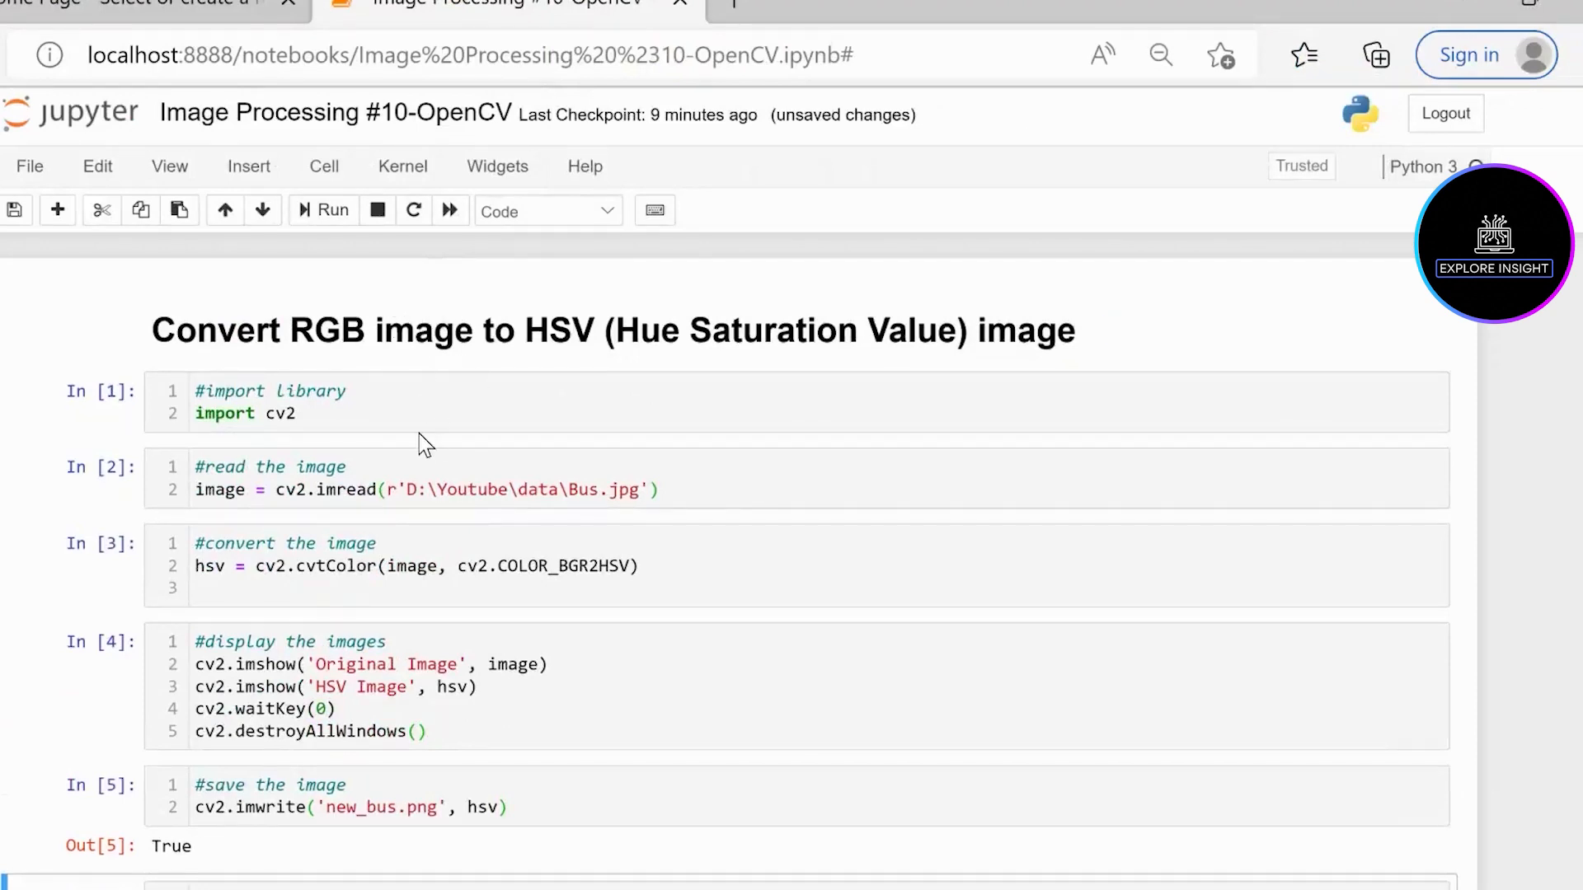
pyautogui.moveTo(559, 349)
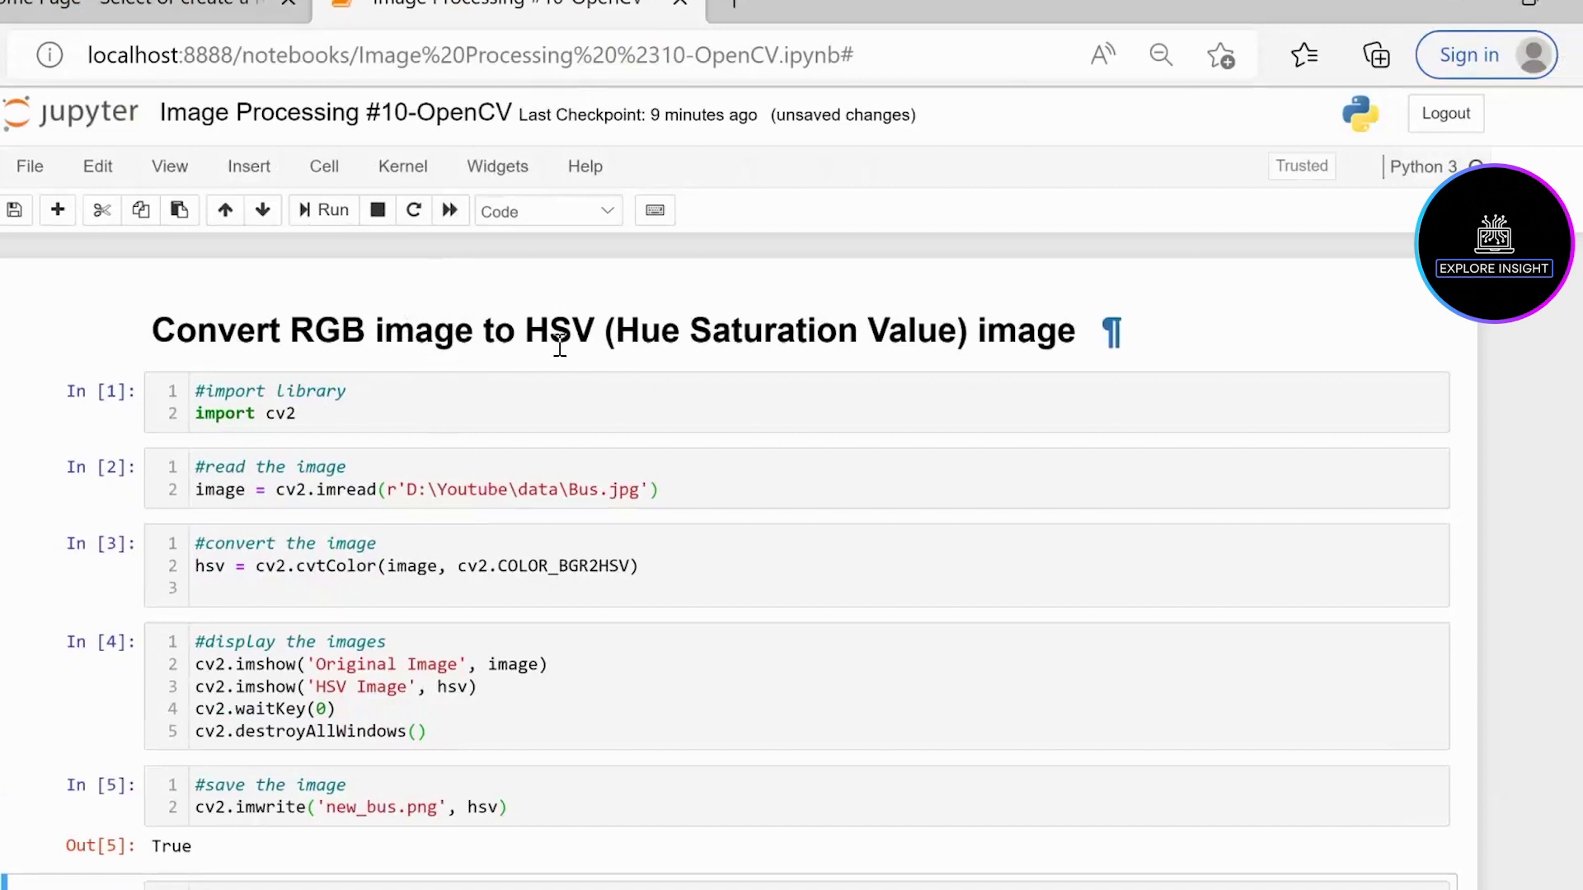
pyautogui.moveTo(1055, 363)
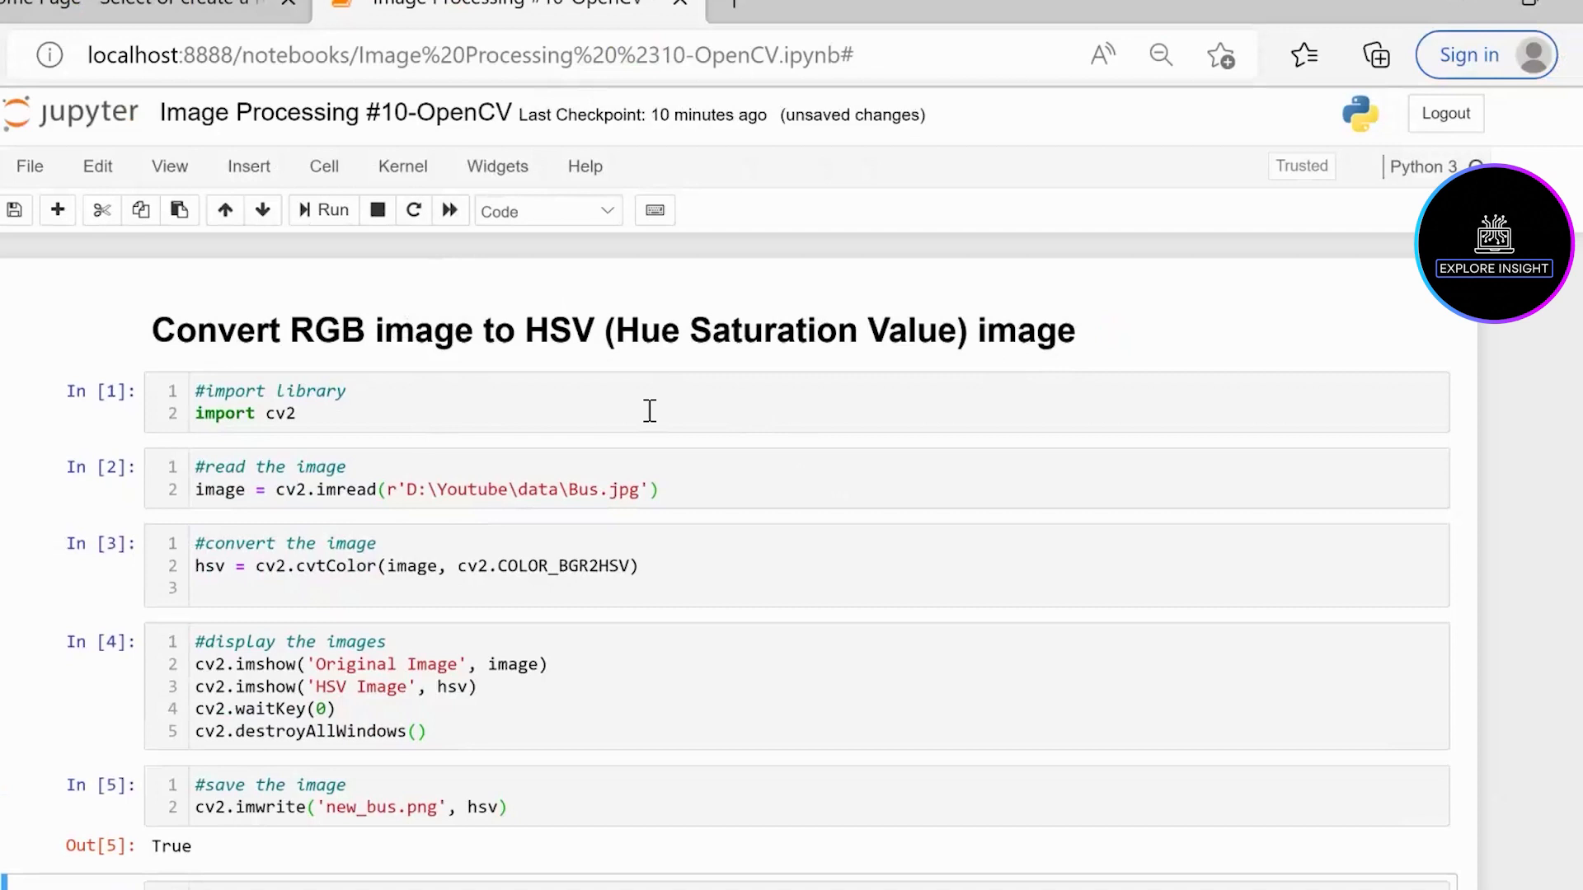
pyautogui.scroll(-3)
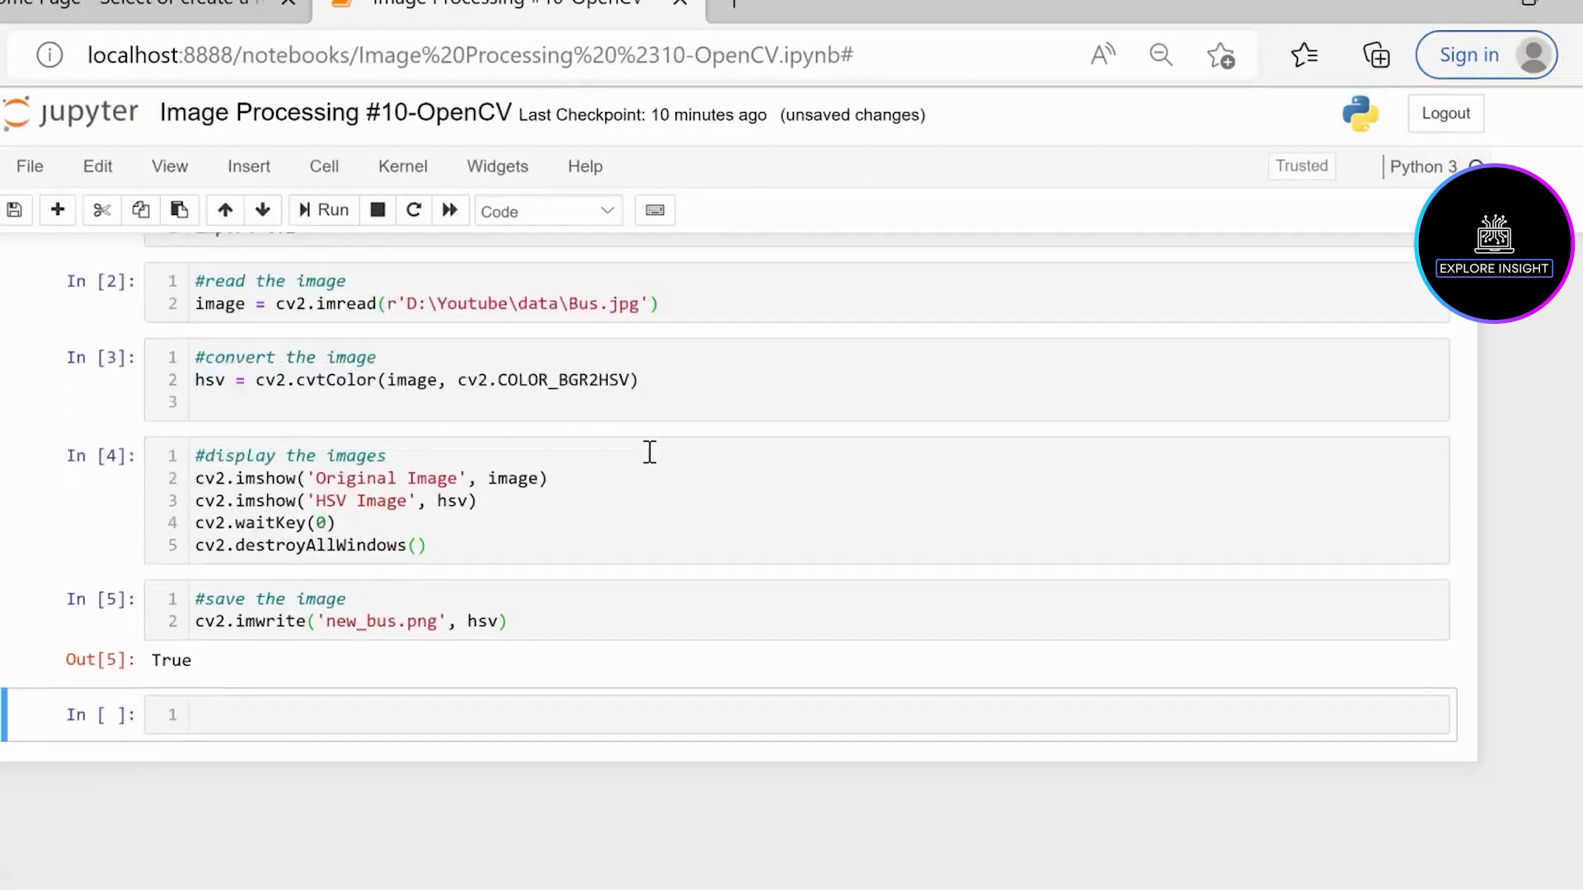
pyautogui.moveTo(669, 481)
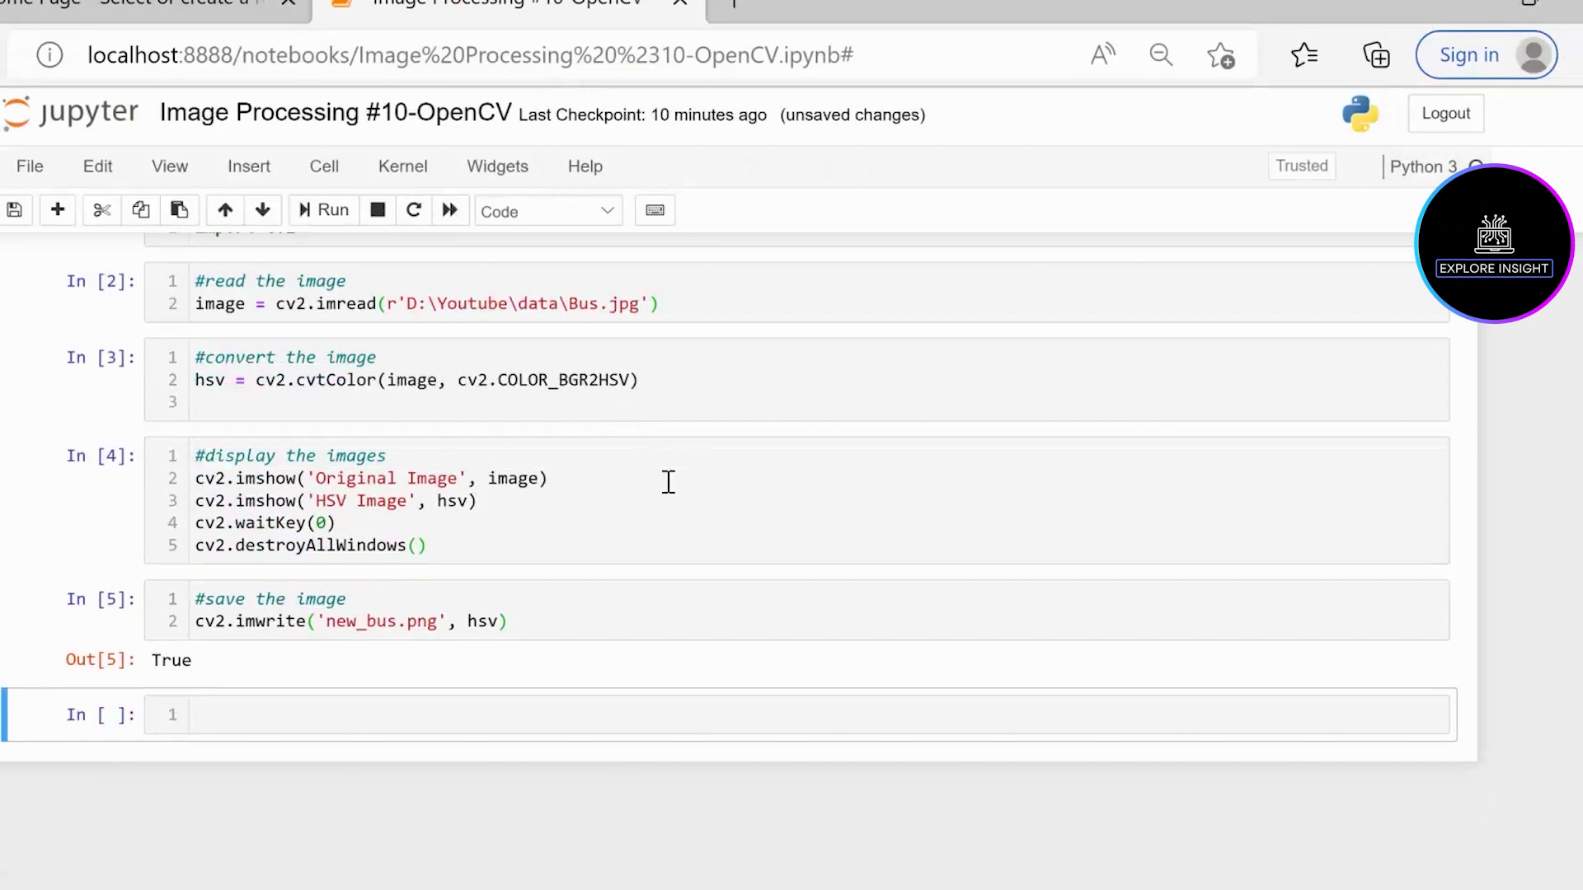
pyautogui.moveTo(554, 527)
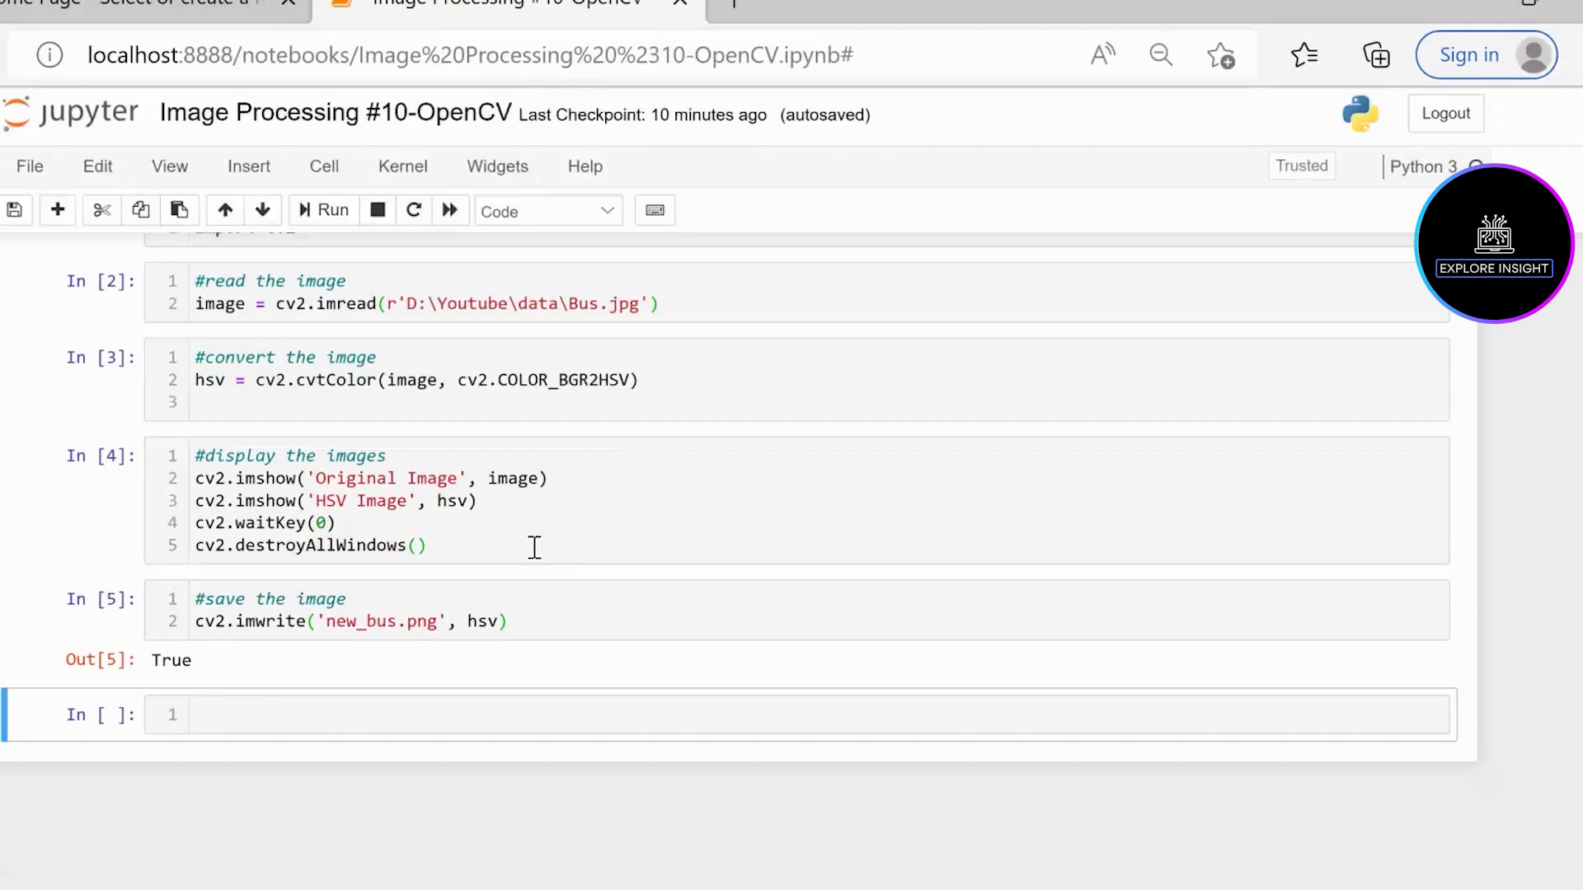
pyautogui.moveTo(570, 534)
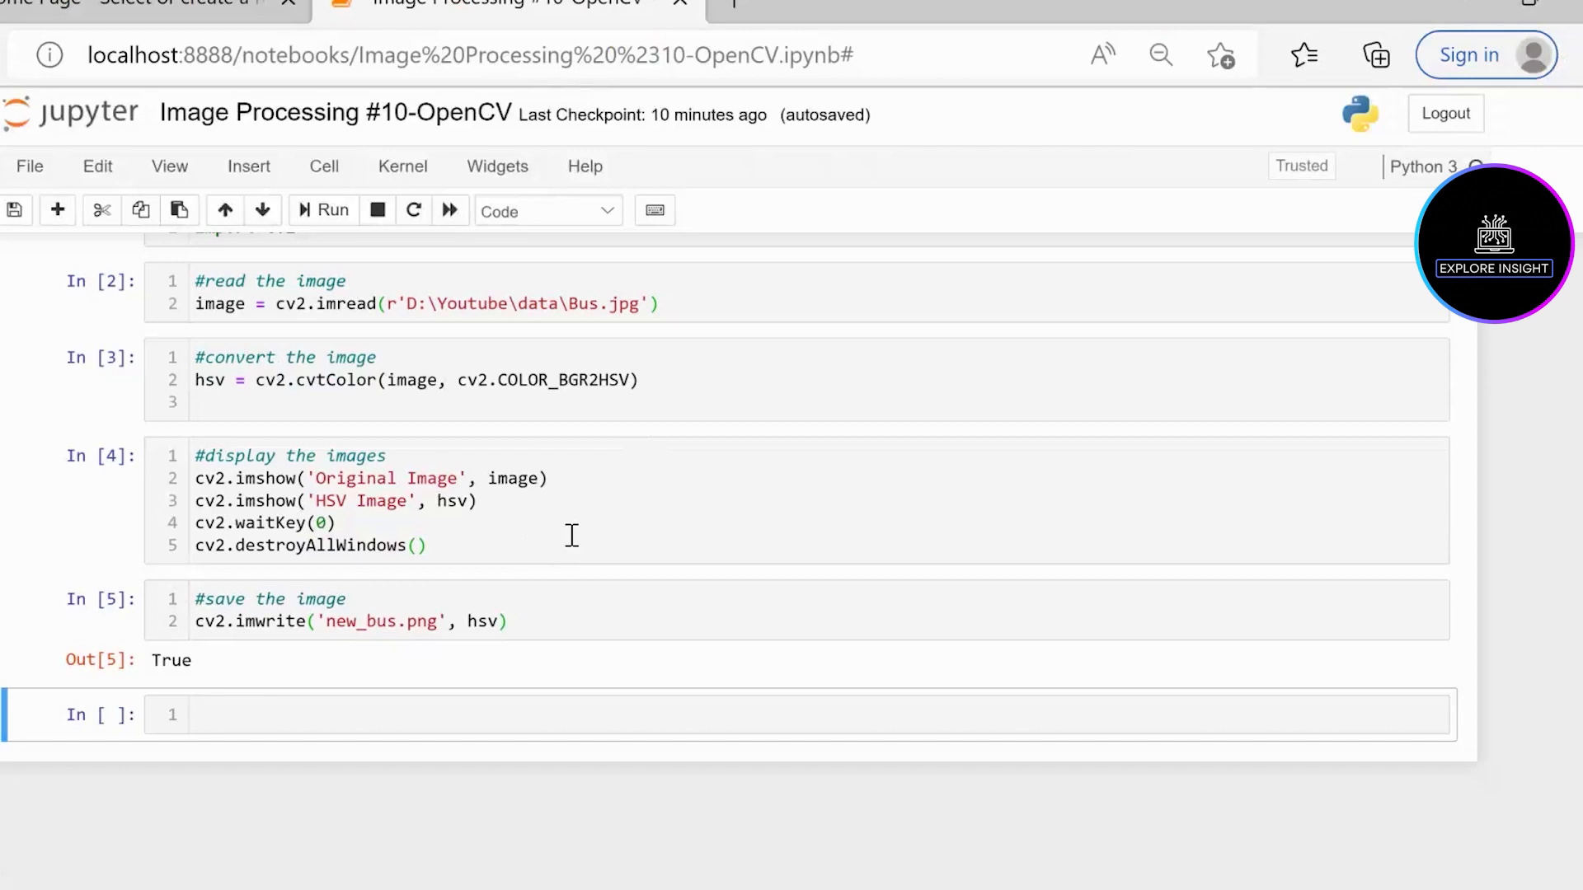
pyautogui.moveTo(562, 535)
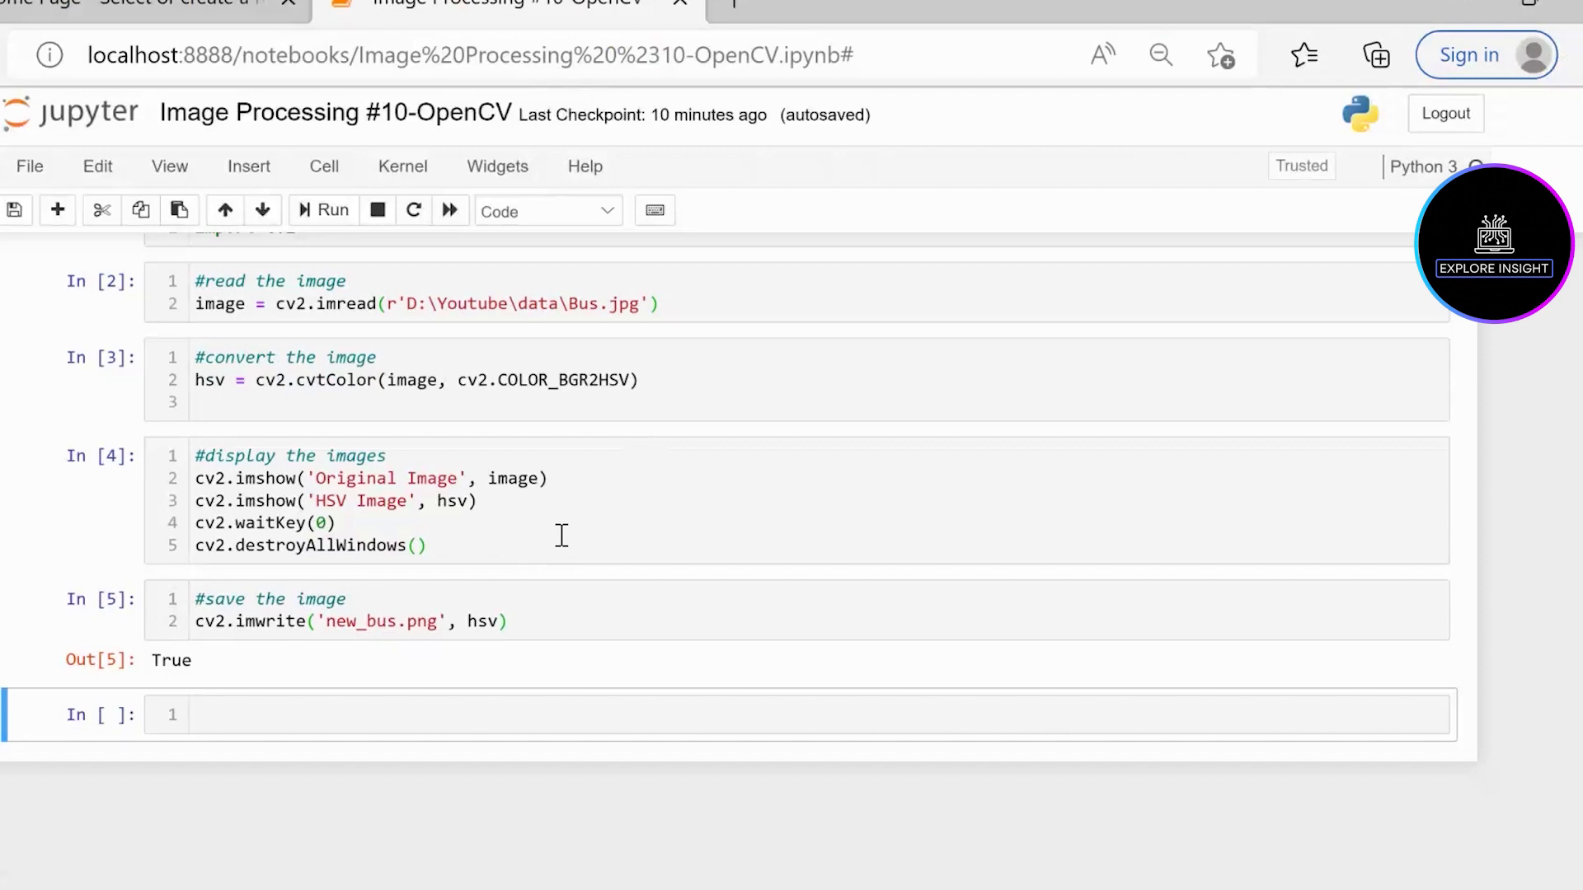
pyautogui.moveTo(554, 520)
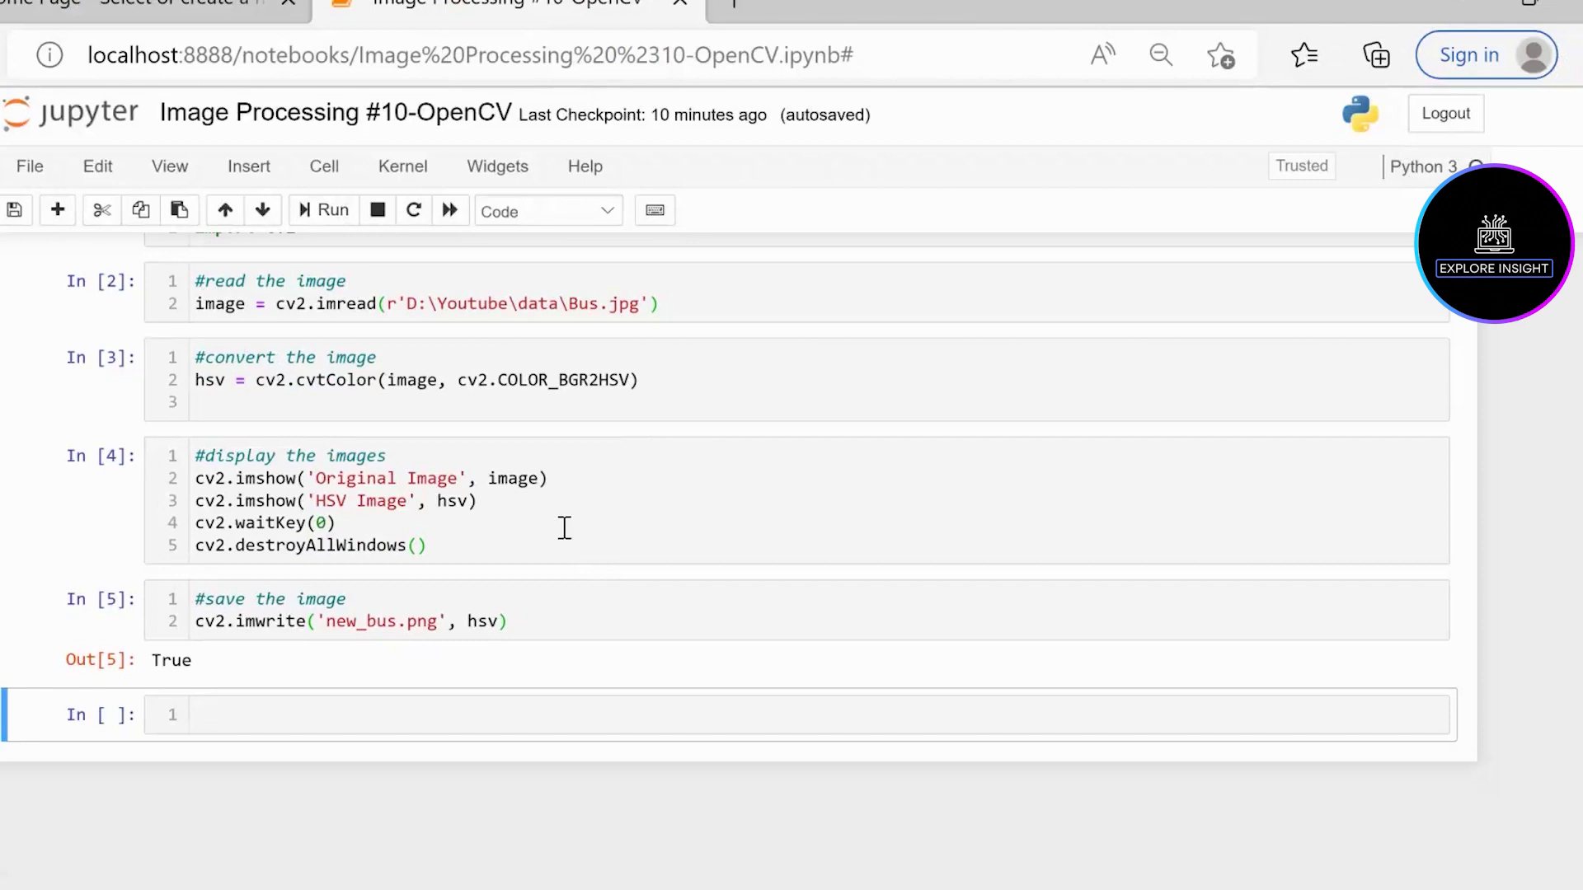
pyautogui.moveTo(527, 550)
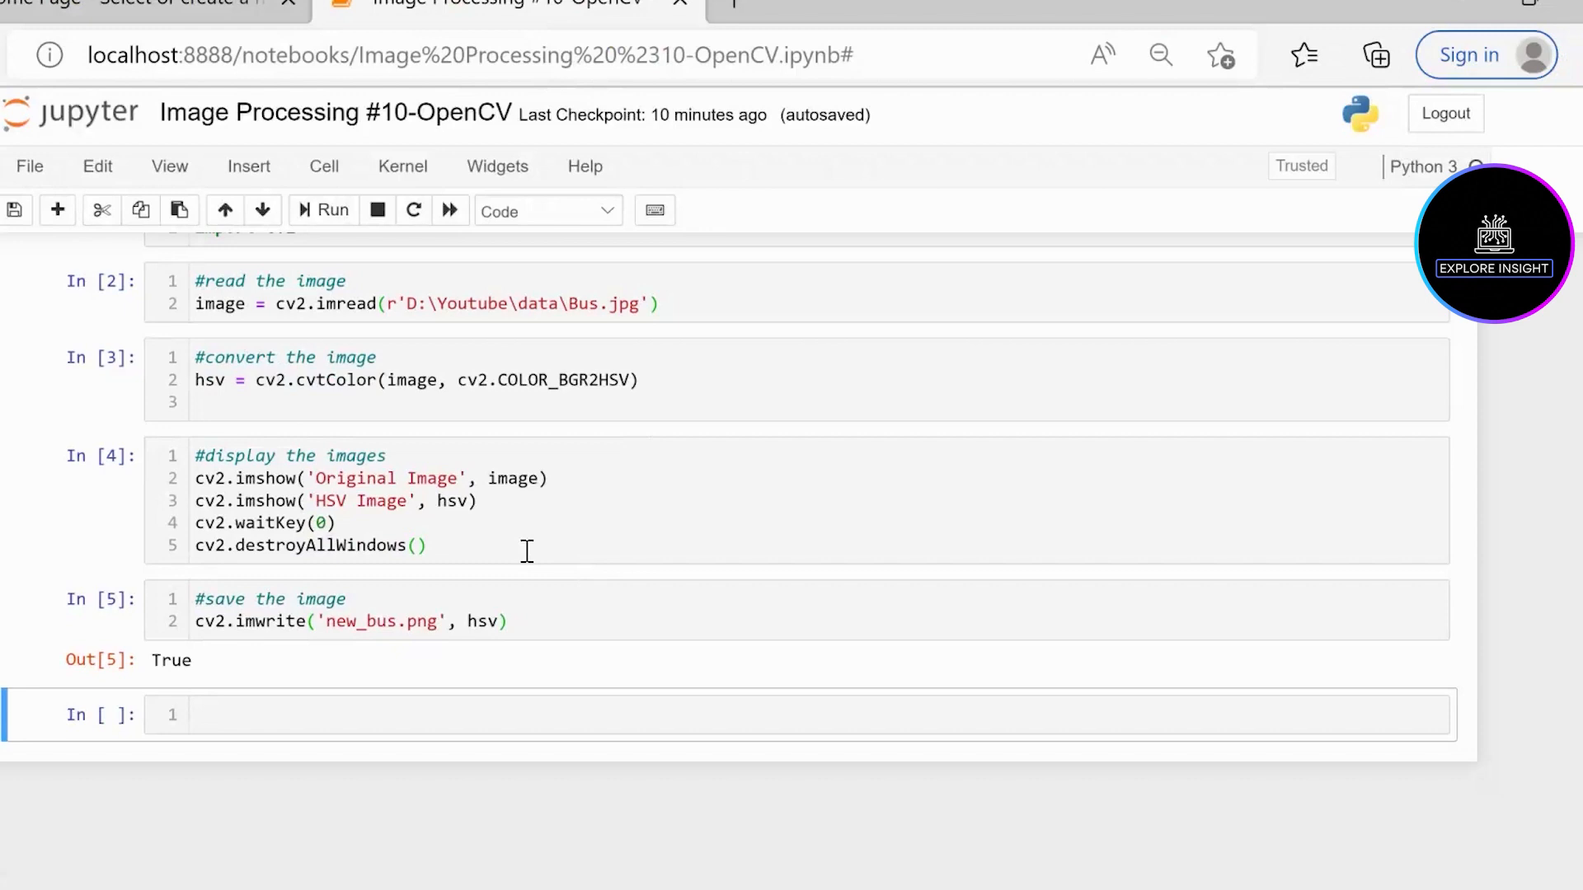
pyautogui.moveTo(508, 563)
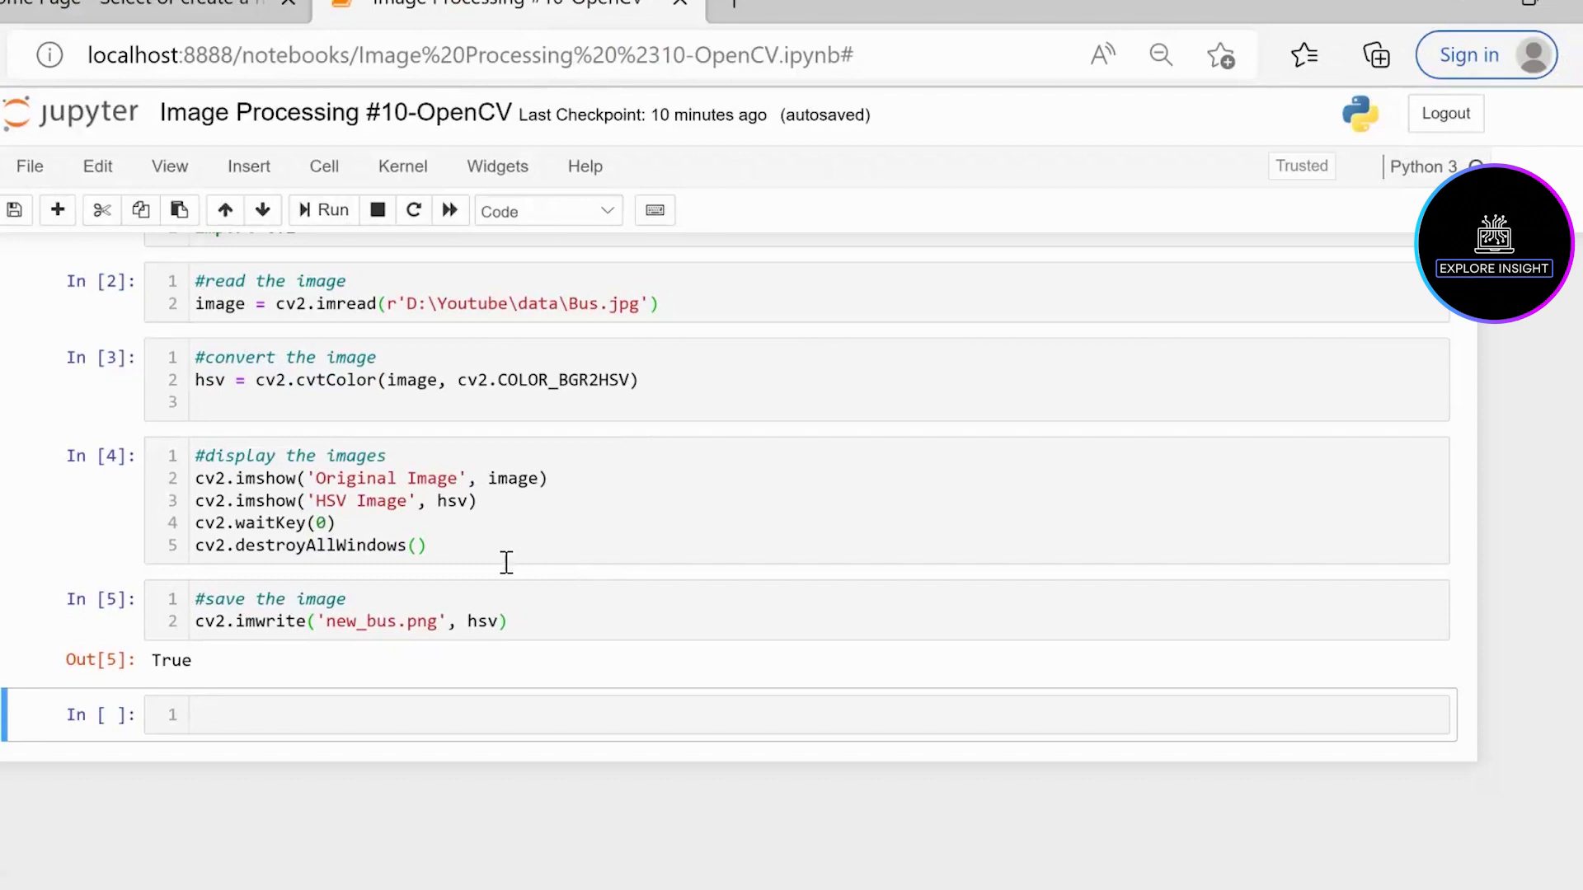
pyautogui.moveTo(504, 599)
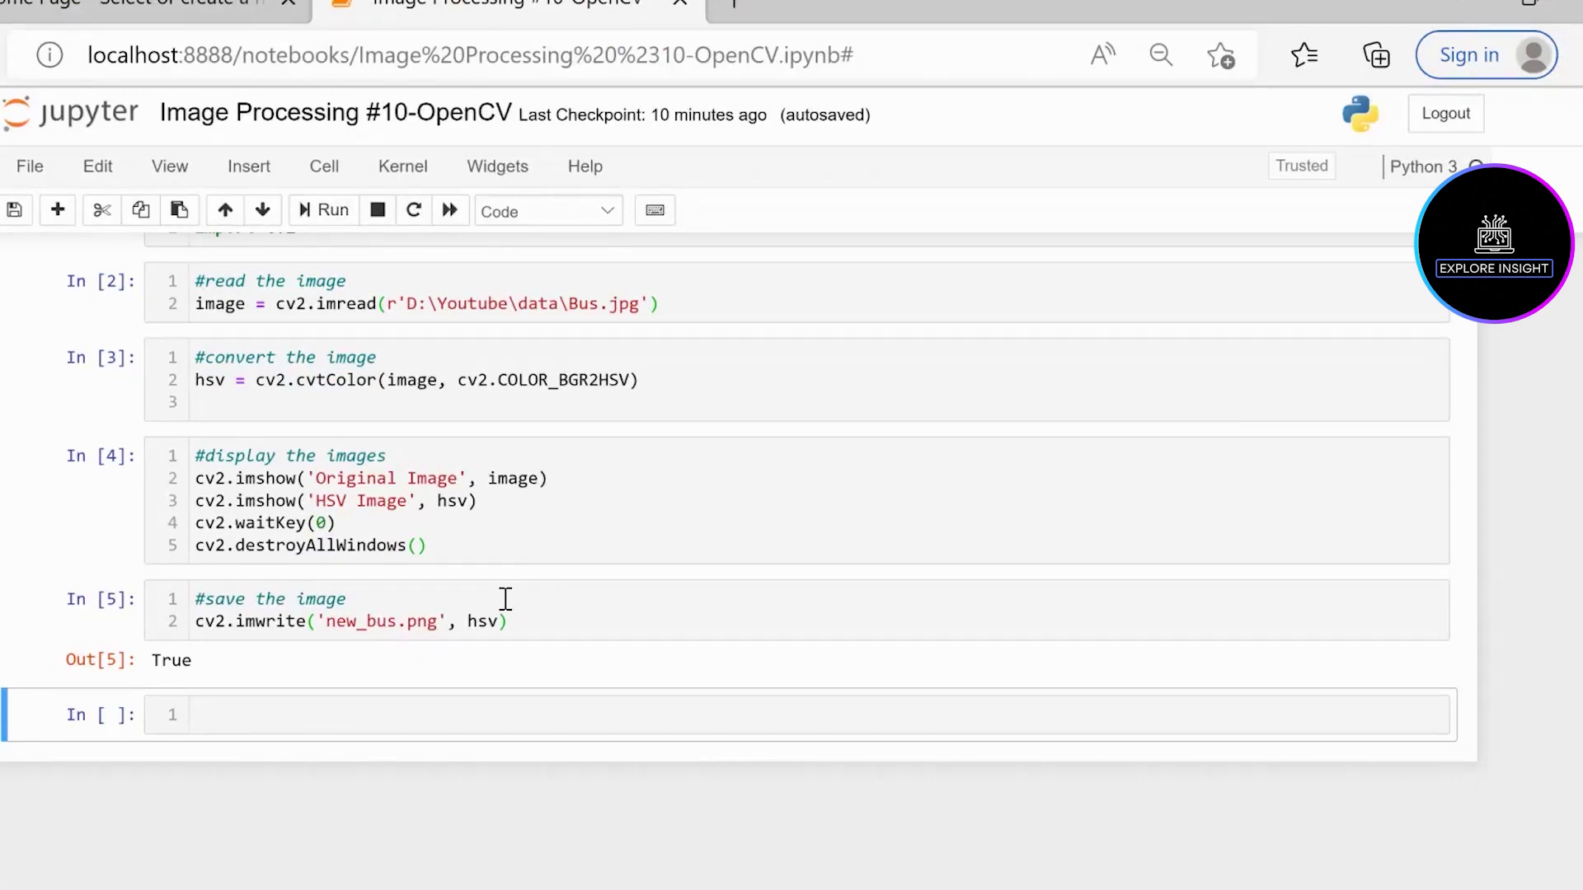